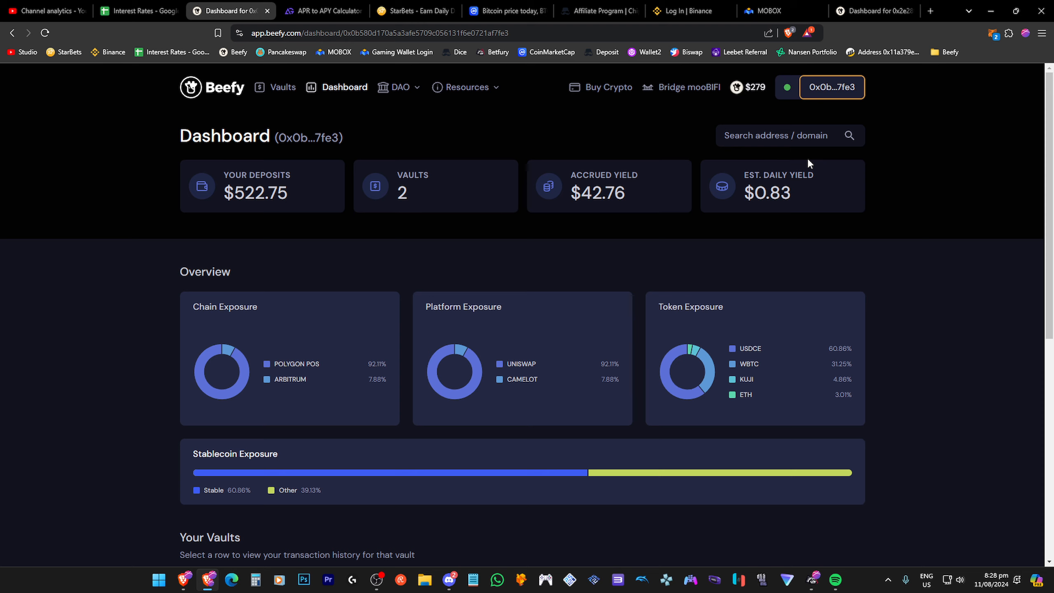
Step: Find and open the Jul-08-2024 USDT transaction on Polygonscan
{"action": "scroll", "scroll_direction": "down", "scroll_amount": 3}
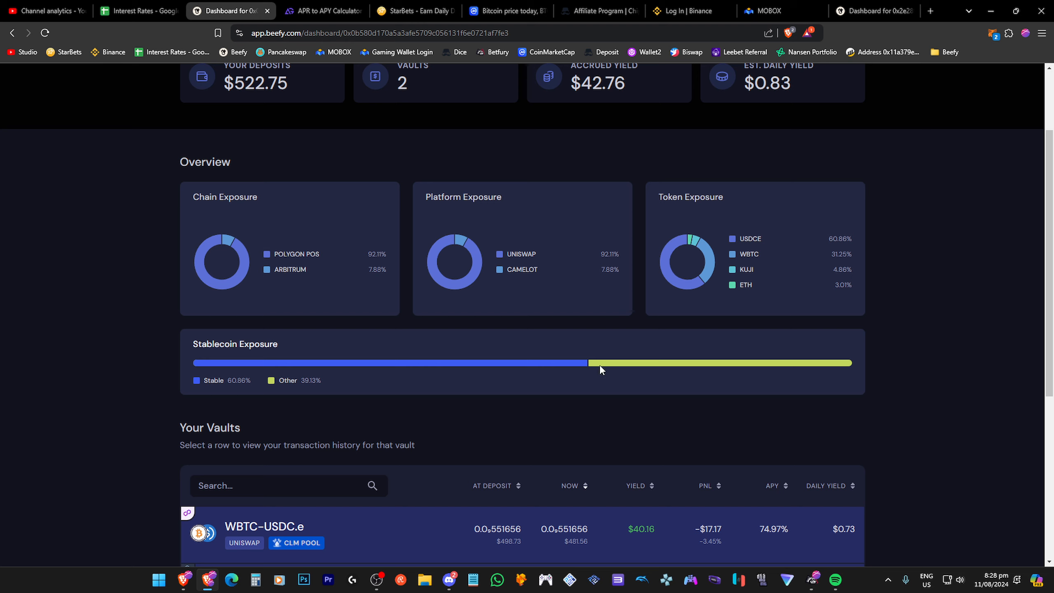
{"action": "mouse_move", "coordinate": [753, 256]}
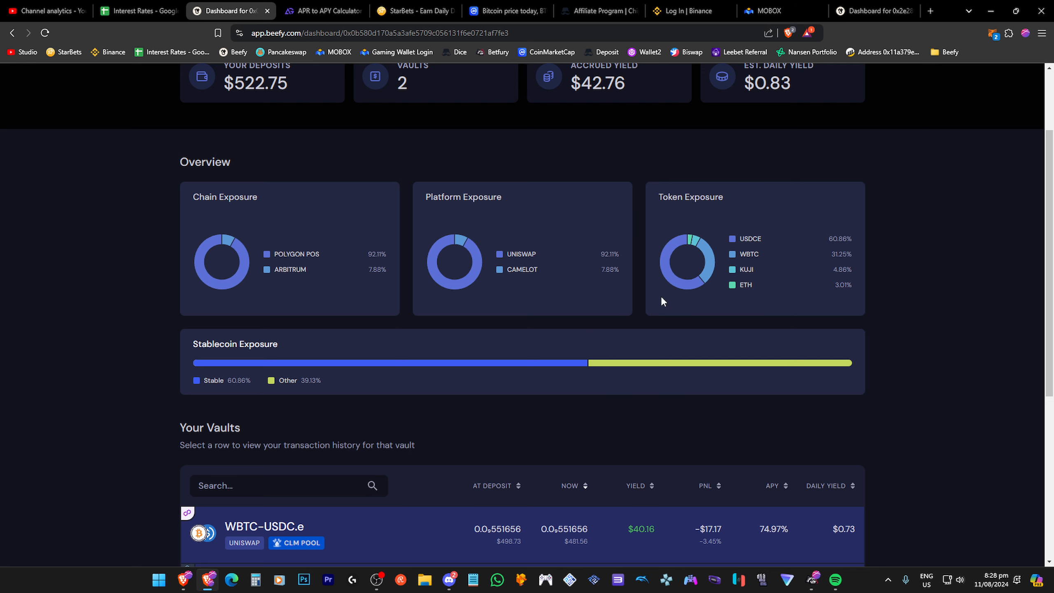
{"action": "scroll", "scroll_direction": "down", "scroll_amount": 3}
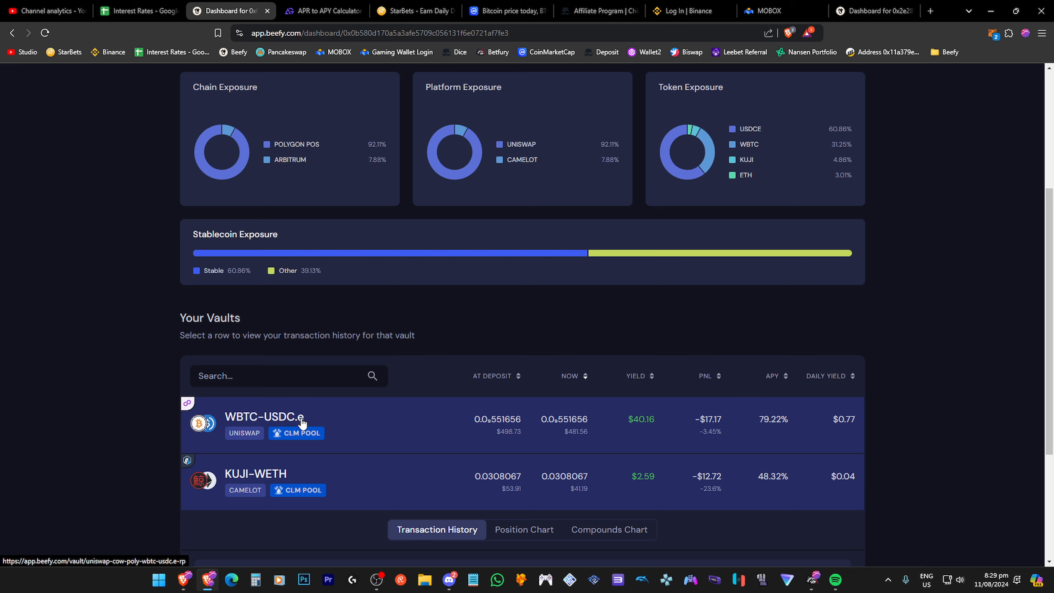
{"action": "scroll", "scroll_direction": "up", "scroll_amount": 3}
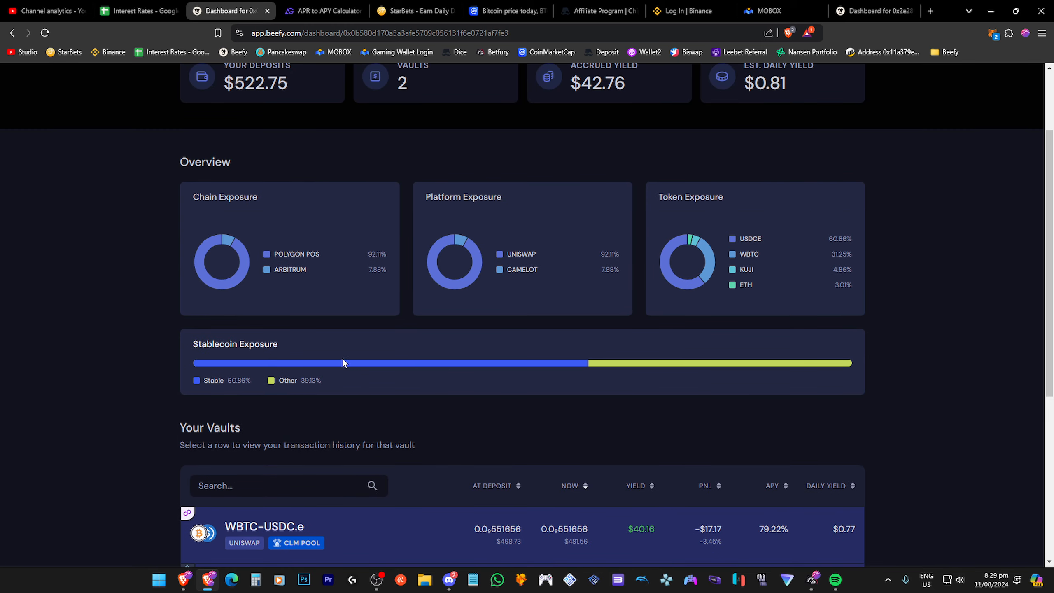
{"action": "mouse_move", "coordinate": [613, 382]}
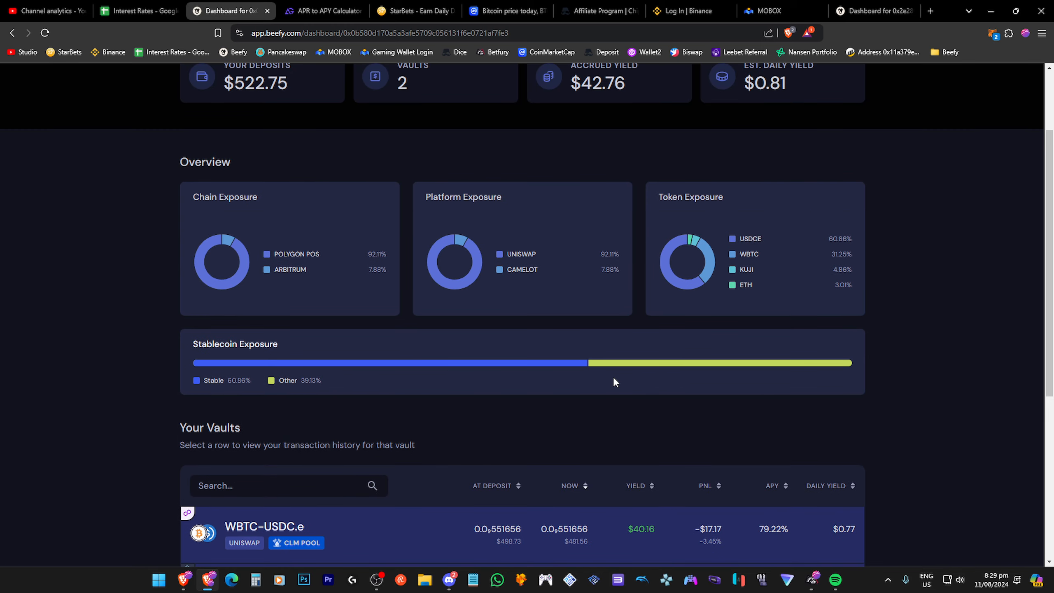
{"action": "mouse_move", "coordinate": [235, 367]}
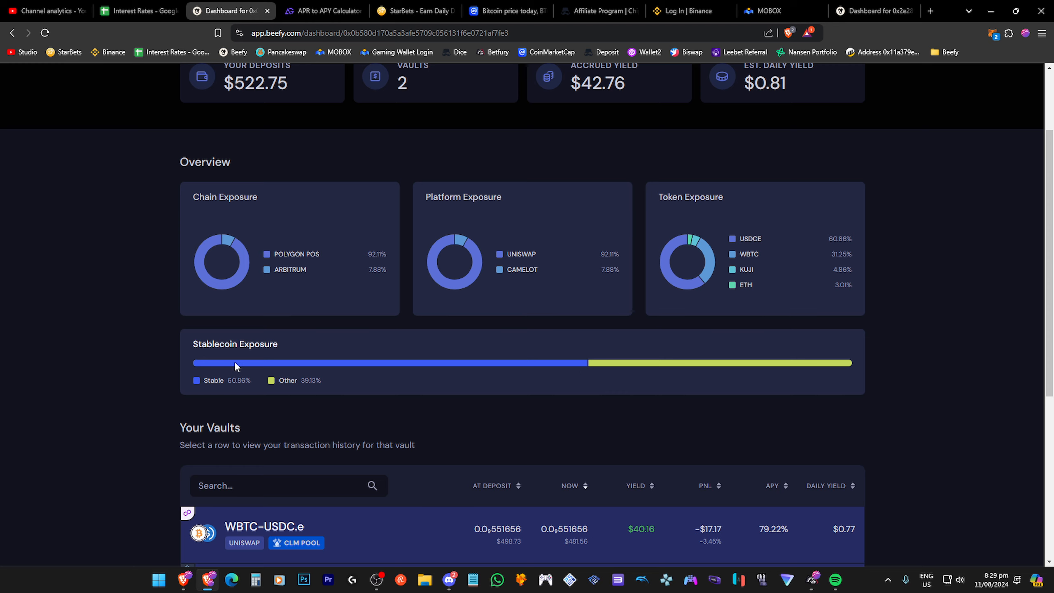
{"action": "mouse_move", "coordinate": [199, 363]}
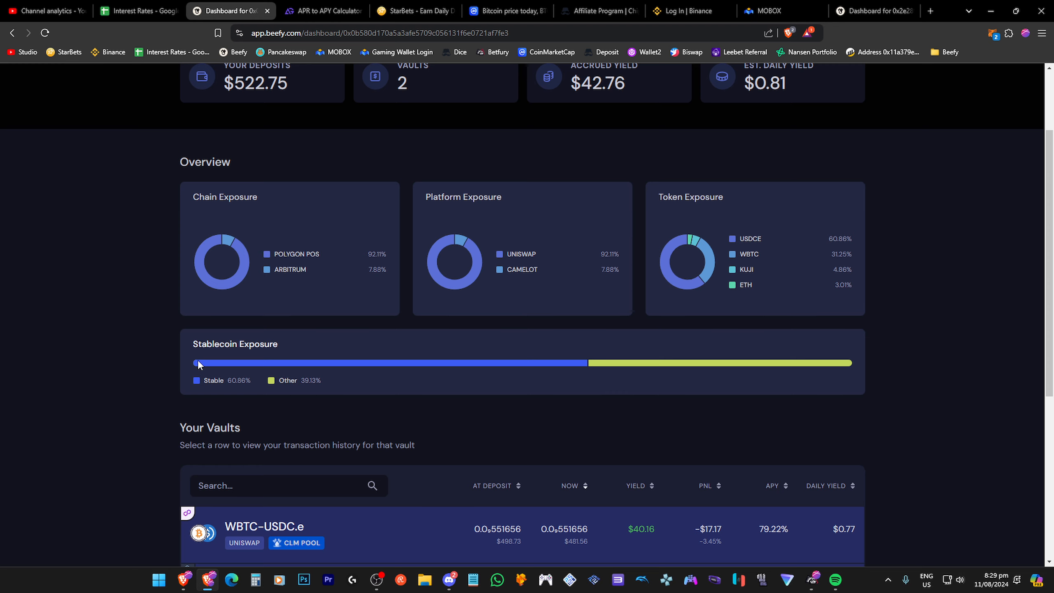
{"action": "scroll", "scroll_direction": "down", "scroll_amount": 3}
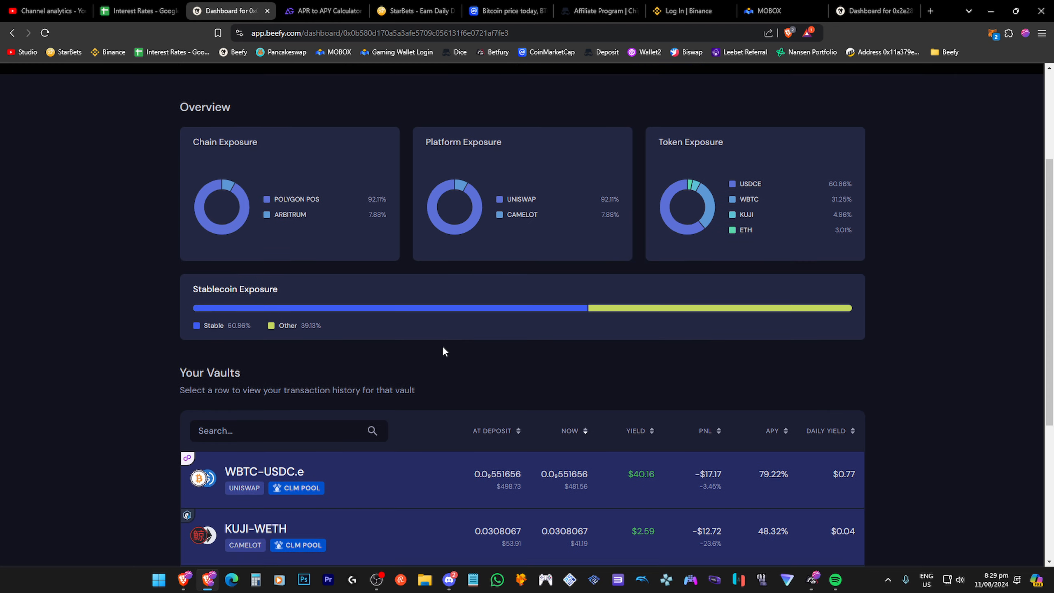
{"action": "mouse_move", "coordinate": [501, 387]}
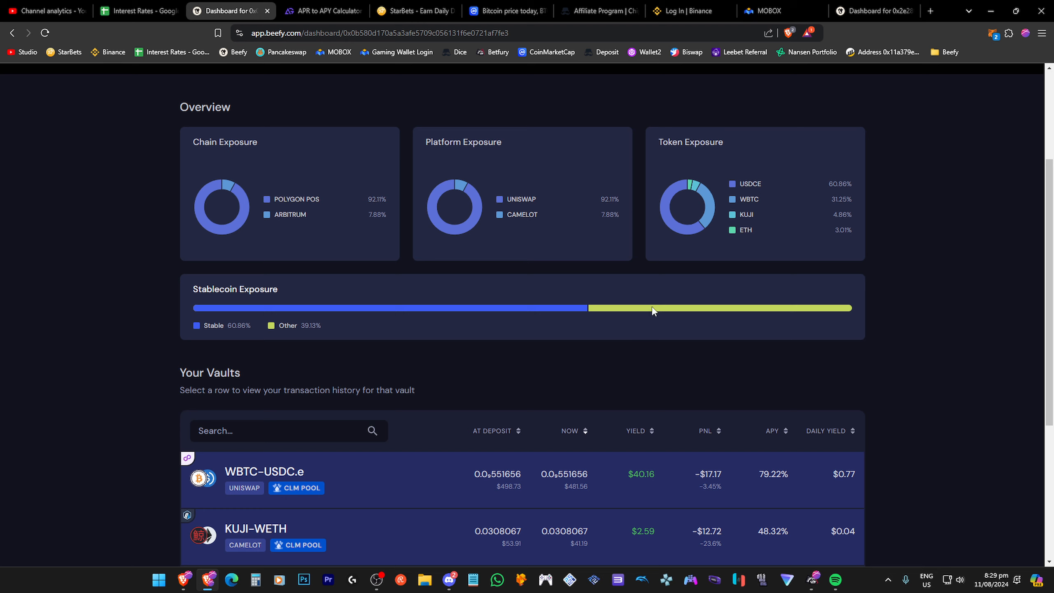
{"action": "mouse_move", "coordinate": [240, 309]}
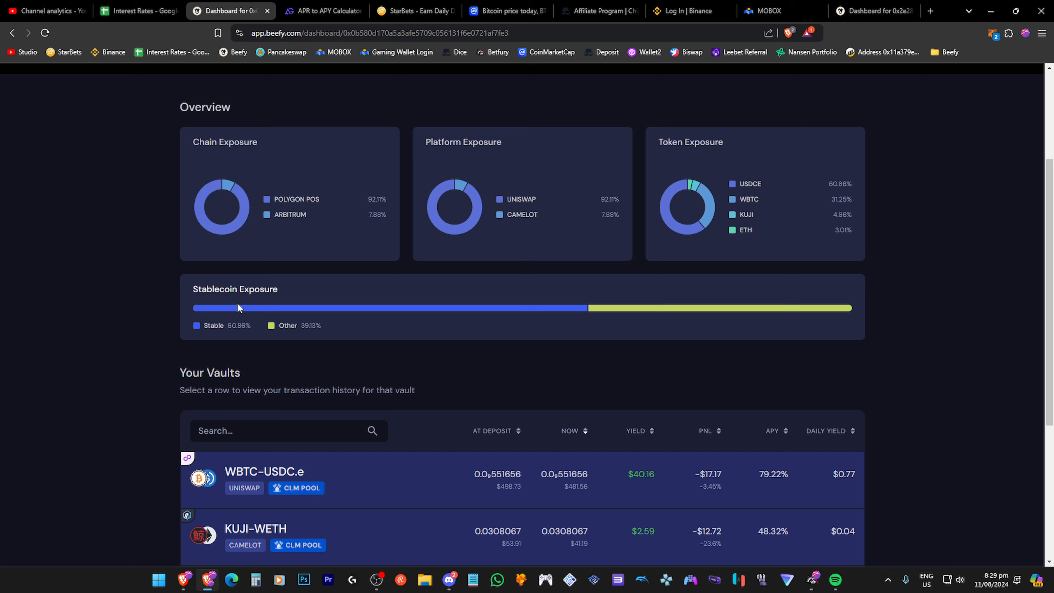
{"action": "mouse_move", "coordinate": [753, 310]}
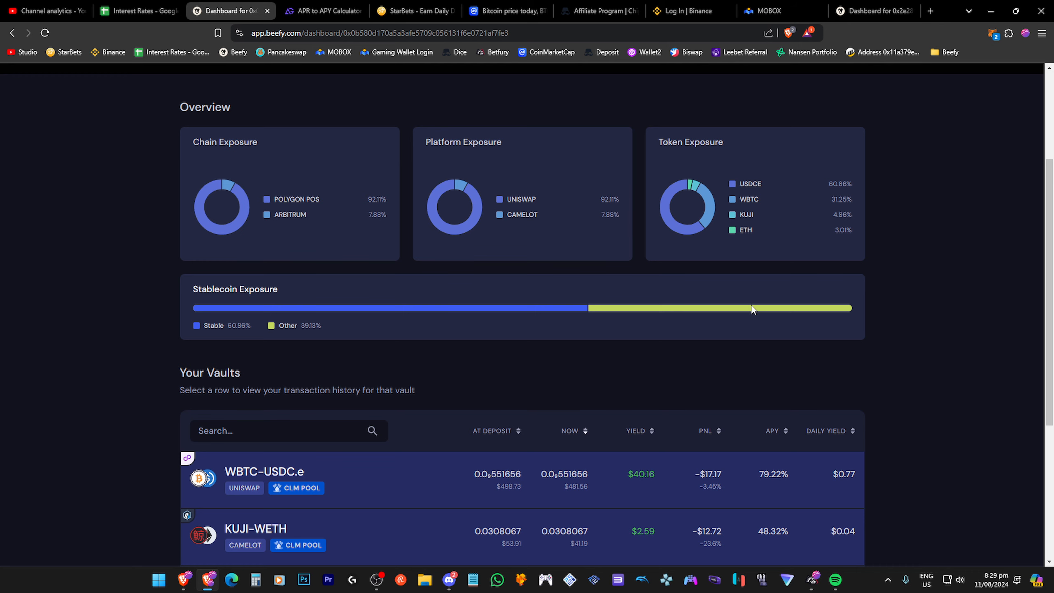
{"action": "left_click", "coordinate": [256, 532]}
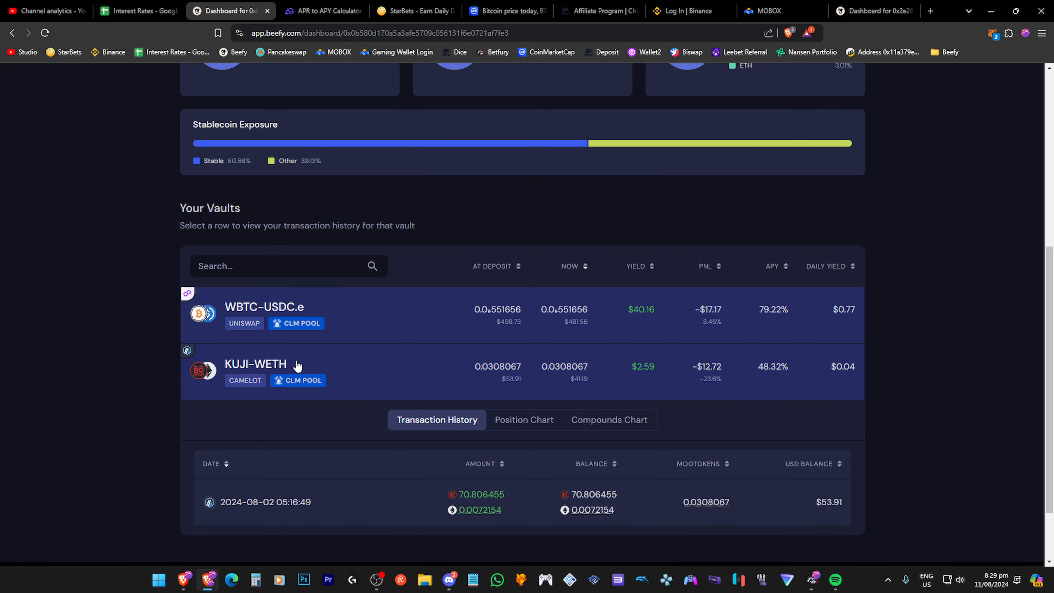
{"action": "mouse_move", "coordinate": [275, 359]}
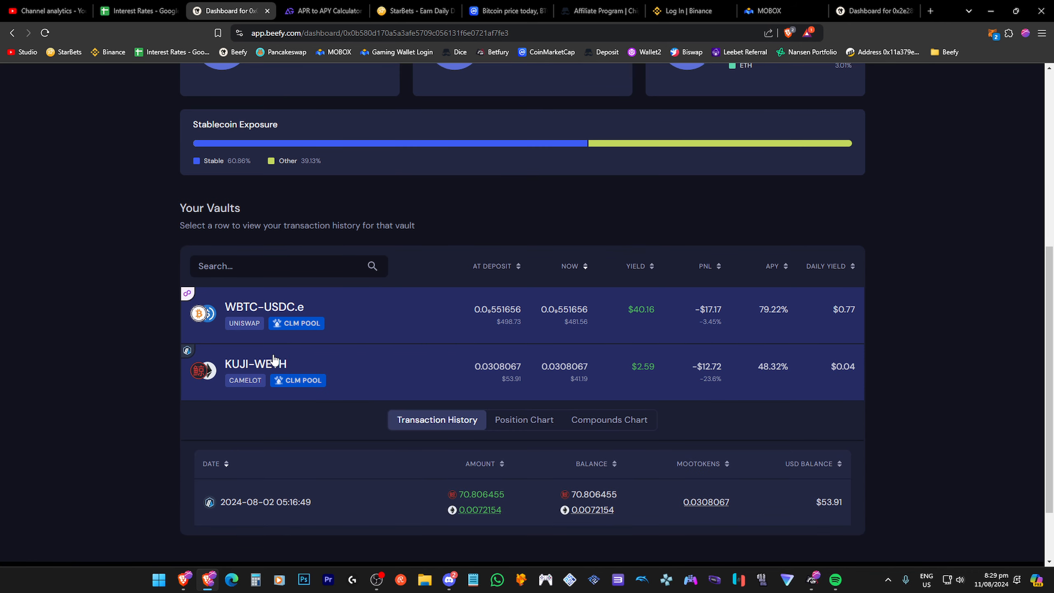
{"action": "mouse_move", "coordinate": [448, 355]}
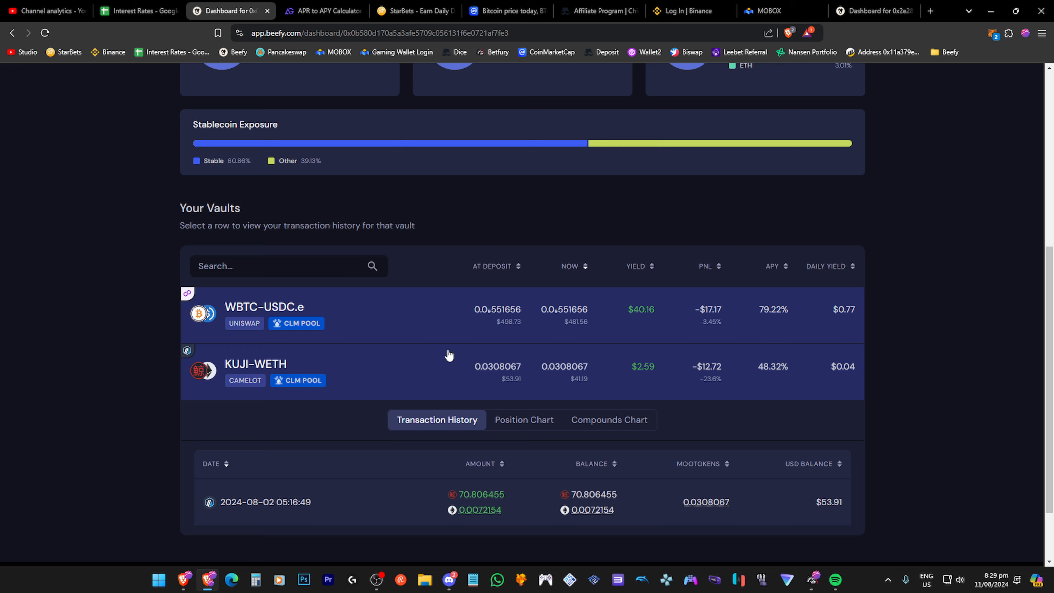
{"action": "mouse_move", "coordinate": [689, 370]}
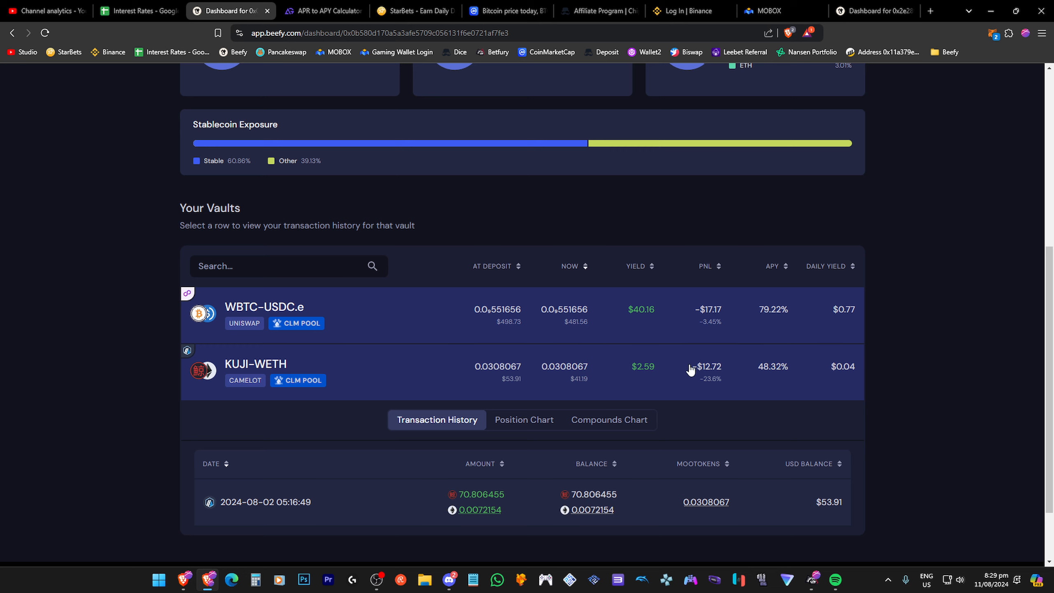
{"action": "mouse_move", "coordinate": [687, 309]}
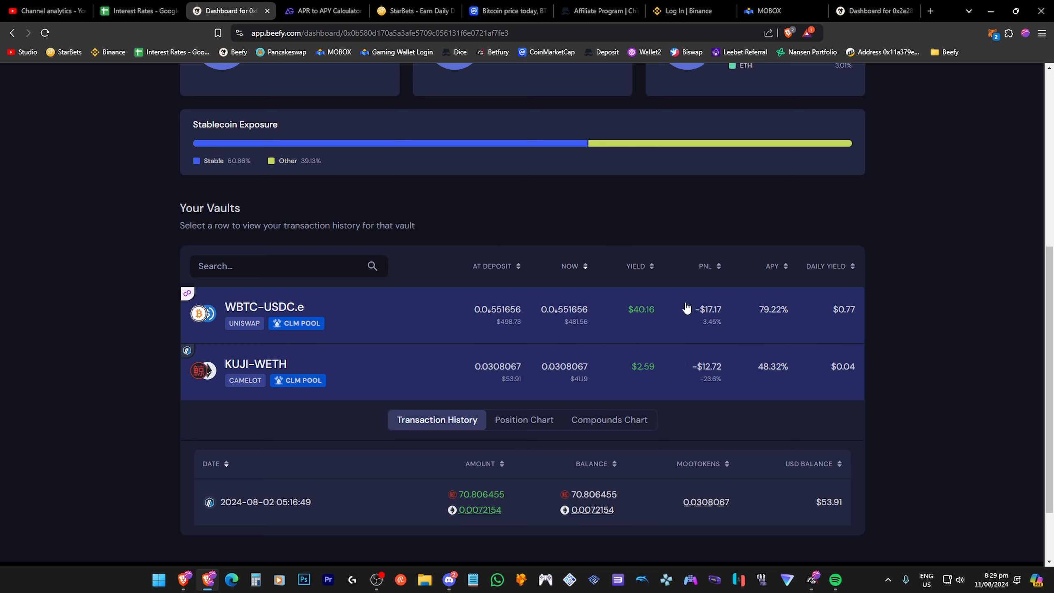
{"action": "mouse_move", "coordinate": [452, 312]}
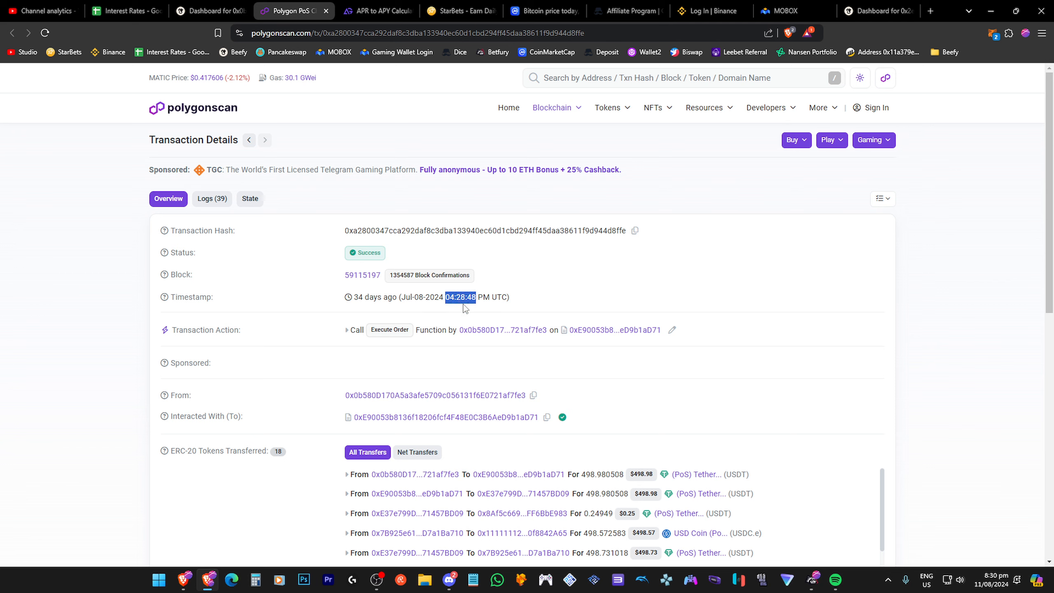
{"action": "mouse_move", "coordinate": [468, 308]}
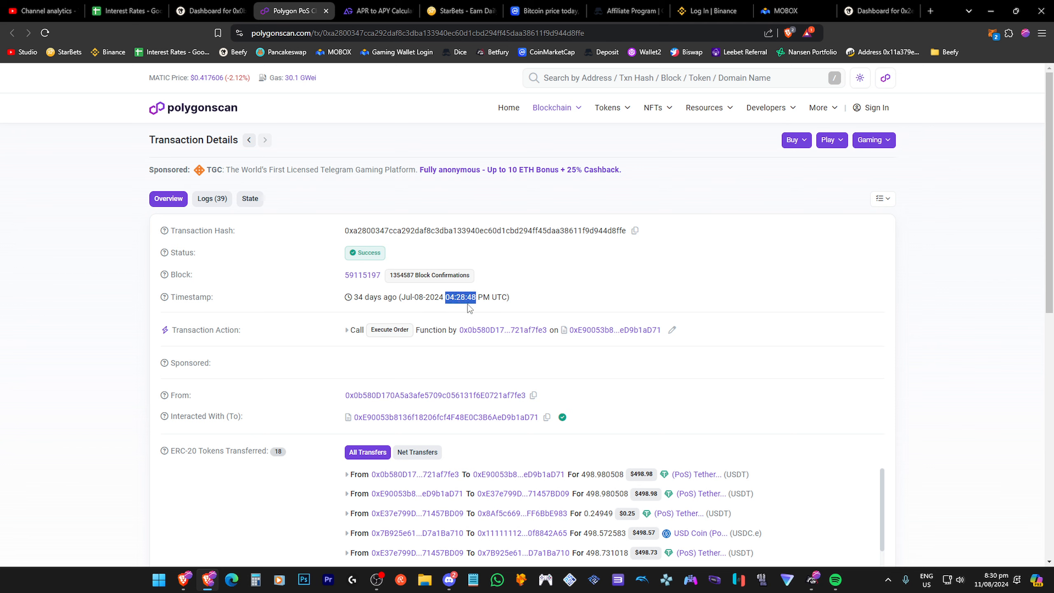
Step: Highlight the transaction's time and Jul-08-2024 date, glancing at CoinMarketCap in between
{"action": "left_click", "coordinate": [471, 297]}
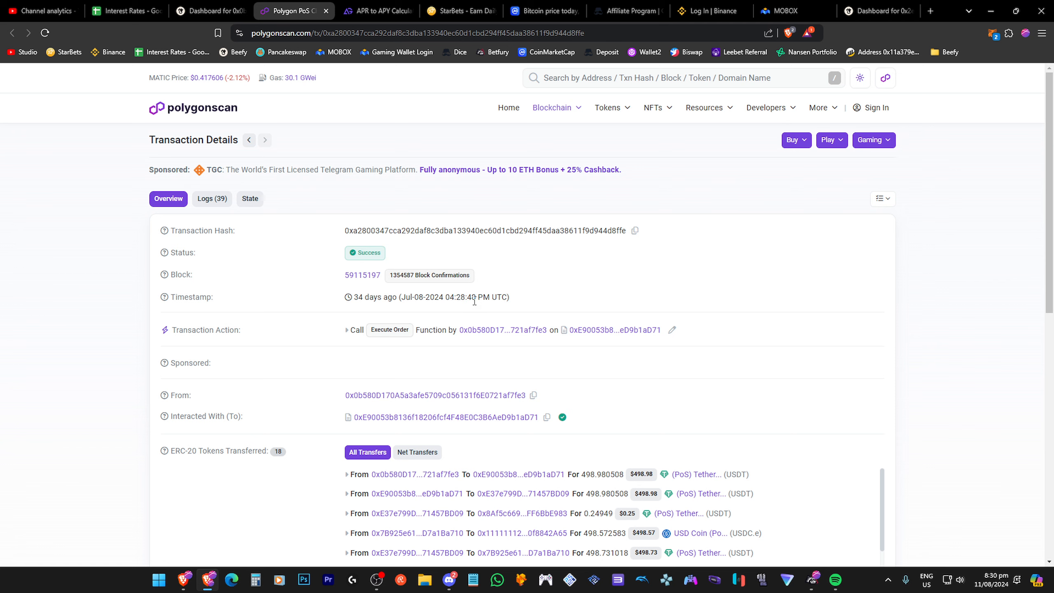
{"action": "left_click_drag", "start_coordinate": [425, 296], "coordinate": [473, 297]}
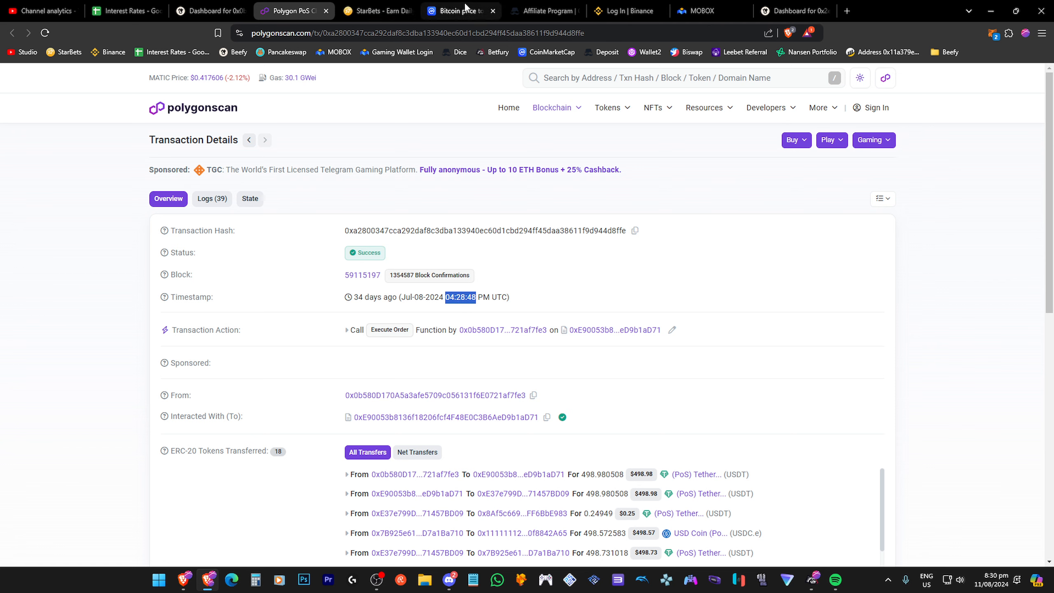
{"action": "left_click", "coordinate": [457, 11]}
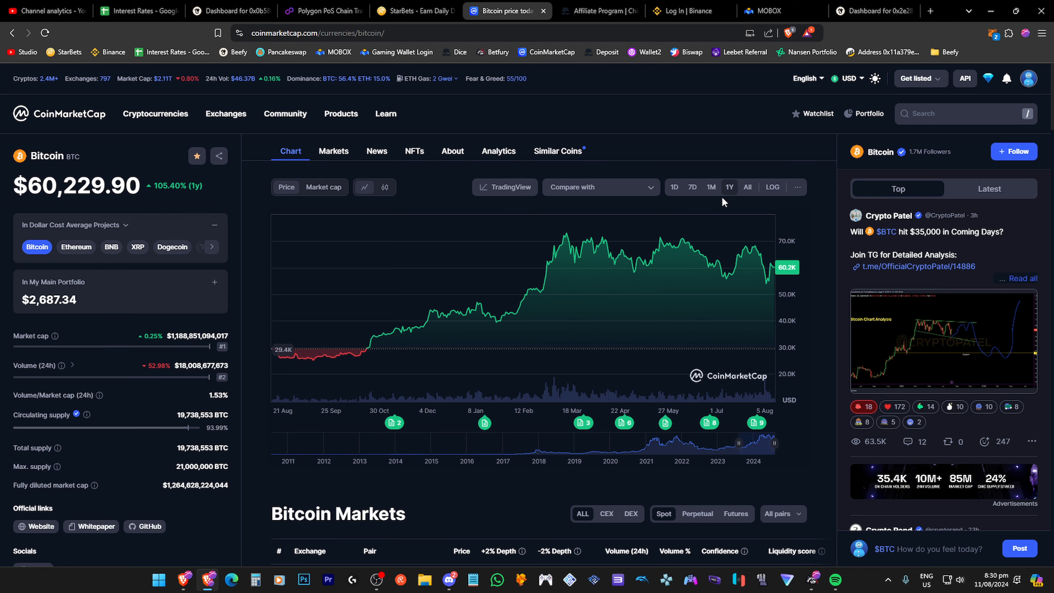
{"action": "left_click", "coordinate": [323, 10]}
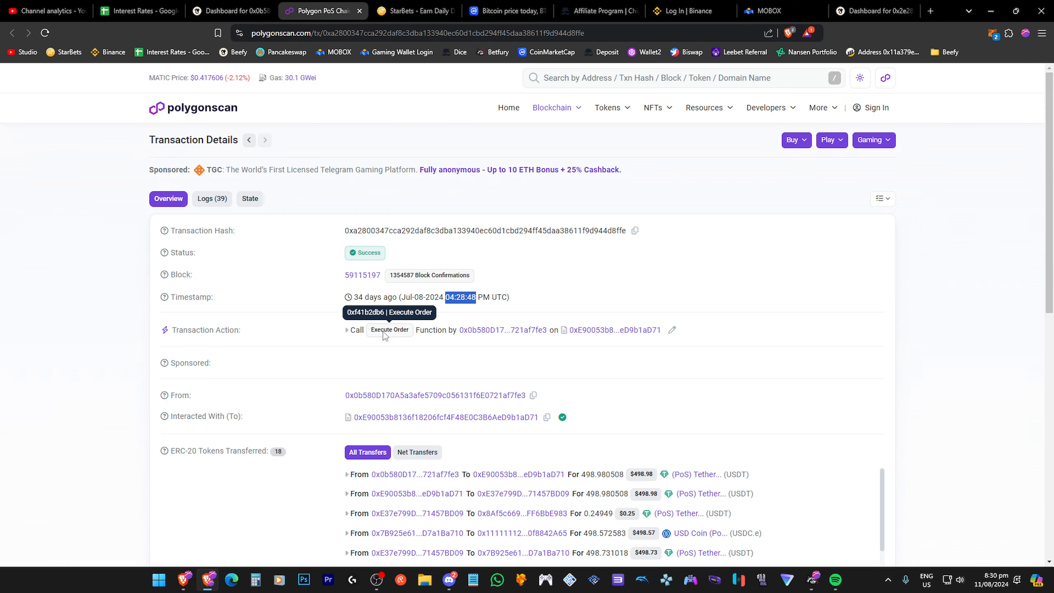
{"action": "mouse_move", "coordinate": [437, 258]}
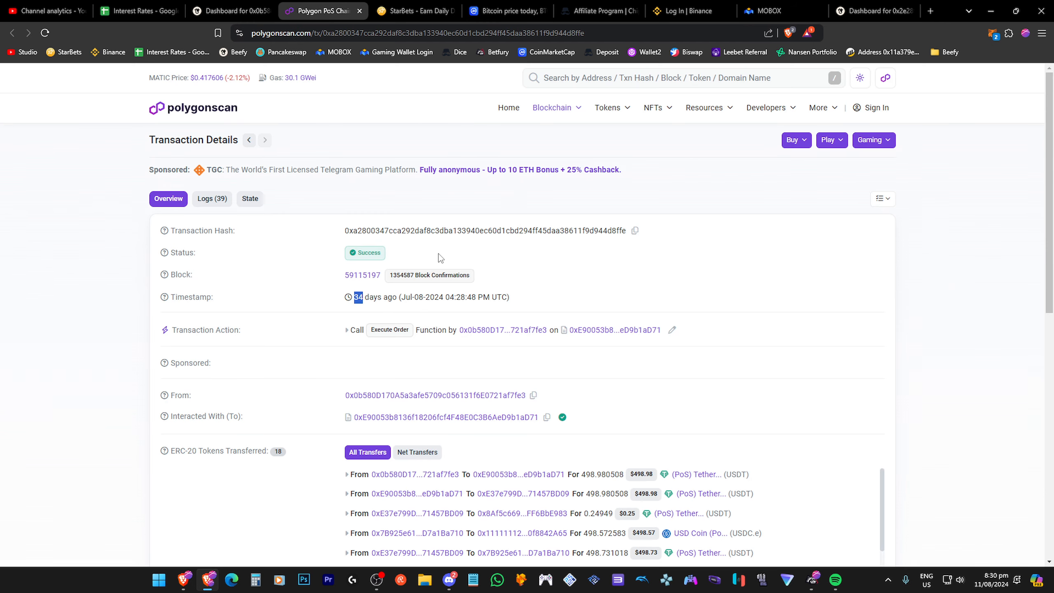
{"action": "mouse_move", "coordinate": [406, 308]}
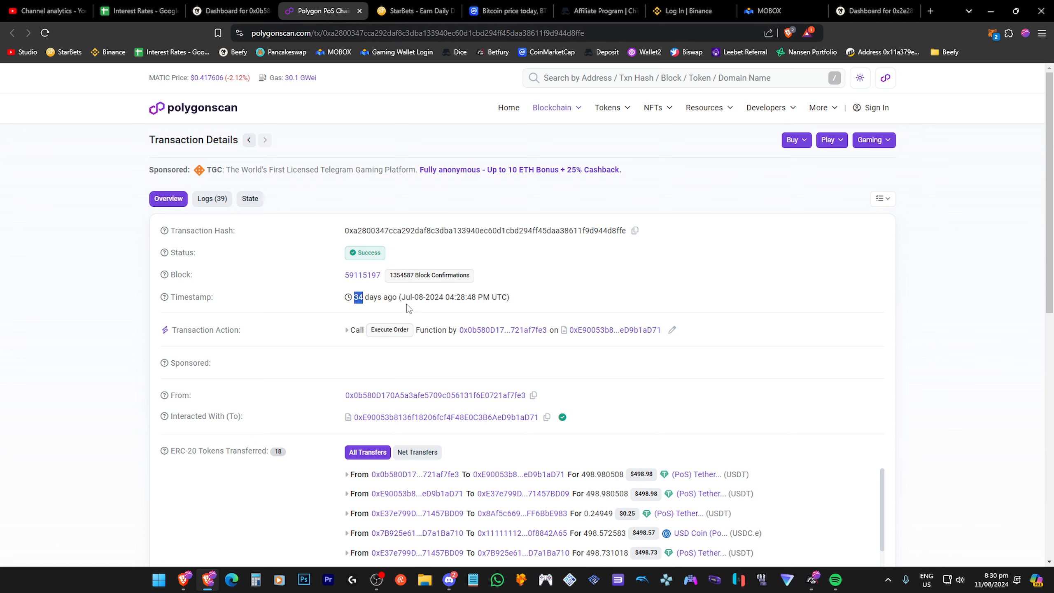
{"action": "double_click", "coordinate": [418, 297]}
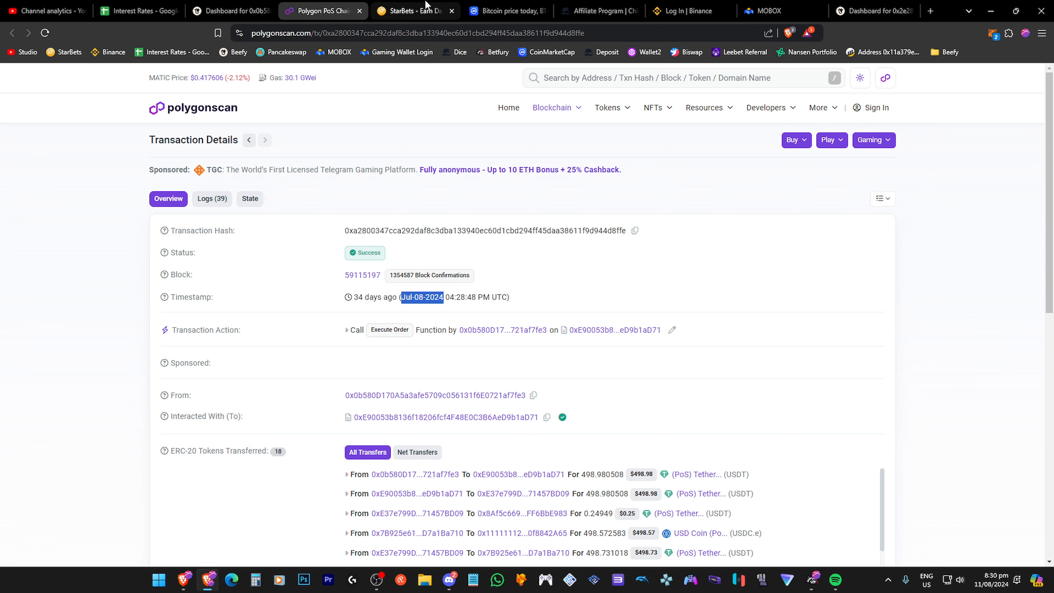
{"action": "mouse_move", "coordinate": [508, 10]}
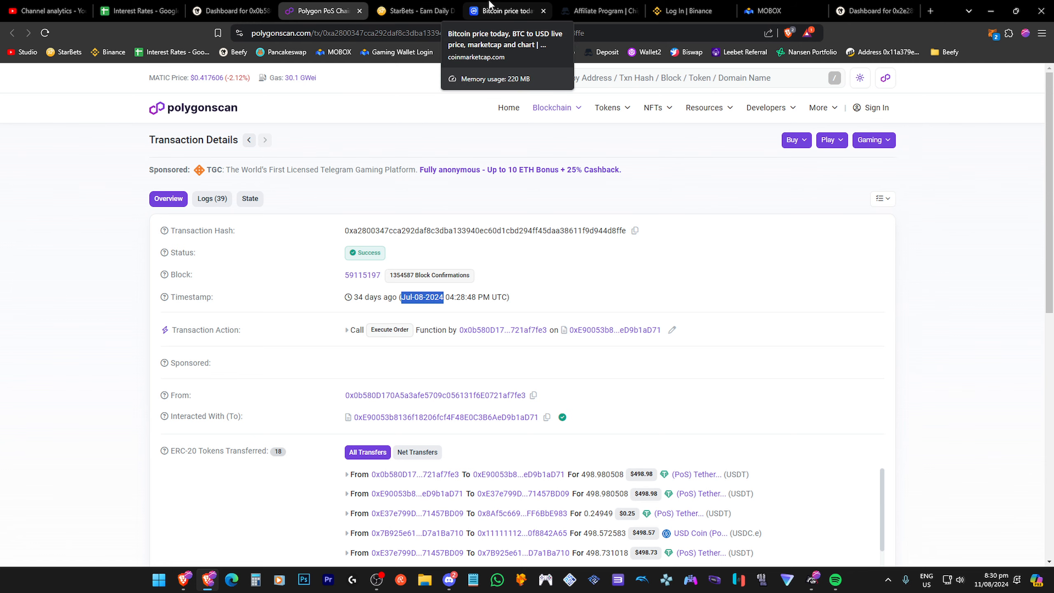
Step: Switch to the CoinMarketCap Bitcoin tab and read its 1Y price chart
{"action": "left_click", "coordinate": [502, 11]}
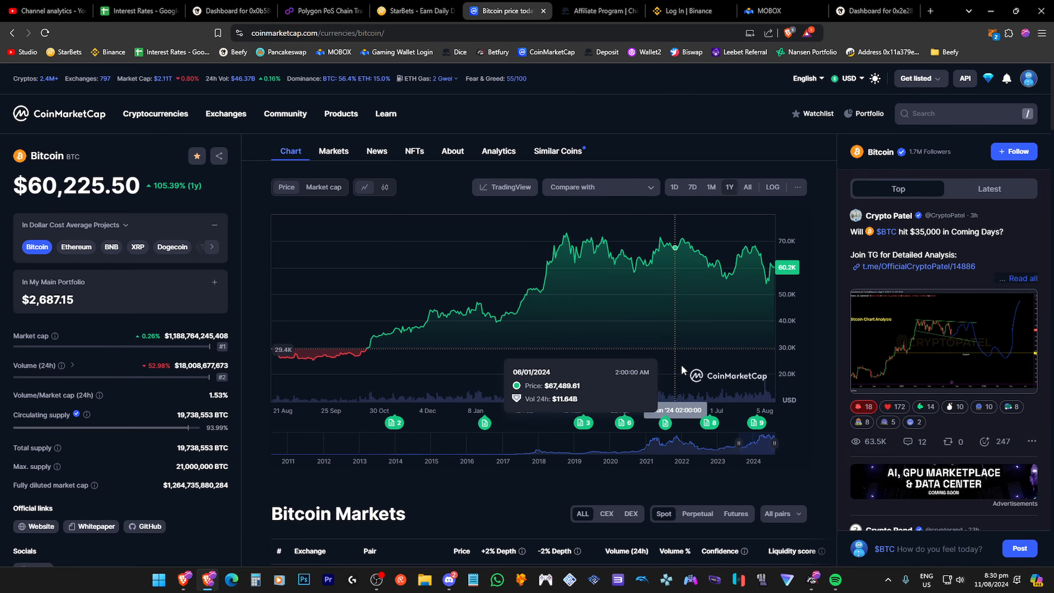
{"action": "mouse_move", "coordinate": [726, 291]}
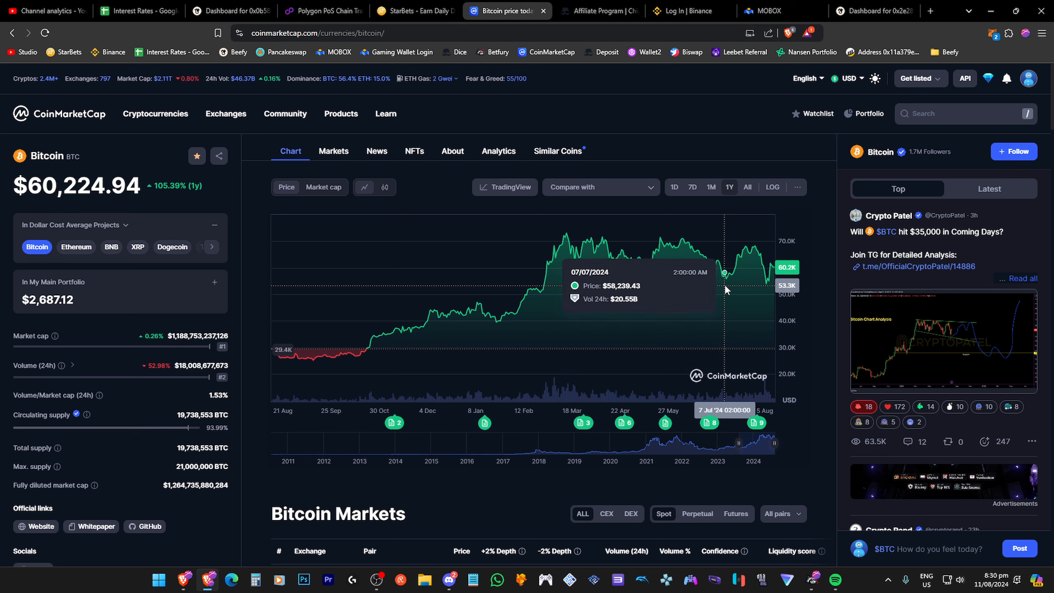
{"action": "mouse_move", "coordinate": [725, 290]}
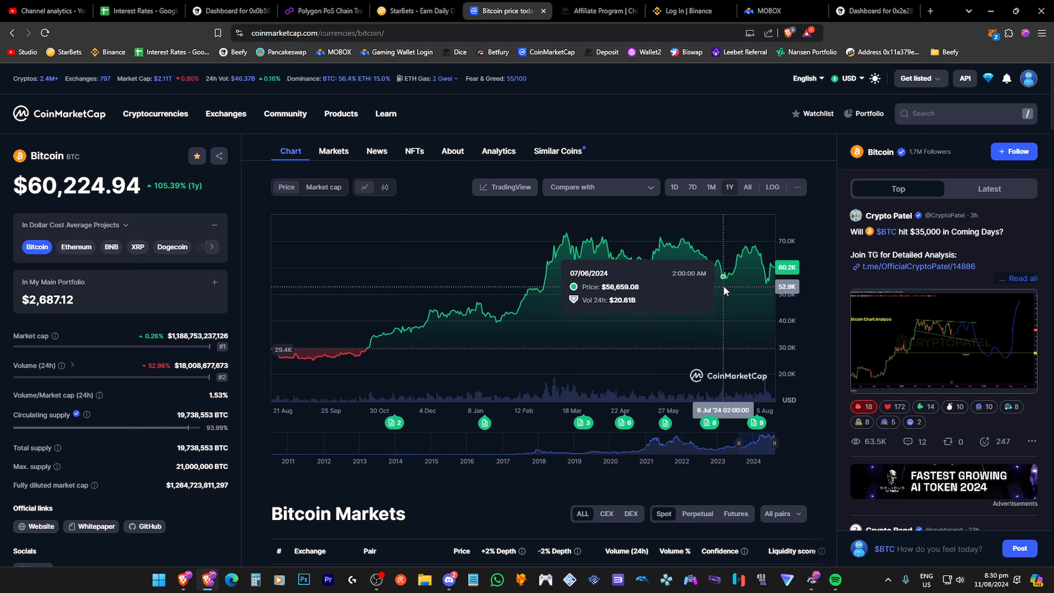
{"action": "mouse_move", "coordinate": [725, 275]}
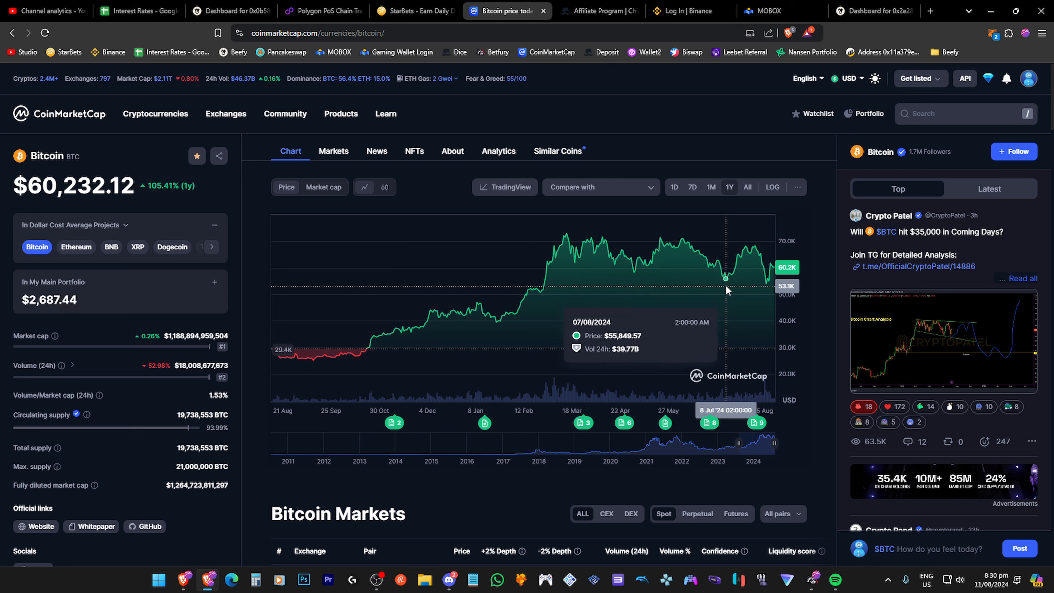
{"action": "mouse_move", "coordinate": [727, 288]}
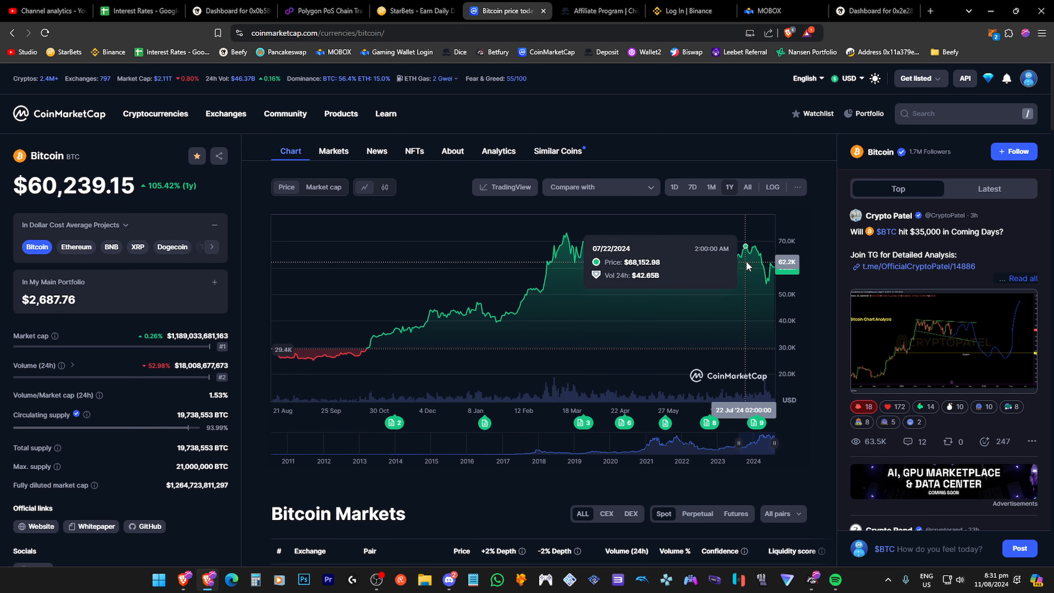
{"action": "mouse_move", "coordinate": [766, 290]}
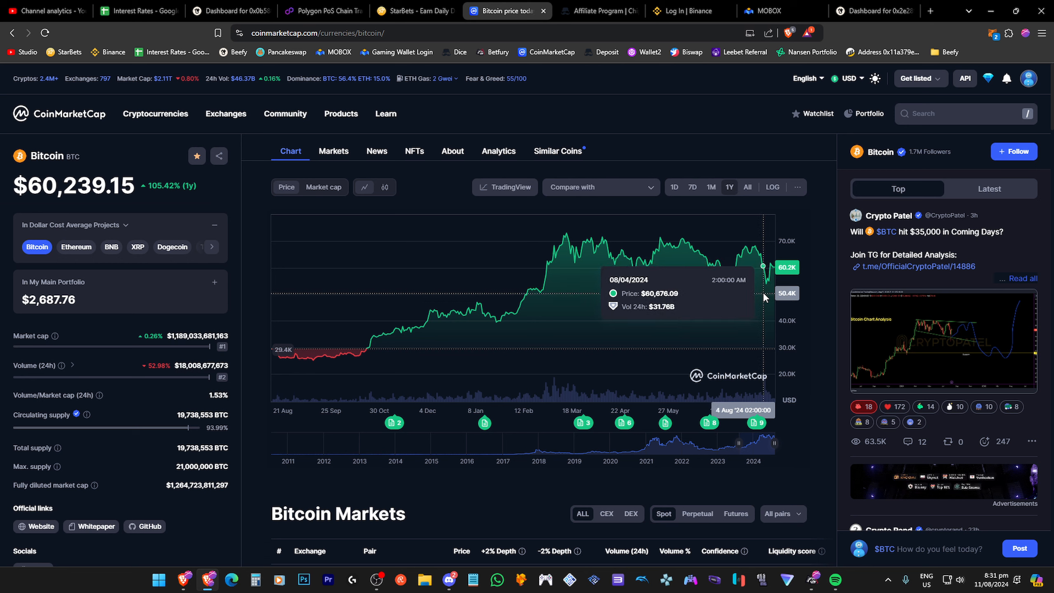
{"action": "mouse_move", "coordinate": [762, 279]}
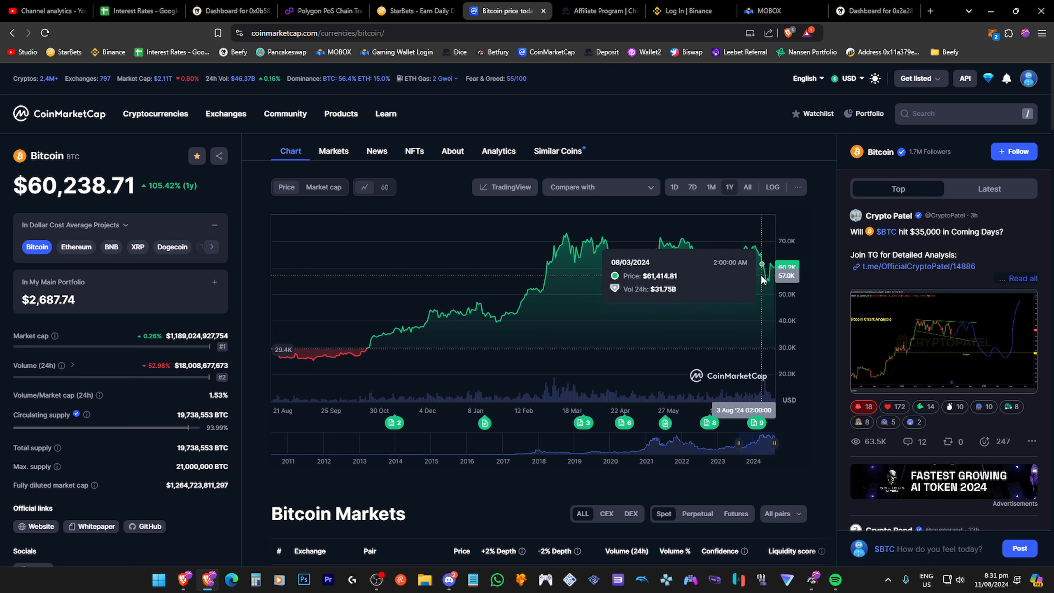
{"action": "mouse_move", "coordinate": [727, 281]}
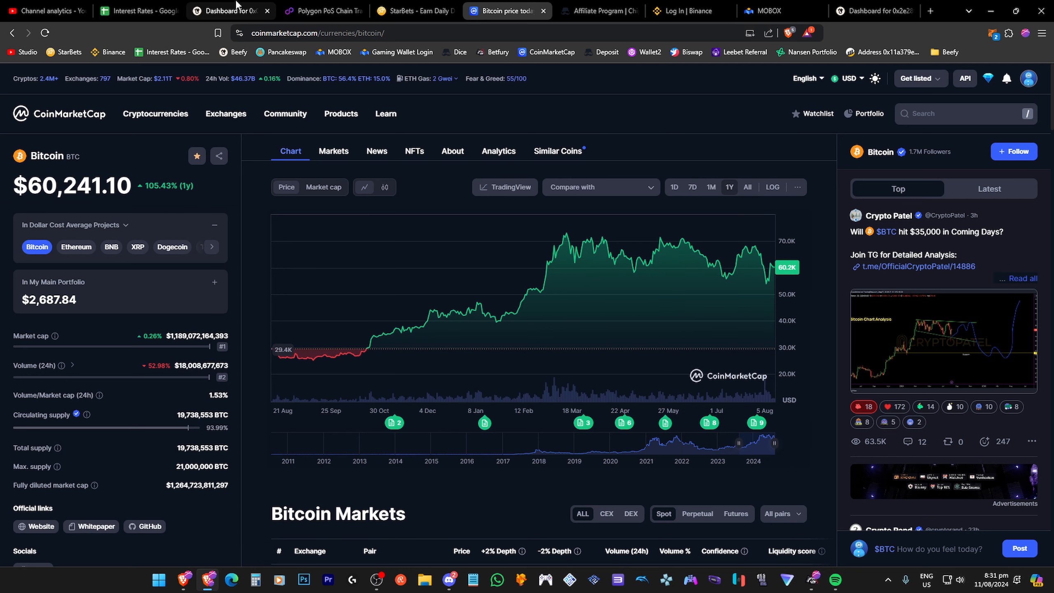
Step: Switch to the Beefy dashboard to review WBTC-USDC.e deposit, yield and PnL
{"action": "left_click", "coordinate": [229, 10]}
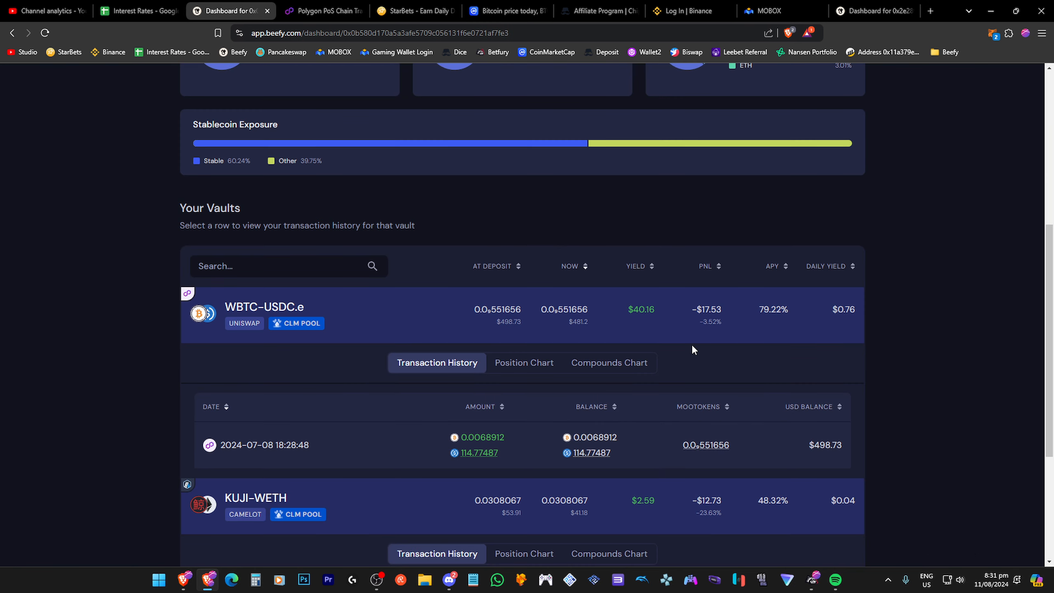
{"action": "mouse_move", "coordinate": [711, 321]}
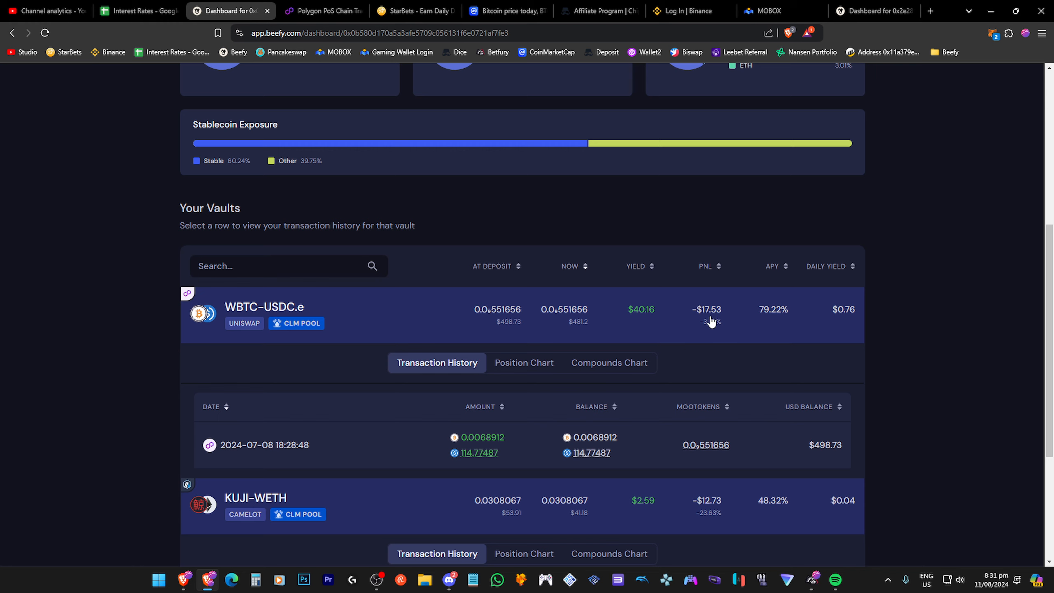
{"action": "mouse_move", "coordinate": [656, 327]}
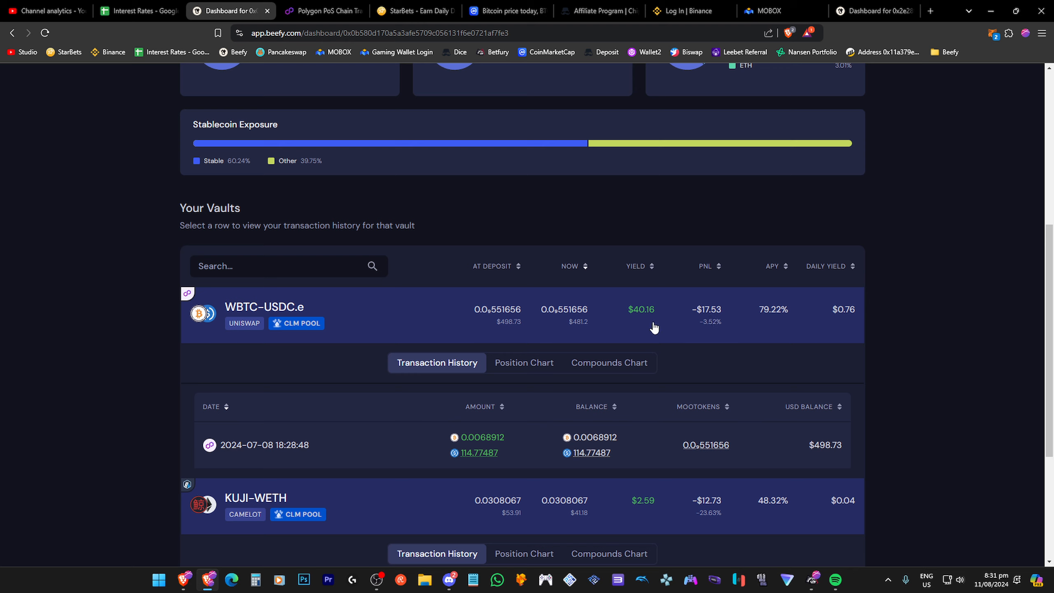
{"action": "mouse_move", "coordinate": [647, 325]}
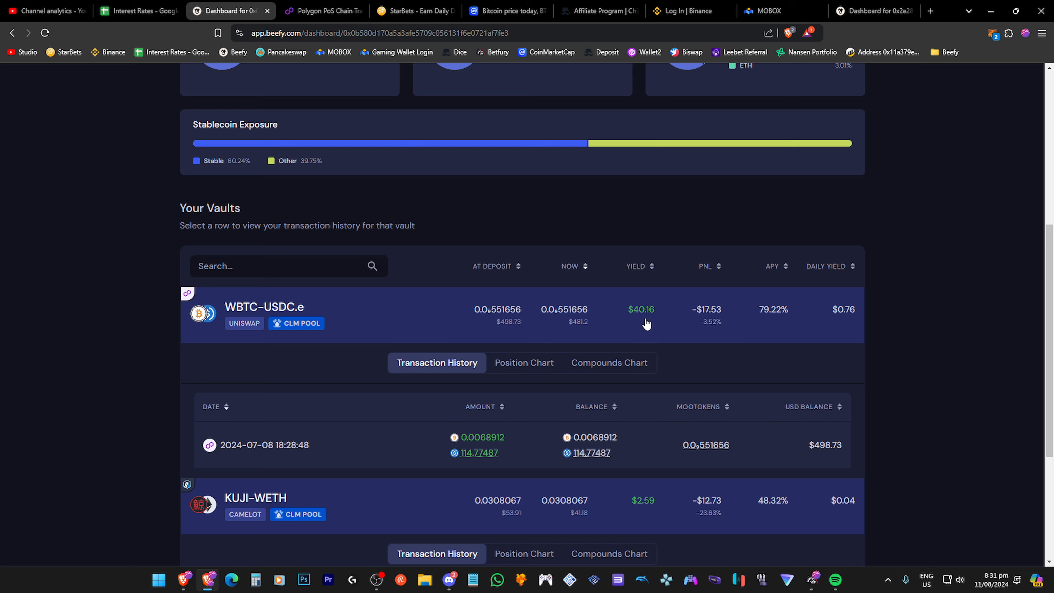
{"action": "mouse_move", "coordinate": [696, 316]}
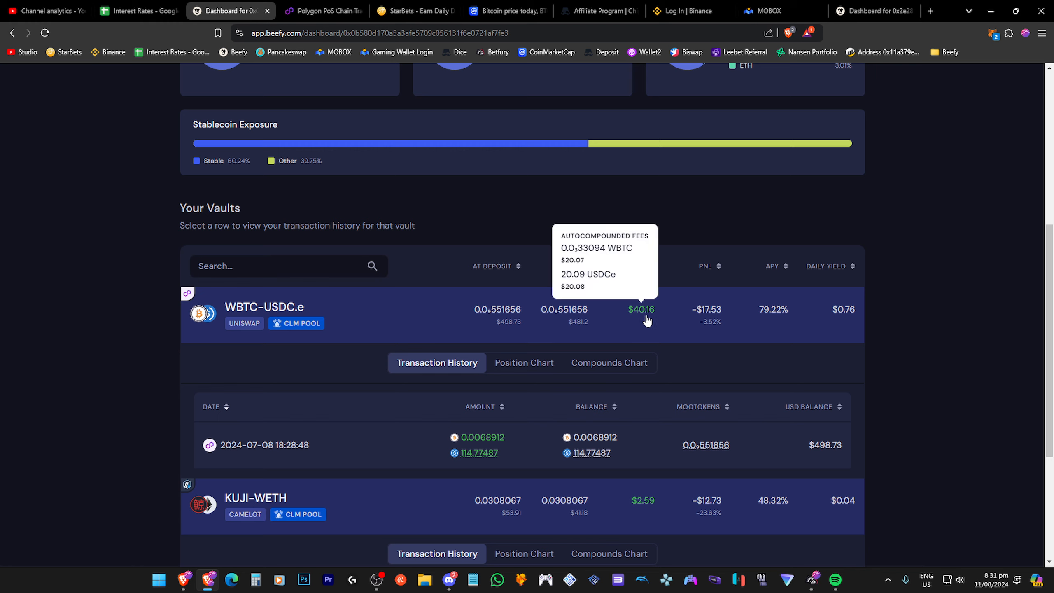
{"action": "mouse_move", "coordinate": [497, 310]}
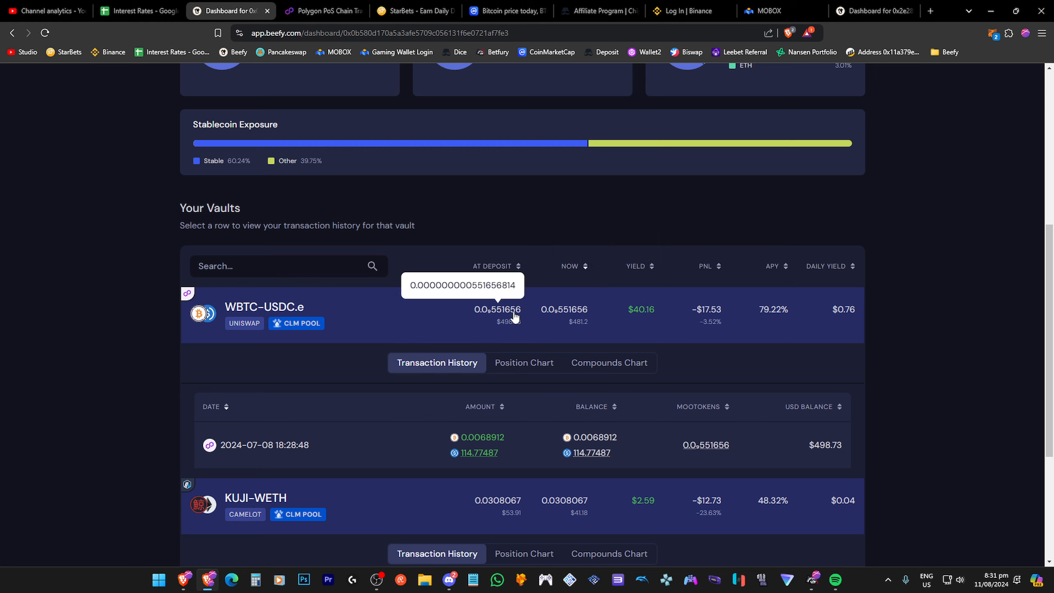
{"action": "mouse_move", "coordinate": [715, 318]}
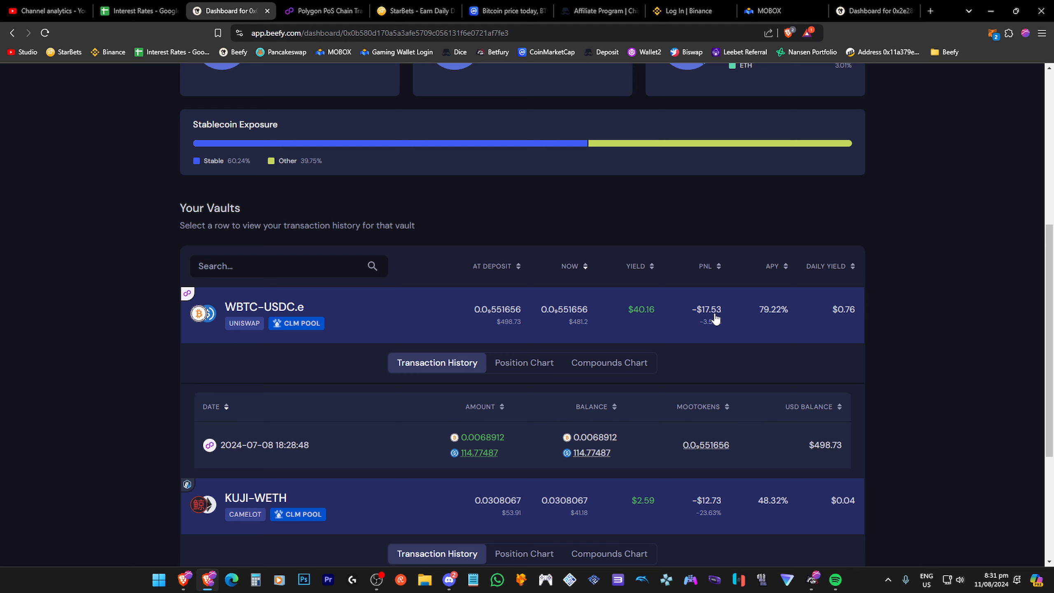
{"action": "mouse_move", "coordinate": [662, 329]}
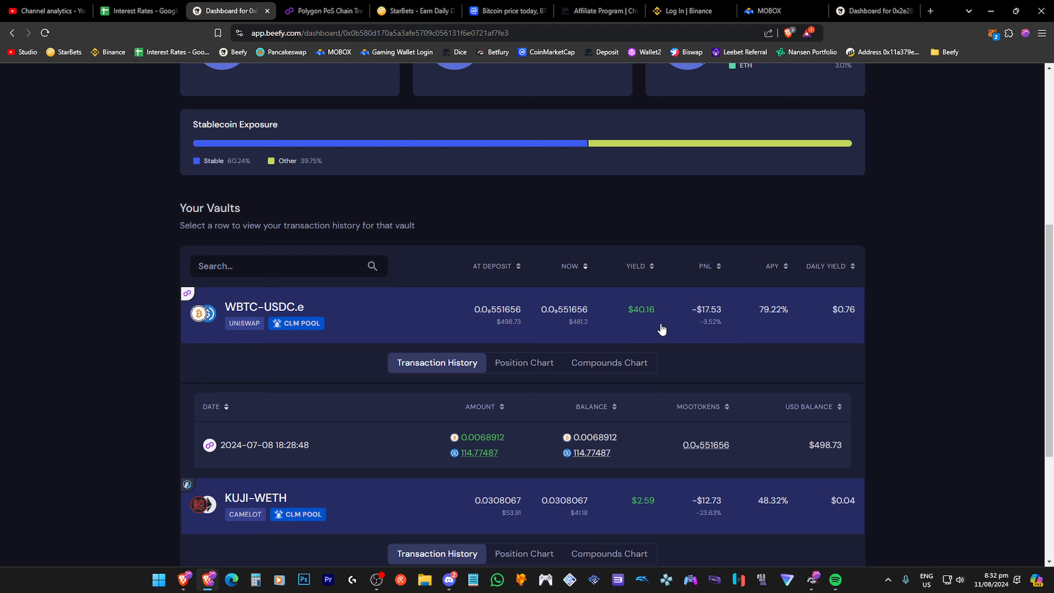
{"action": "mouse_move", "coordinate": [651, 325]}
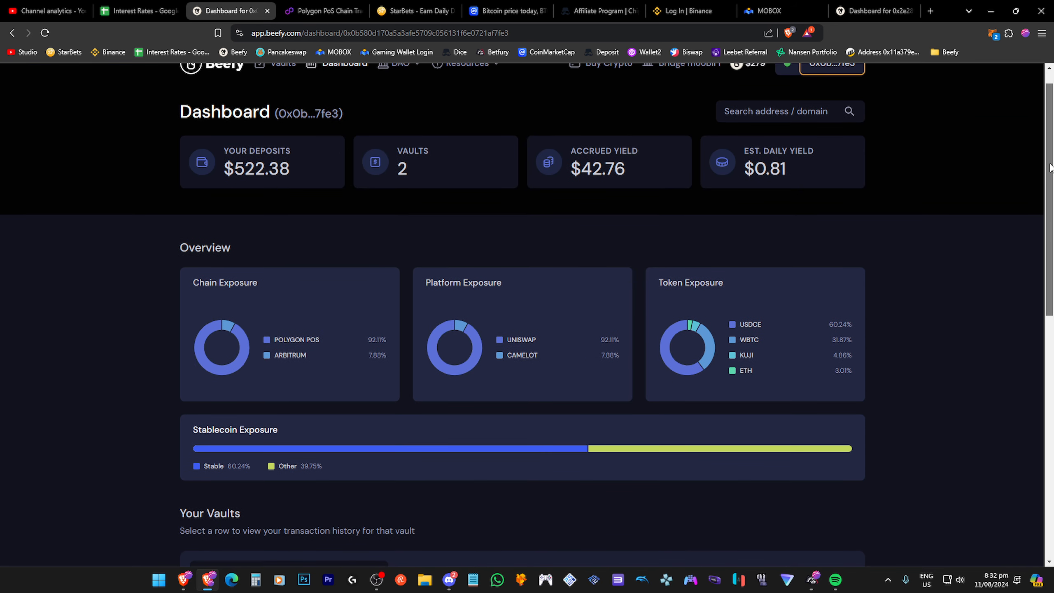
Step: Scroll to the dashboard summary and highlight the $522.38 Your Deposits value
{"action": "scroll", "scroll_direction": "up", "scroll_amount": 3}
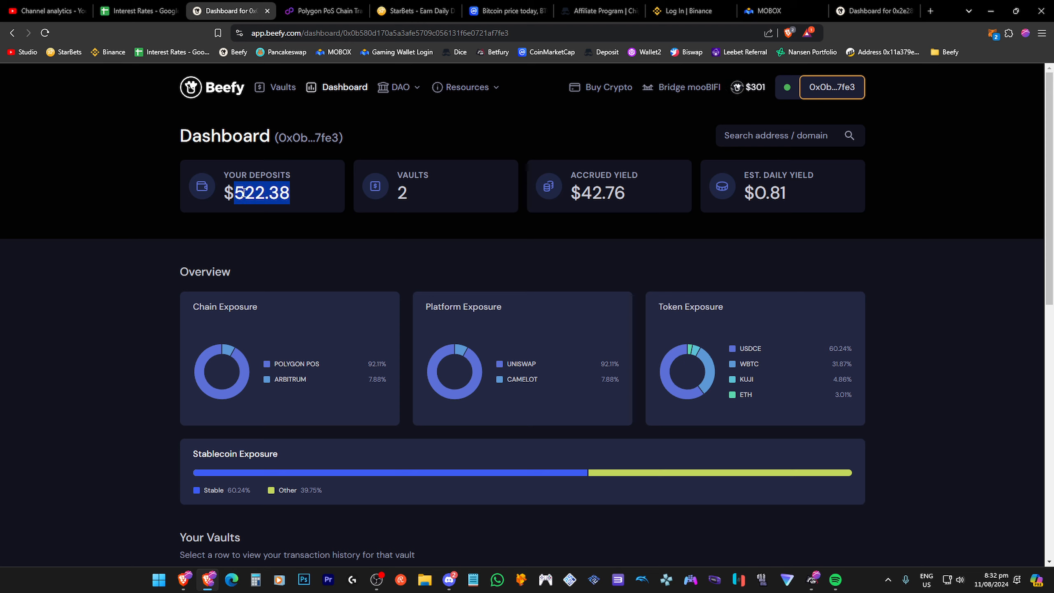
{"action": "left_click", "coordinate": [278, 228]}
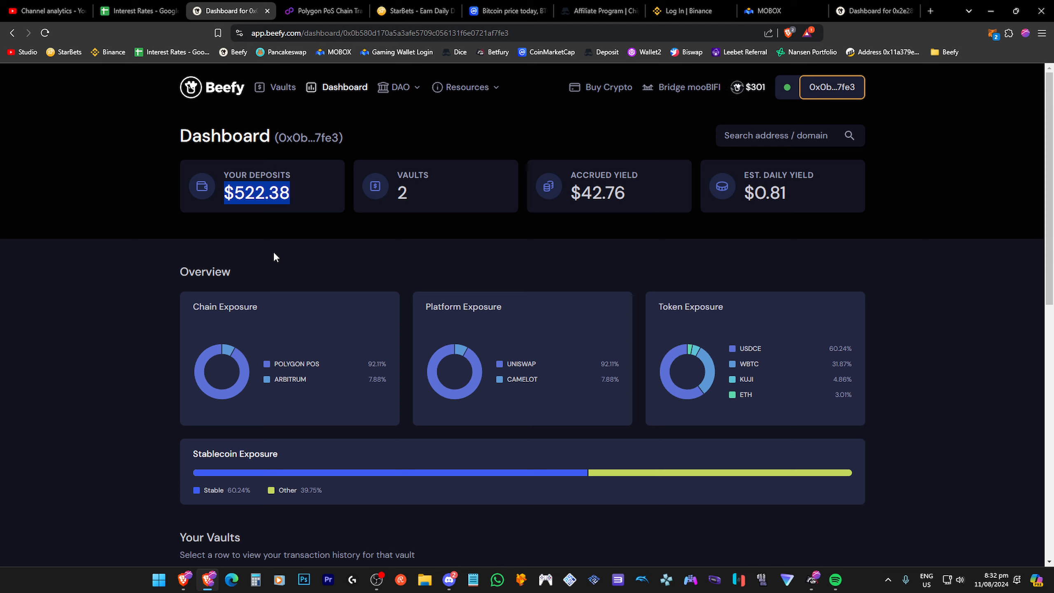
{"action": "mouse_move", "coordinate": [281, 94]}
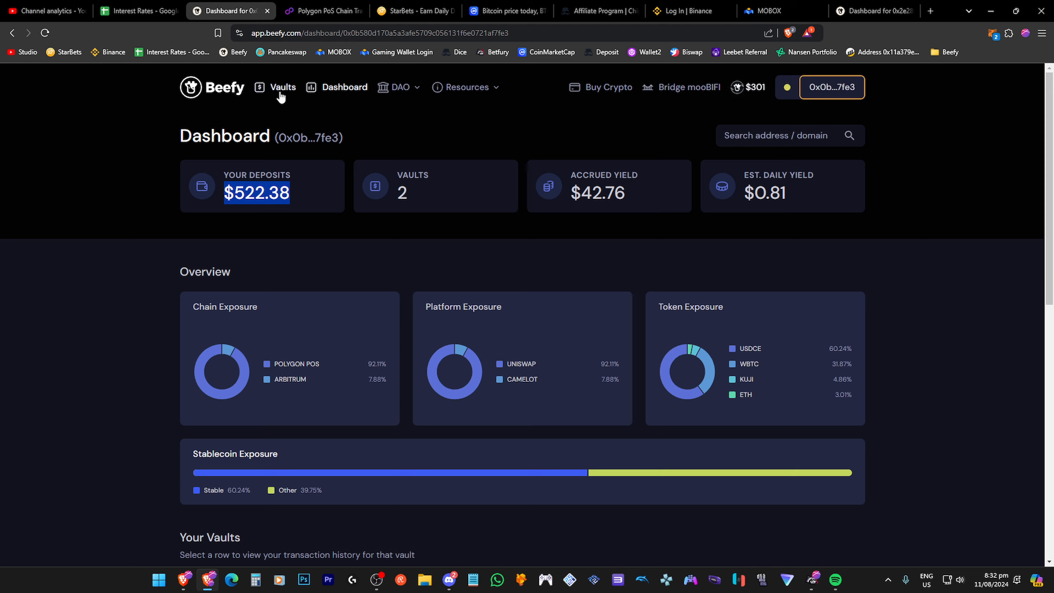
Step: Open Vaults, apply the All filter, and browse the full vault list
{"action": "left_click", "coordinate": [281, 87]}
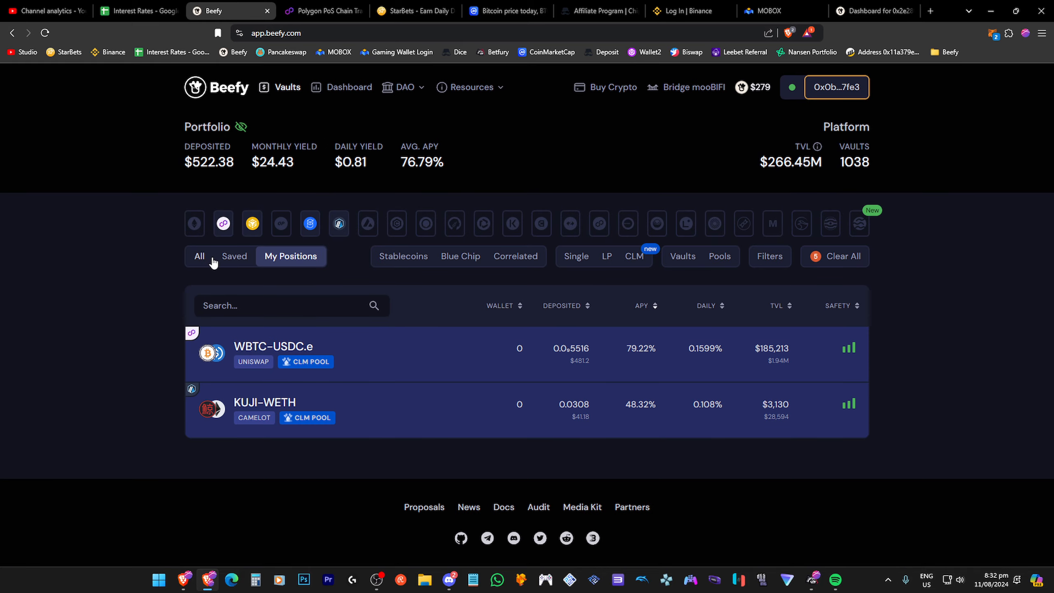
{"action": "left_click", "coordinate": [199, 257]}
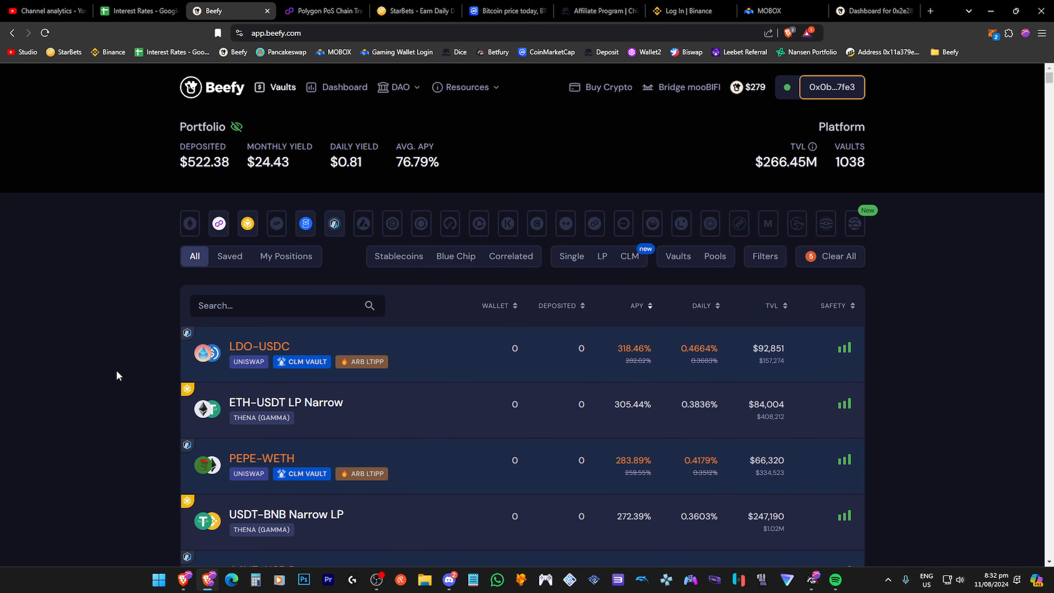
{"action": "scroll", "scroll_direction": "down", "scroll_amount": 3}
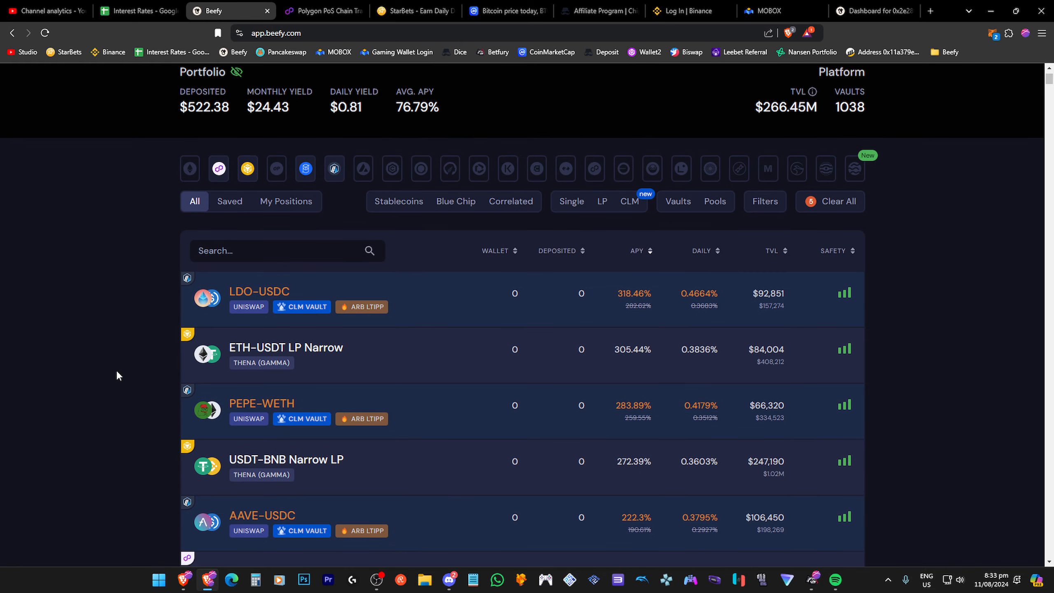
{"action": "scroll", "scroll_direction": "down", "scroll_amount": 3}
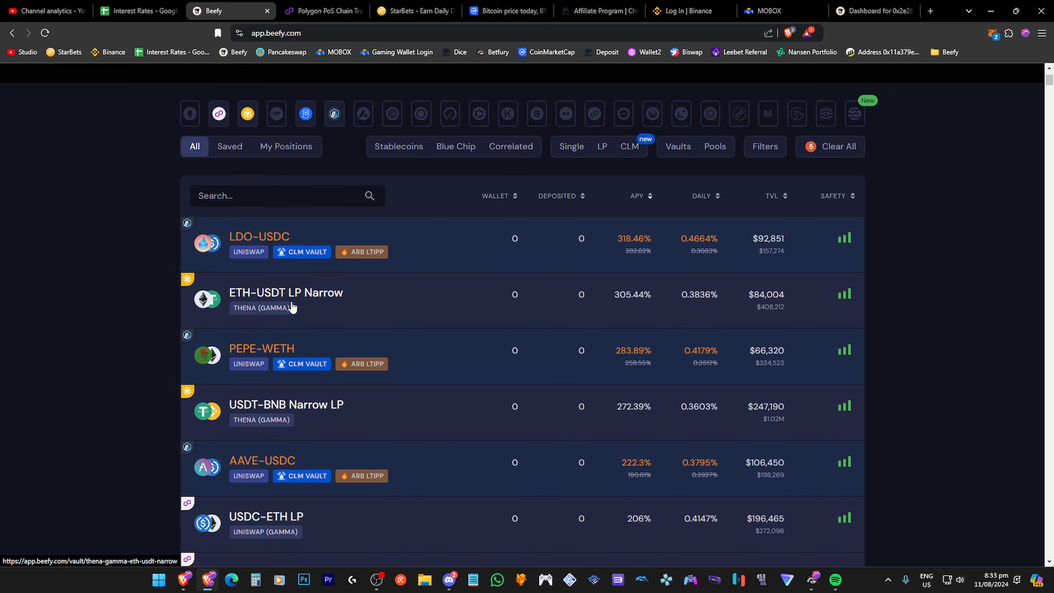
{"action": "left_click", "coordinate": [286, 293]}
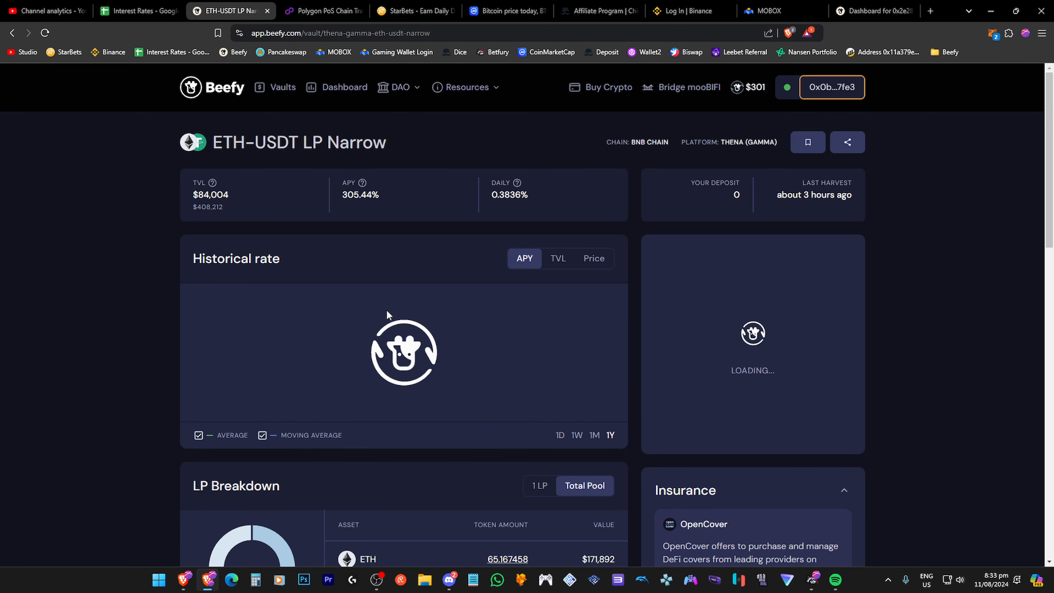
{"action": "scroll", "scroll_direction": "down", "scroll_amount": 3}
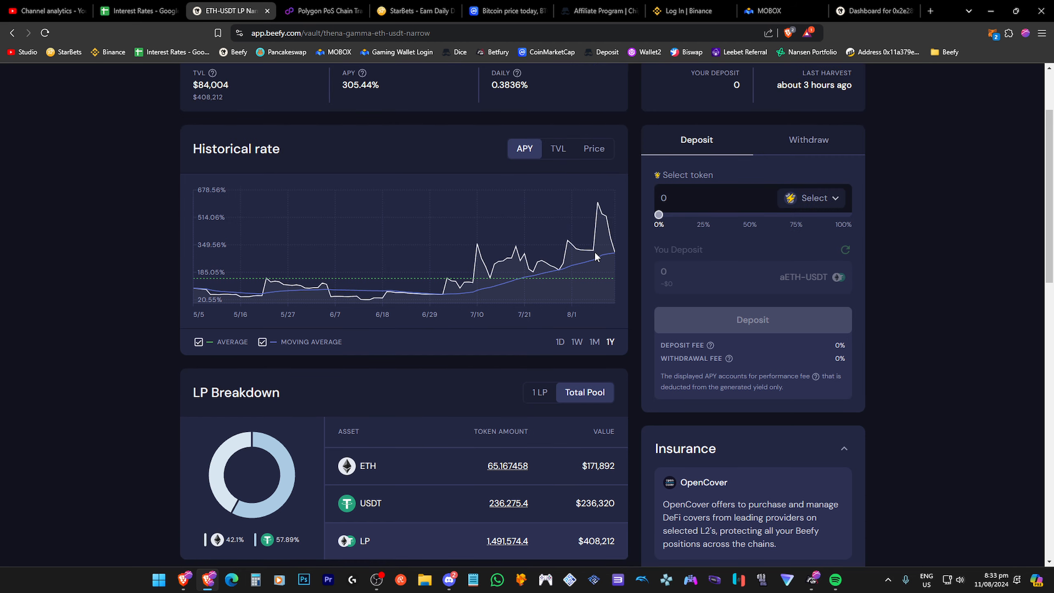
{"action": "left_click", "coordinate": [594, 149]}
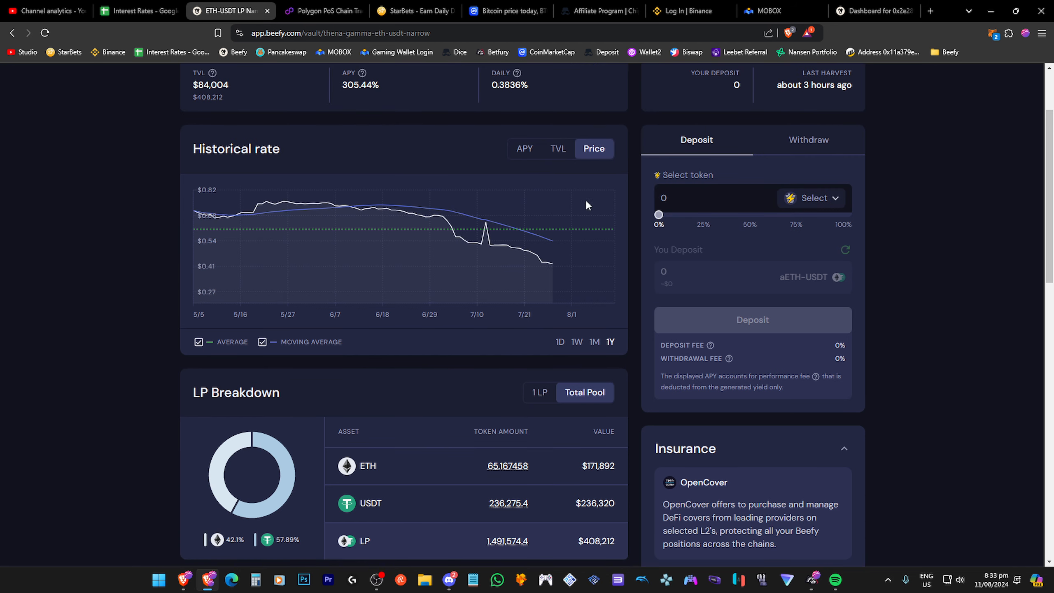
{"action": "mouse_move", "coordinate": [263, 212]}
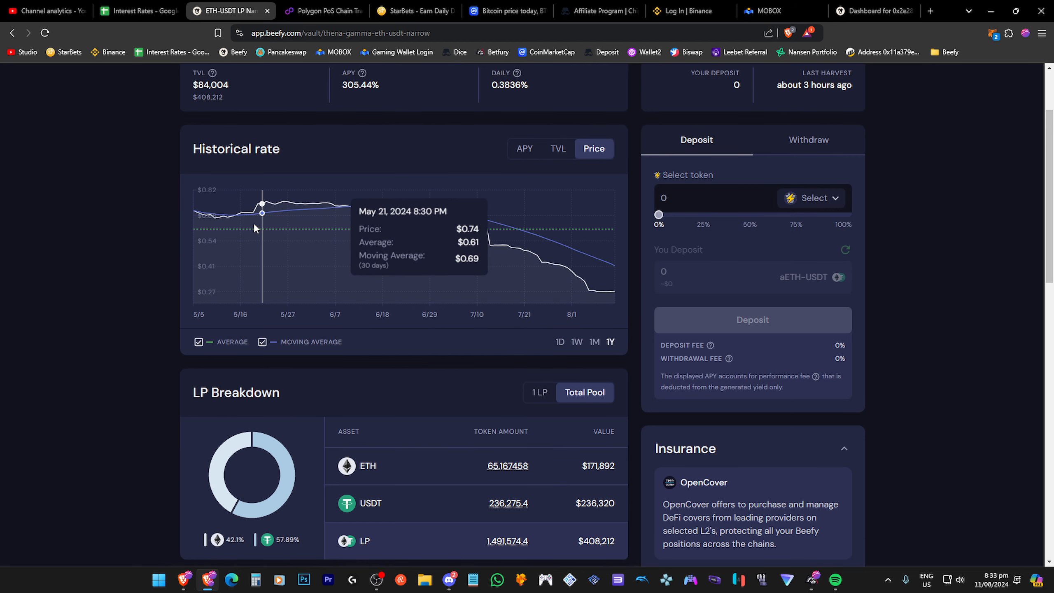
{"action": "mouse_move", "coordinate": [255, 216]}
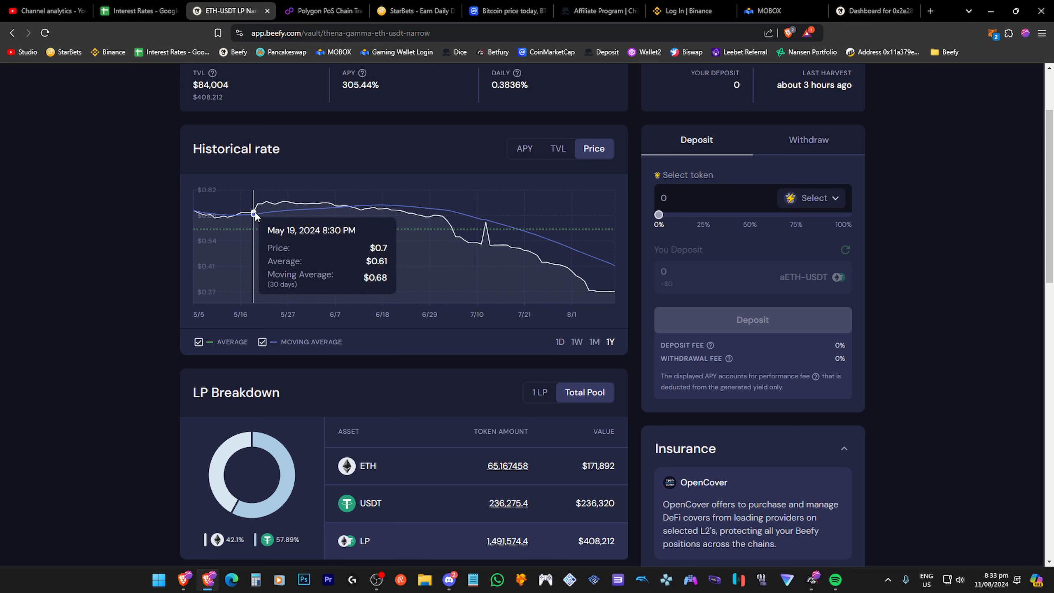
{"action": "mouse_move", "coordinate": [262, 214]}
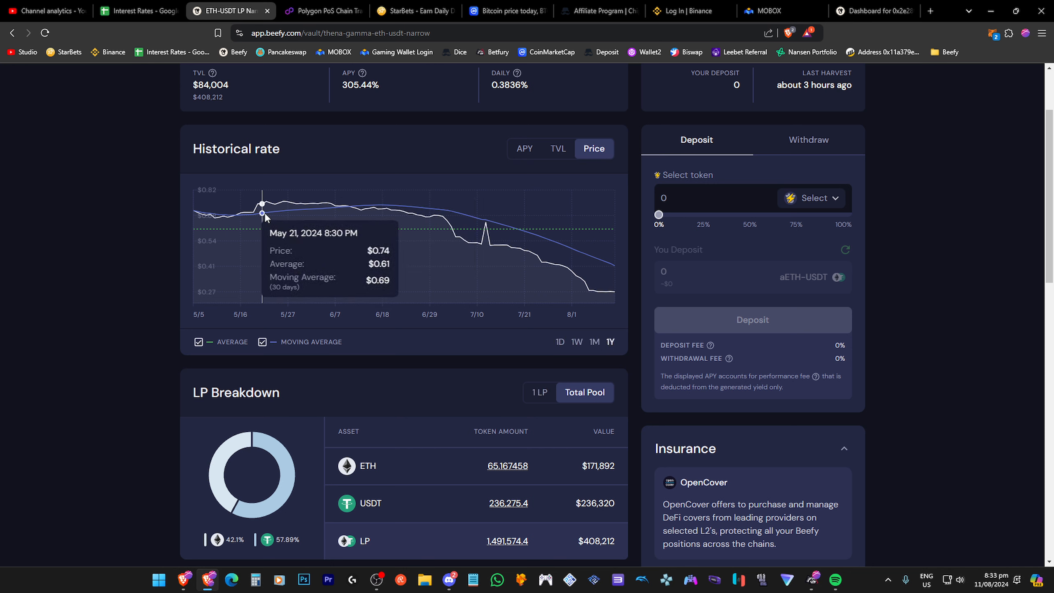
{"action": "mouse_move", "coordinate": [336, 206]}
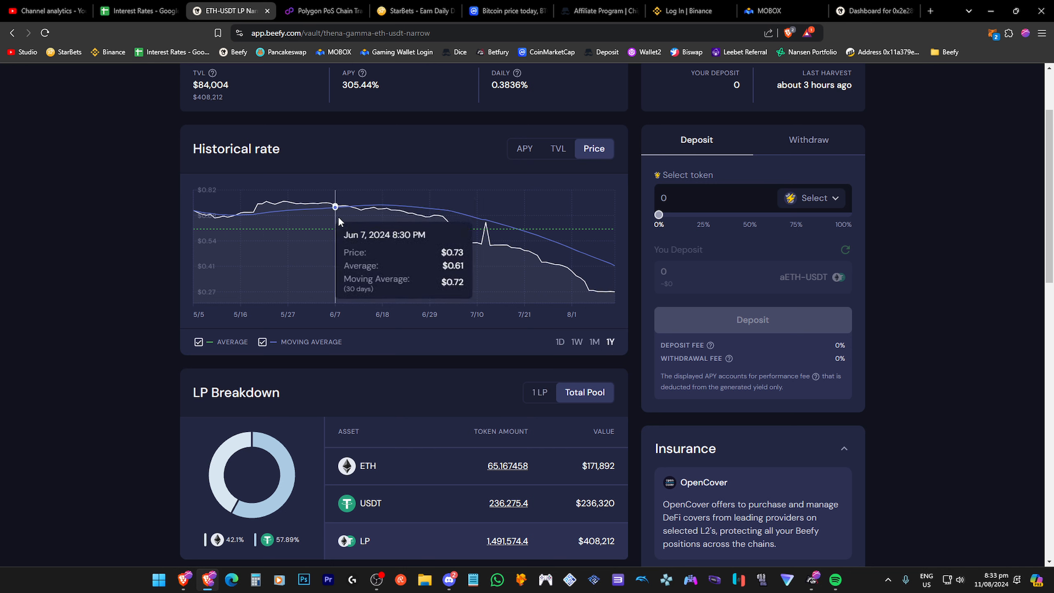
{"action": "mouse_move", "coordinate": [572, 272]}
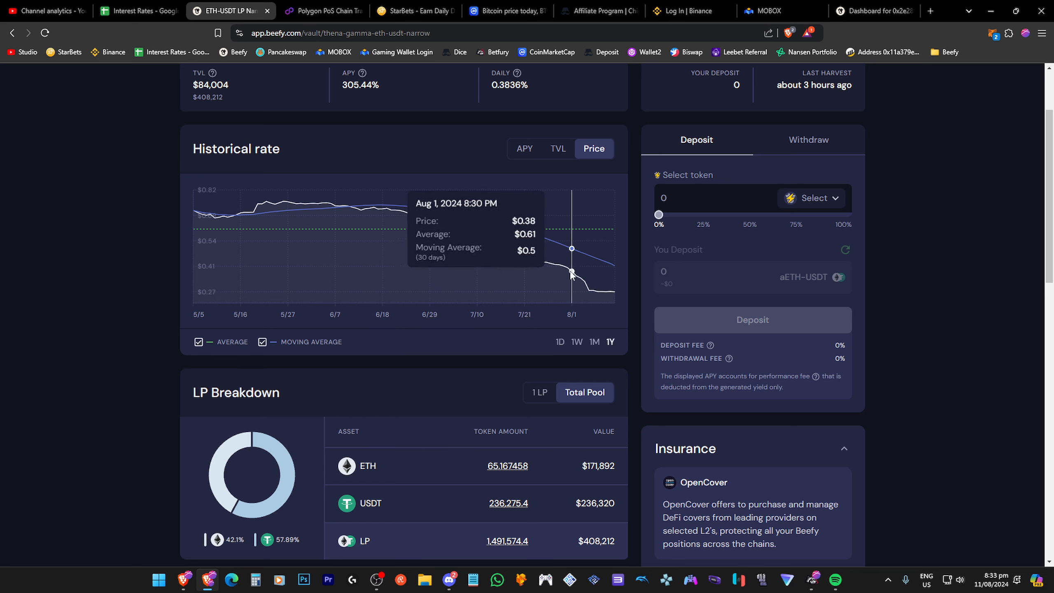
{"action": "mouse_move", "coordinate": [602, 290]}
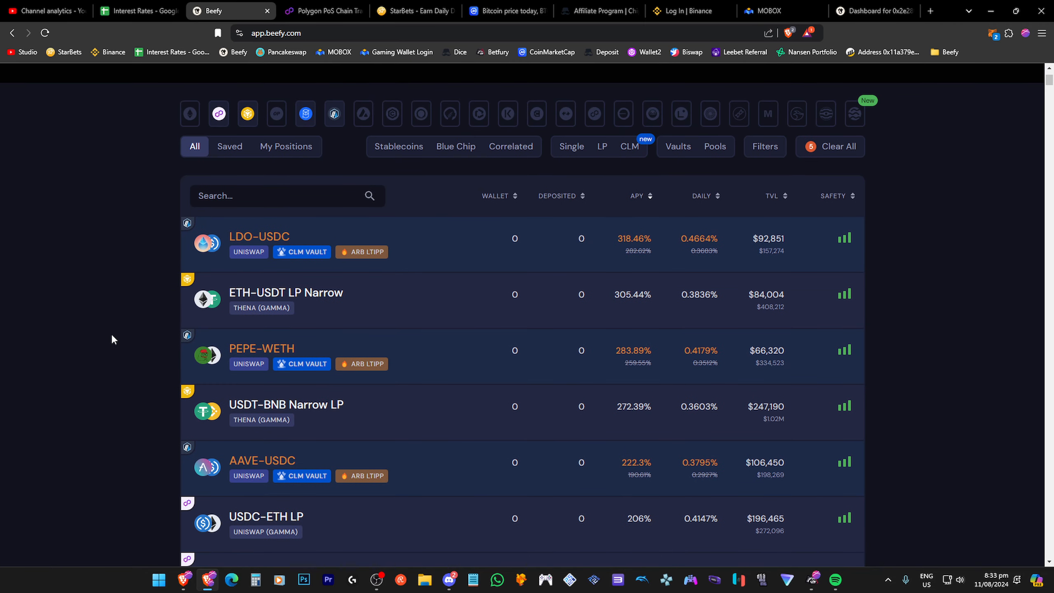
Step: Open the PEPE-WETH CLM vault and switch its historical rate chart to Price
{"action": "scroll", "scroll_direction": "down", "scroll_amount": 3}
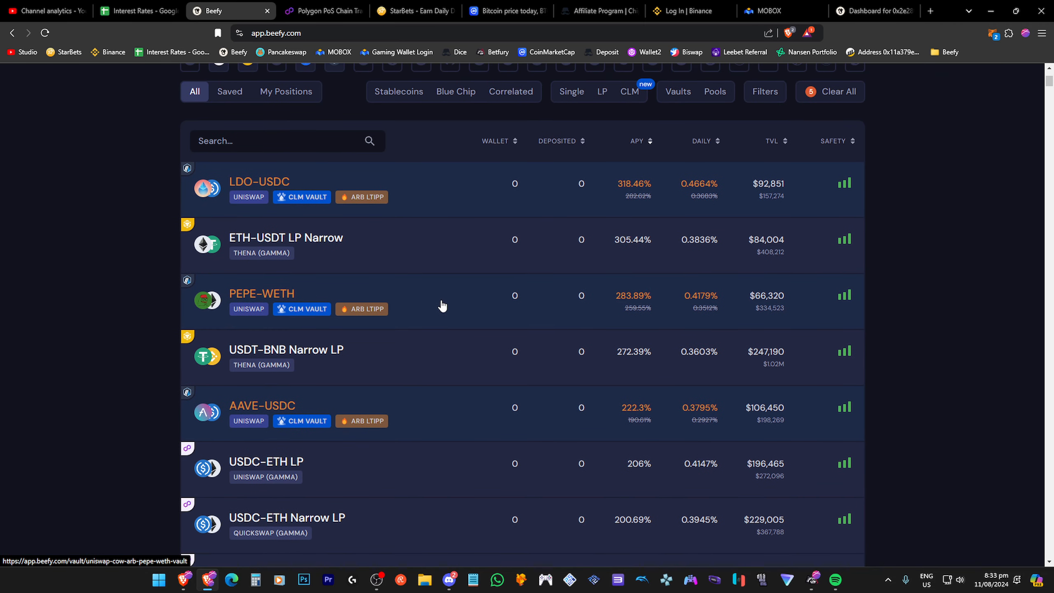
{"action": "left_click", "coordinate": [261, 294]}
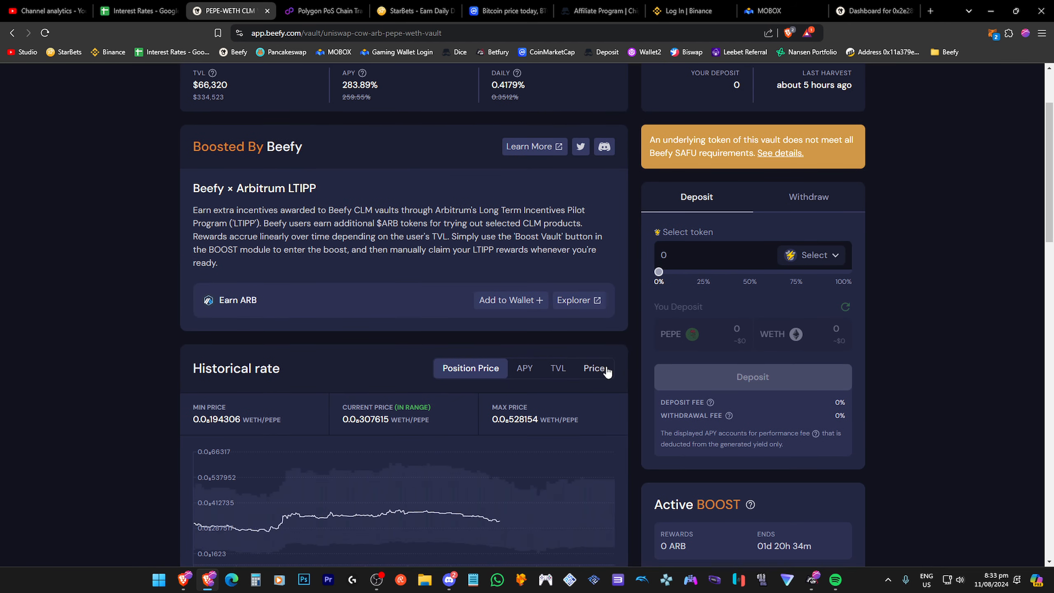
{"action": "left_click", "coordinate": [595, 368]}
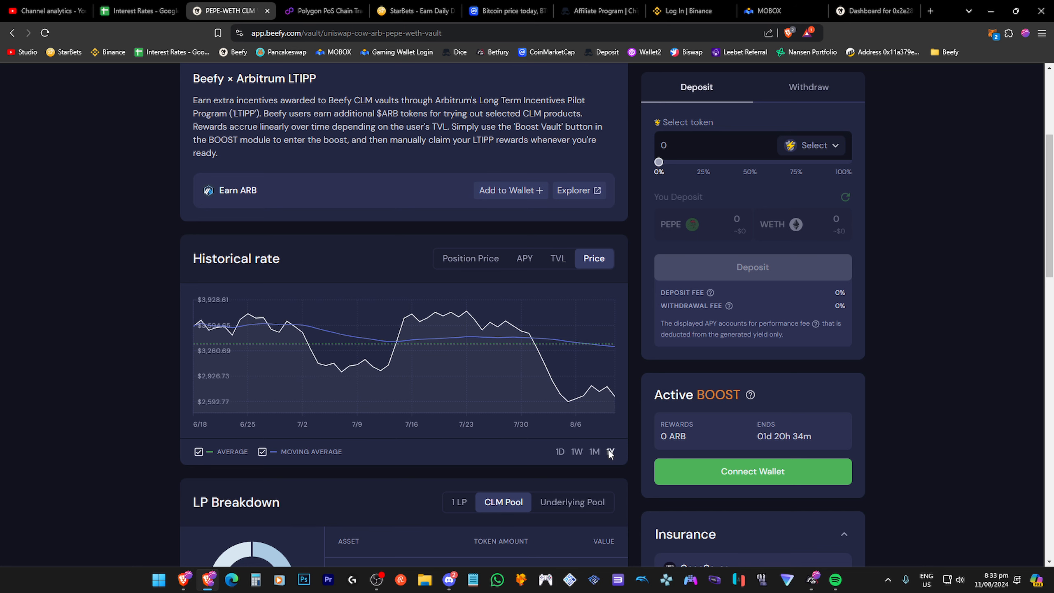
{"action": "mouse_move", "coordinate": [396, 368]}
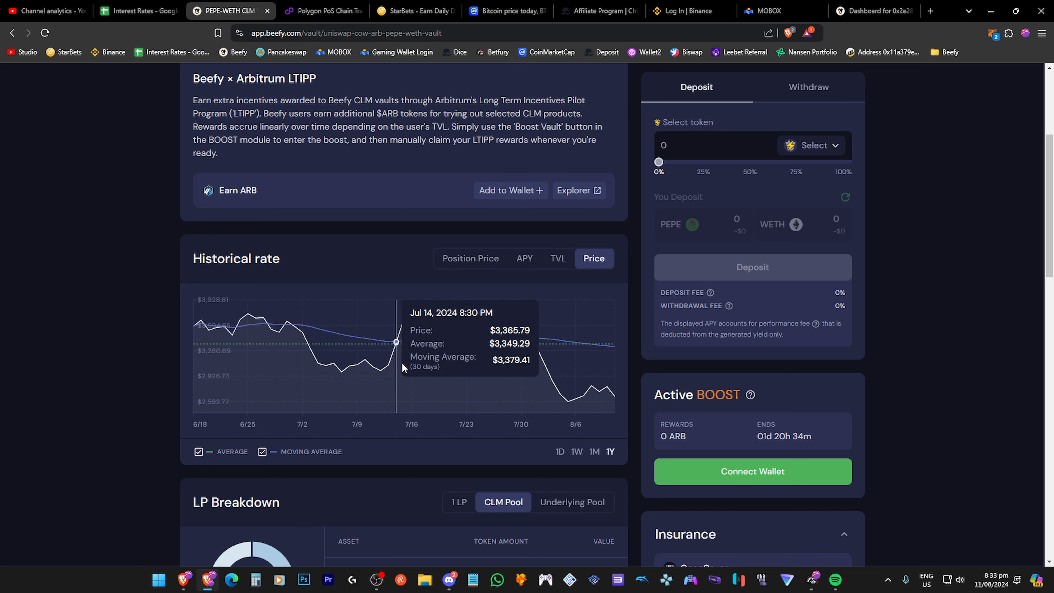
{"action": "mouse_move", "coordinate": [388, 367]}
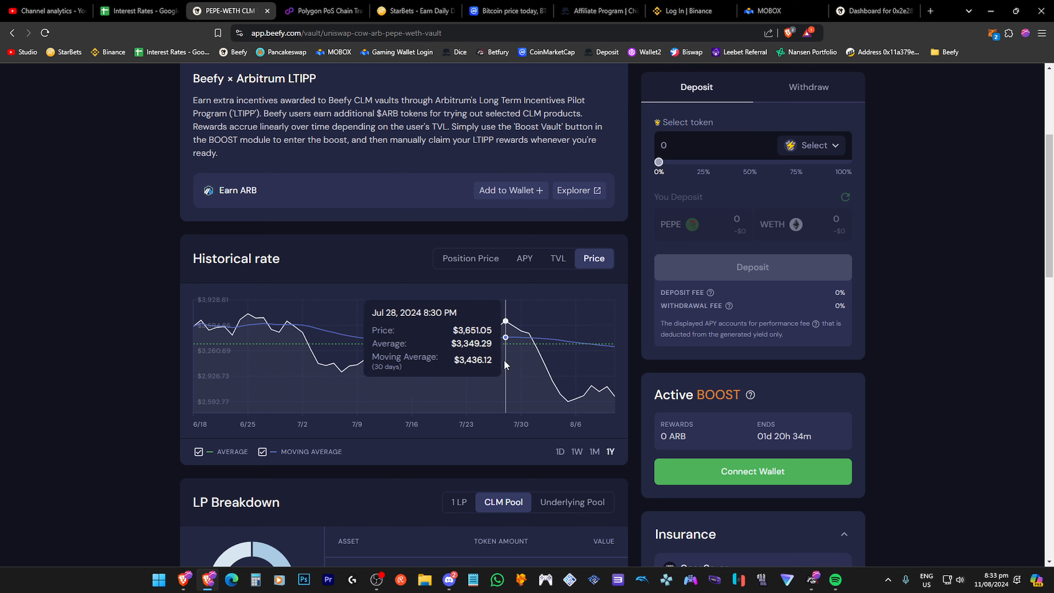
{"action": "mouse_move", "coordinate": [381, 359]}
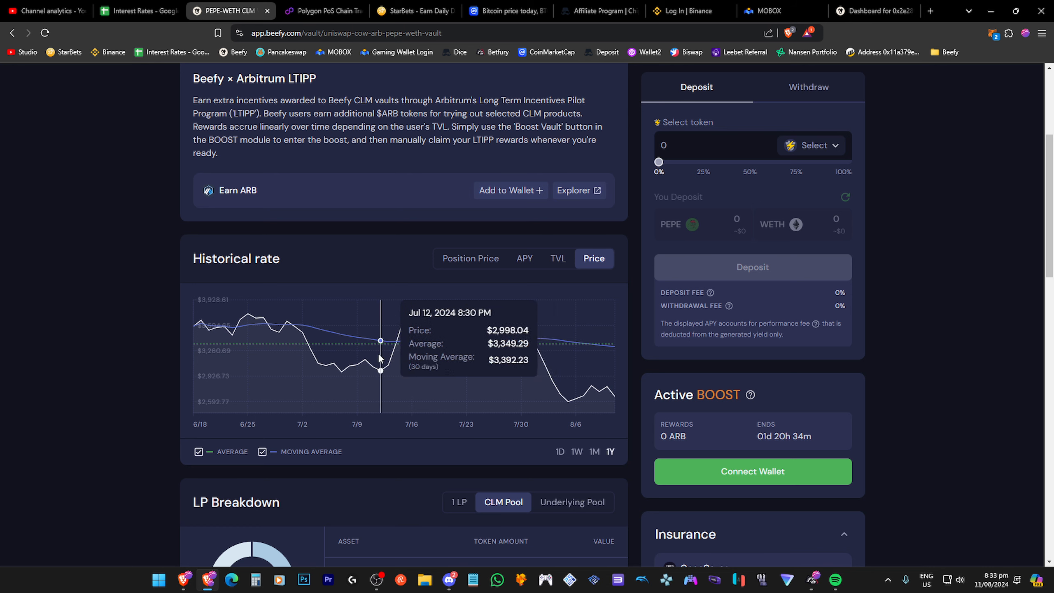
{"action": "mouse_move", "coordinate": [381, 370]}
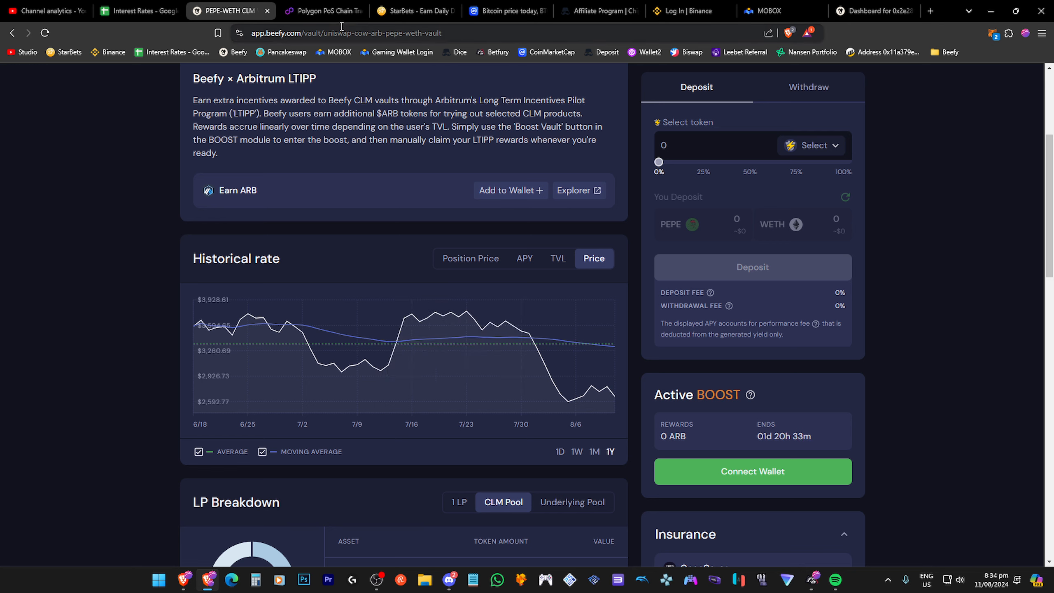
Step: Search CoinMarketCap for Pepe, open its page and set the chart to 1Y
{"action": "left_click", "coordinate": [501, 10]}
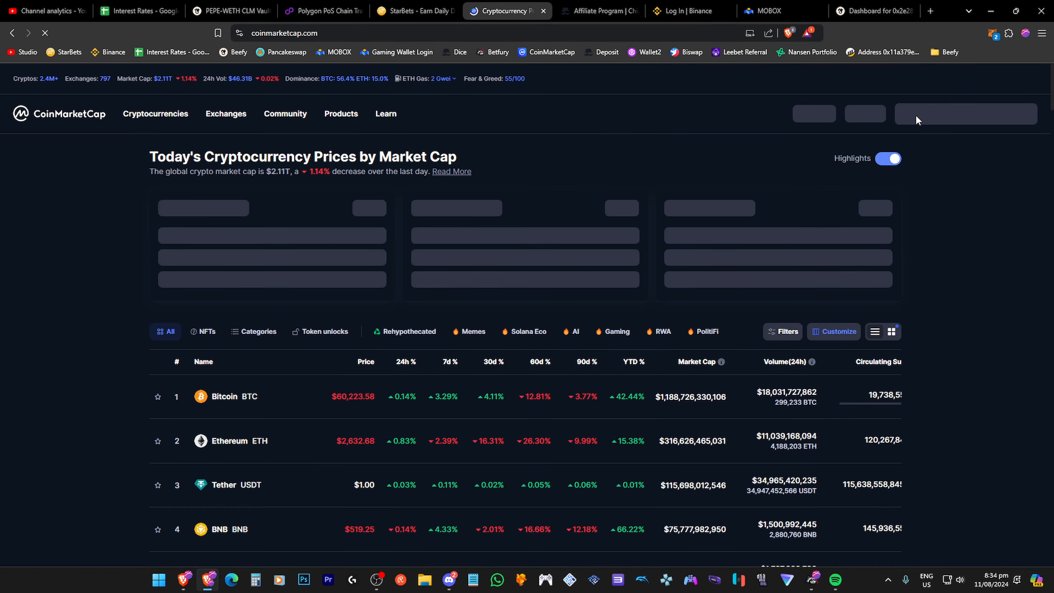
{"action": "type", "text": "pee"}
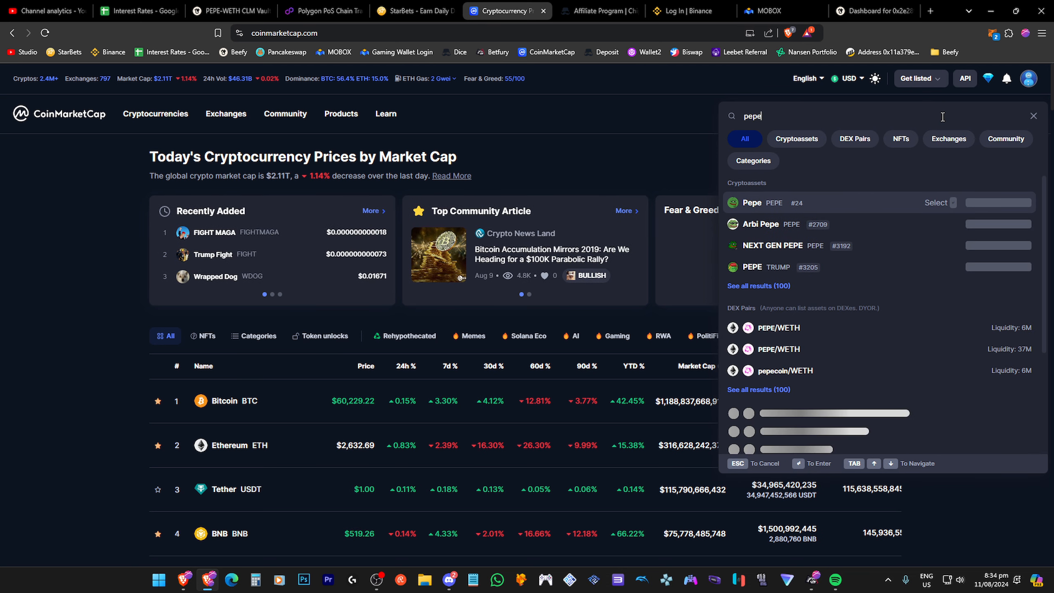
{"action": "left_click", "coordinate": [752, 202]}
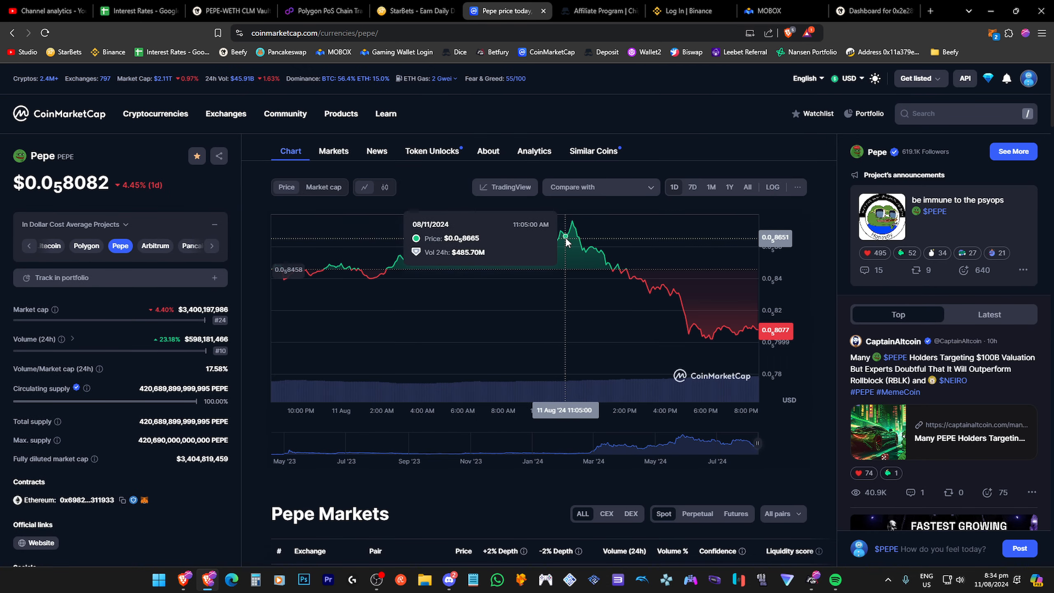
{"action": "mouse_move", "coordinate": [712, 199]}
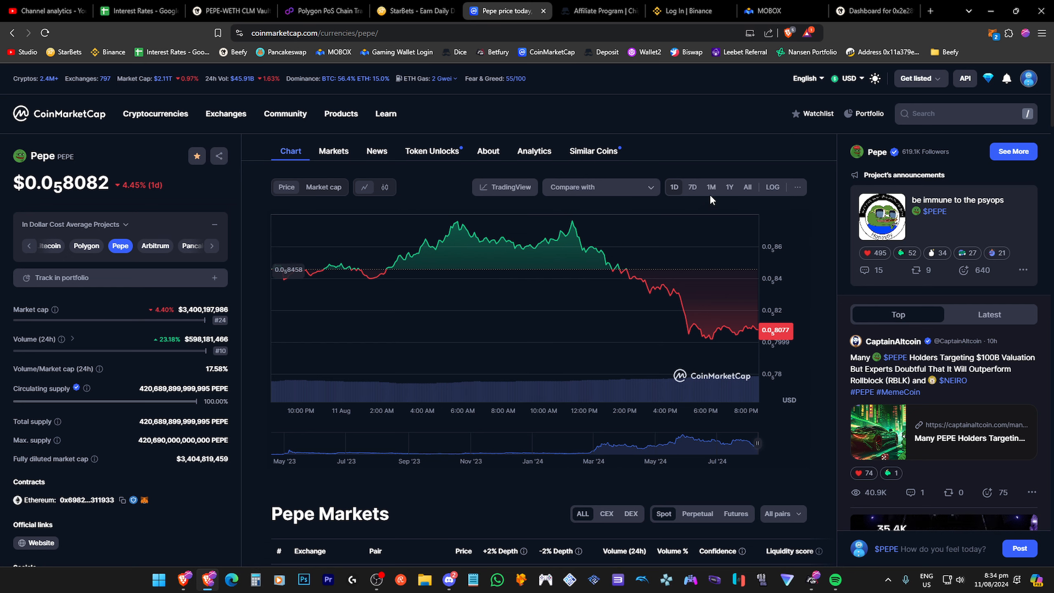
{"action": "left_click", "coordinate": [729, 187]}
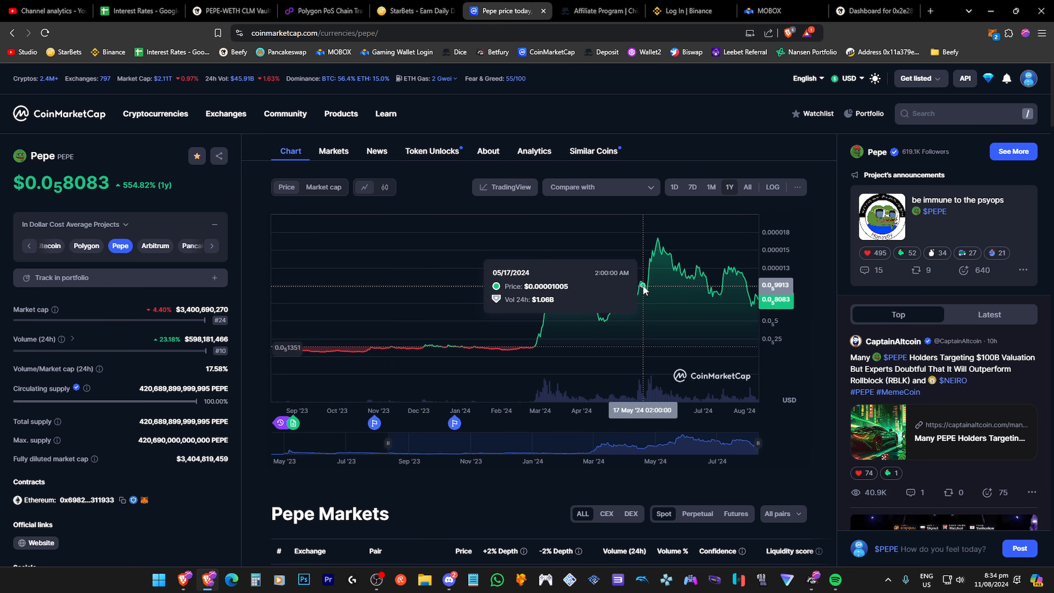
{"action": "mouse_move", "coordinate": [705, 293]}
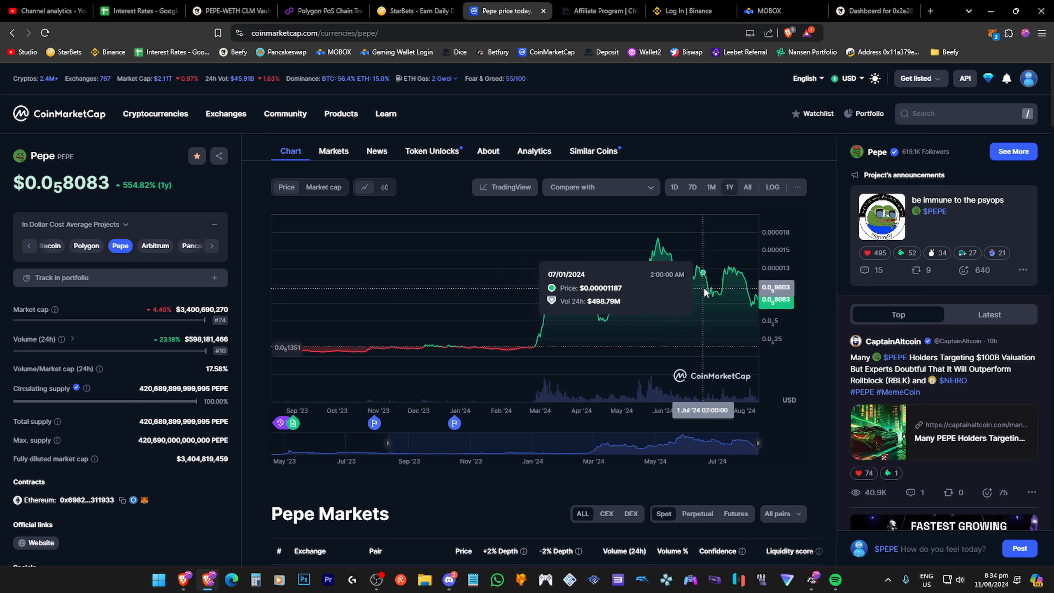
{"action": "mouse_move", "coordinate": [708, 295]}
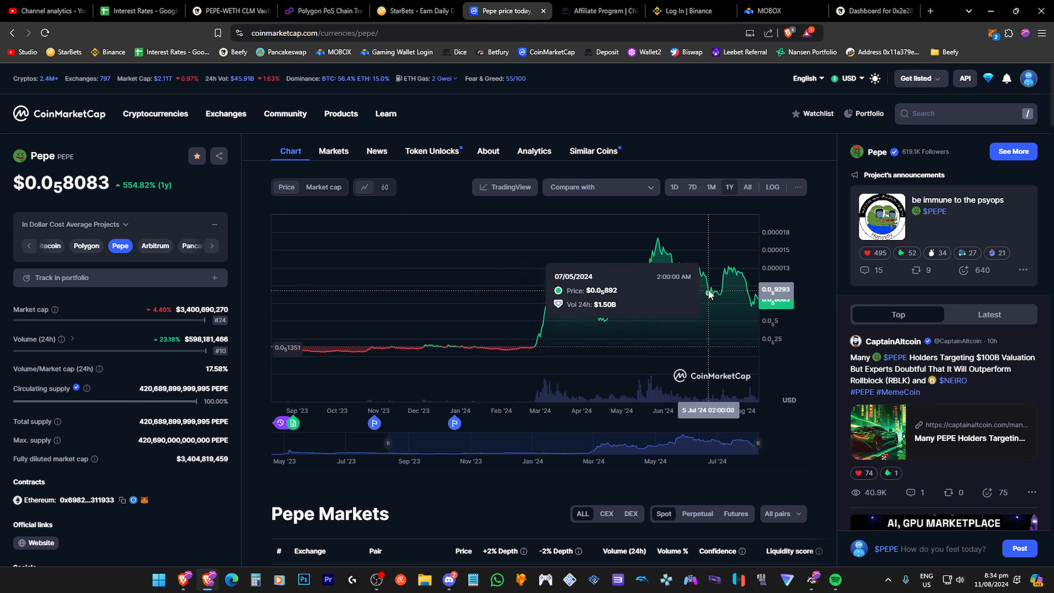
{"action": "mouse_move", "coordinate": [719, 296]}
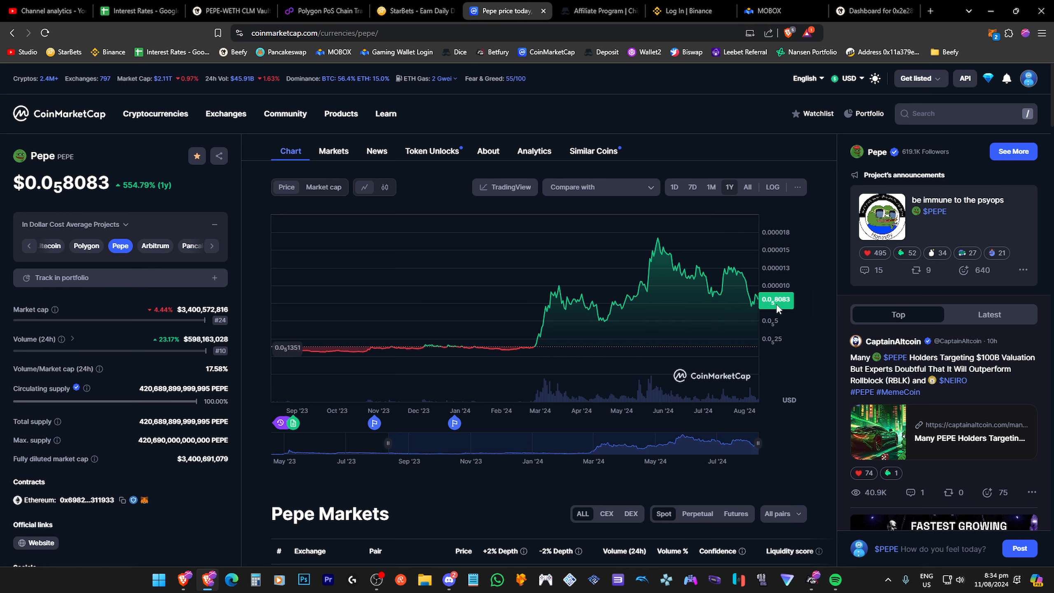
{"action": "mouse_move", "coordinate": [755, 299]}
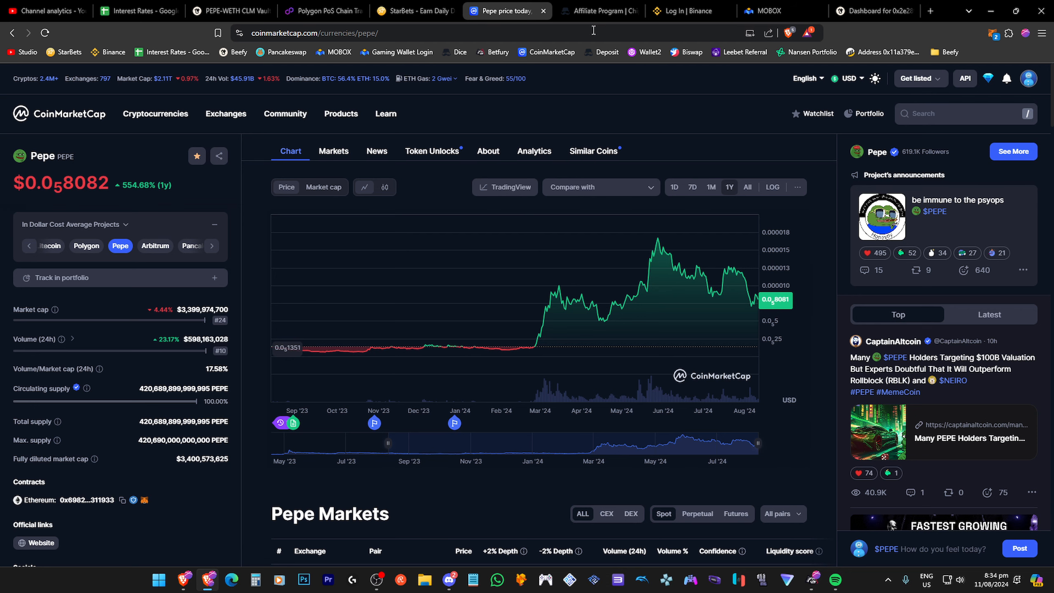
{"action": "mouse_move", "coordinate": [598, 11]}
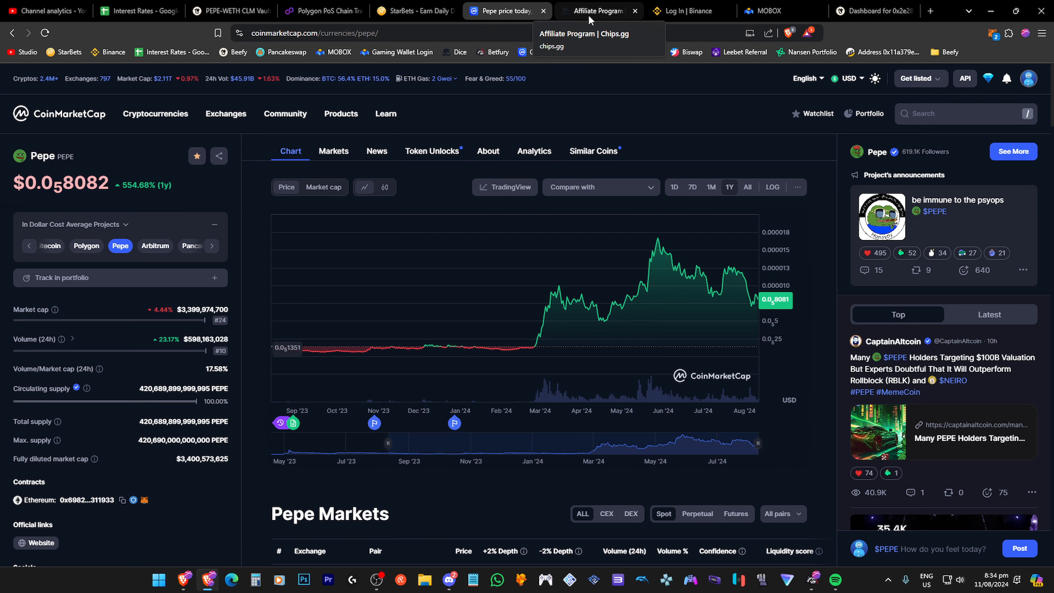
Step: Return to the Beefy PEPE-WETH CLM tab to compare its historical price chart
{"action": "left_click", "coordinate": [228, 11]}
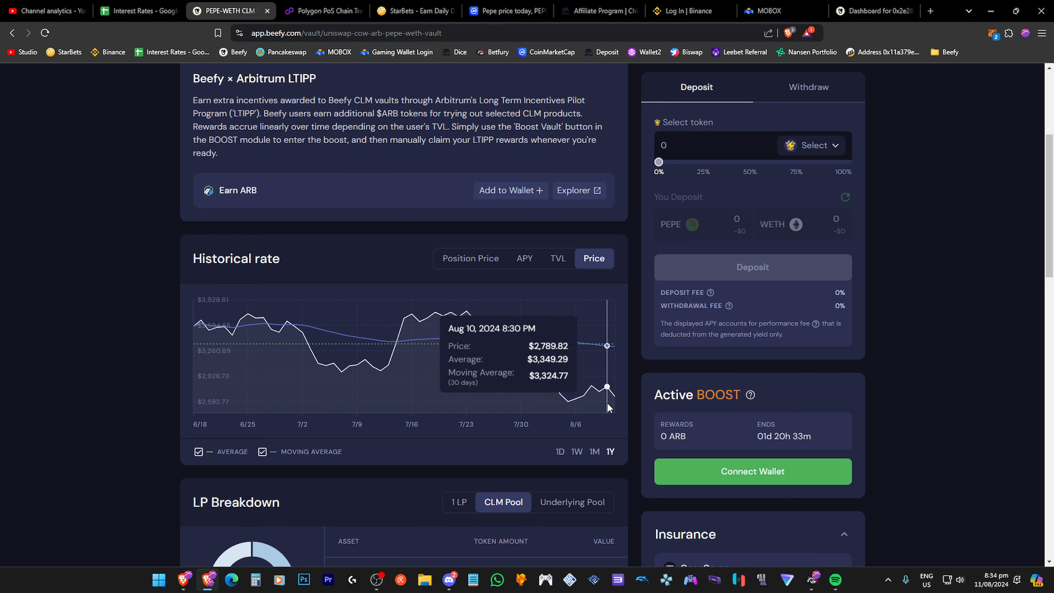
{"action": "mouse_move", "coordinate": [381, 382]}
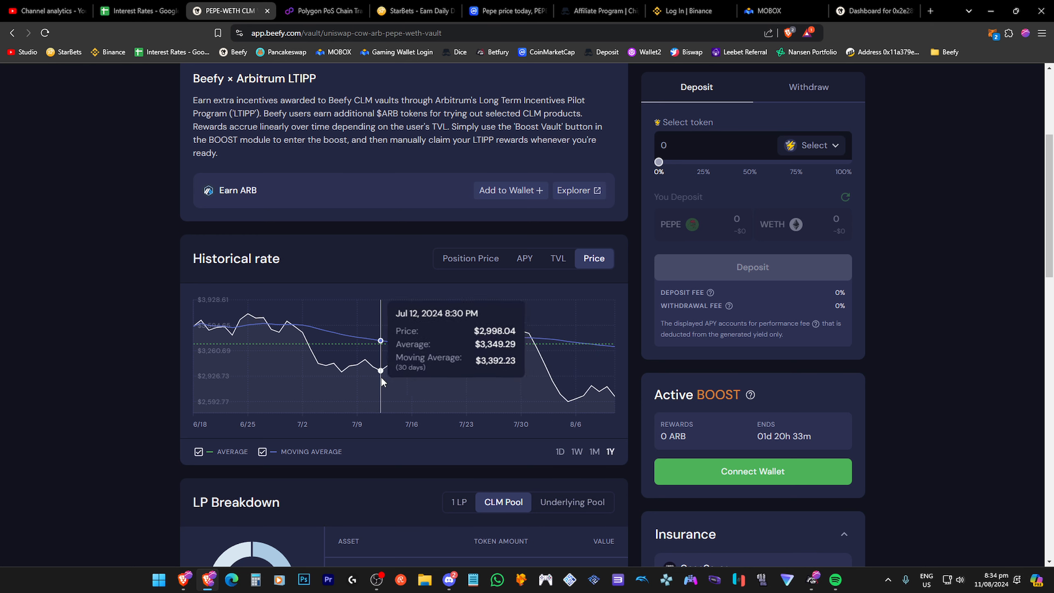
{"action": "mouse_move", "coordinate": [387, 363]}
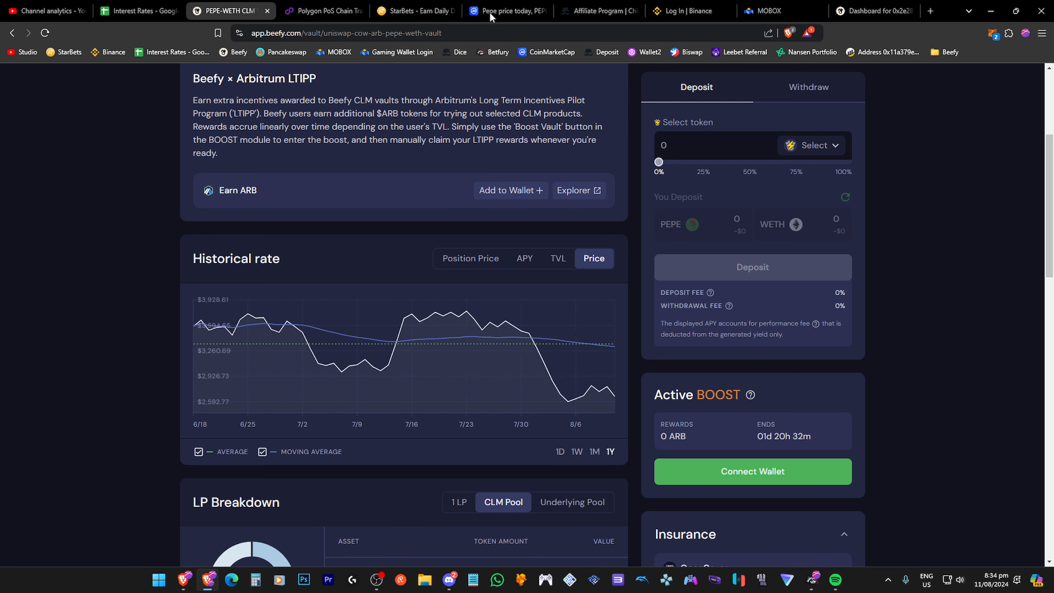
{"action": "mouse_move", "coordinate": [323, 11]}
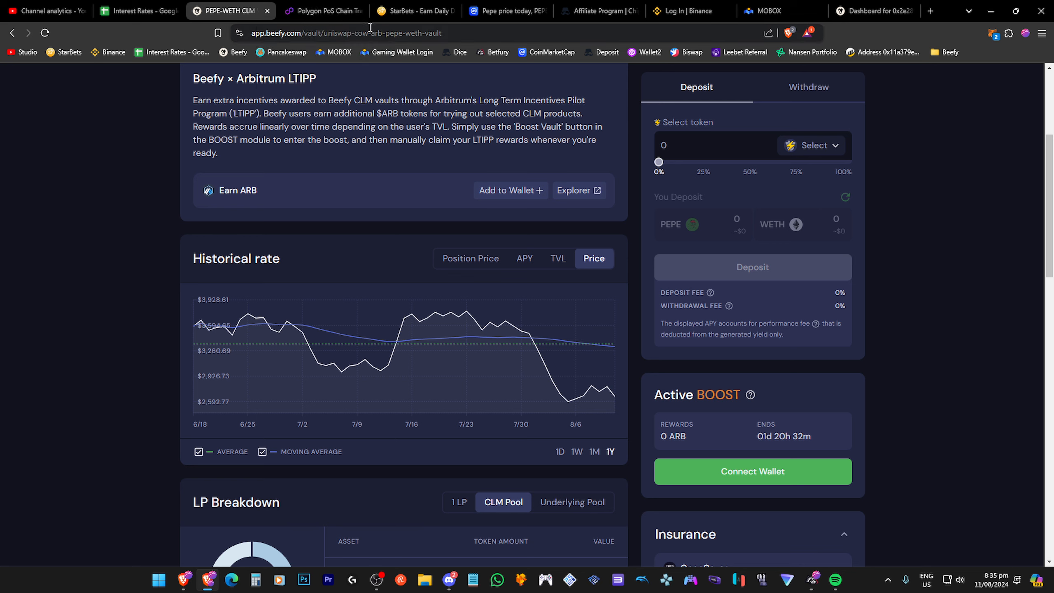
{"action": "mouse_move", "coordinate": [341, 236]}
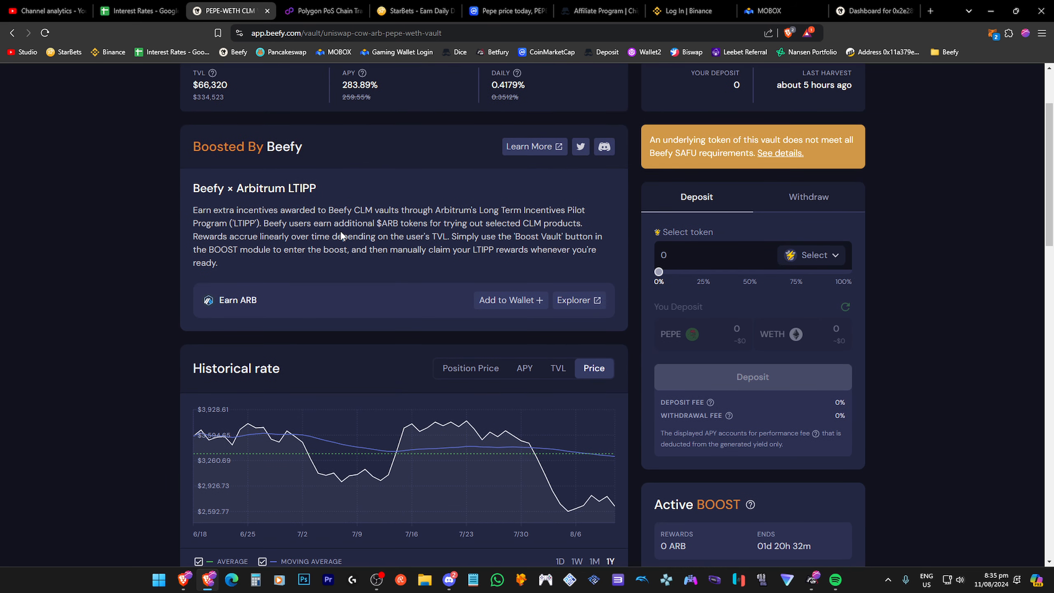
{"action": "mouse_move", "coordinate": [341, 234]}
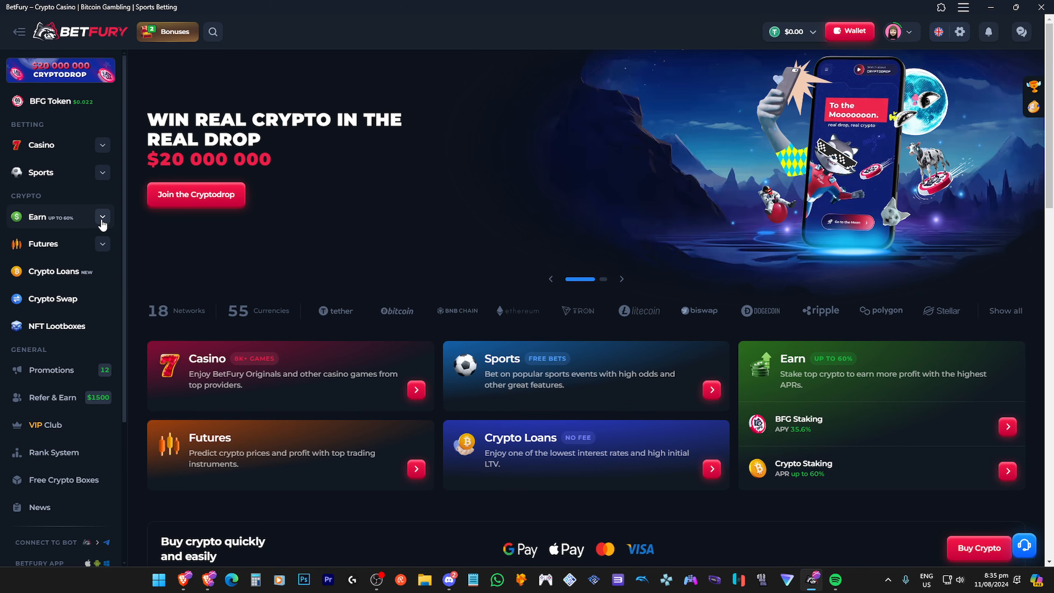
Step: Open BetFury Crypto Staking from the sidebar and toggle a staking pool's details
{"action": "left_click", "coordinate": [59, 217]}
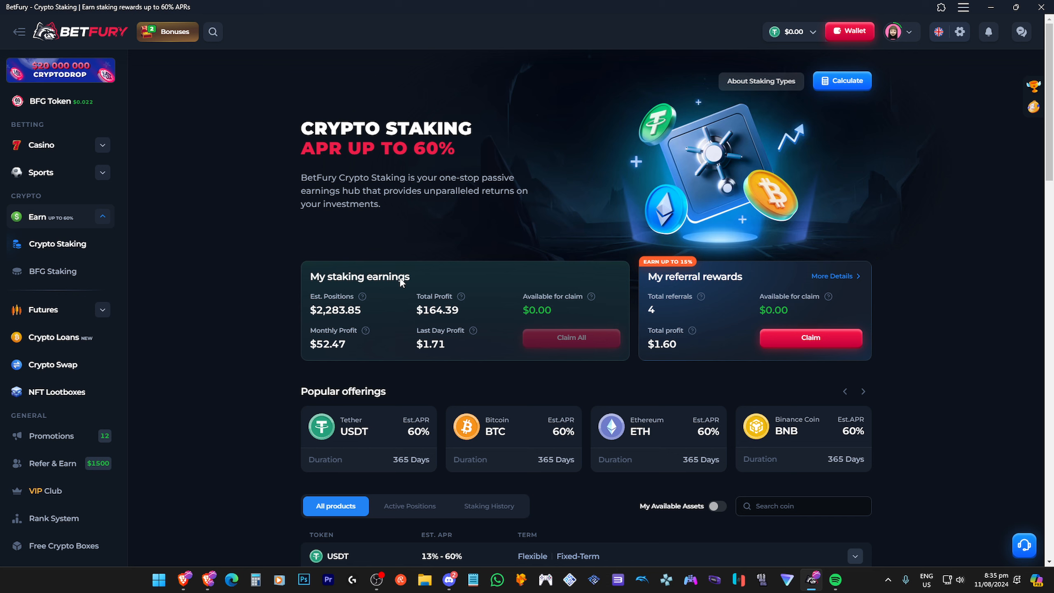
{"action": "left_click", "coordinate": [863, 391]}
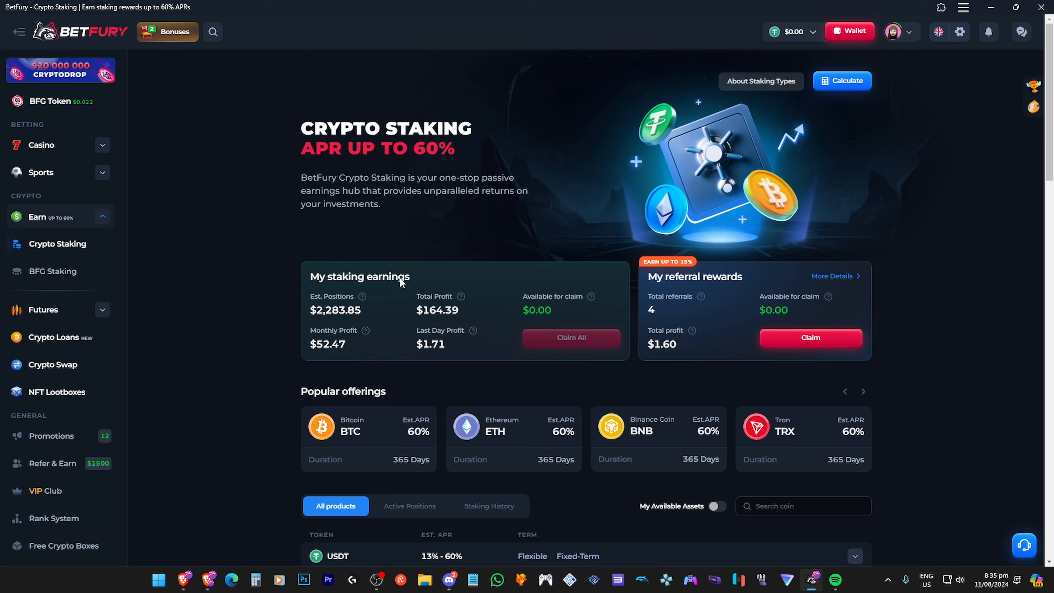
{"action": "left_click", "coordinate": [863, 391]}
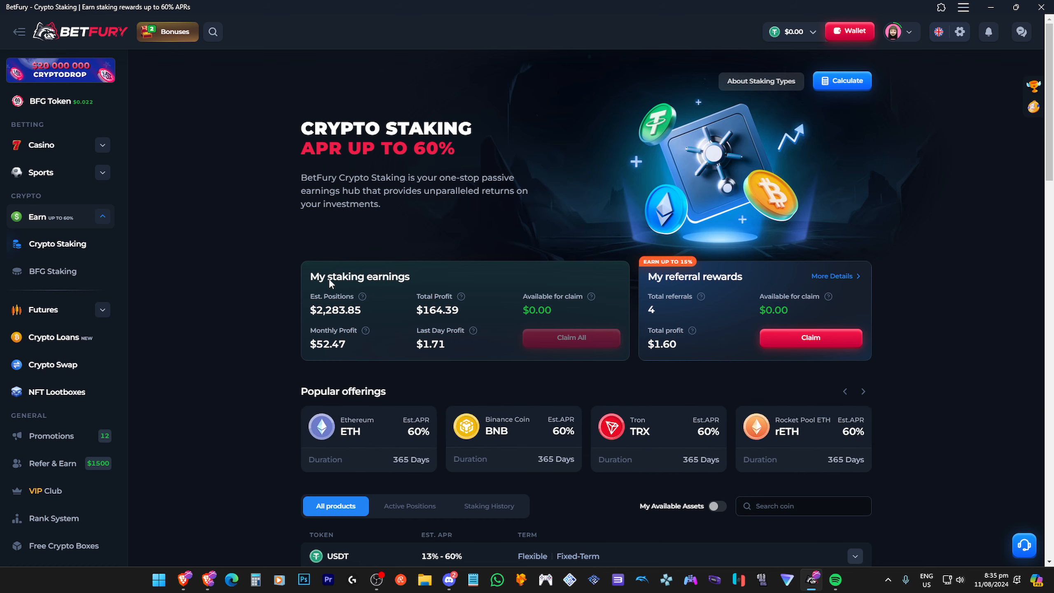
{"action": "mouse_move", "coordinate": [320, 283]}
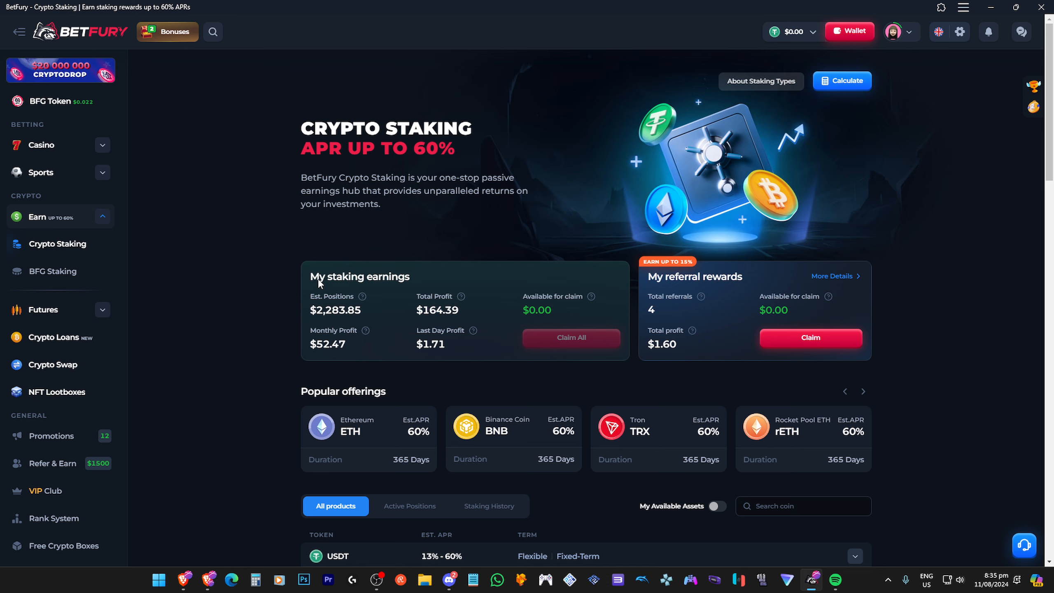
Step: Scroll through the staking pools, expand rETH details, and return to My staking earnings
{"action": "scroll", "scroll_direction": "down", "scroll_amount": 3}
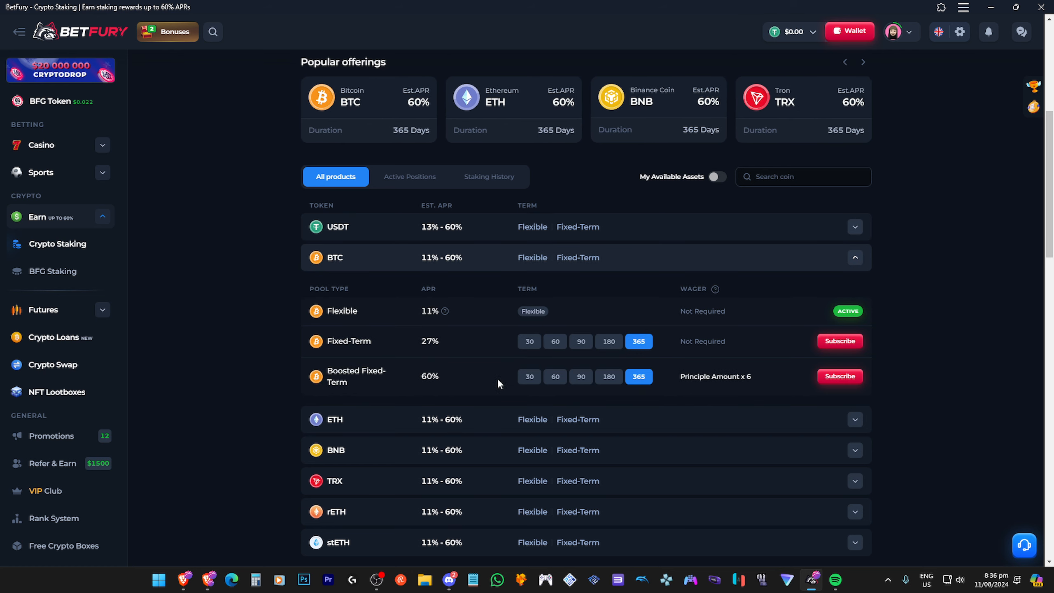
{"action": "mouse_move", "coordinate": [374, 451]}
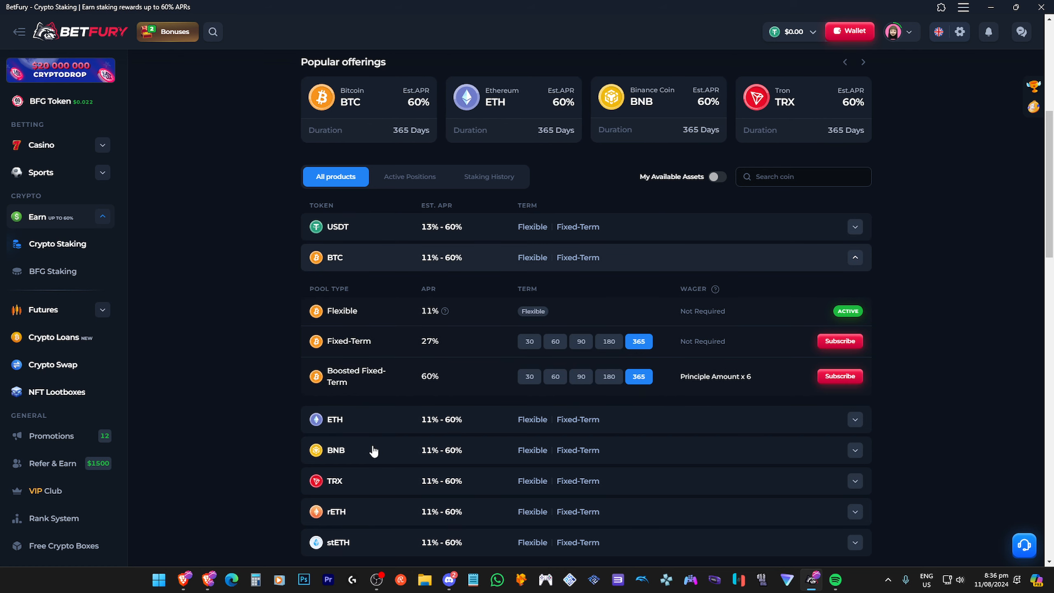
{"action": "scroll", "scroll_direction": "down", "scroll_amount": 3}
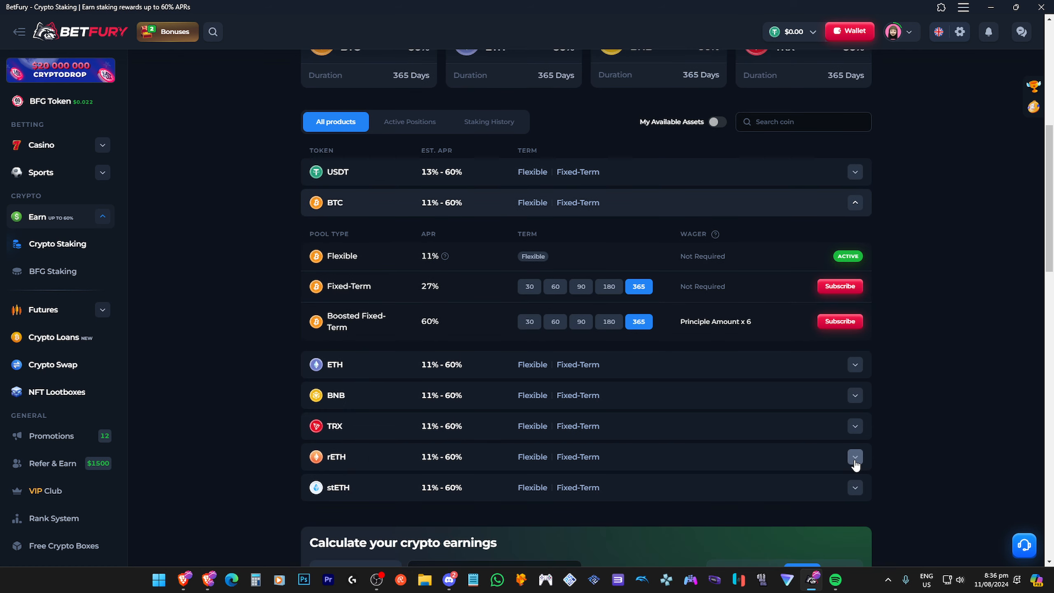
{"action": "left_click", "coordinate": [856, 457]}
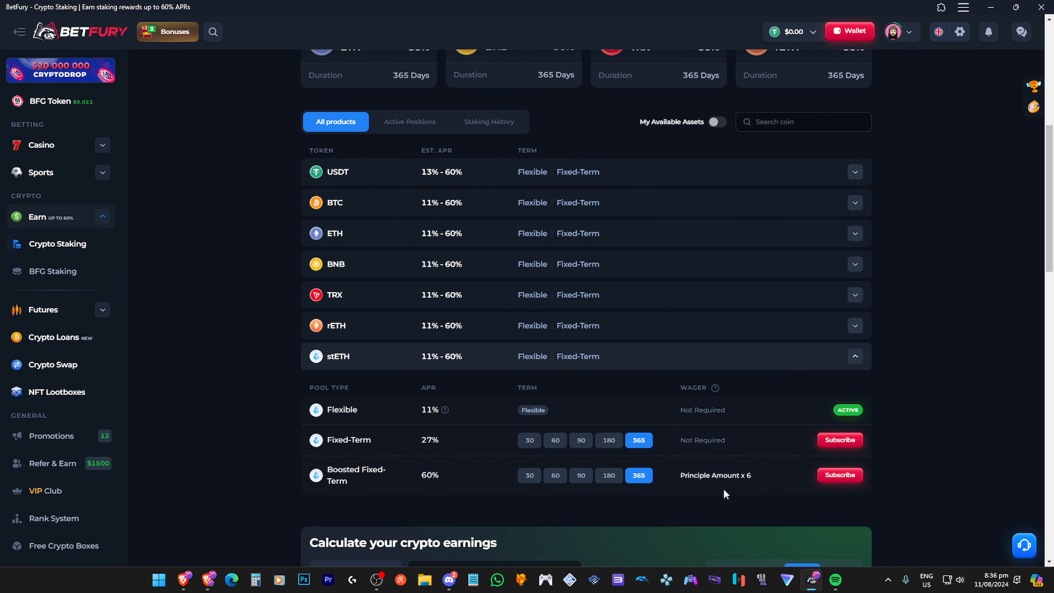
{"action": "mouse_move", "coordinate": [456, 460]}
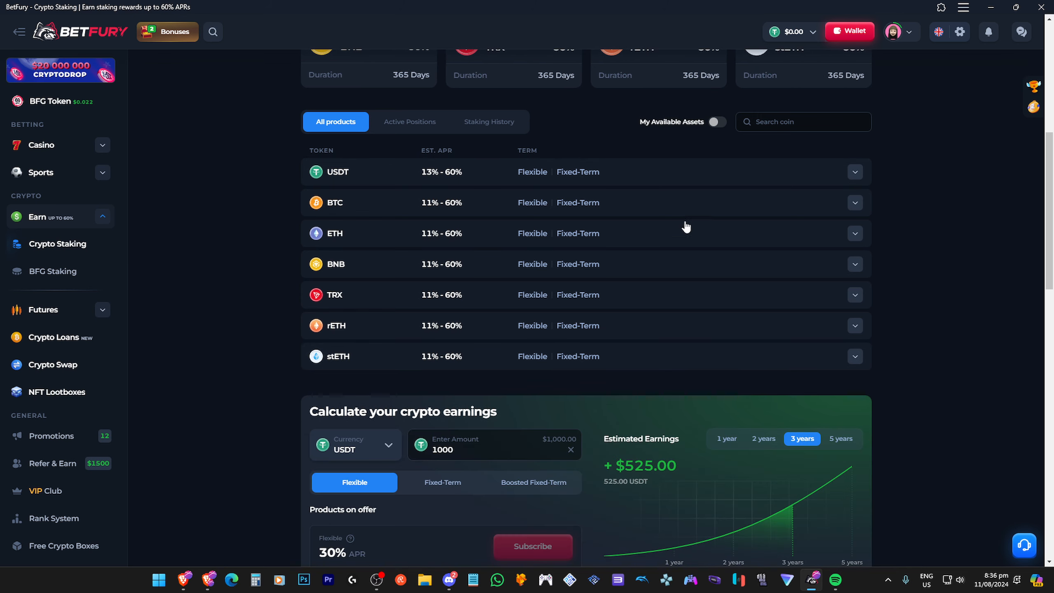
{"action": "mouse_move", "coordinate": [395, 289]}
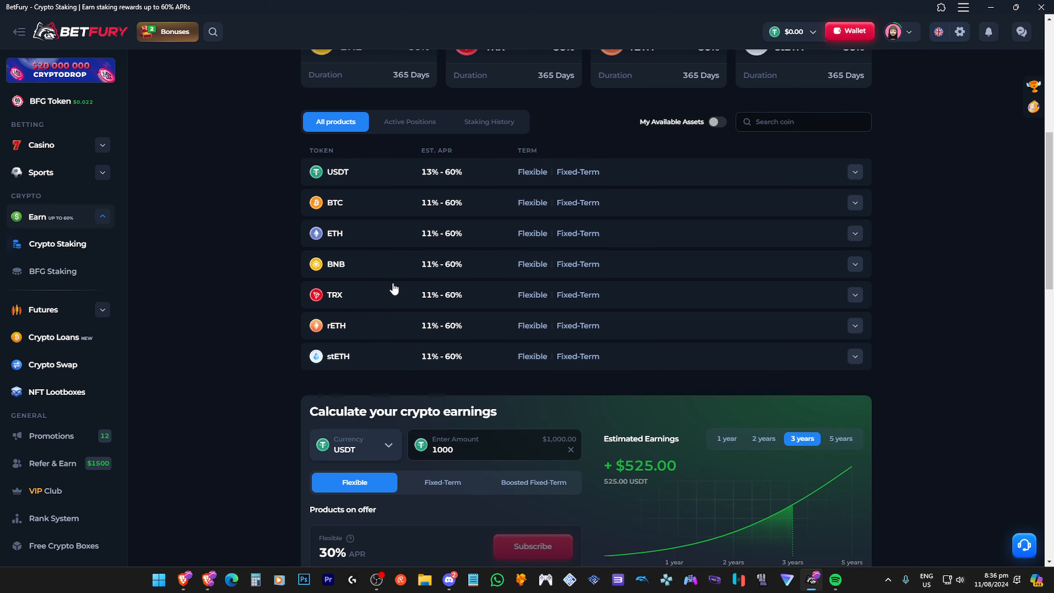
{"action": "mouse_move", "coordinate": [267, 283]}
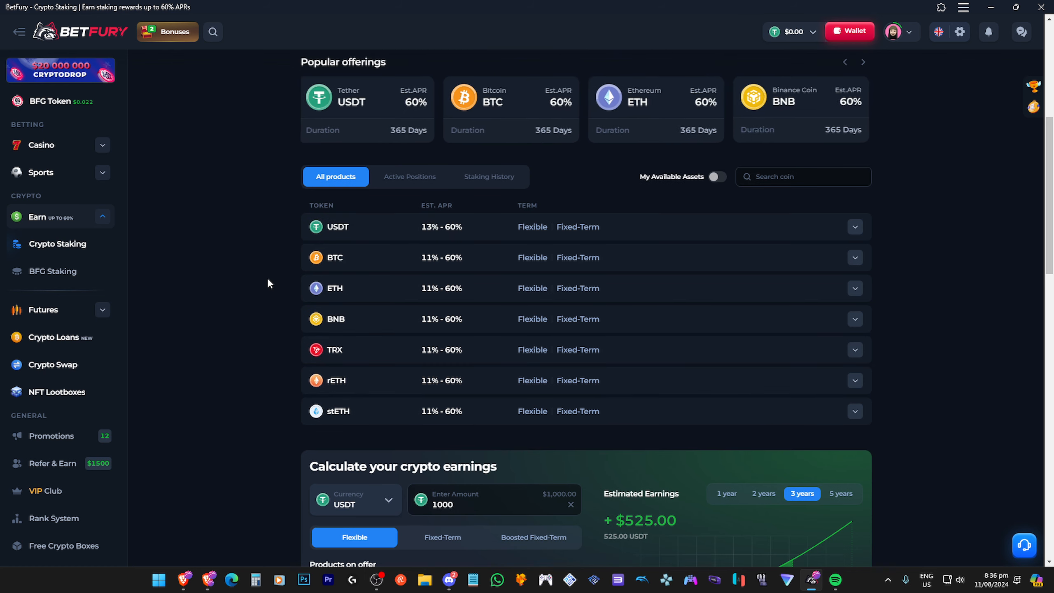
{"action": "scroll", "scroll_direction": "up", "scroll_amount": 3}
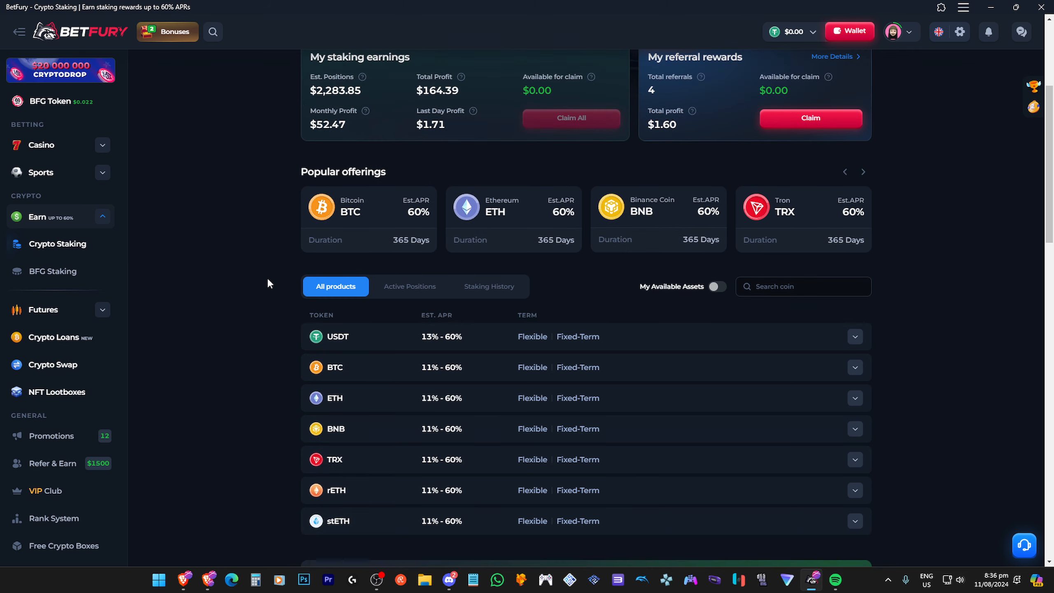
Step: Check per-coin wallet balances (stBFG $547.93), then return to the Beefy vault page
{"action": "left_click", "coordinate": [862, 172]}
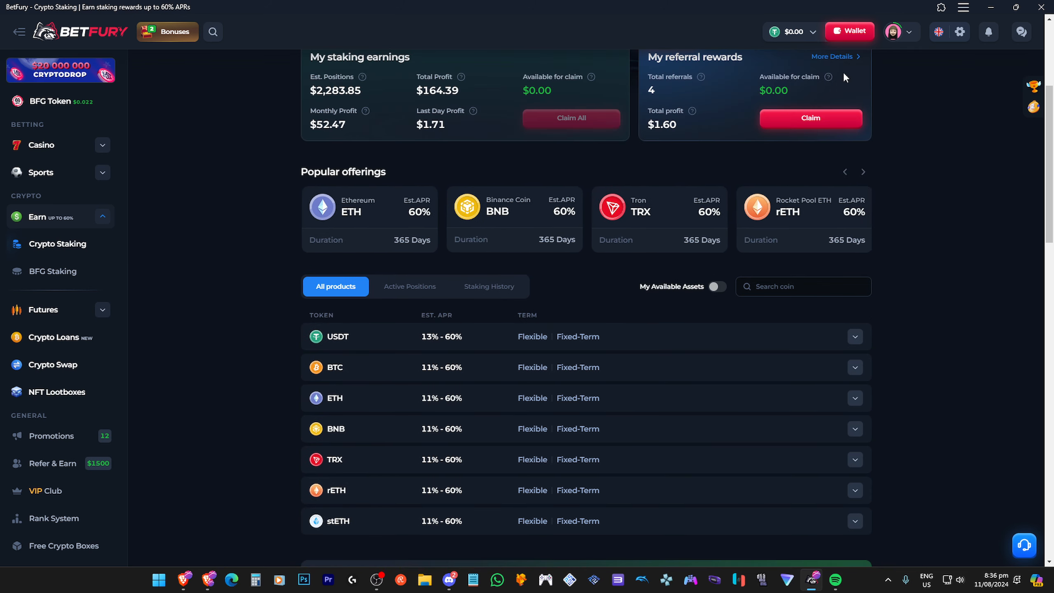
{"action": "left_click", "coordinate": [792, 32]}
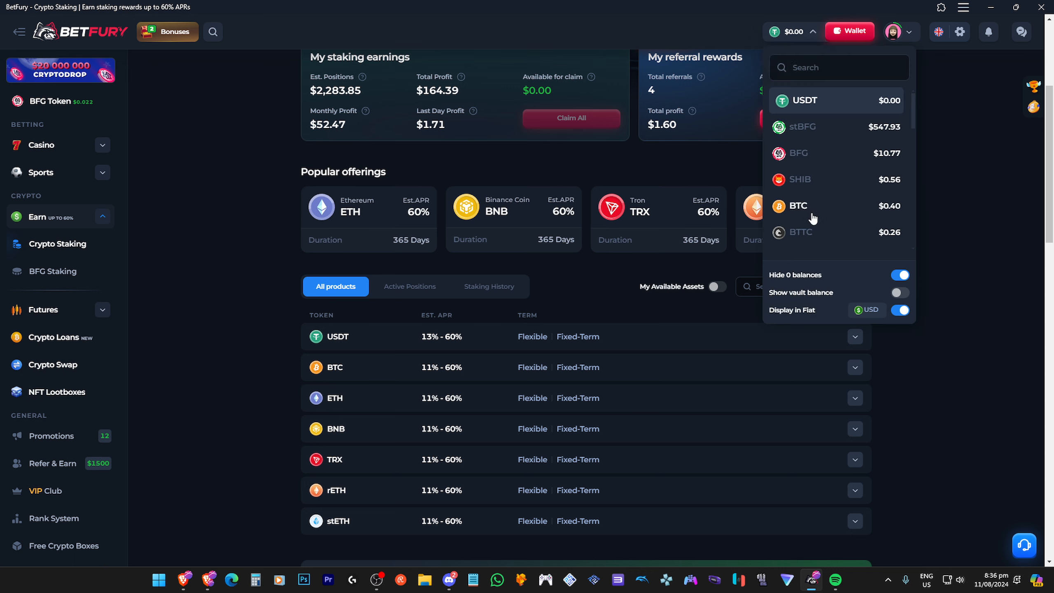
{"action": "mouse_move", "coordinate": [899, 165]}
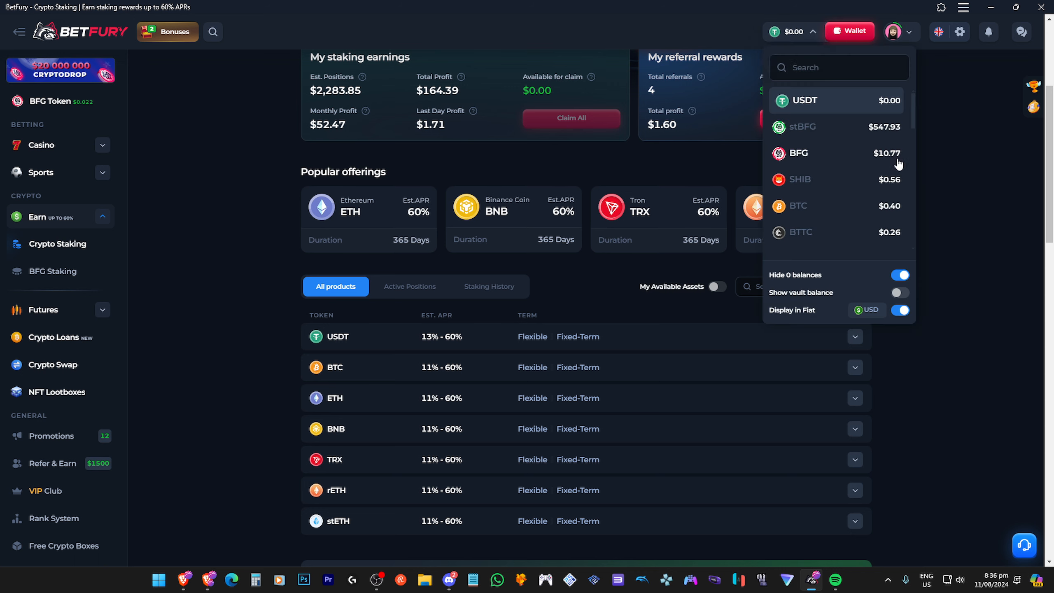
{"action": "mouse_move", "coordinate": [324, 550]}
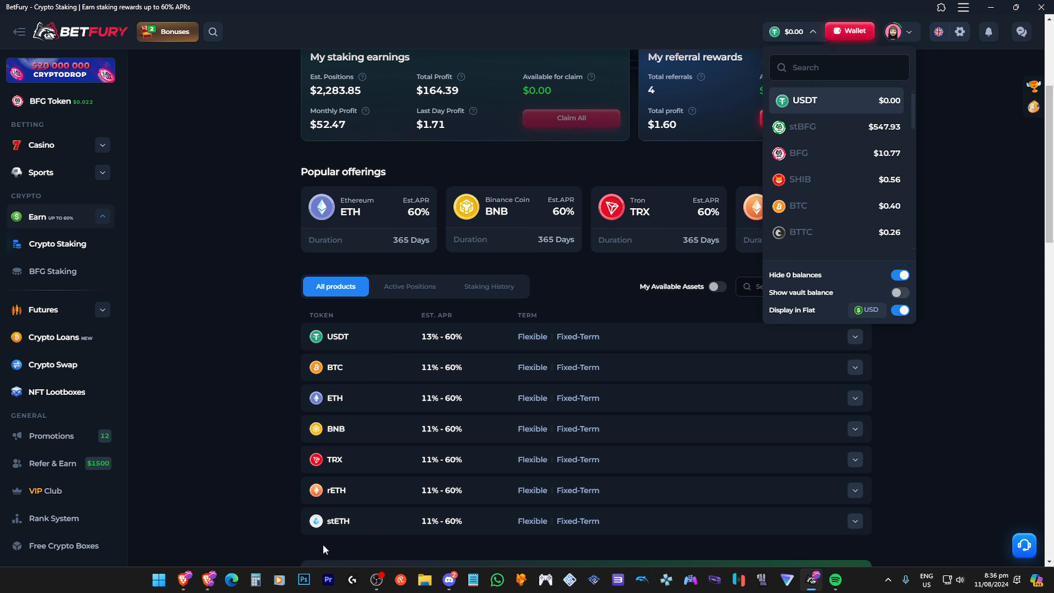
{"action": "left_click", "coordinate": [231, 11]}
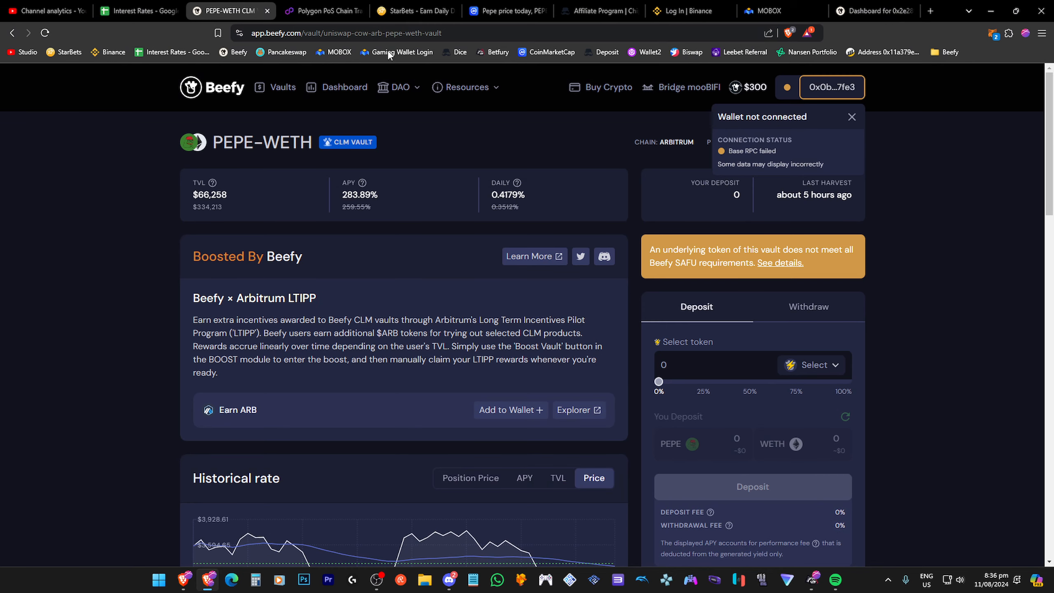
Step: Review StarBets dividends, then open Events showing place 14 in StarWars Daily
{"action": "left_click", "coordinate": [415, 11]}
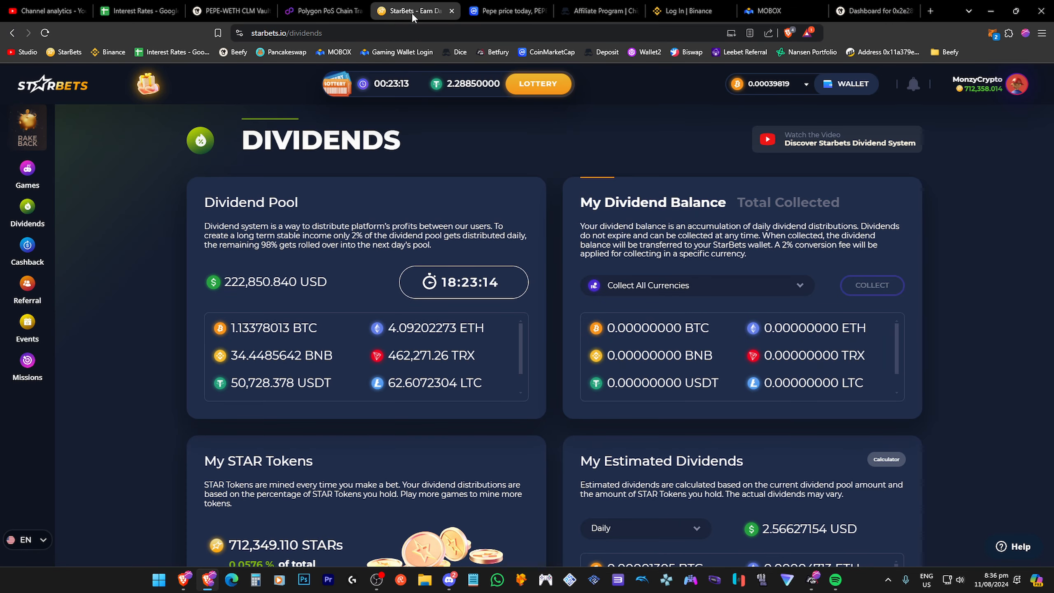
{"action": "mouse_move", "coordinate": [576, 160]}
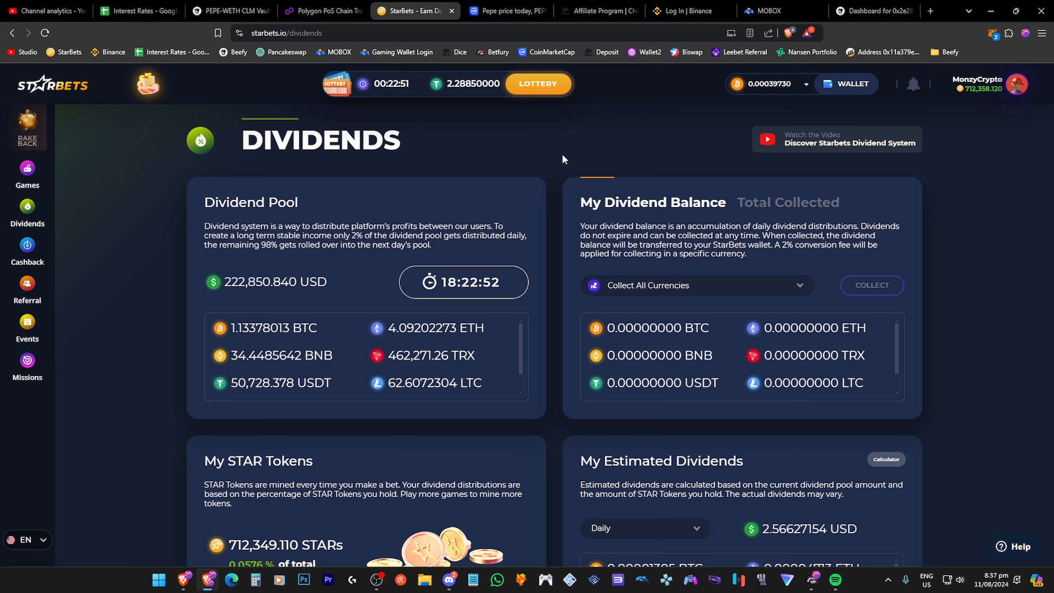
{"action": "mouse_move", "coordinate": [504, 182]}
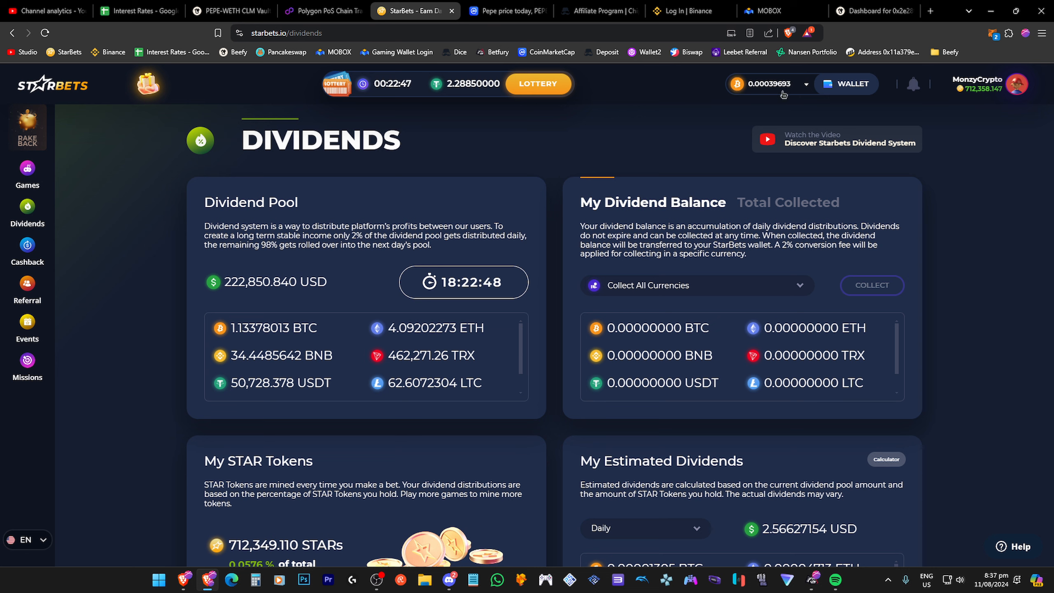
{"action": "left_click", "coordinate": [27, 326]}
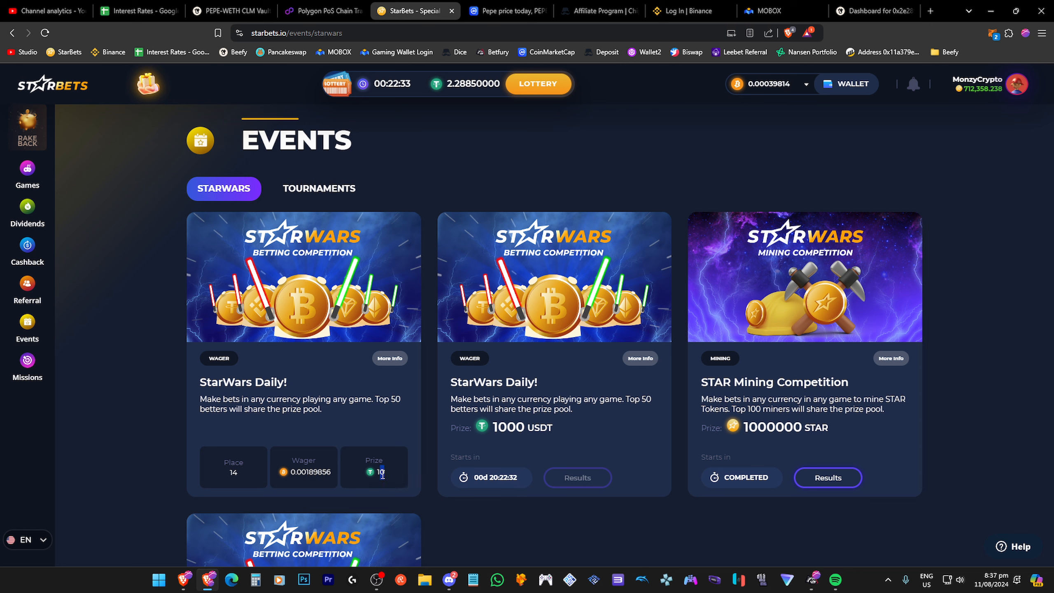
{"action": "mouse_move", "coordinate": [398, 480]}
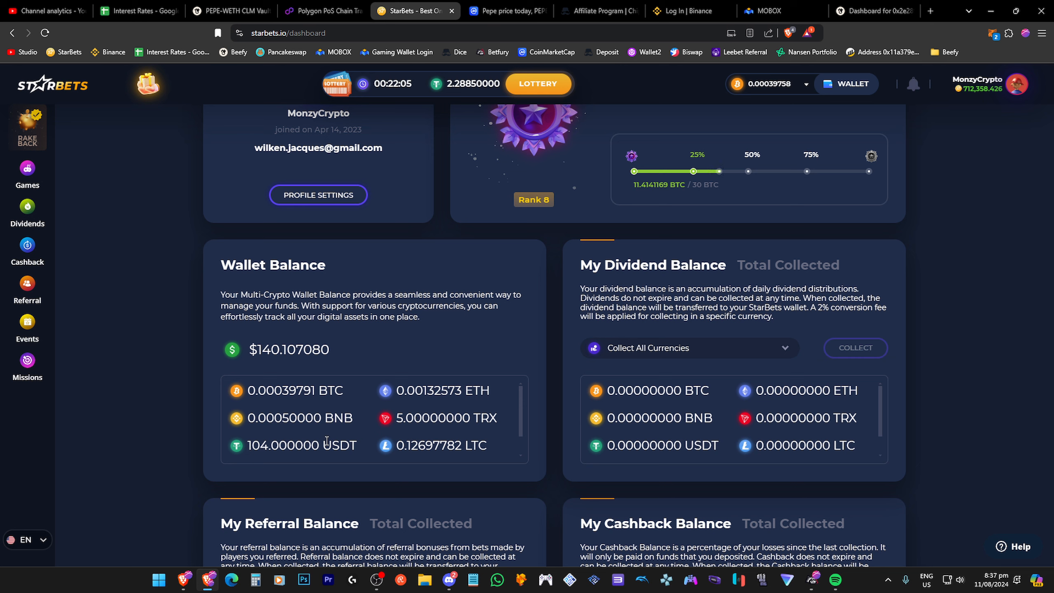
Step: Highlight the 104.000000 USDT wallet amount, then return to BetFury's Crypto Staking page
{"action": "double_click", "coordinate": [283, 446]}
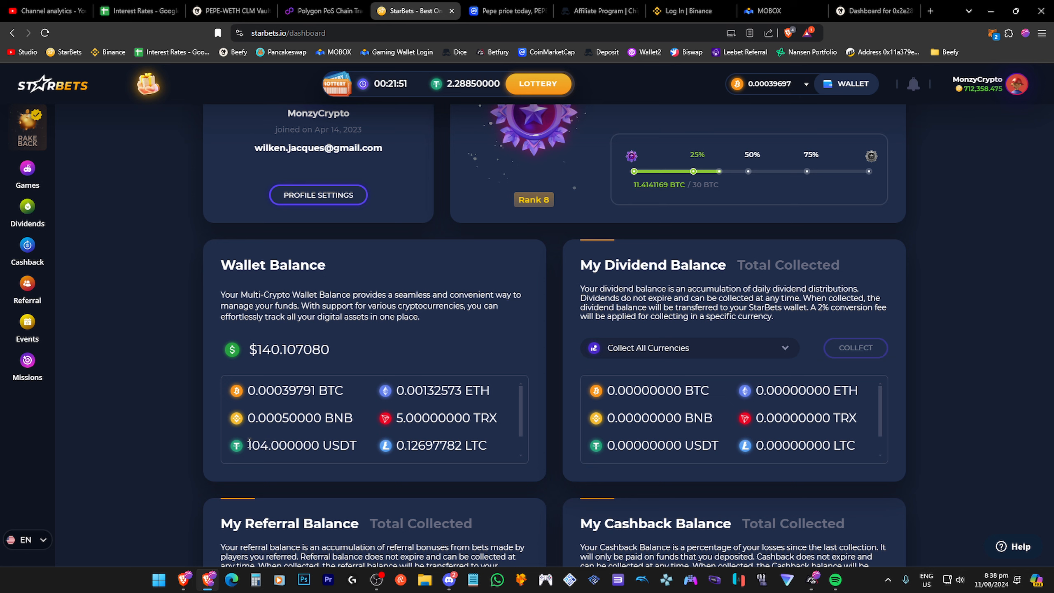
{"action": "double_click", "coordinate": [283, 445]}
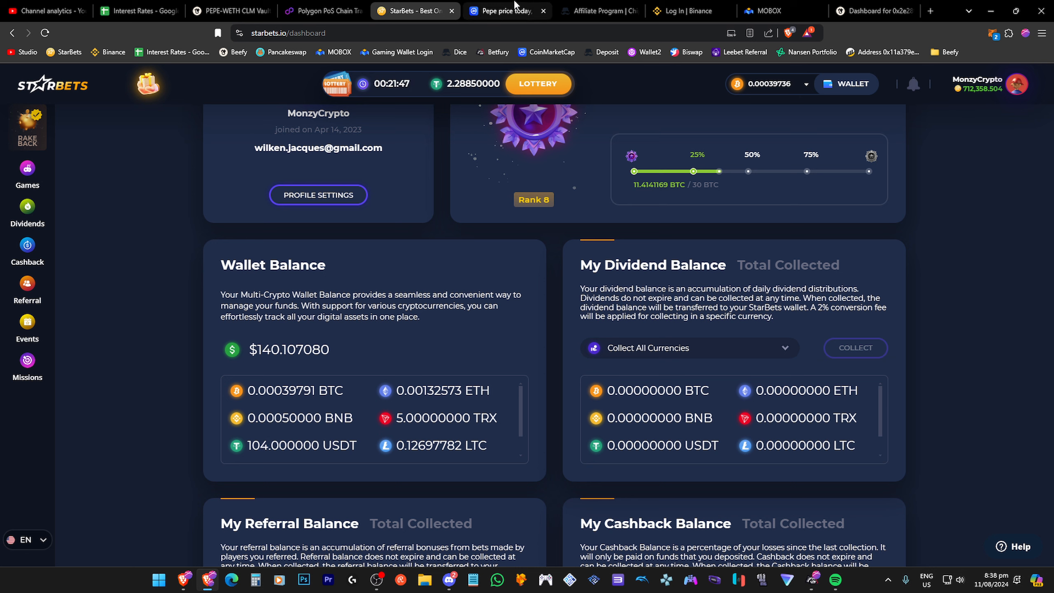
{"action": "left_click", "coordinate": [813, 580]}
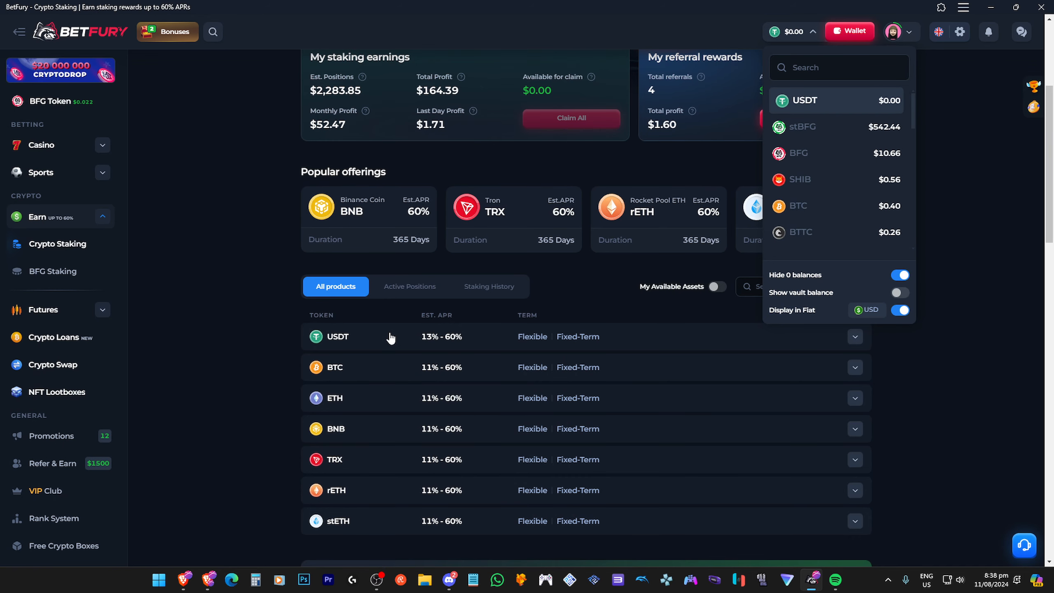
Step: Expand and collapse BetFury's USDT staking pools, then show the per-coin balance list
{"action": "left_click", "coordinate": [337, 337]}
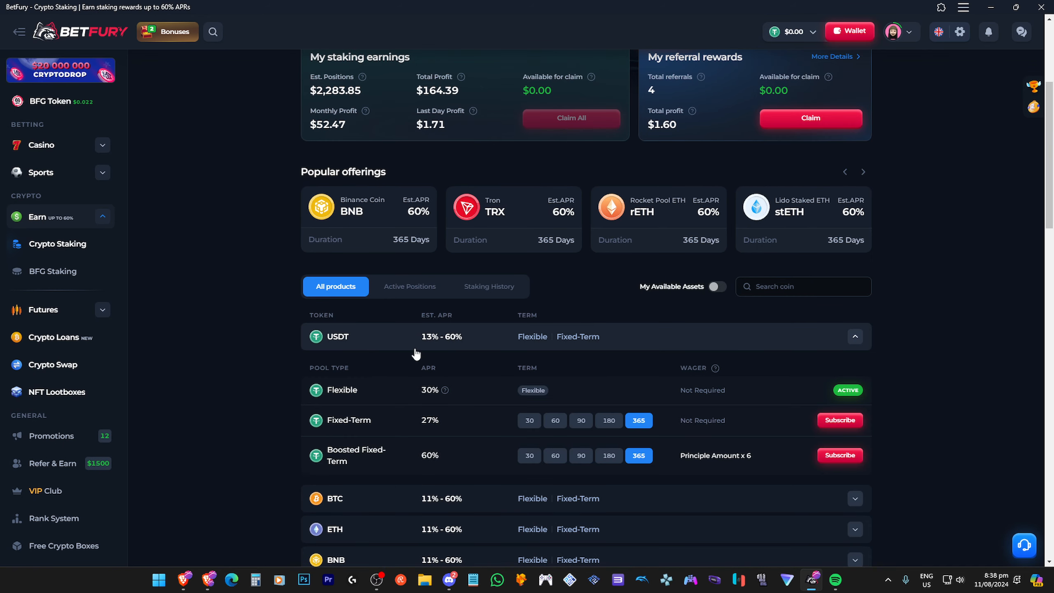
{"action": "mouse_move", "coordinate": [476, 371]}
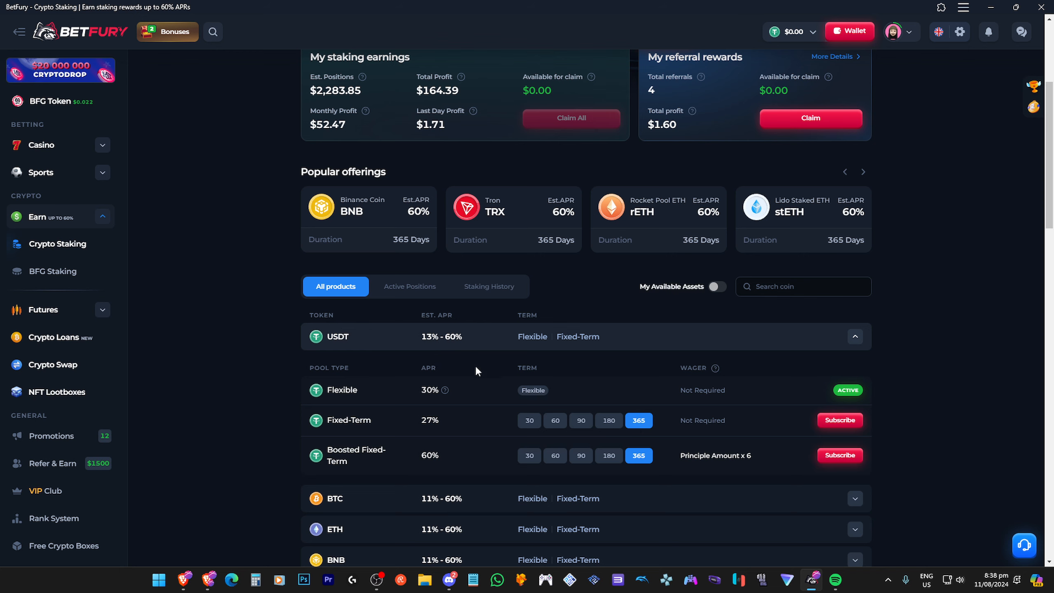
{"action": "left_click", "coordinate": [863, 172]}
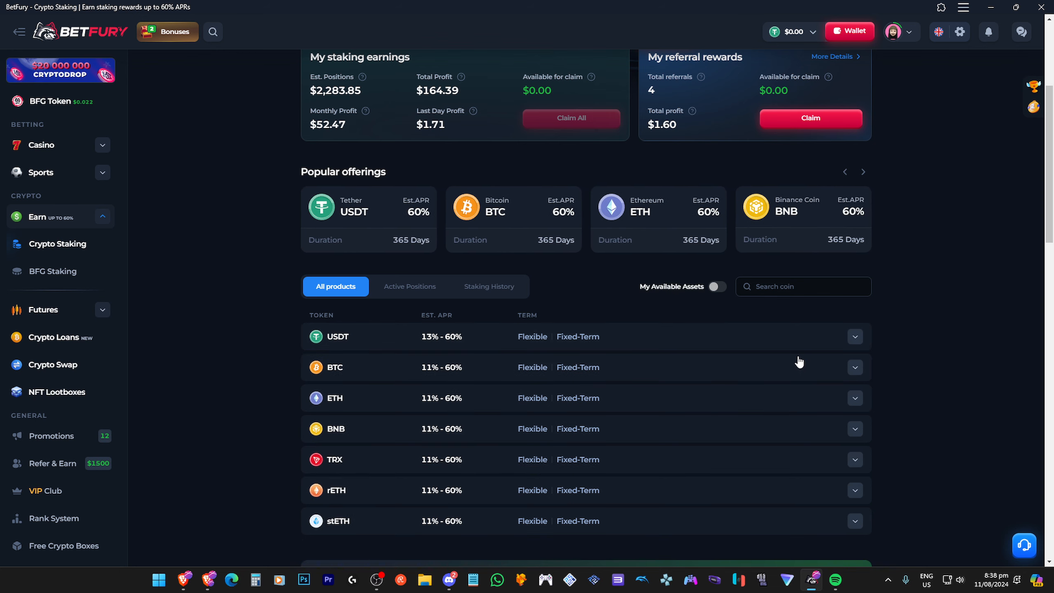
{"action": "left_click", "coordinate": [792, 32]}
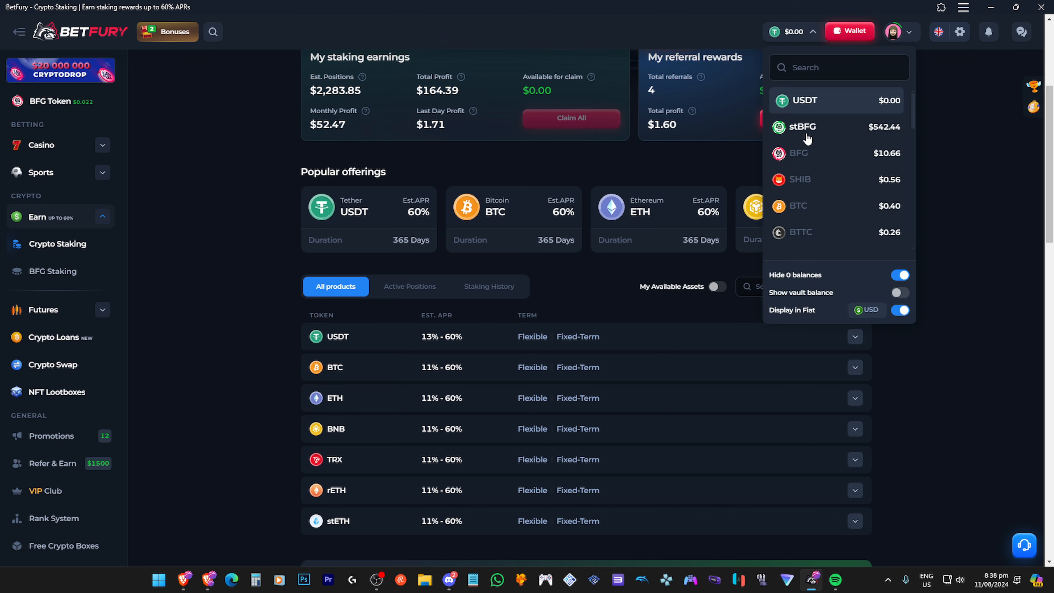
{"action": "mouse_move", "coordinate": [819, 213]}
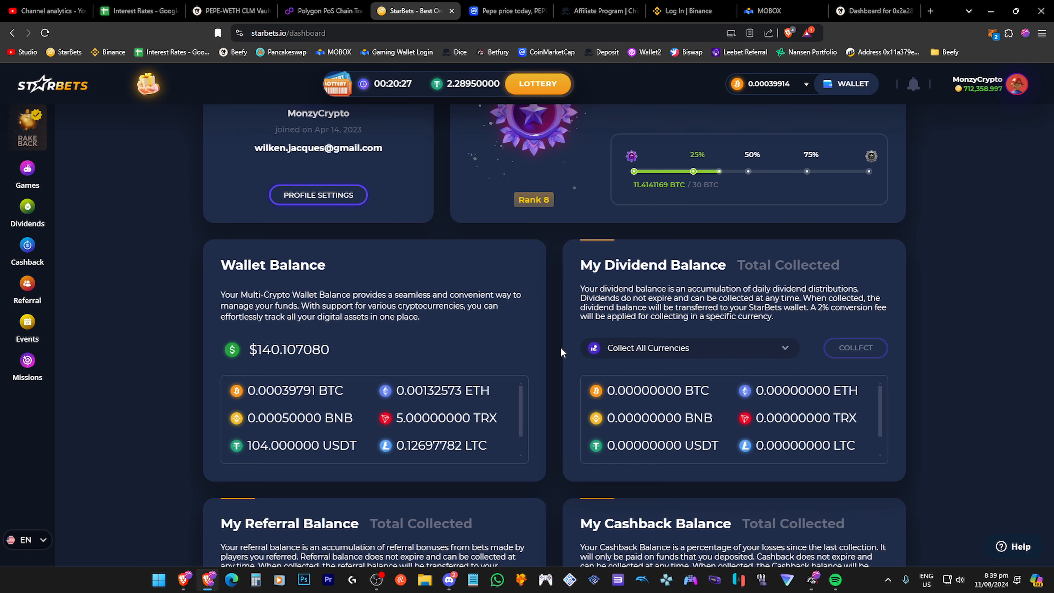
Step: Show Beefy's vault list with WBTC-USDC.e at -$17.62 and KUJI-WETH at -$12.75 PnL
{"action": "left_click", "coordinate": [229, 11]}
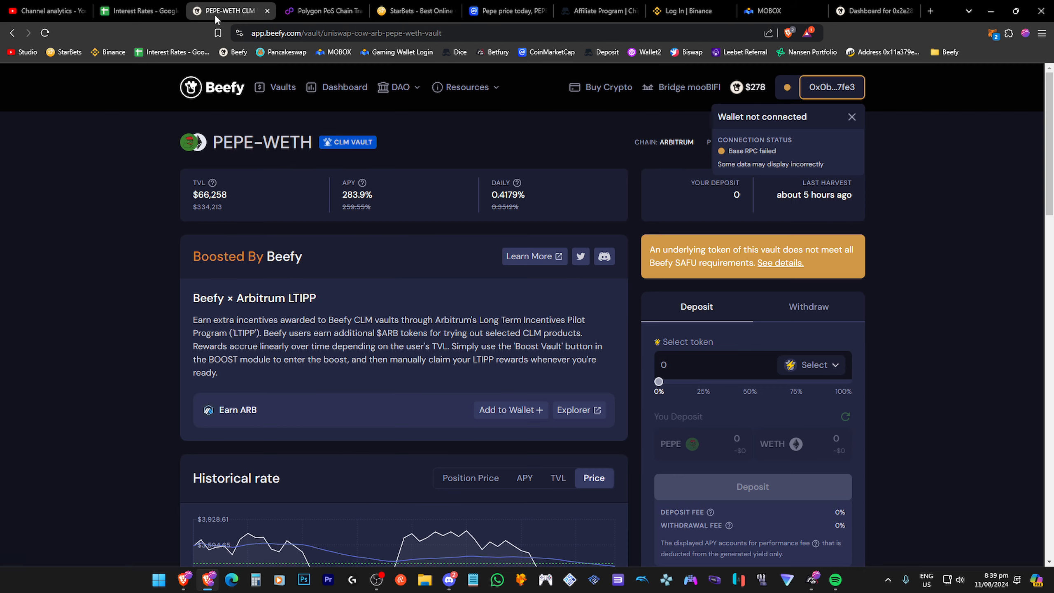
{"action": "mouse_move", "coordinate": [129, 202]}
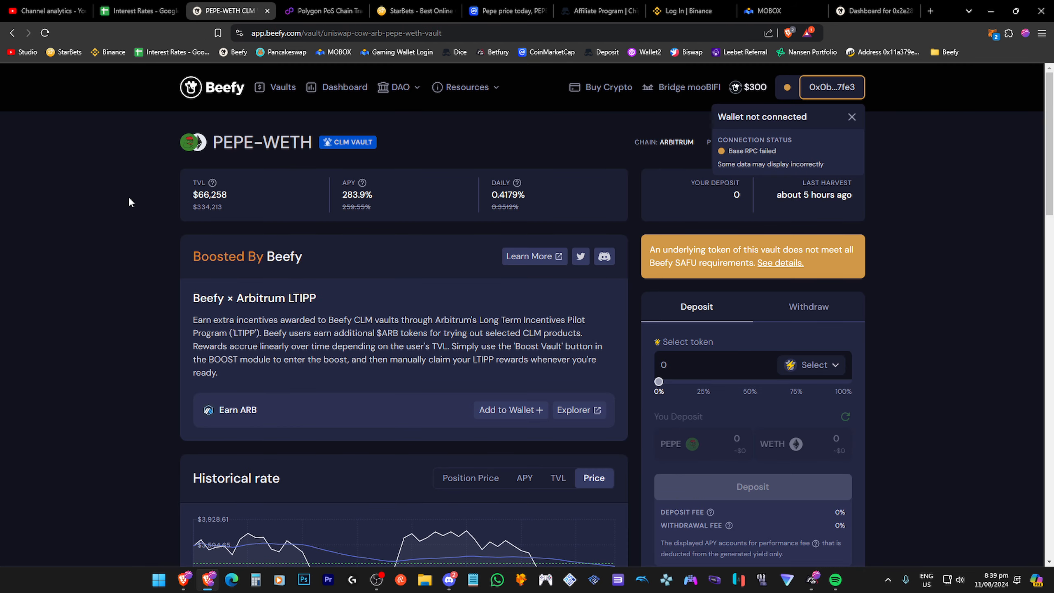
{"action": "mouse_move", "coordinate": [225, 88]}
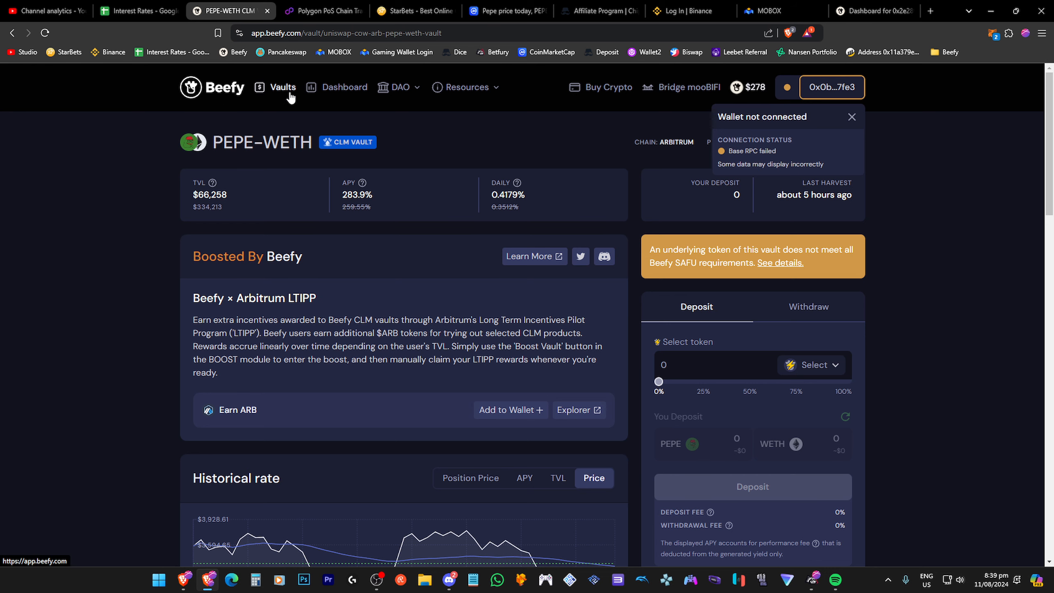
{"action": "left_click", "coordinate": [283, 87]}
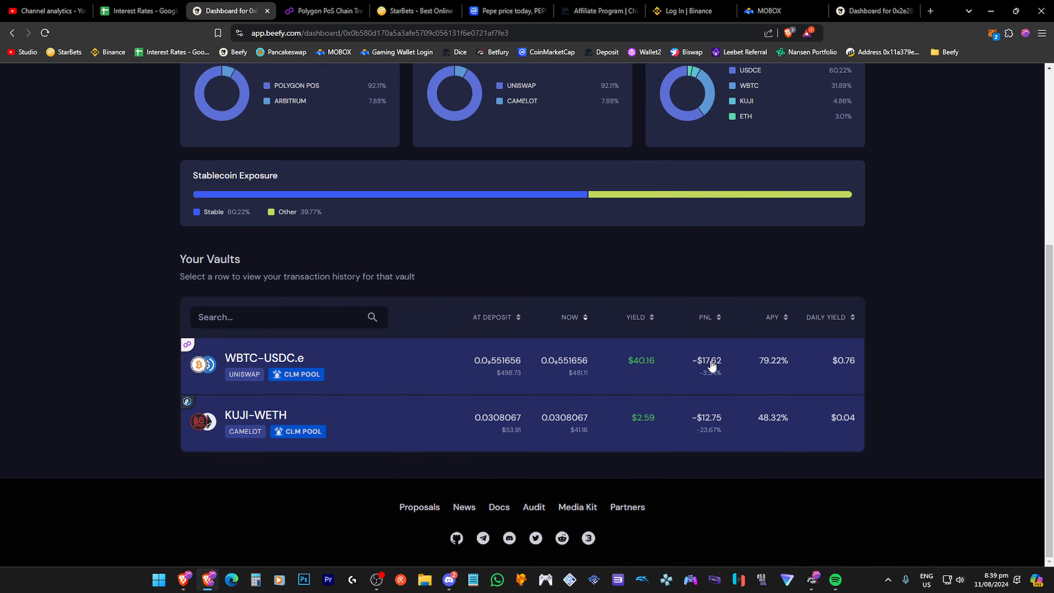
{"action": "mouse_move", "coordinate": [712, 368]}
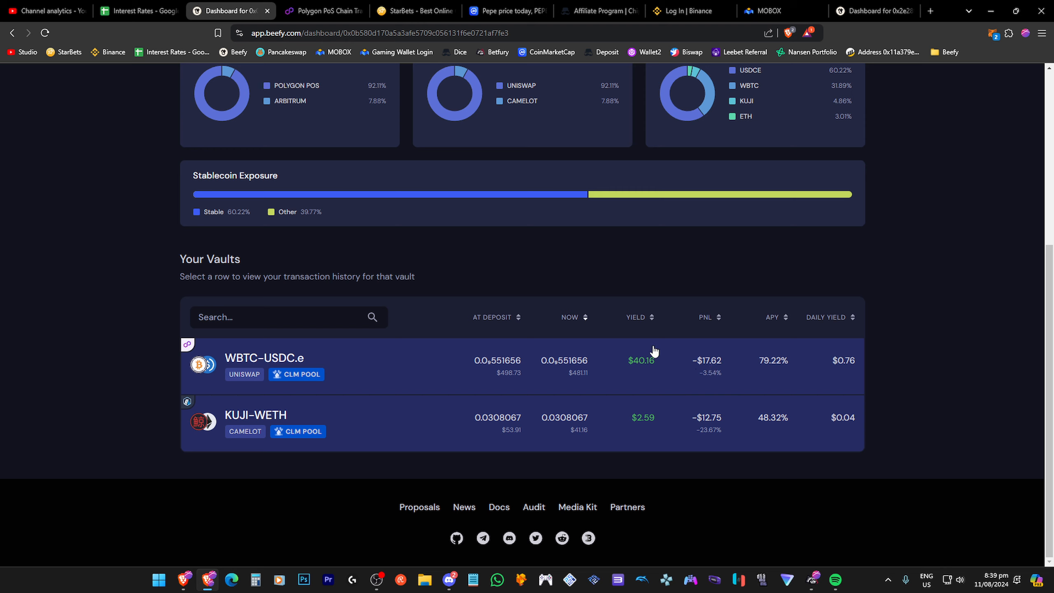
{"action": "mouse_move", "coordinate": [641, 361]}
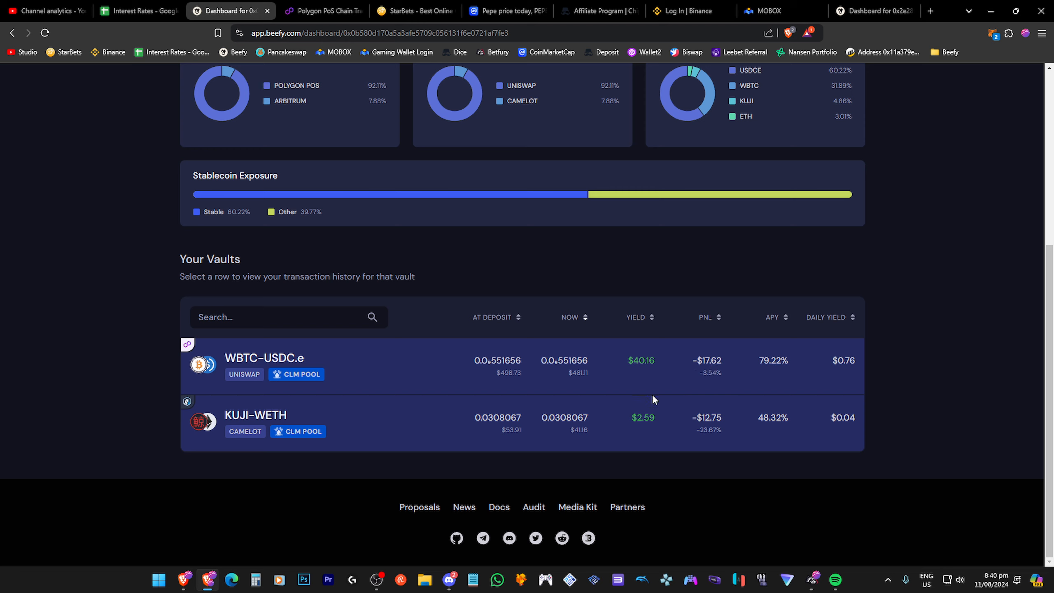
{"action": "mouse_move", "coordinate": [245, 378]}
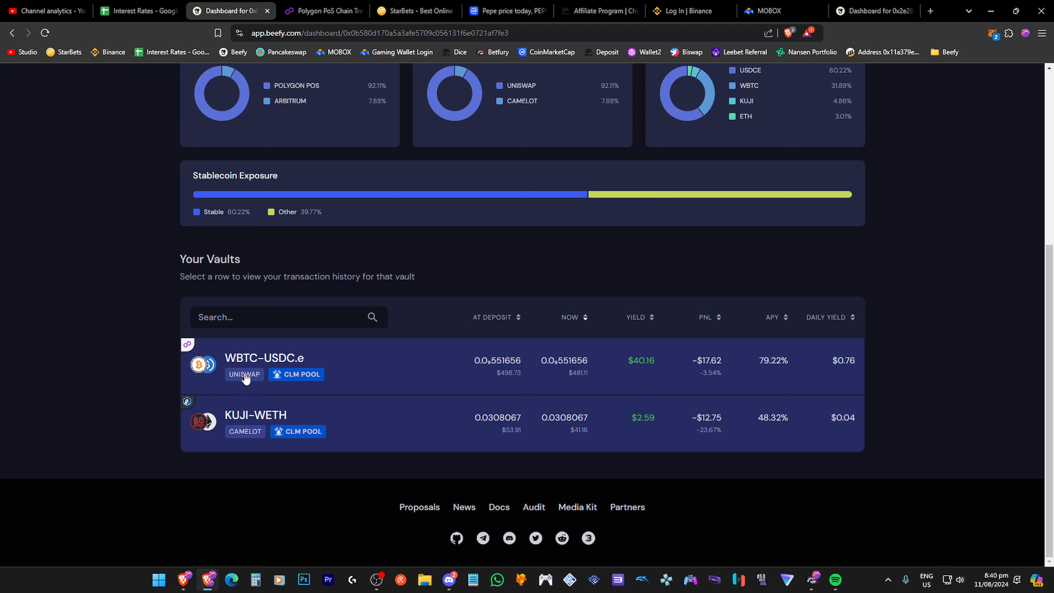
{"action": "mouse_move", "coordinate": [431, 349]}
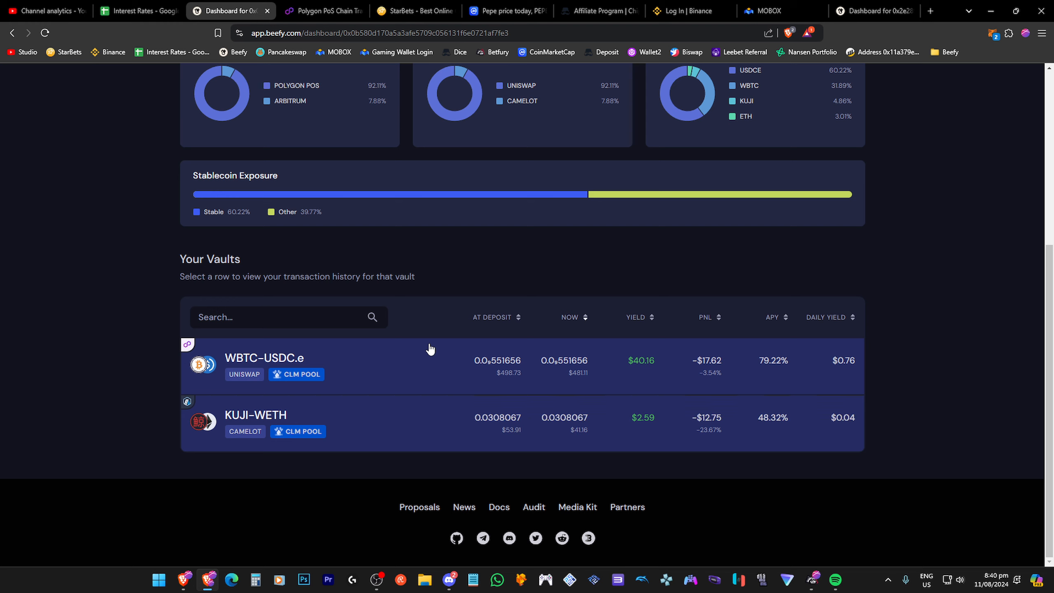
{"action": "mouse_move", "coordinate": [641, 367]}
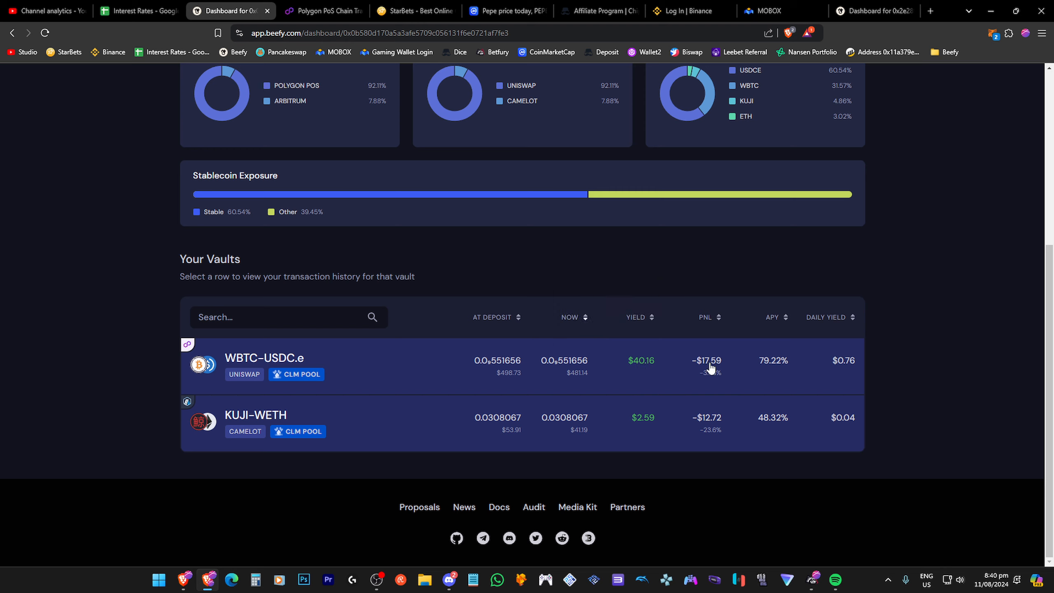
{"action": "mouse_move", "coordinate": [706, 372]}
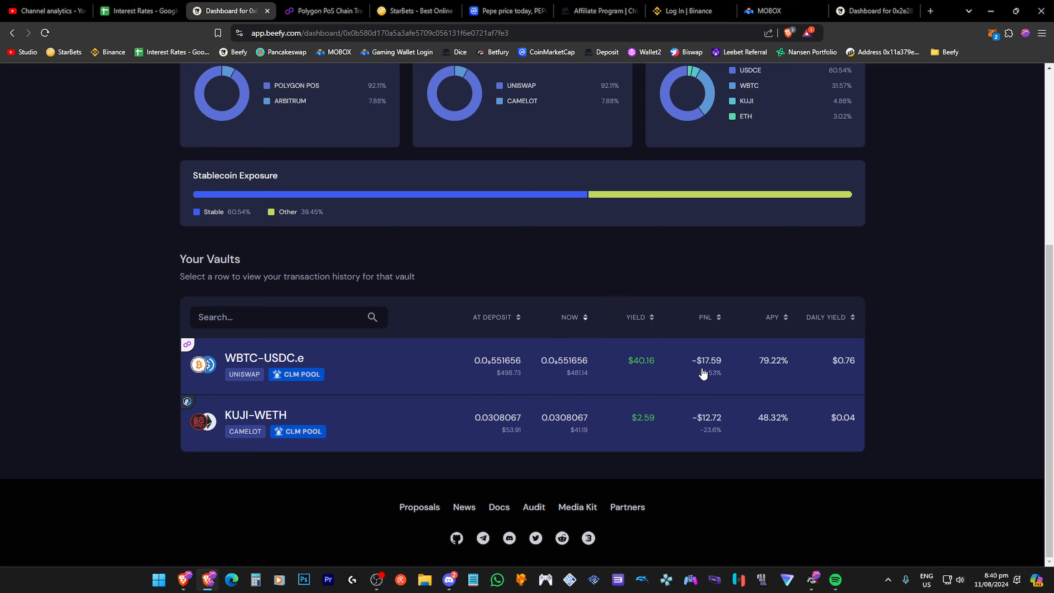
{"action": "mouse_move", "coordinate": [669, 382]}
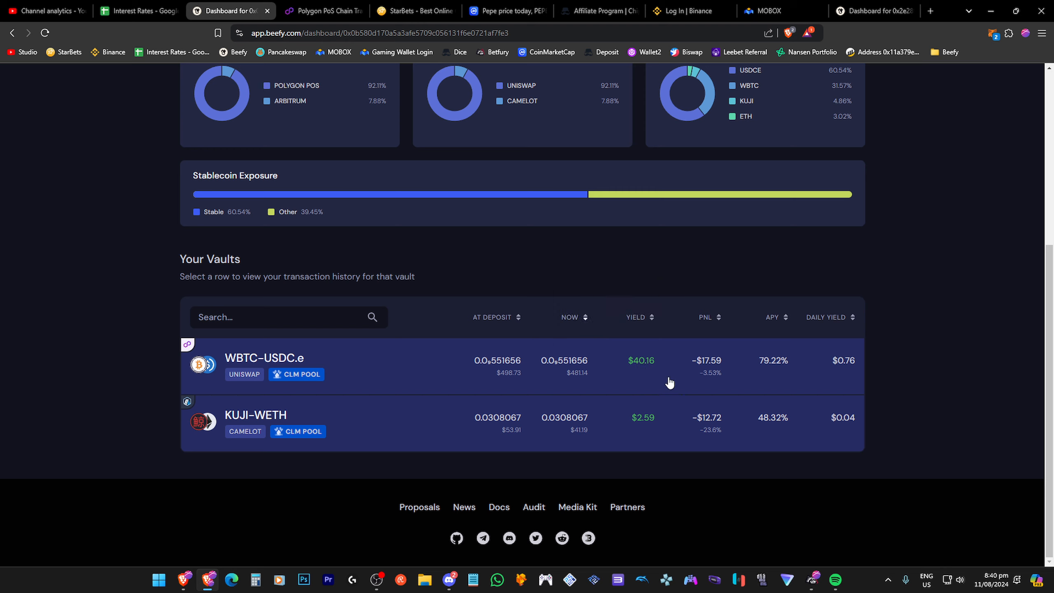
{"action": "mouse_move", "coordinate": [654, 379]}
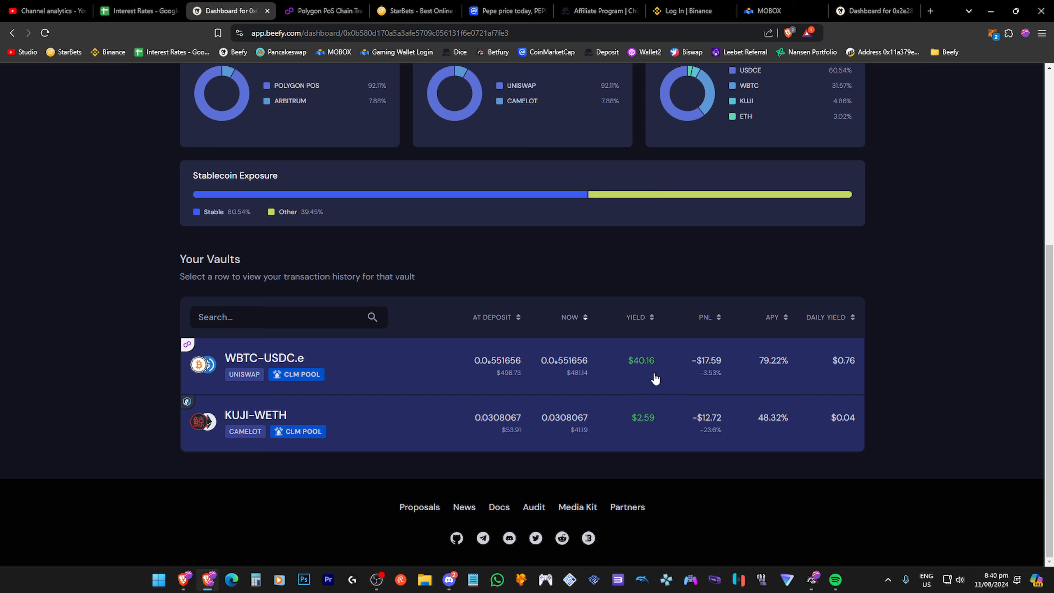
{"action": "mouse_move", "coordinate": [316, 349]}
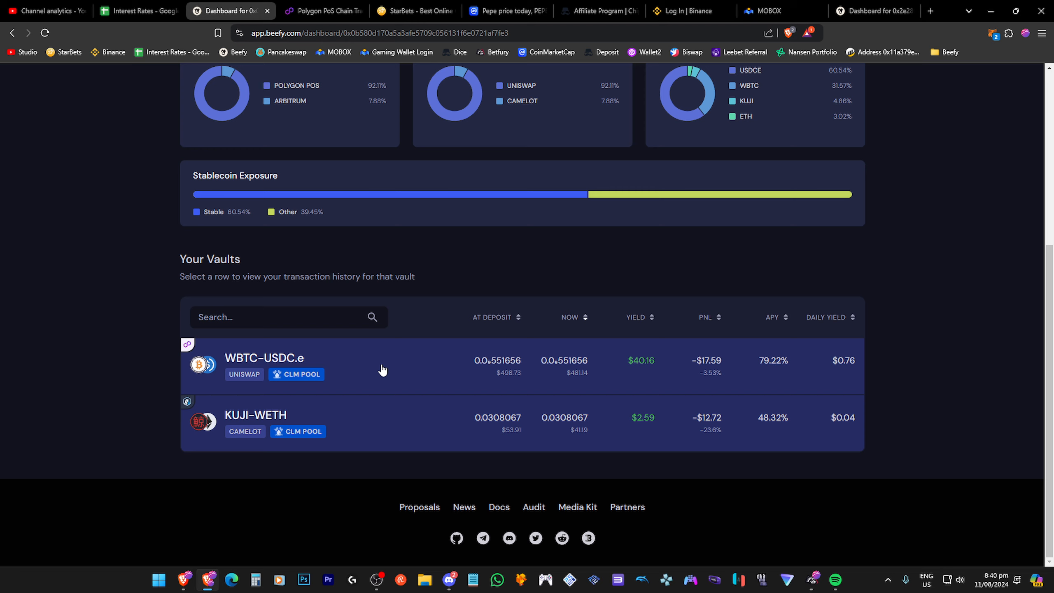
{"action": "mouse_move", "coordinate": [403, 247]}
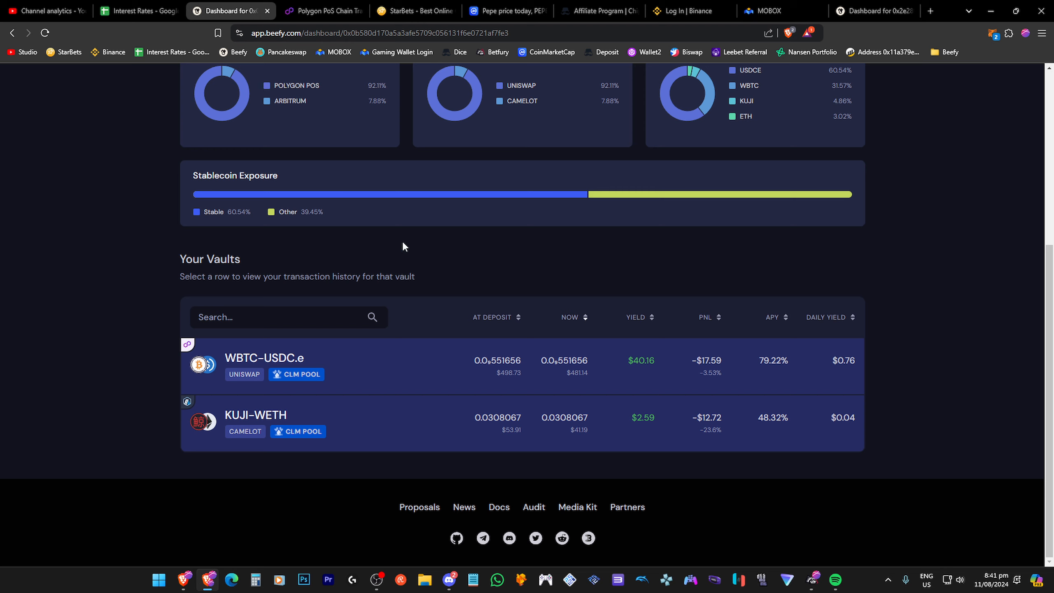
{"action": "mouse_move", "coordinate": [382, 398]}
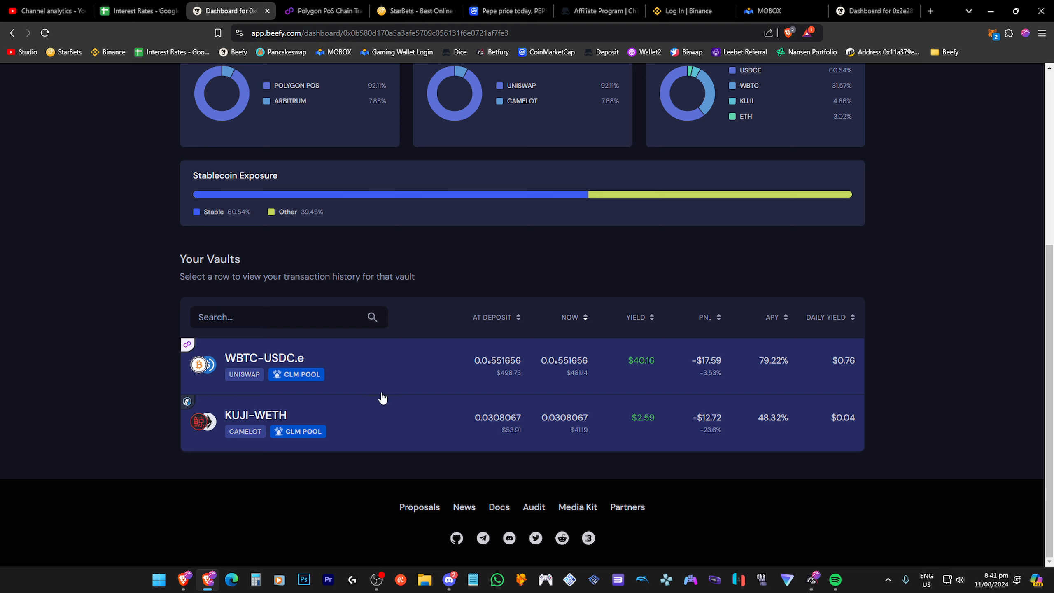
{"action": "mouse_move", "coordinate": [618, 194]}
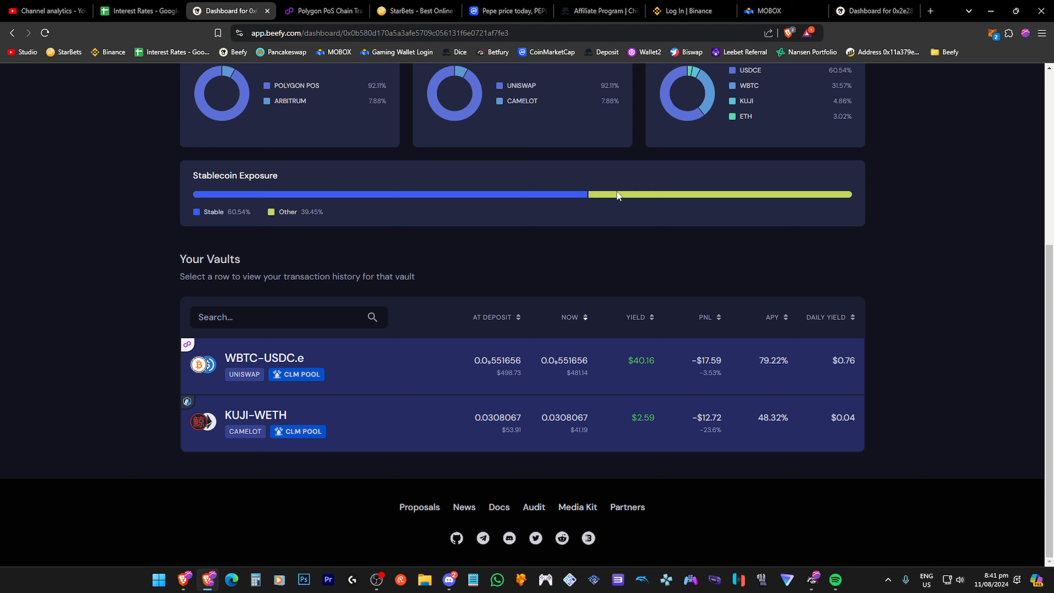
{"action": "mouse_move", "coordinate": [573, 292]}
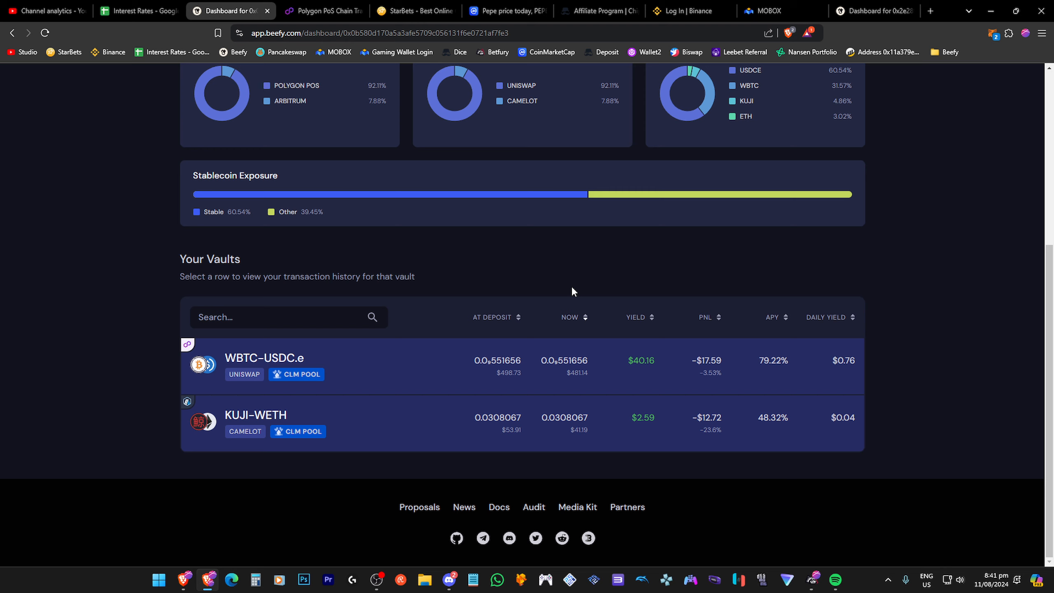
{"action": "mouse_move", "coordinate": [105, 267]}
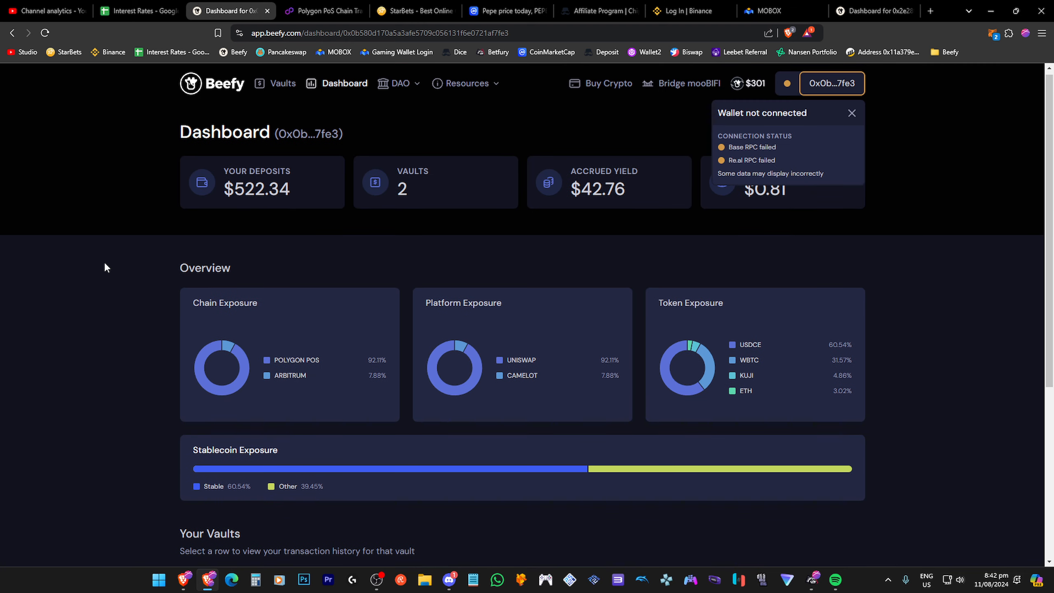
{"action": "scroll", "scroll_direction": "down", "scroll_amount": 3}
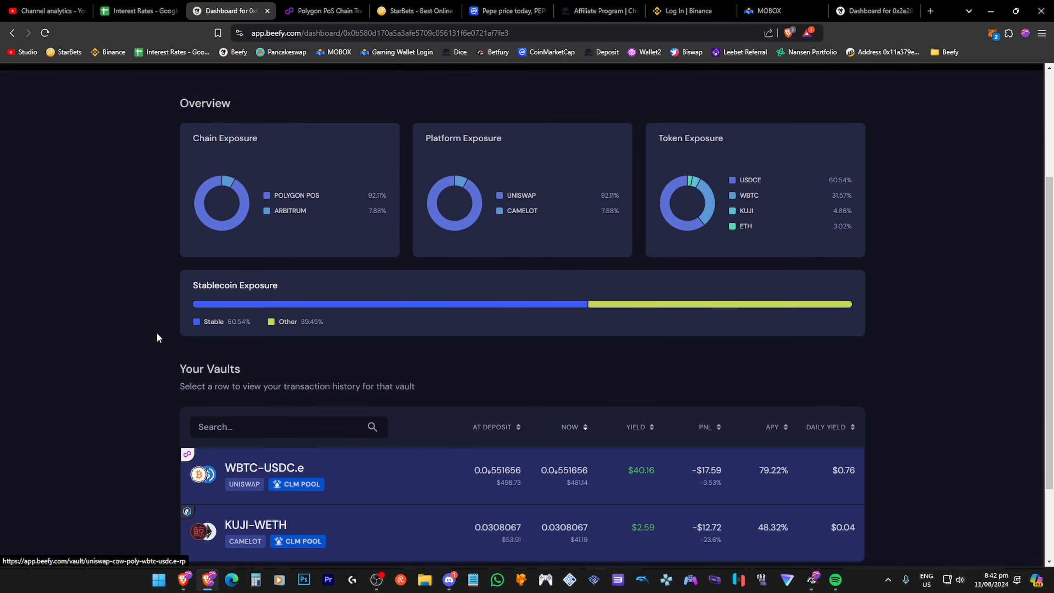
{"action": "mouse_move", "coordinate": [143, 327]}
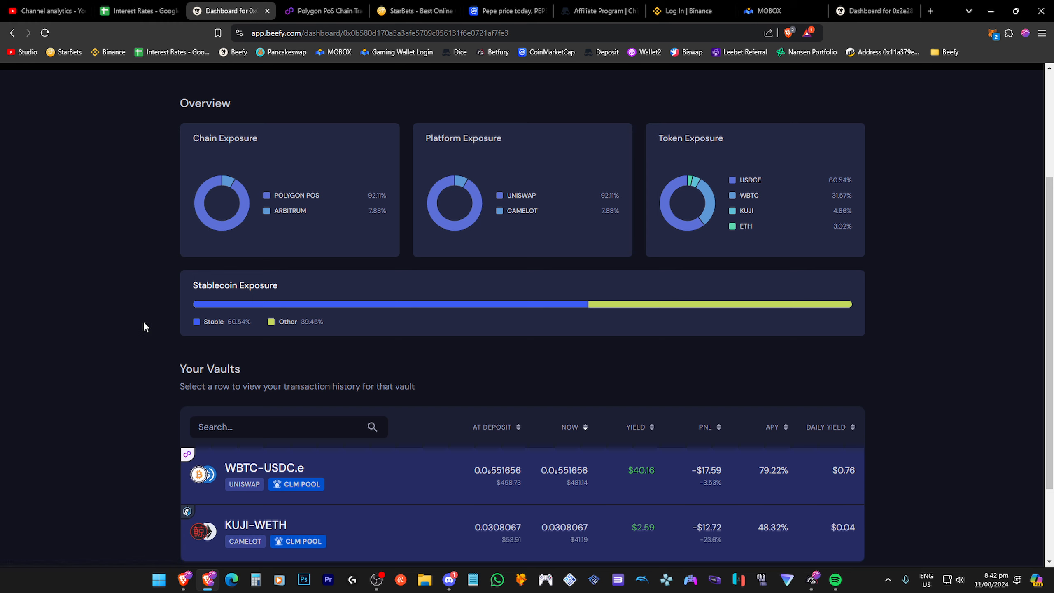
{"action": "mouse_move", "coordinate": [697, 476]}
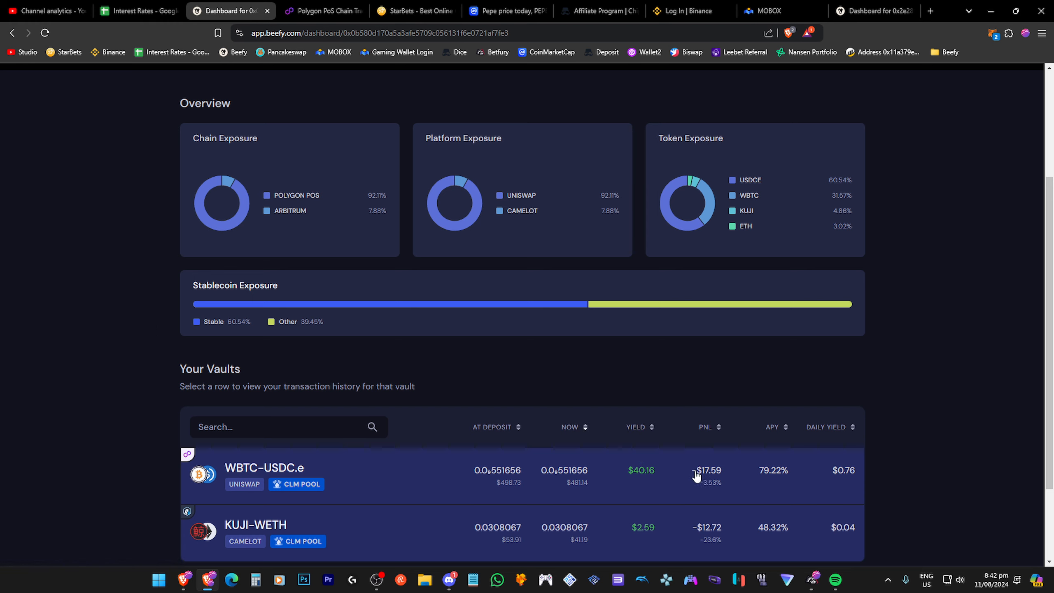
{"action": "mouse_move", "coordinate": [676, 495]}
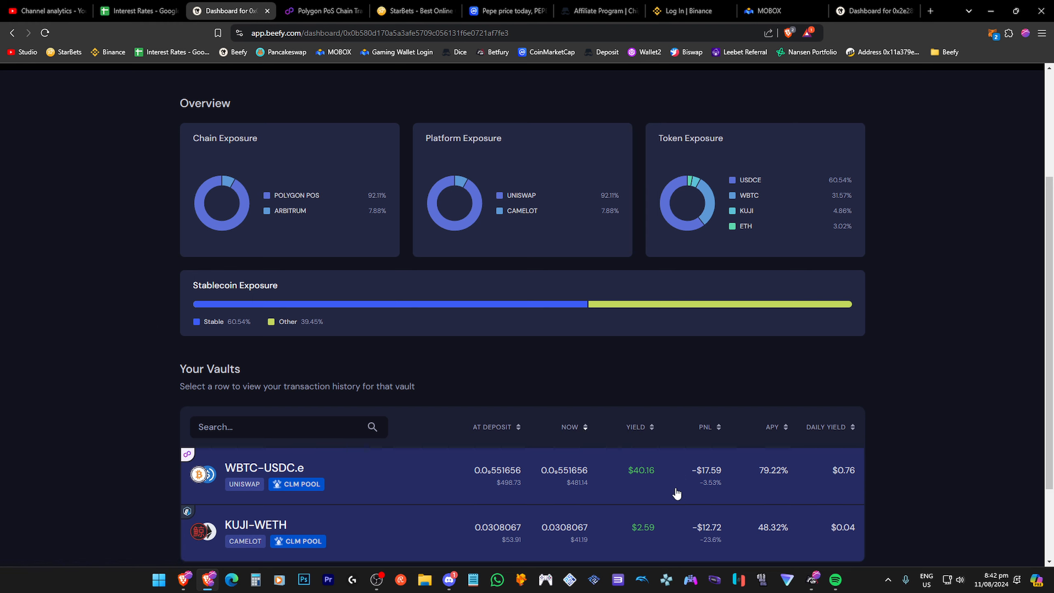
{"action": "mouse_move", "coordinate": [671, 490]}
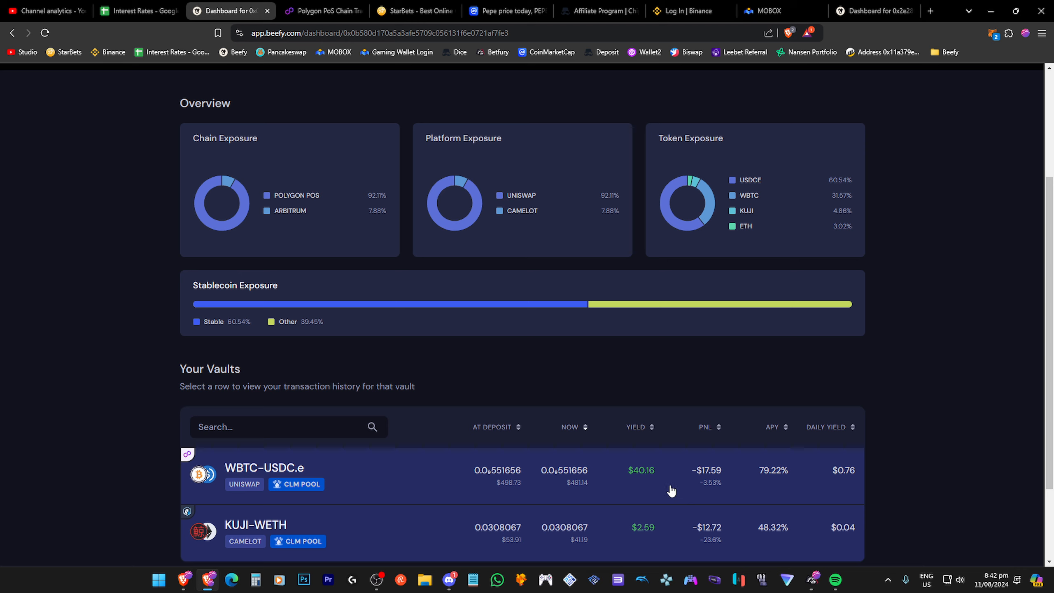
{"action": "mouse_move", "coordinate": [704, 494]}
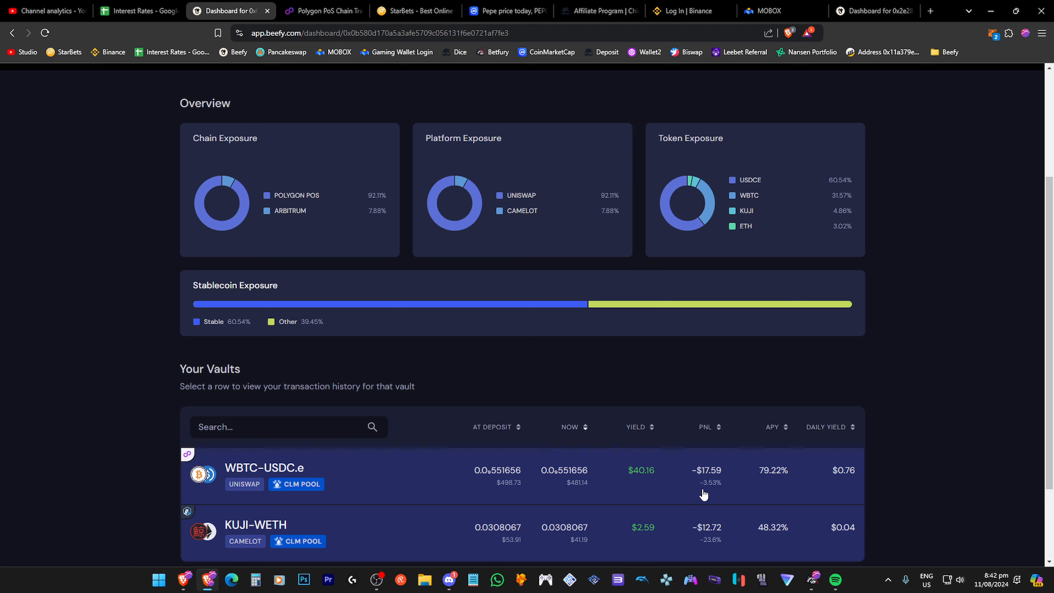
{"action": "mouse_move", "coordinate": [650, 483]}
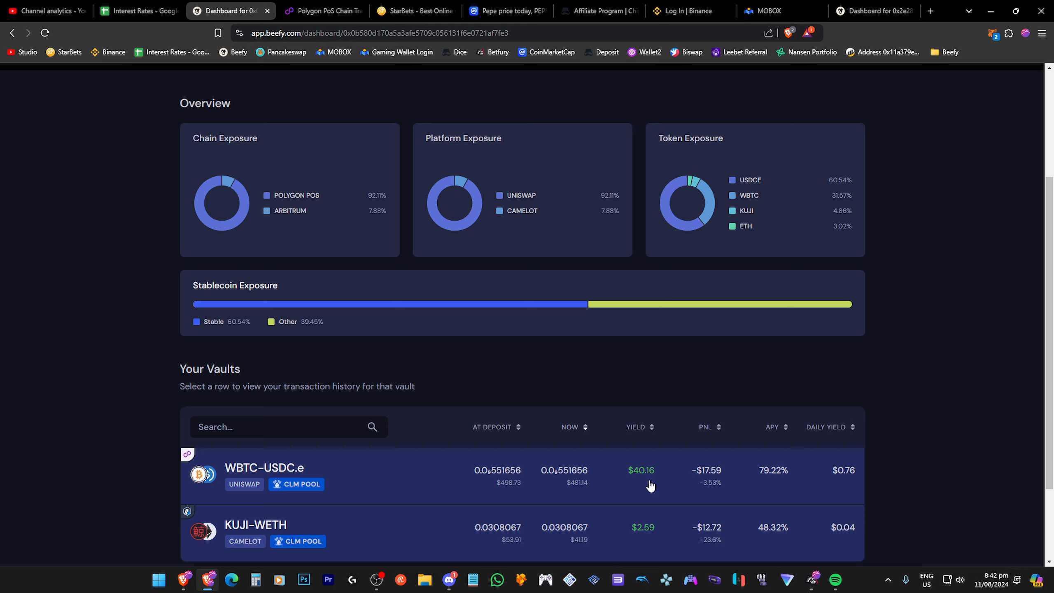
{"action": "mouse_move", "coordinate": [632, 489]}
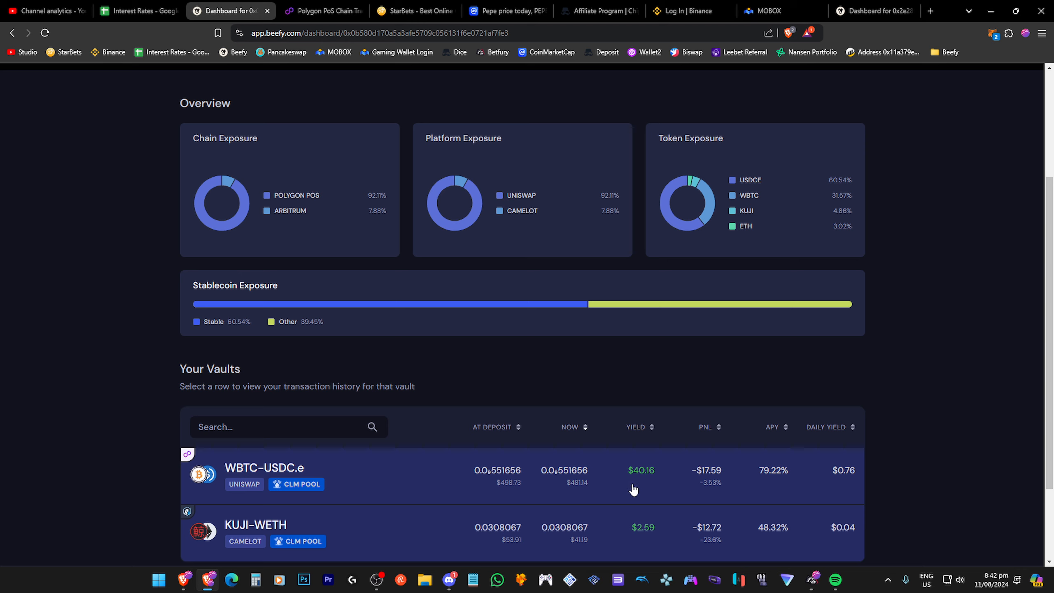
{"action": "mouse_move", "coordinate": [636, 489]}
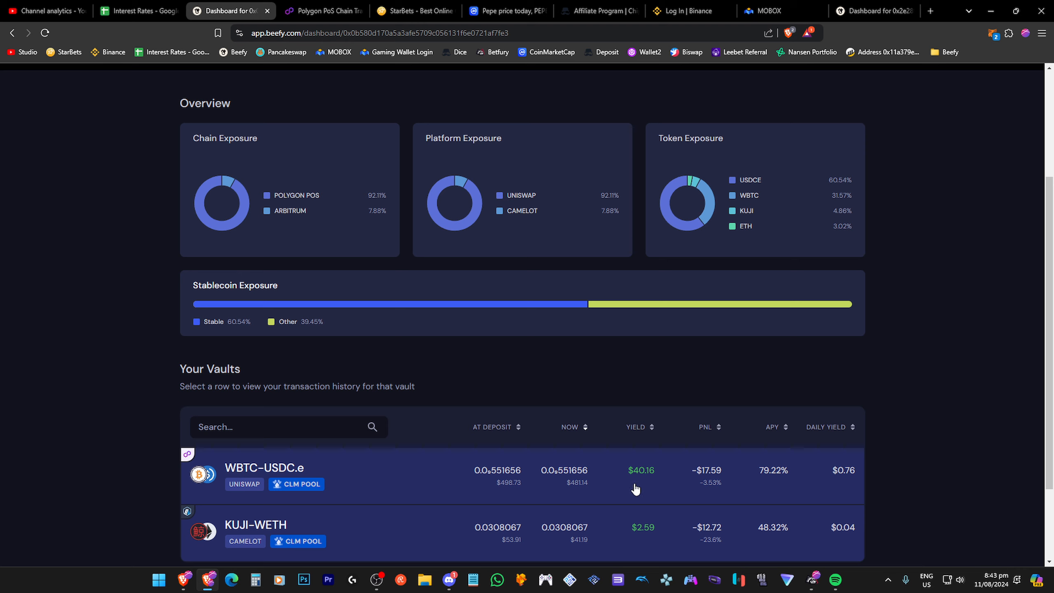
{"action": "mouse_move", "coordinate": [709, 497]}
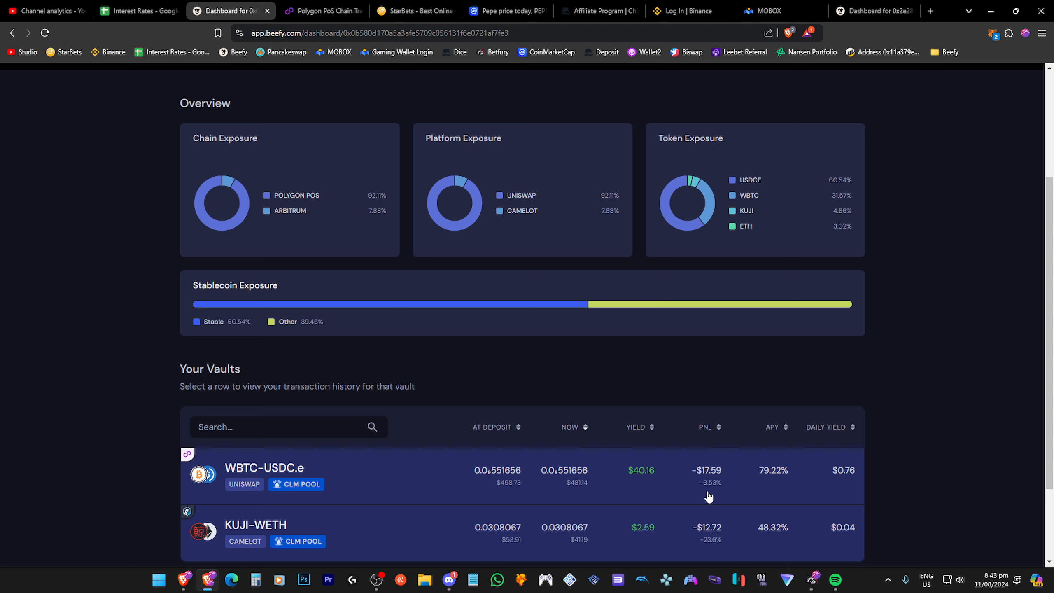
{"action": "mouse_move", "coordinate": [313, 352]}
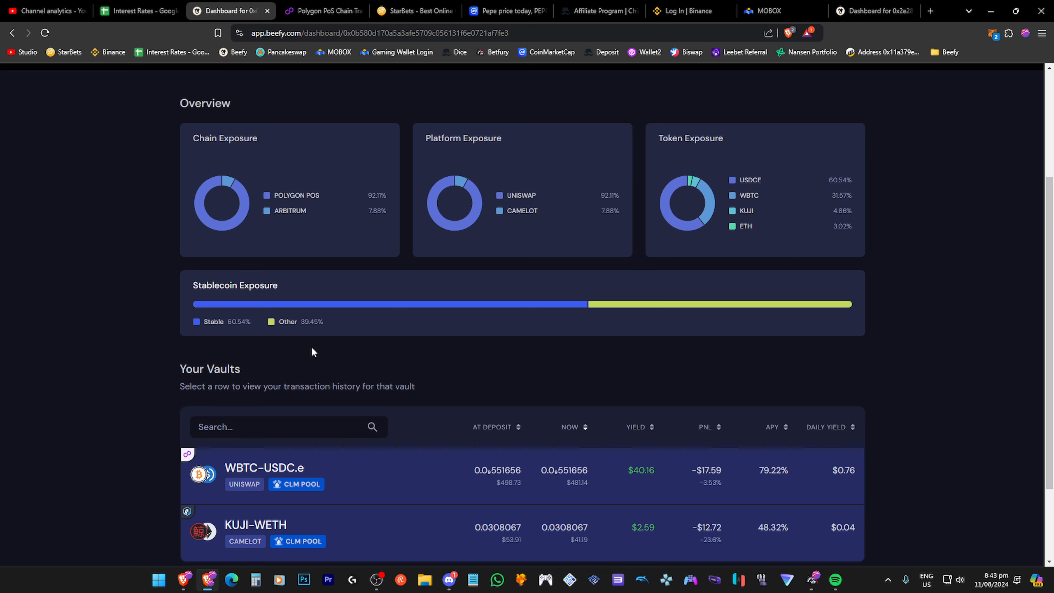
{"action": "scroll", "scroll_direction": "up", "scroll_amount": 3}
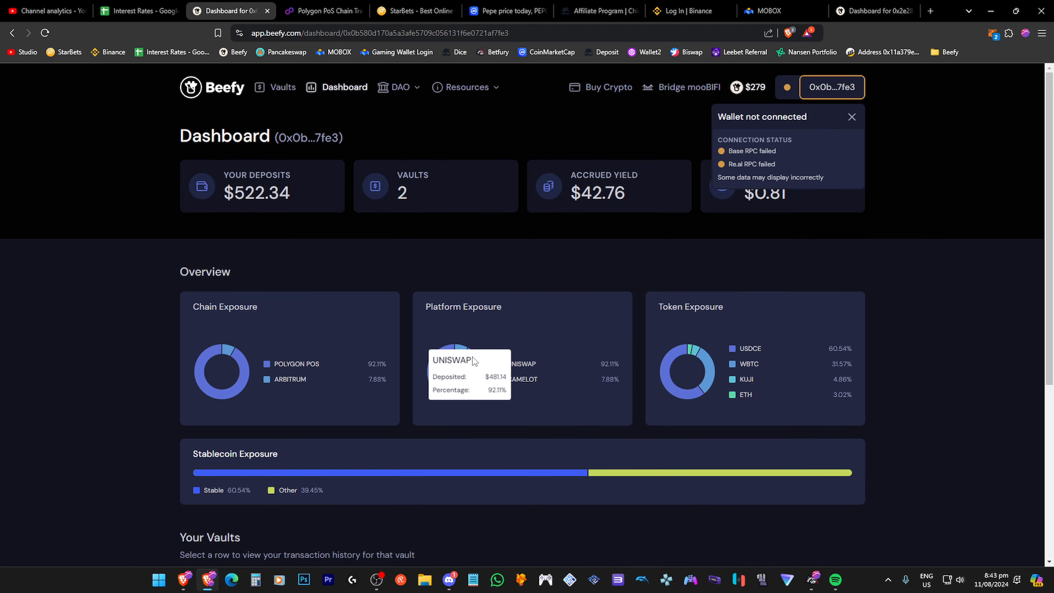
{"action": "mouse_move", "coordinate": [806, 149]}
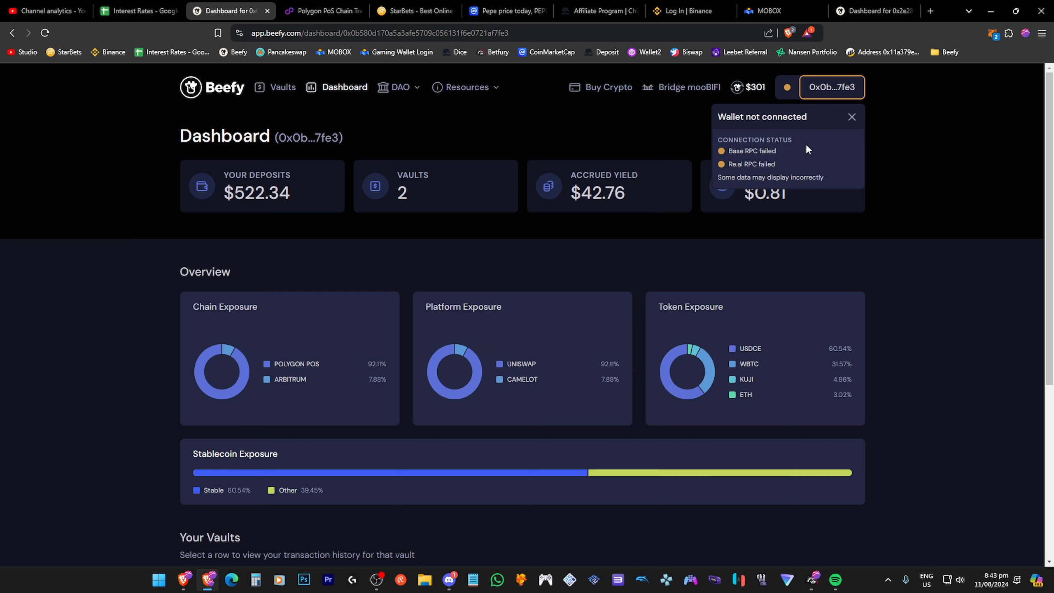
{"action": "left_click", "coordinate": [852, 117]}
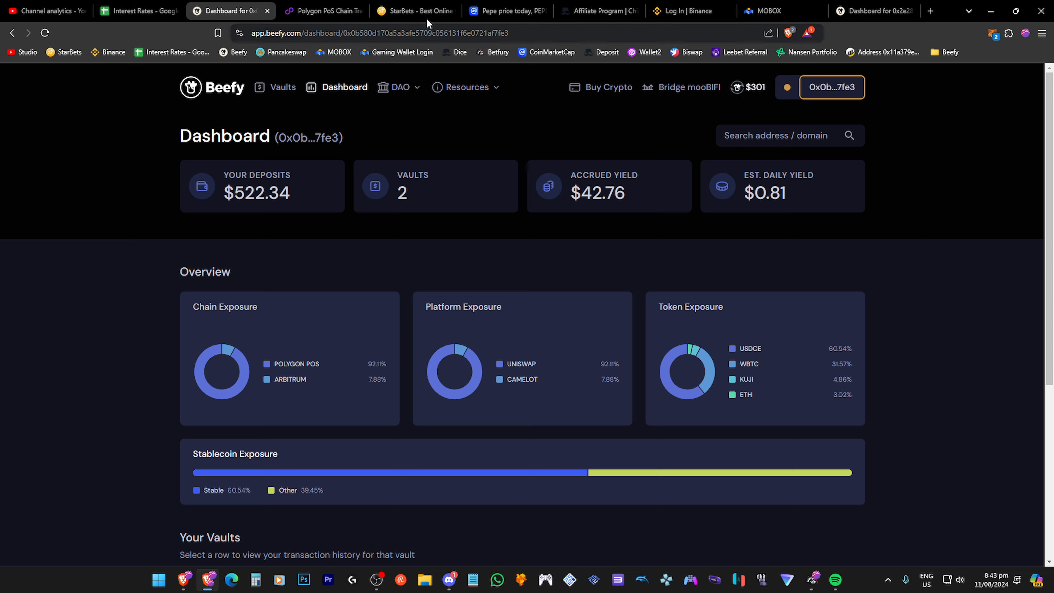
{"action": "mouse_move", "coordinate": [494, 27]}
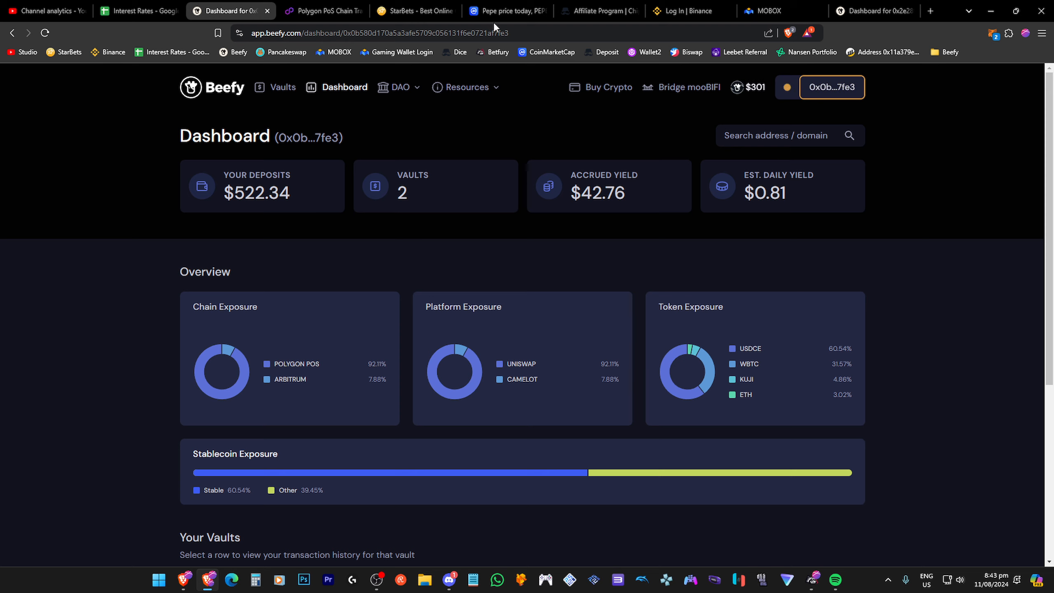
{"action": "mouse_move", "coordinate": [505, 237]}
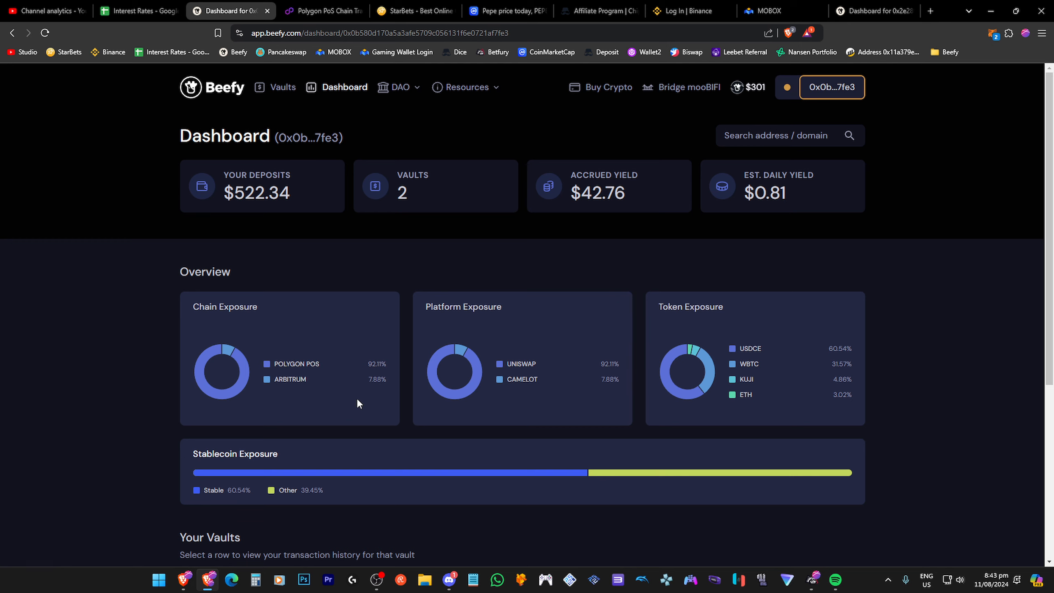
{"action": "scroll", "scroll_direction": "down", "scroll_amount": 3}
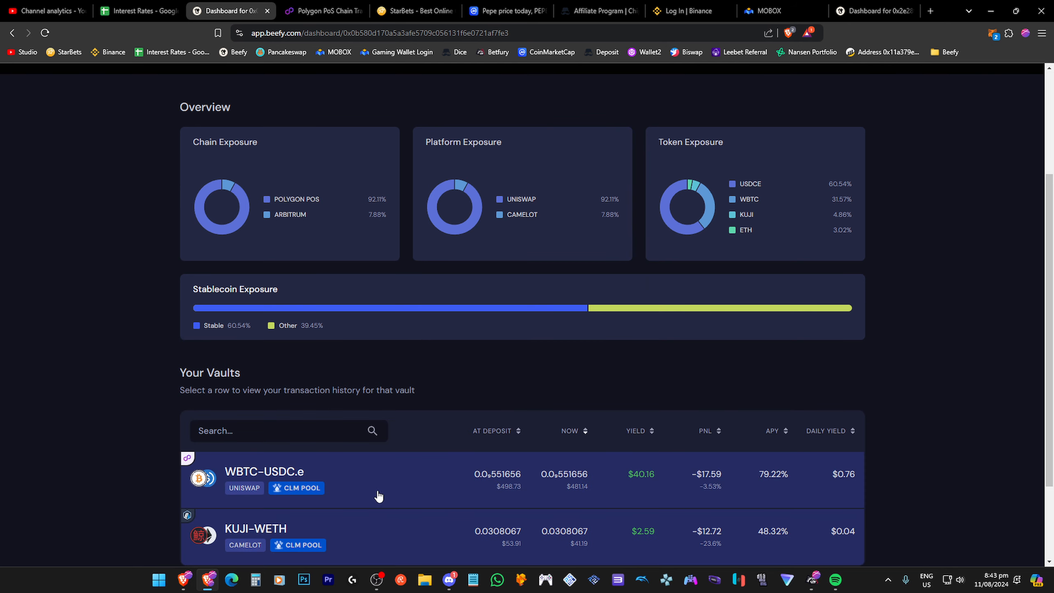
{"action": "mouse_move", "coordinate": [417, 489]}
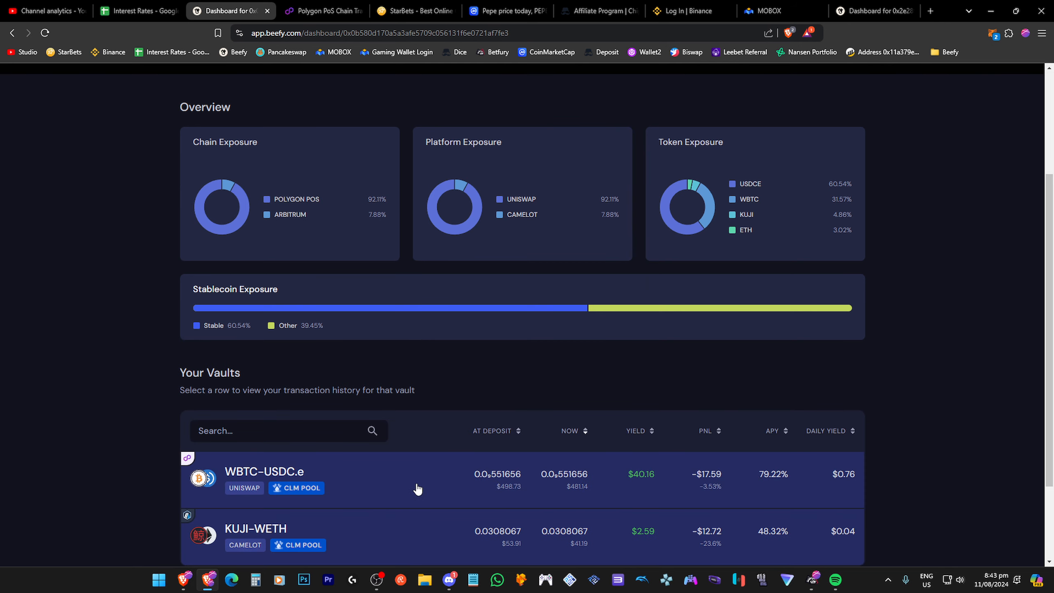
{"action": "mouse_move", "coordinate": [679, 502]}
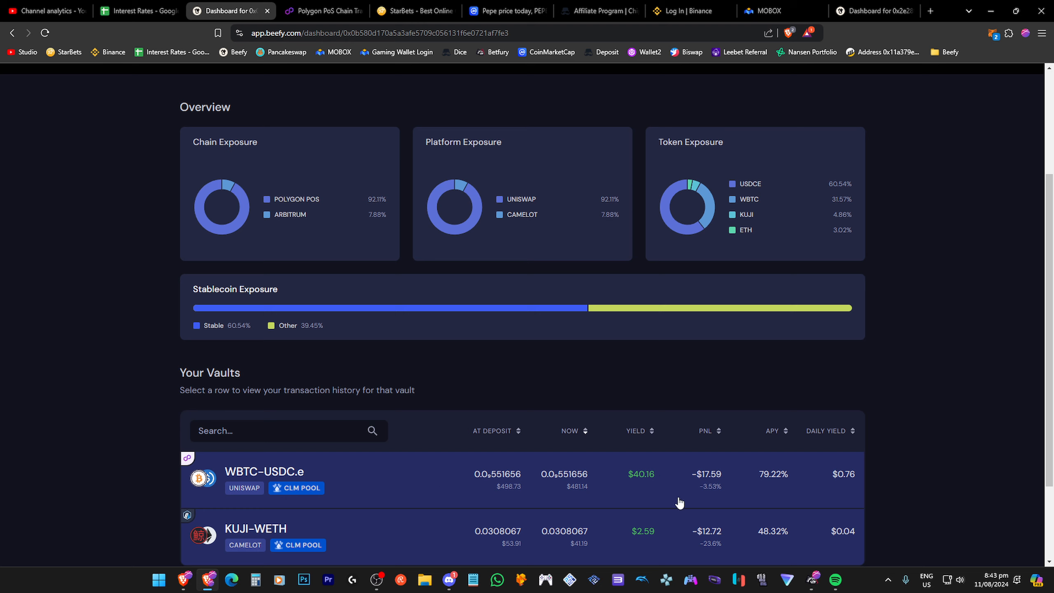
{"action": "mouse_move", "coordinate": [704, 498]}
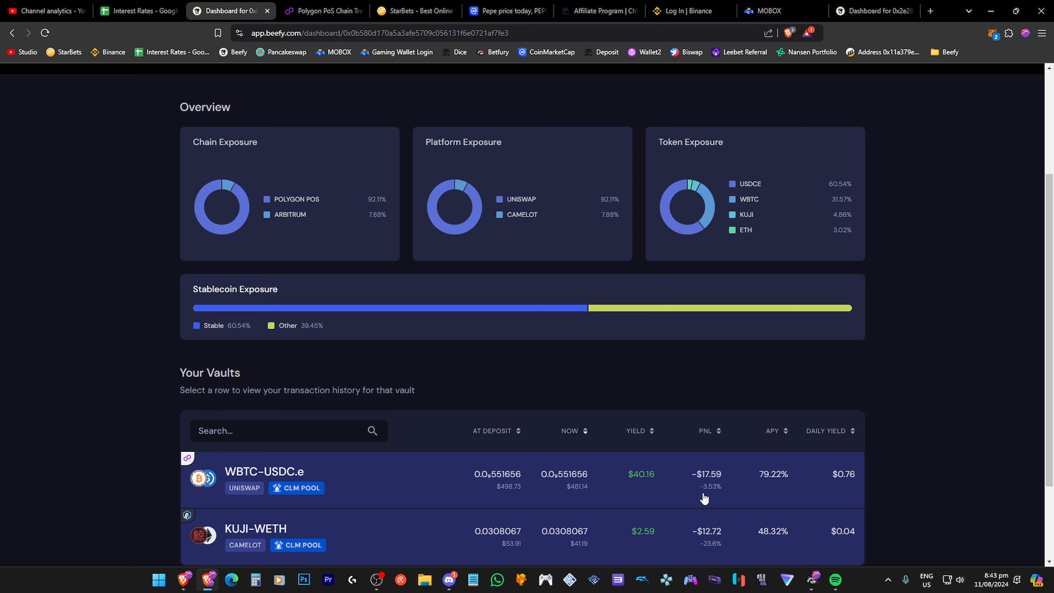
{"action": "mouse_move", "coordinate": [660, 381]}
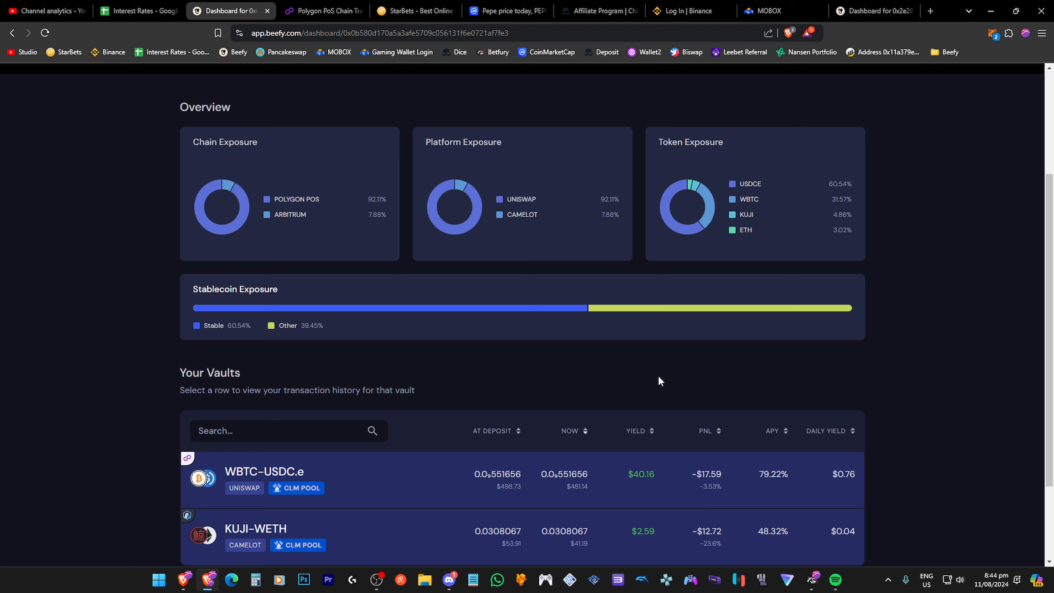
{"action": "mouse_move", "coordinate": [354, 361]}
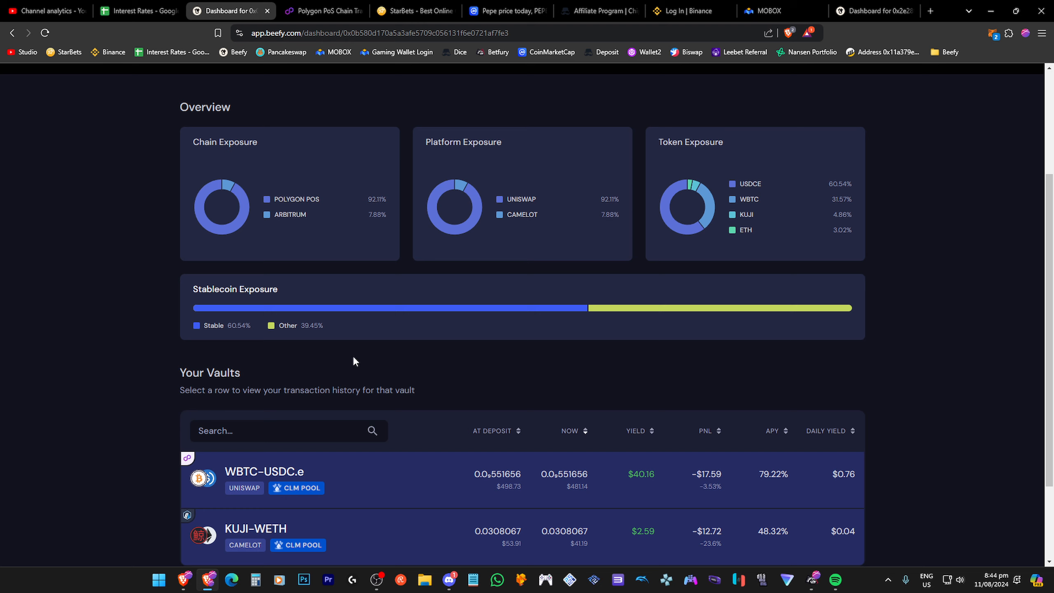
{"action": "mouse_move", "coordinate": [717, 507]}
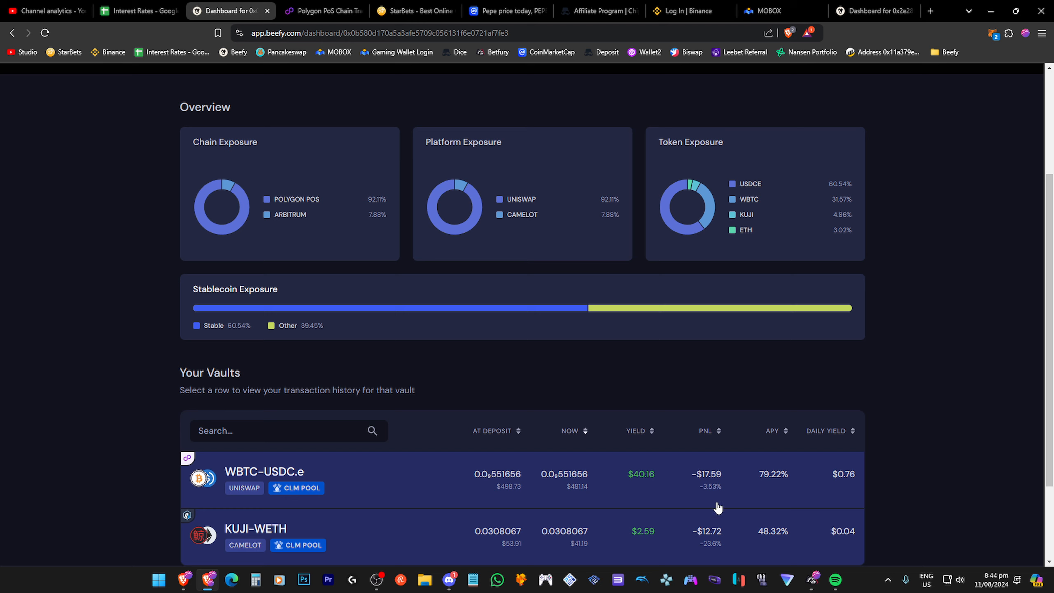
{"action": "mouse_move", "coordinate": [358, 486]}
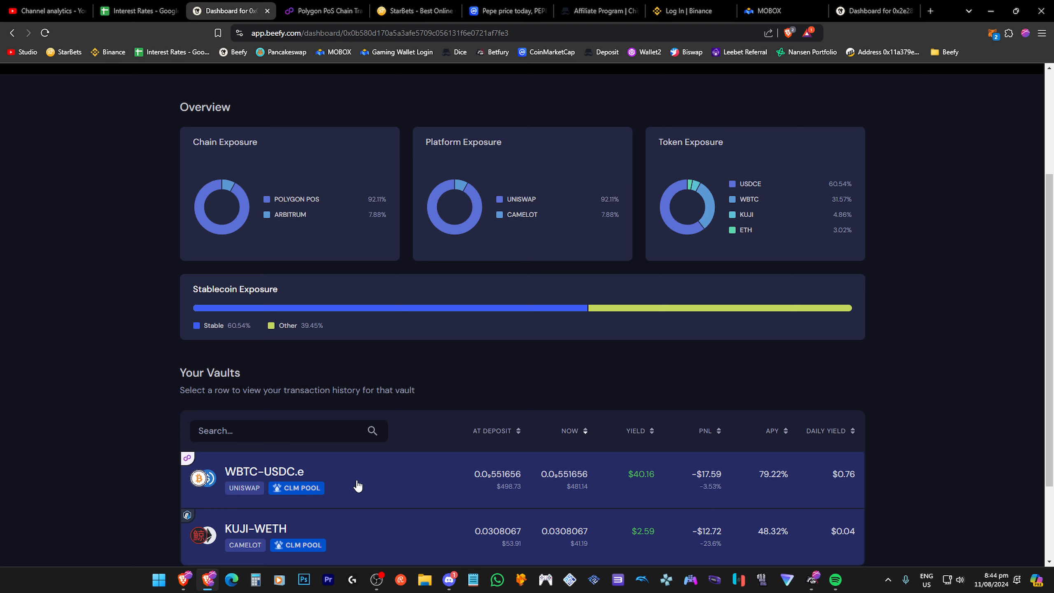
{"action": "mouse_move", "coordinate": [448, 493]}
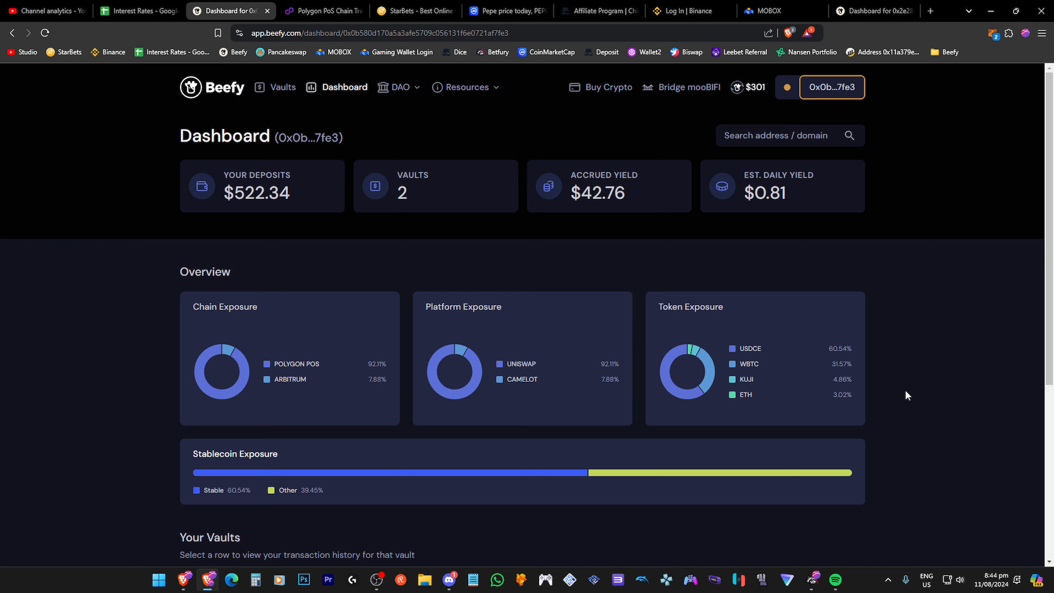
Step: View the StarBets wallet balance of $140.107080, holding 104 USDT and zero dividends
{"action": "left_click", "coordinate": [414, 10]}
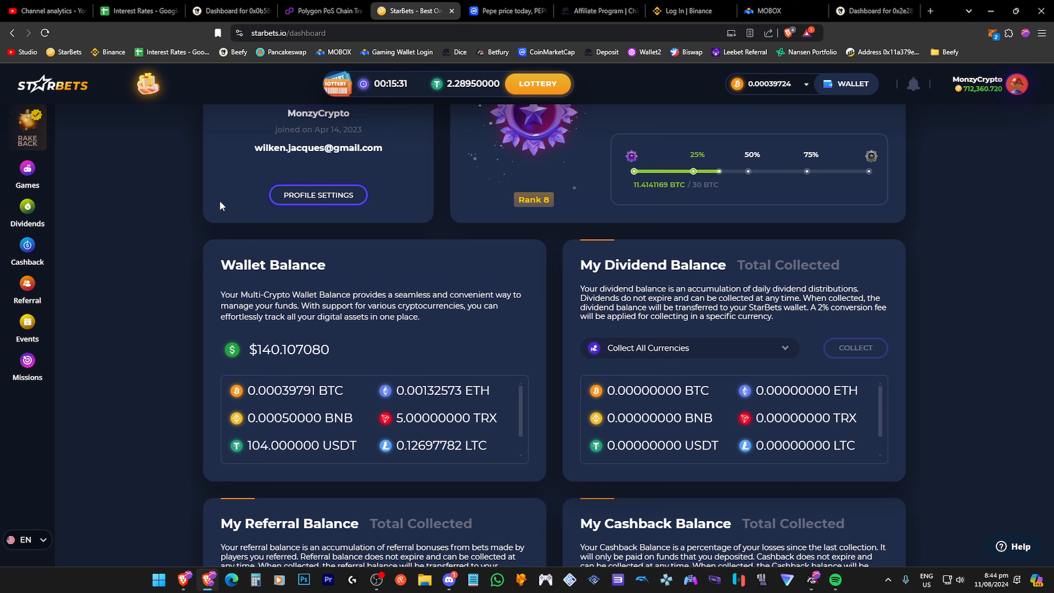
{"action": "mouse_move", "coordinate": [162, 246]}
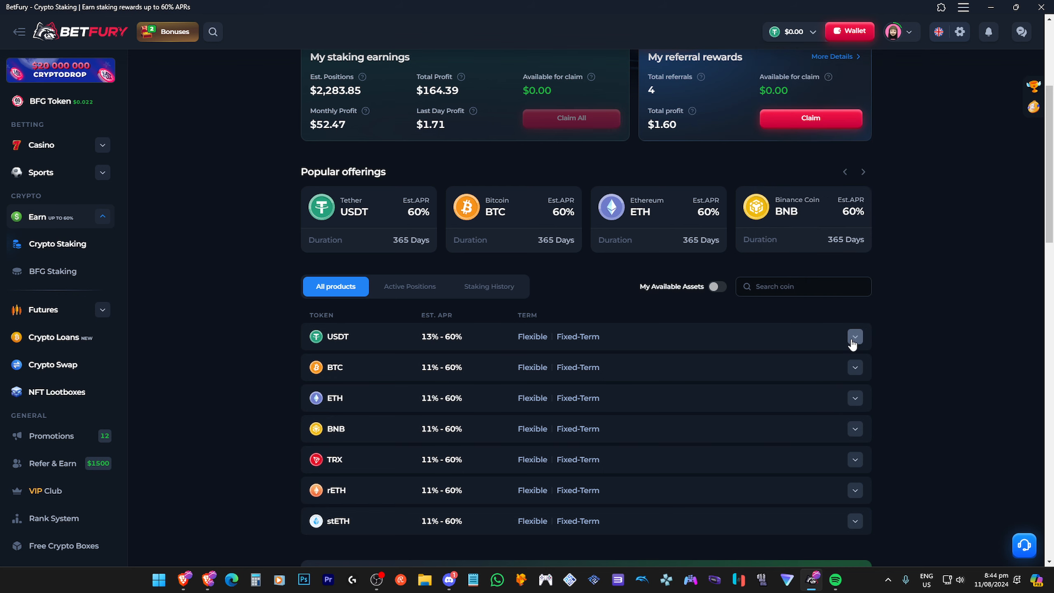
Step: Check the USDT subscription's minimum stake limit, close it, and scroll down to BTC
{"action": "left_click", "coordinate": [855, 336]}
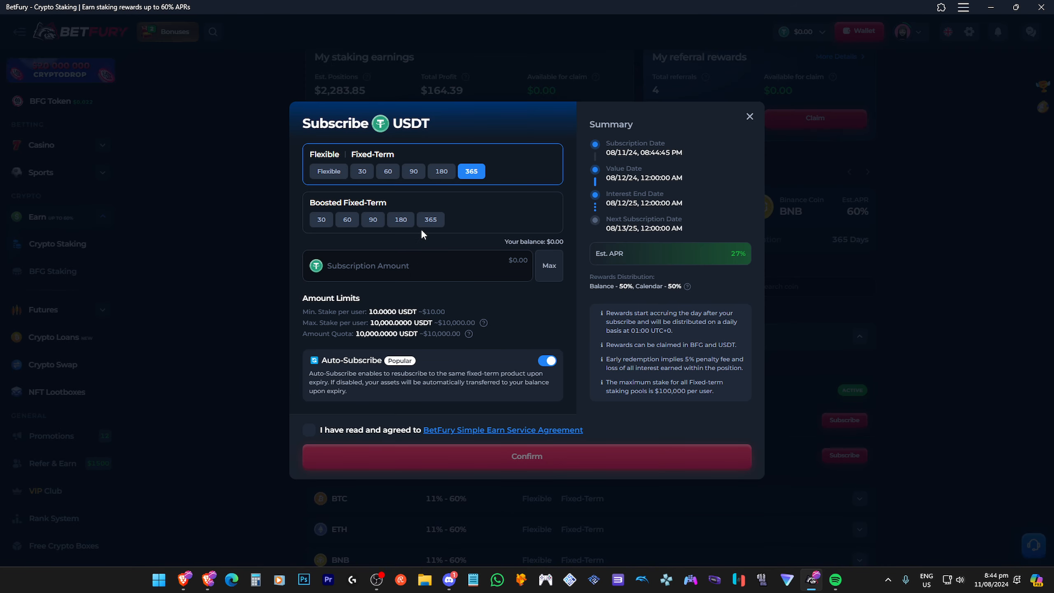
{"action": "mouse_move", "coordinate": [308, 172]}
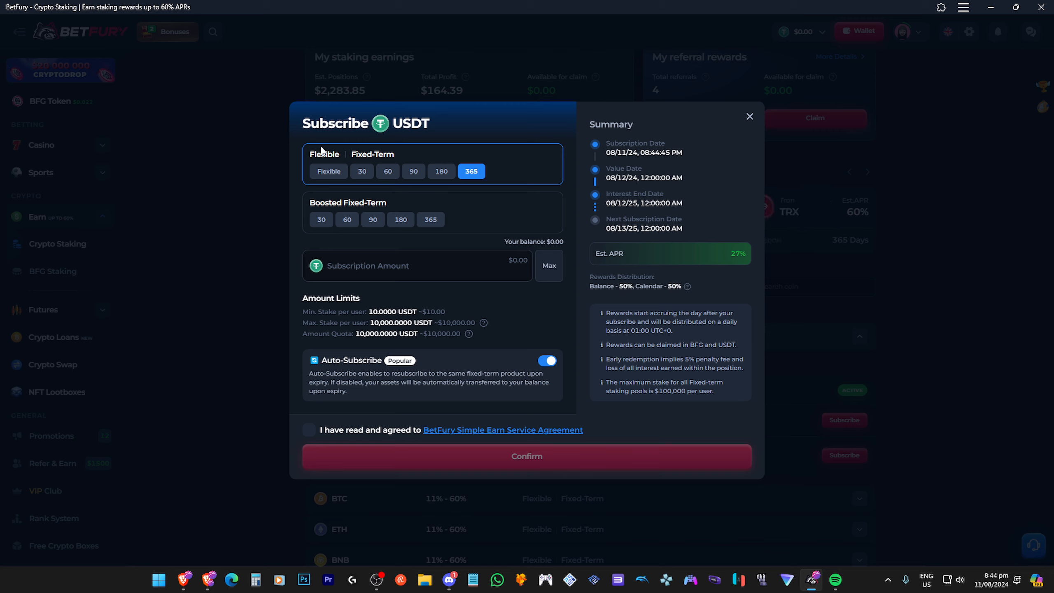
{"action": "mouse_move", "coordinate": [348, 214]}
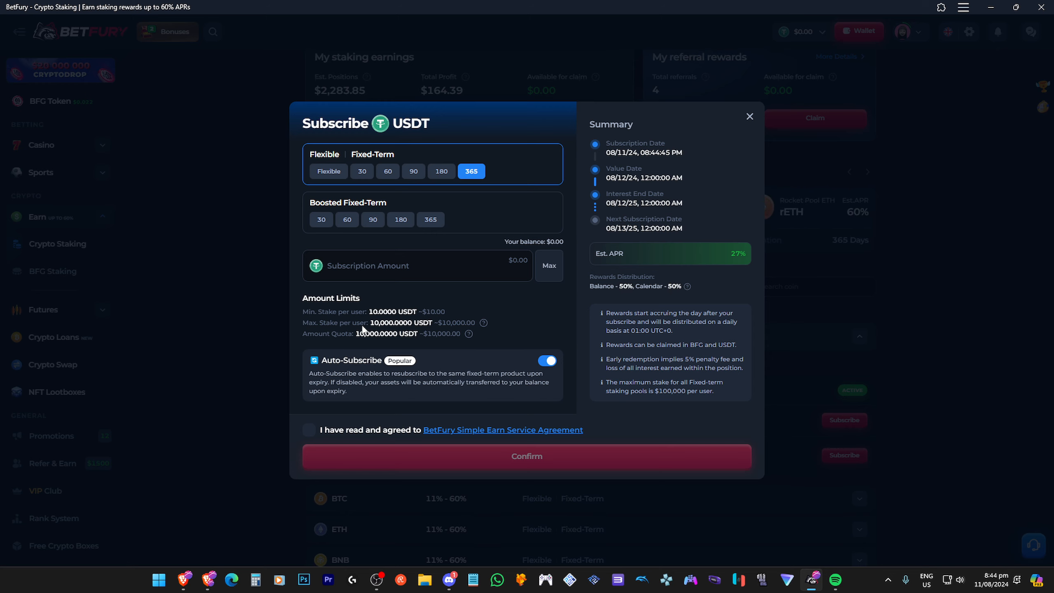
{"action": "double_click", "coordinate": [381, 311]}
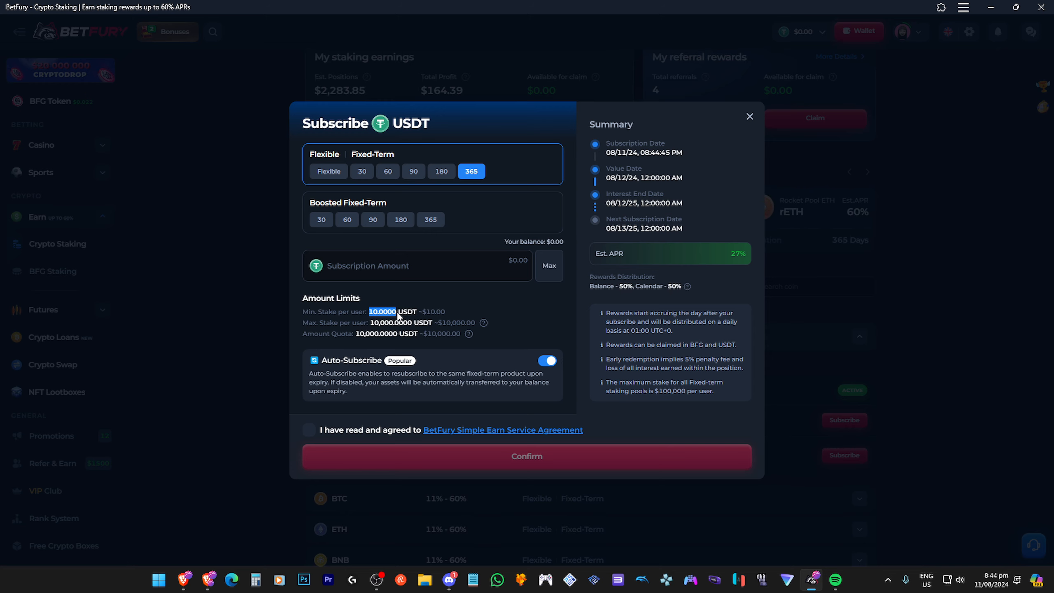
{"action": "left_click", "coordinate": [749, 116]}
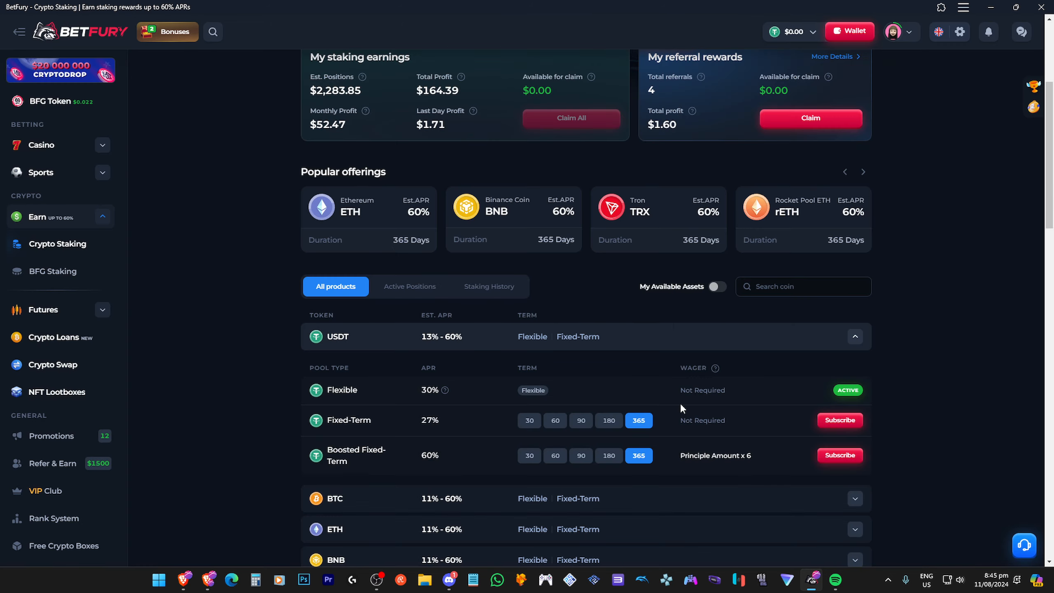
{"action": "scroll", "scroll_direction": "down", "scroll_amount": 3}
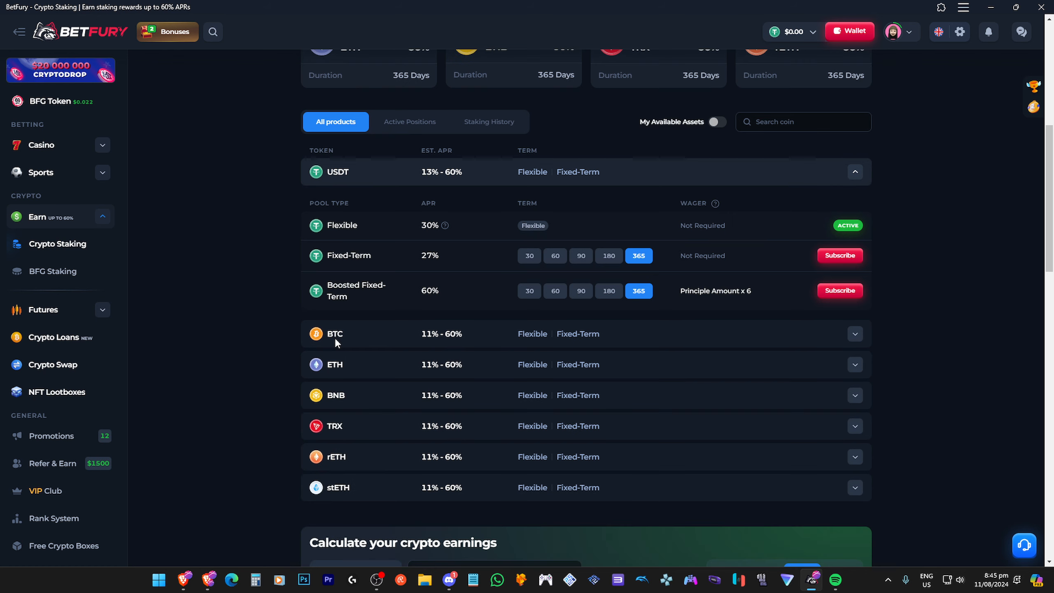
{"action": "mouse_move", "coordinate": [339, 347]}
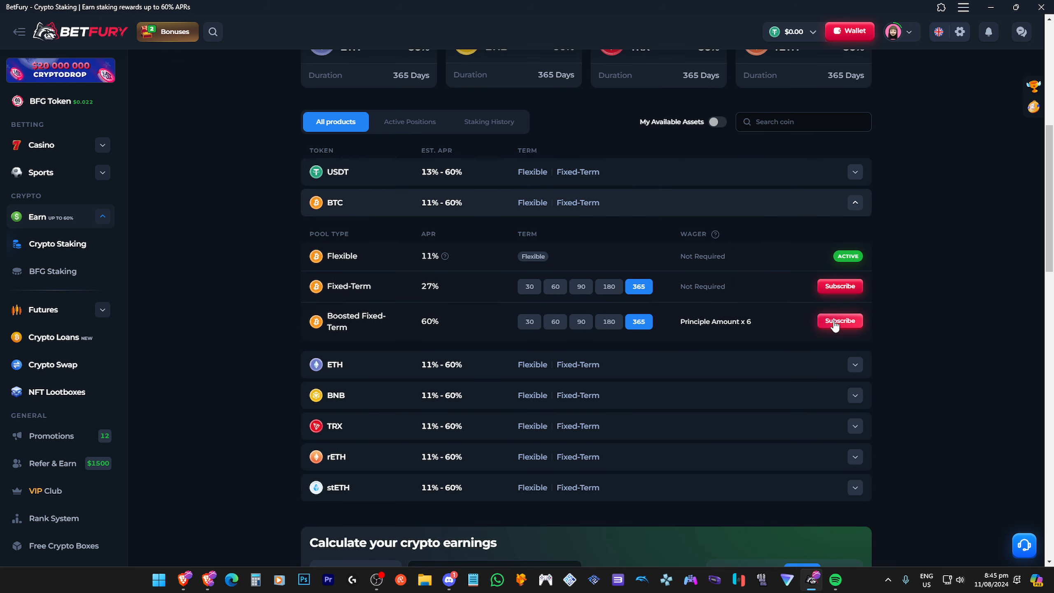
Step: Compare BTC fixed-term APRs for 180, 365, 60 and 90 days, ending on 90-day at 17%
{"action": "left_click", "coordinate": [839, 321]}
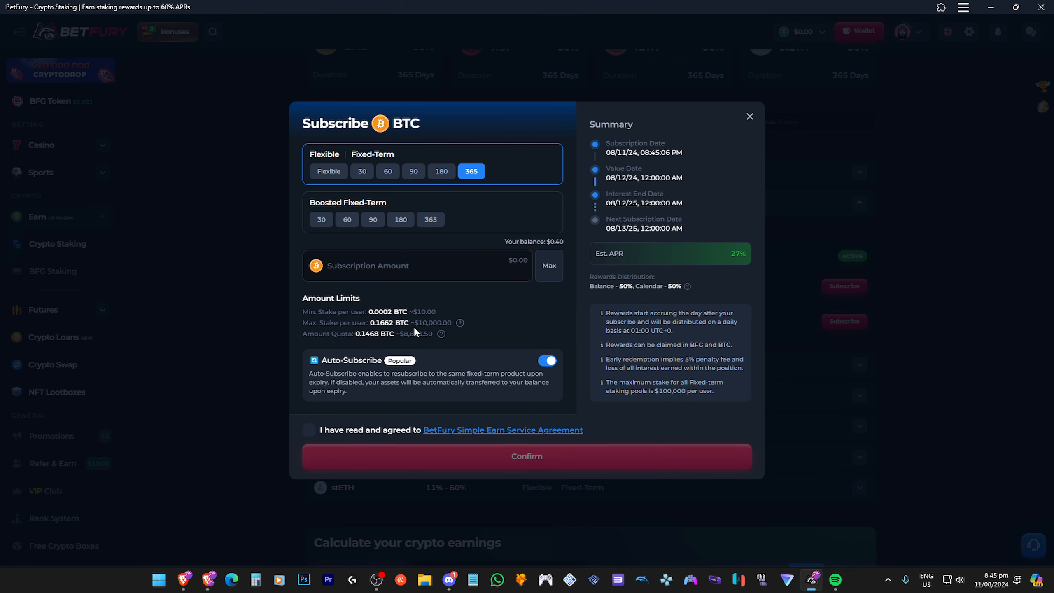
{"action": "double_click", "coordinate": [418, 334]}
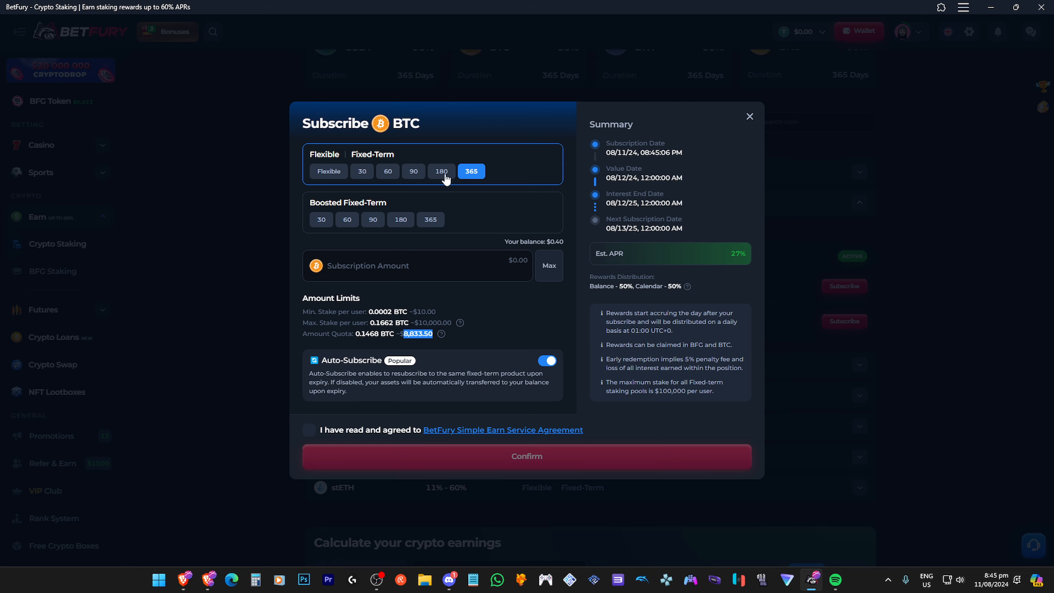
{"action": "left_click", "coordinate": [441, 171]}
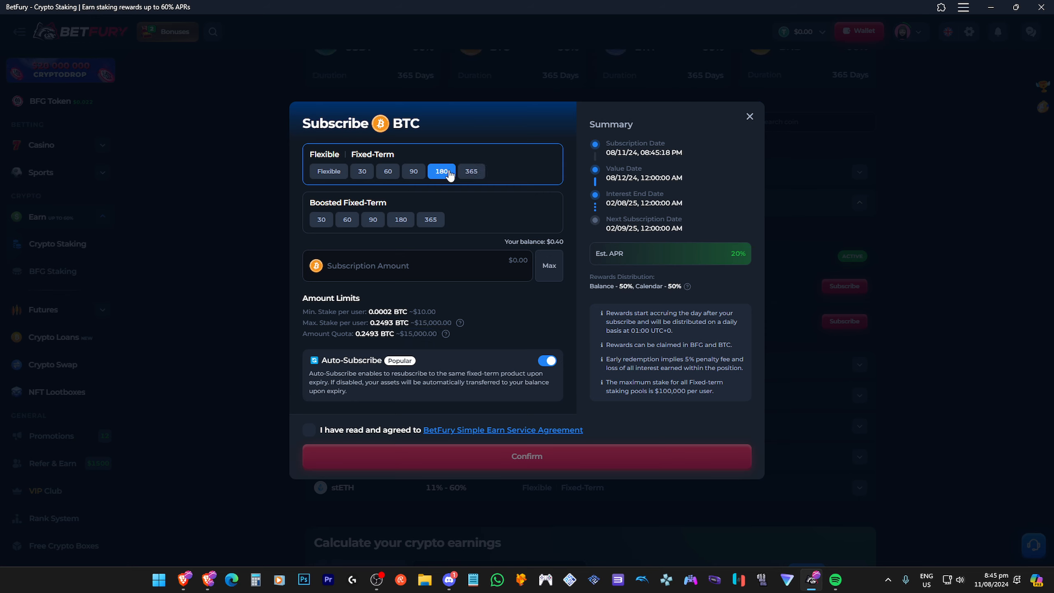
{"action": "left_click", "coordinate": [471, 171]}
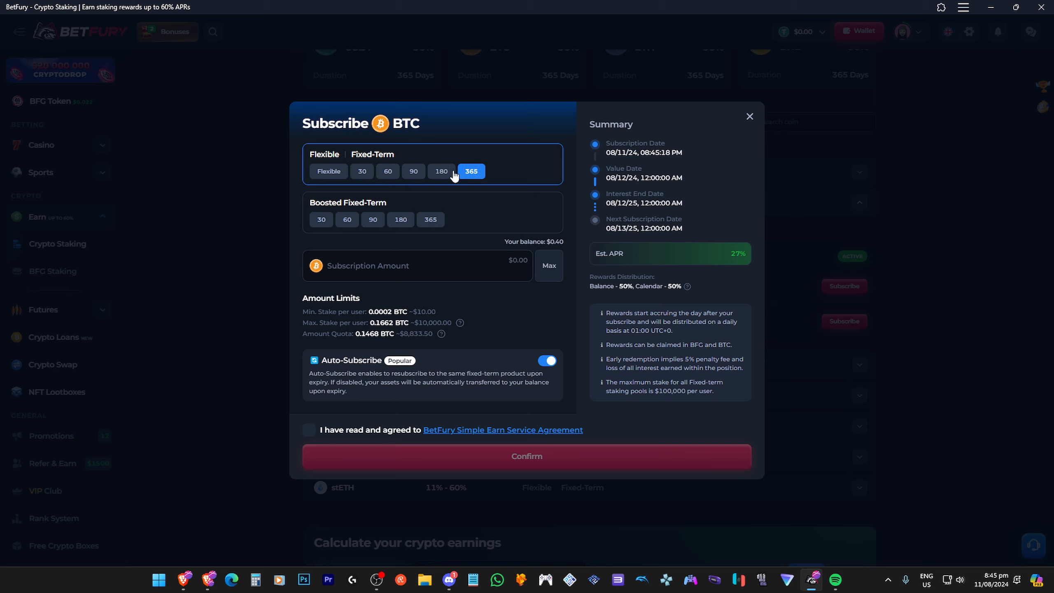
{"action": "left_click", "coordinate": [441, 171]}
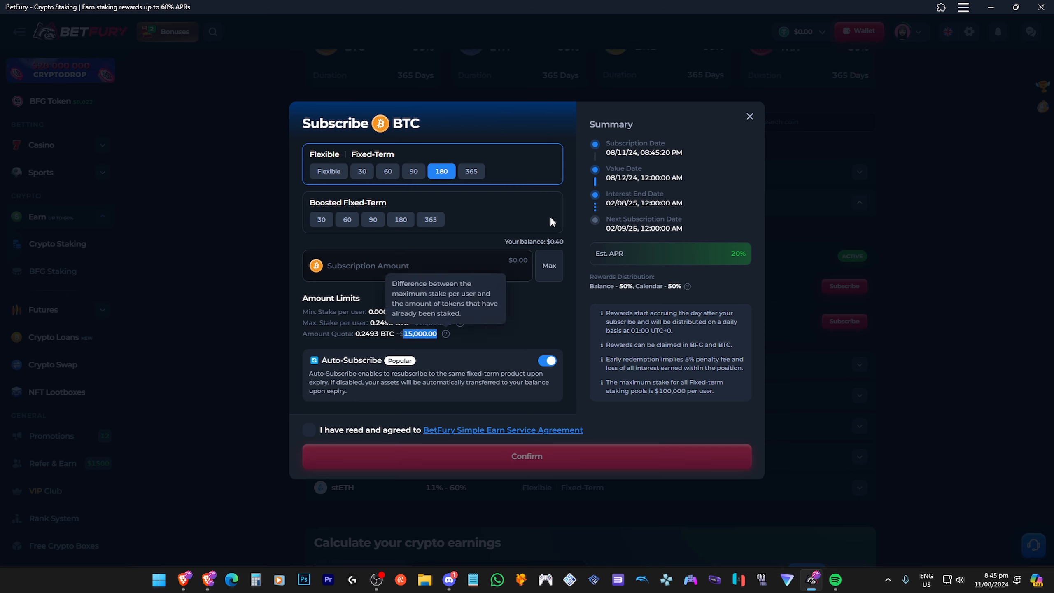
{"action": "mouse_move", "coordinate": [513, 201]}
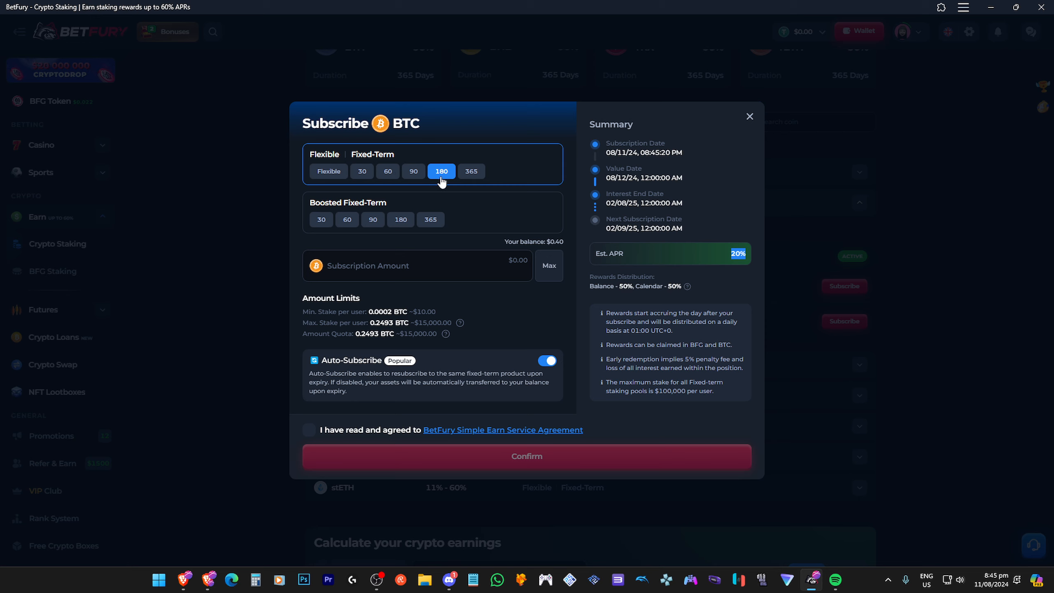
{"action": "left_click", "coordinate": [471, 171]}
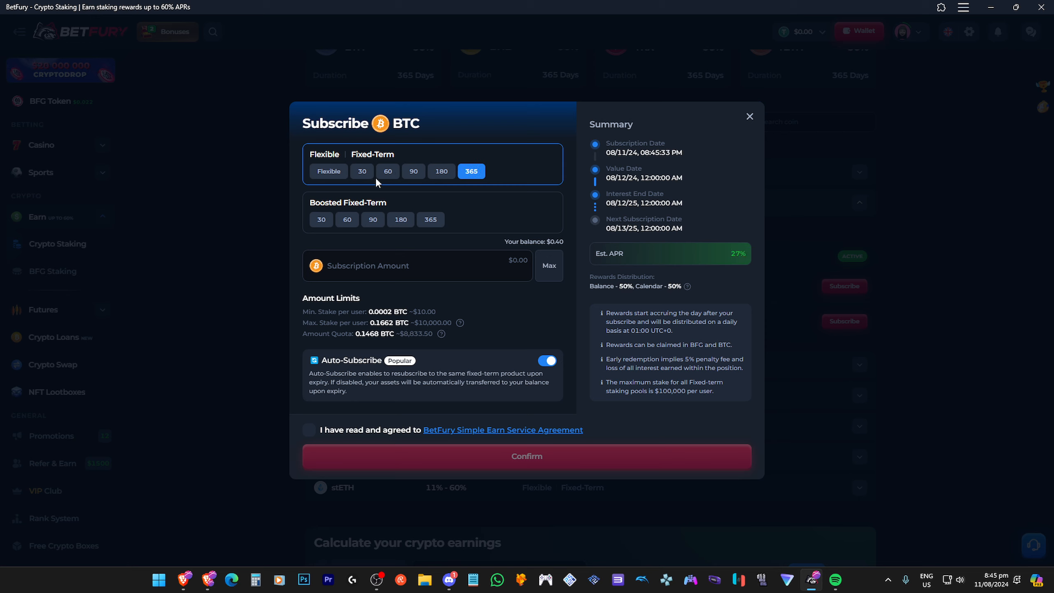
{"action": "left_click", "coordinate": [388, 171]}
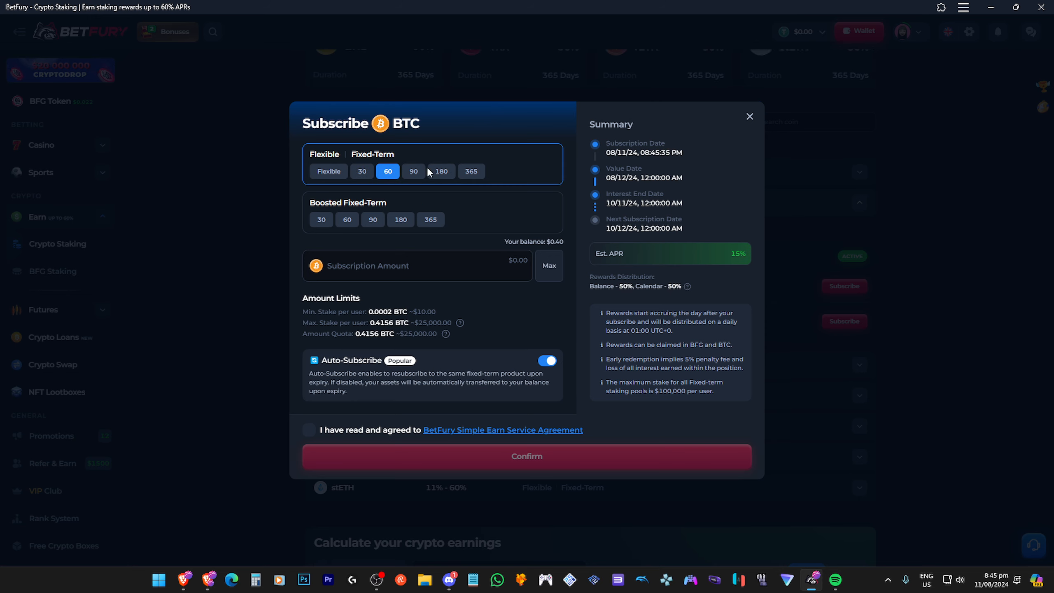
{"action": "left_click", "coordinate": [471, 171]}
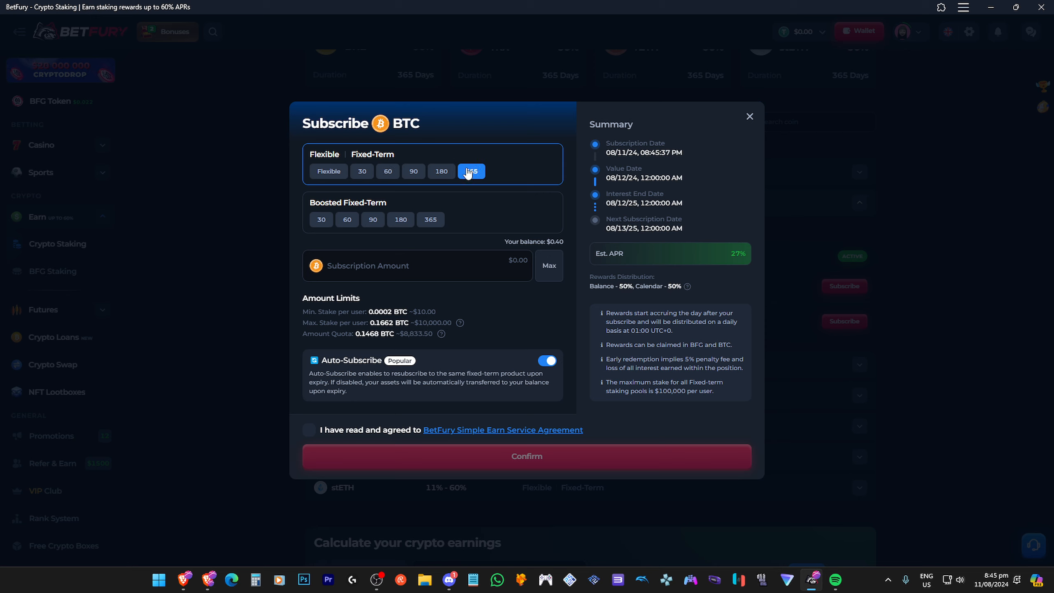
{"action": "left_click", "coordinate": [387, 171]}
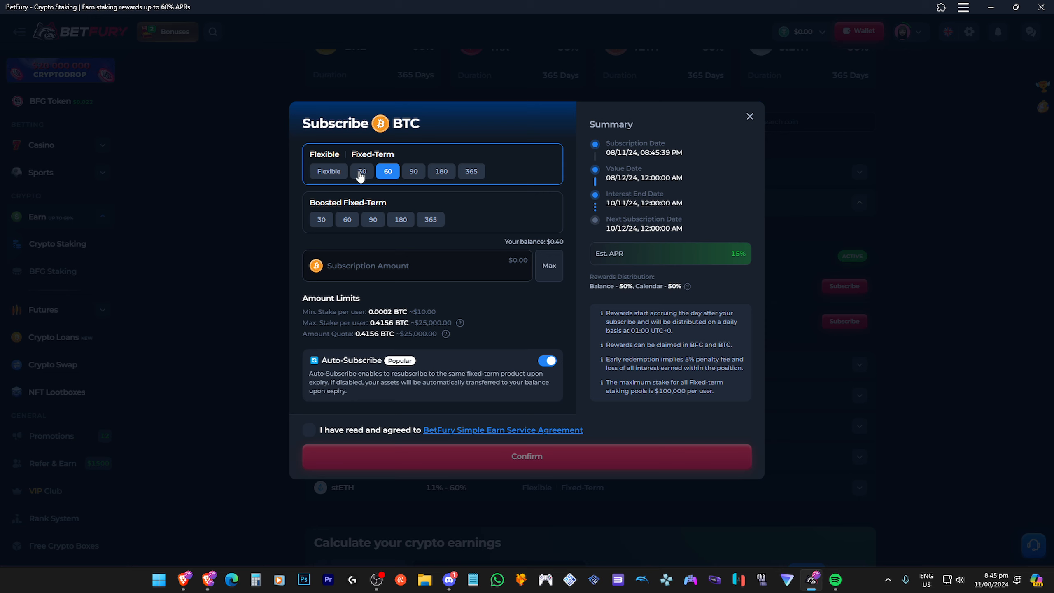
{"action": "left_click", "coordinate": [414, 171]}
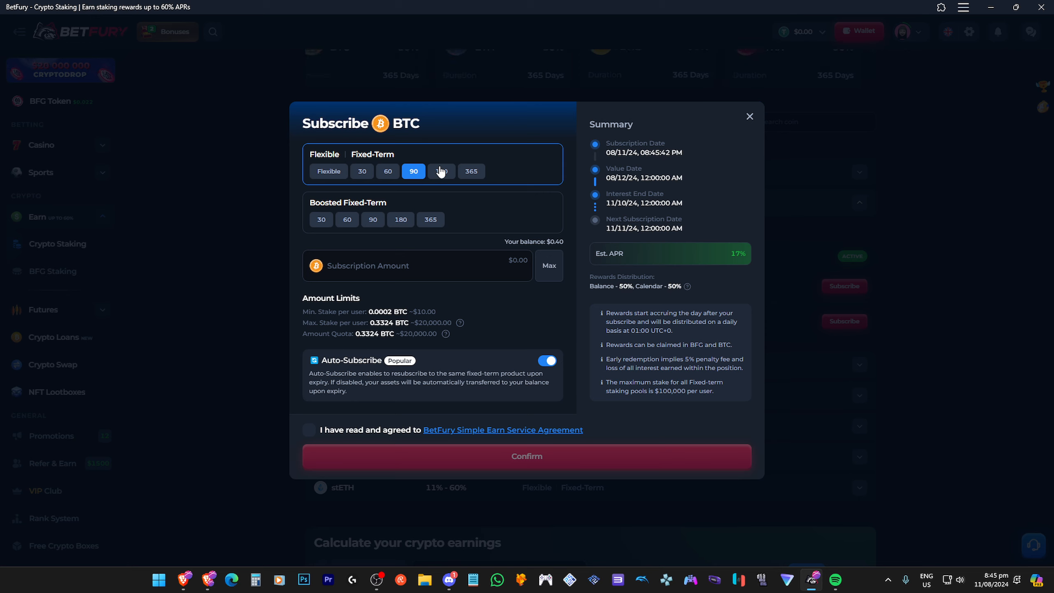
Step: Check flexible BTC tiered APY rates, then return to Beefy's dashboard showing $522.34 deposits
{"action": "left_click", "coordinate": [329, 171]}
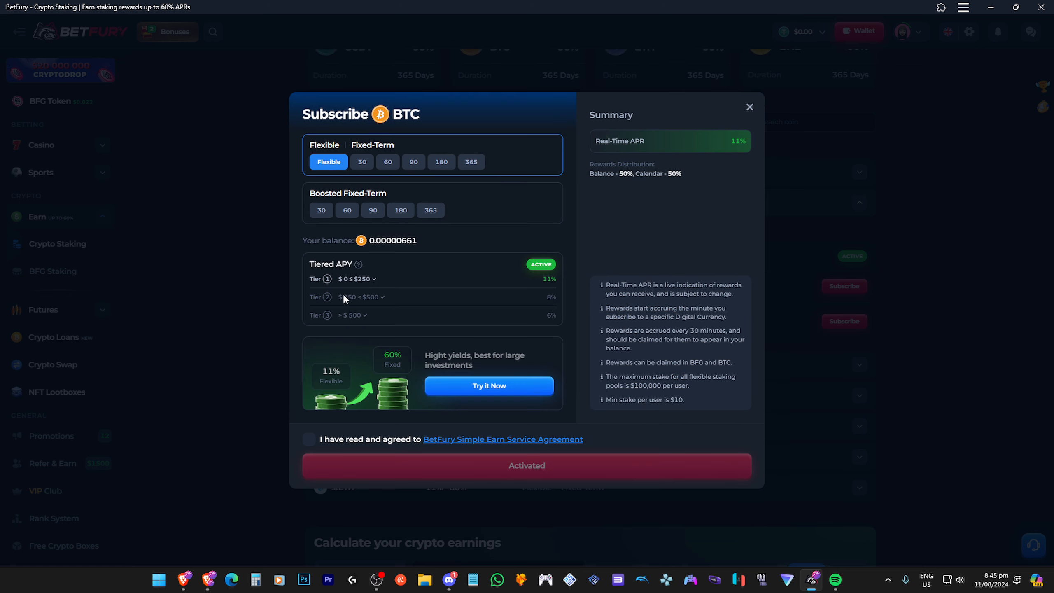
{"action": "mouse_move", "coordinate": [369, 284]}
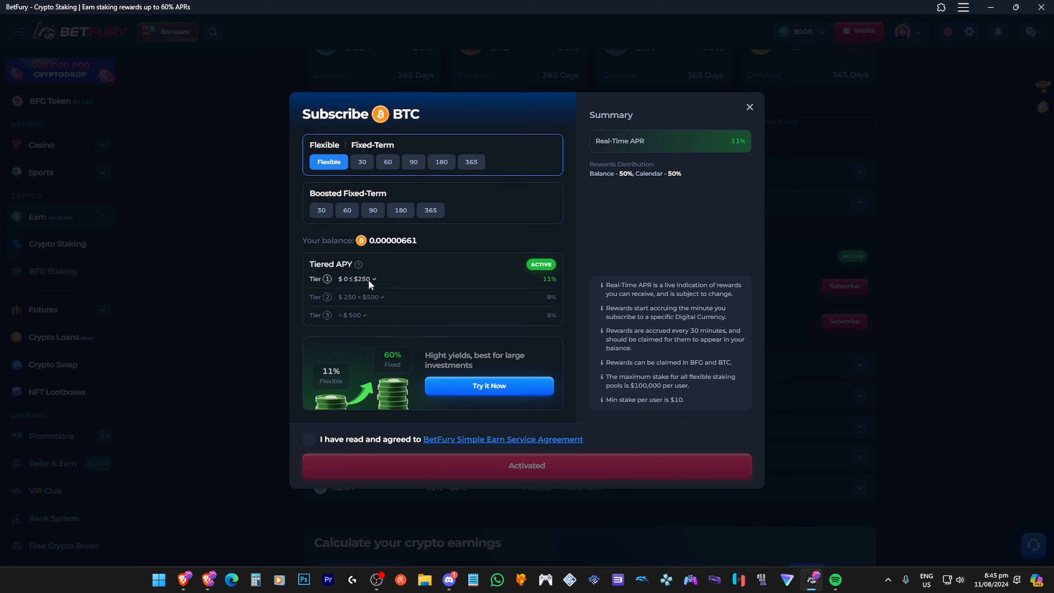
{"action": "mouse_move", "coordinate": [528, 281]}
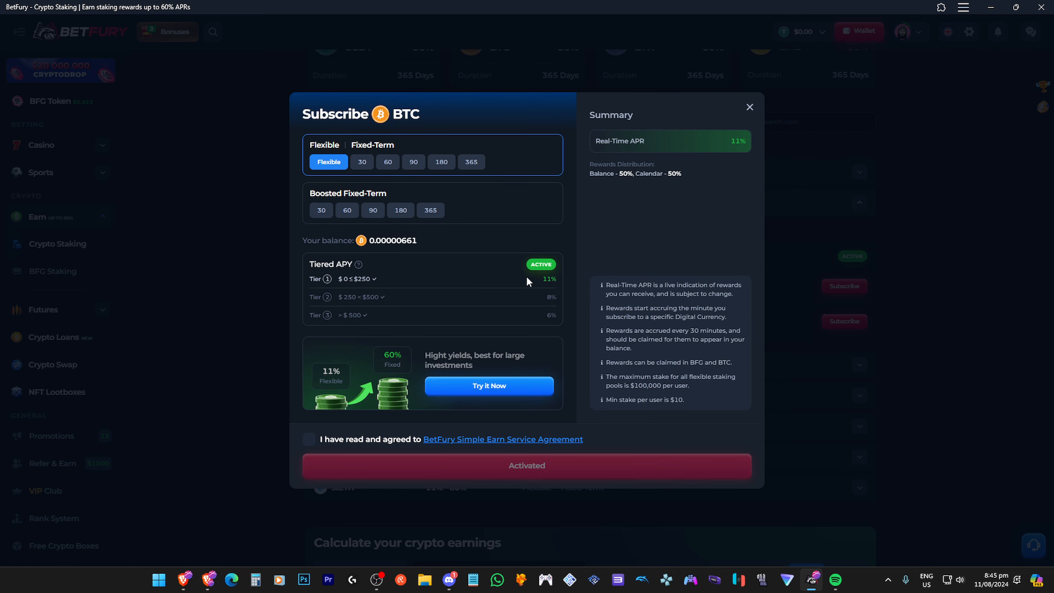
{"action": "mouse_move", "coordinate": [551, 285]}
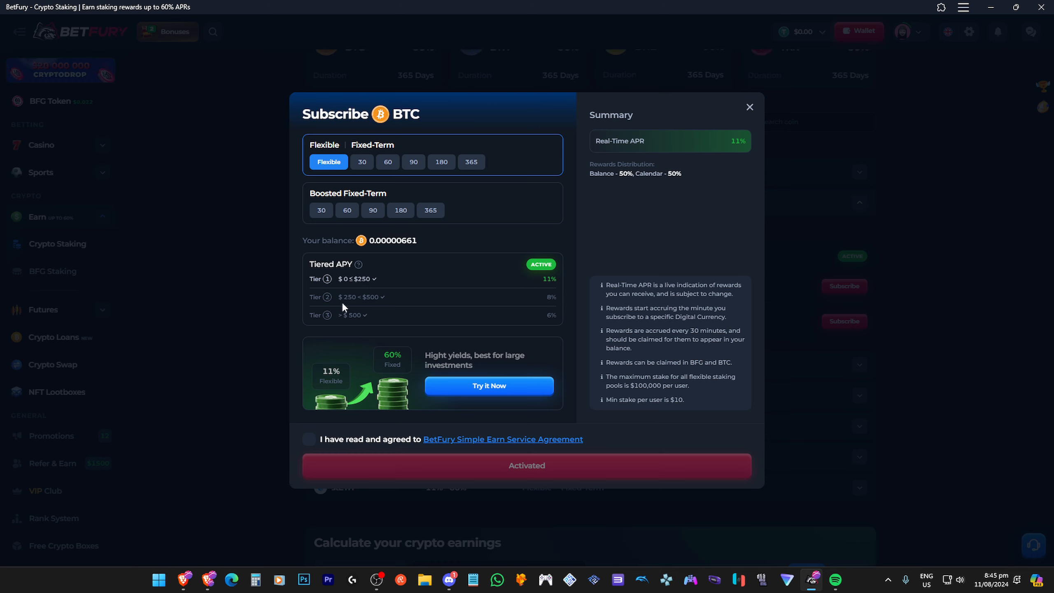
{"action": "mouse_move", "coordinate": [342, 335]}
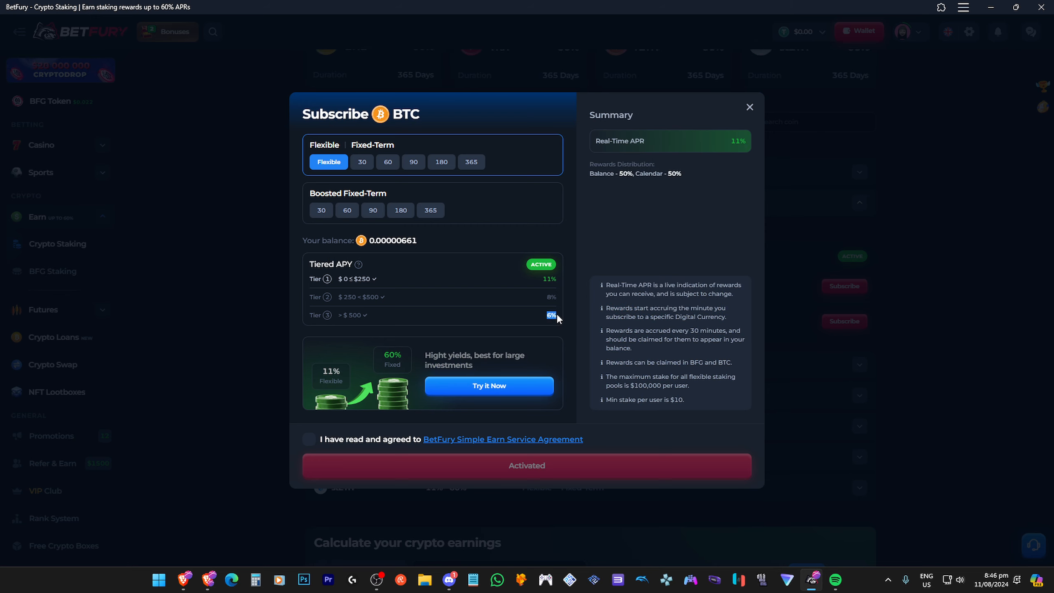
{"action": "mouse_move", "coordinate": [556, 319]}
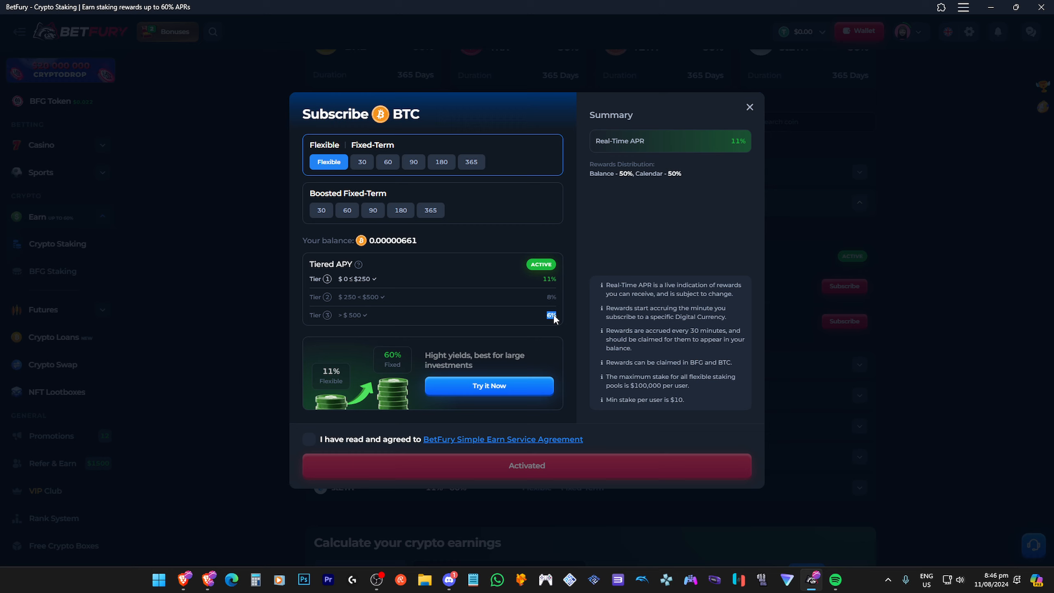
{"action": "mouse_move", "coordinate": [575, 285]}
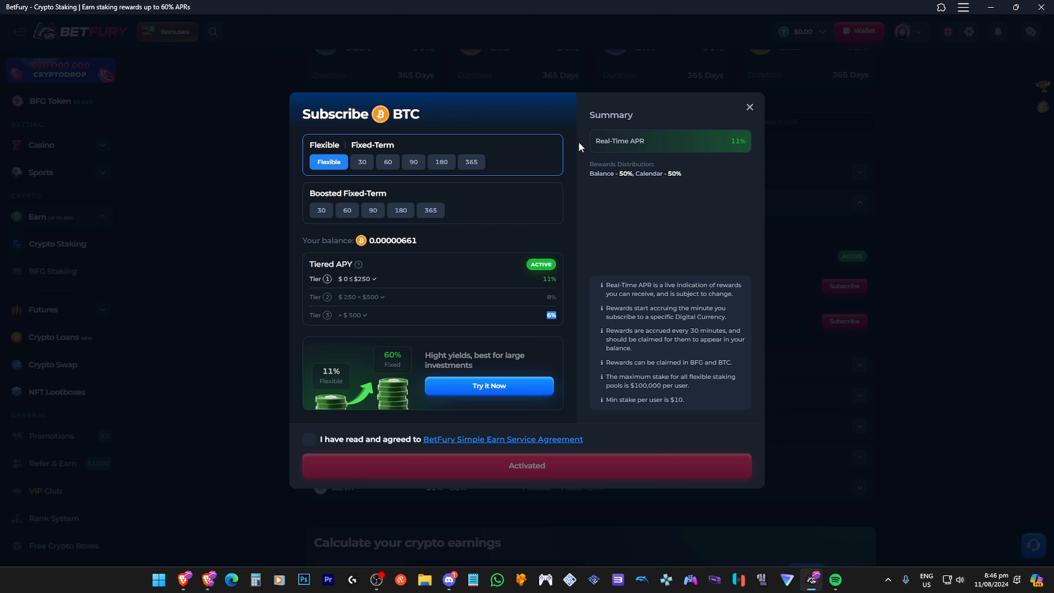
{"action": "left_click", "coordinate": [749, 107]}
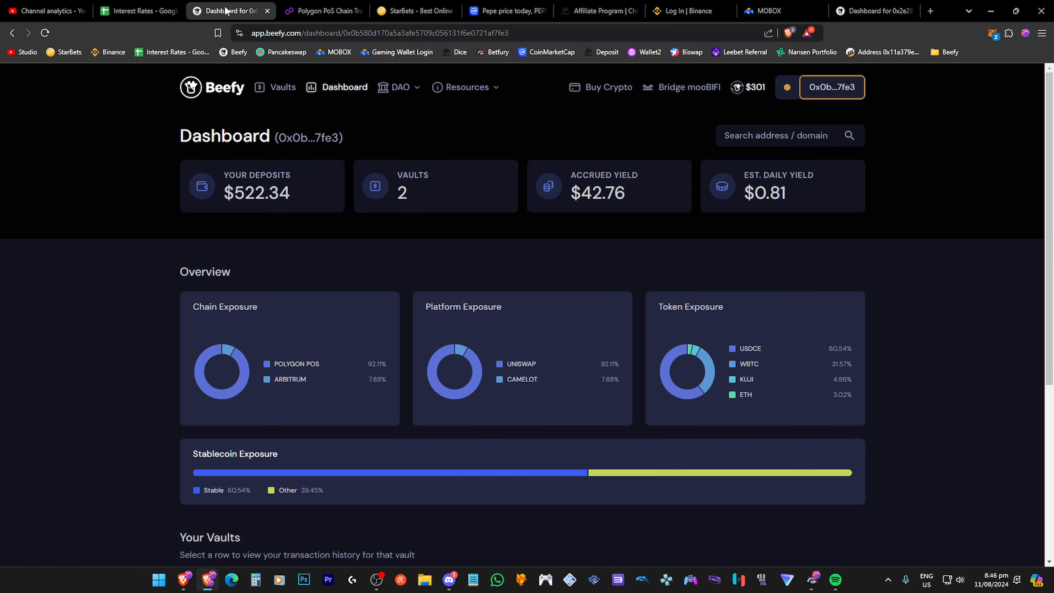
Step: Filter Beefy vaults to single-asset and search USDT, with USDT LP on HOP at 12.33%
{"action": "left_click", "coordinate": [282, 87]}
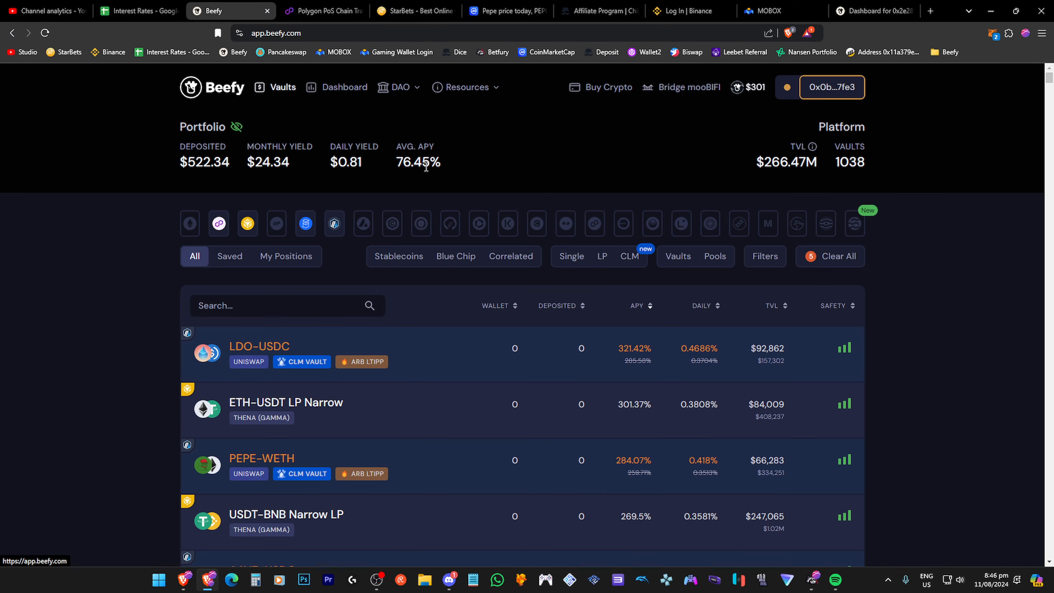
{"action": "left_click", "coordinate": [571, 256]}
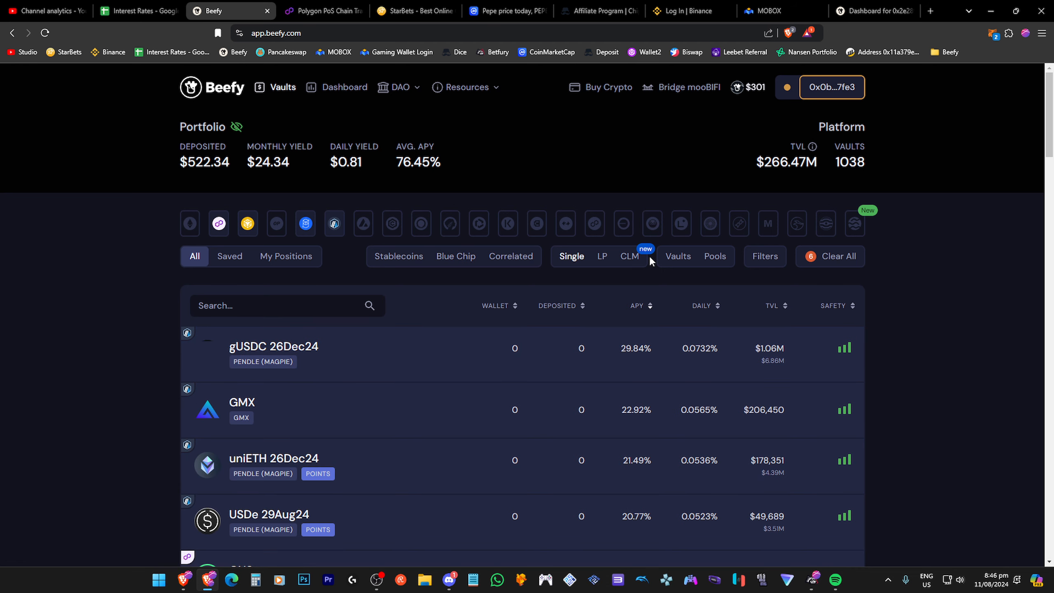
{"action": "type", "text": "btc"}
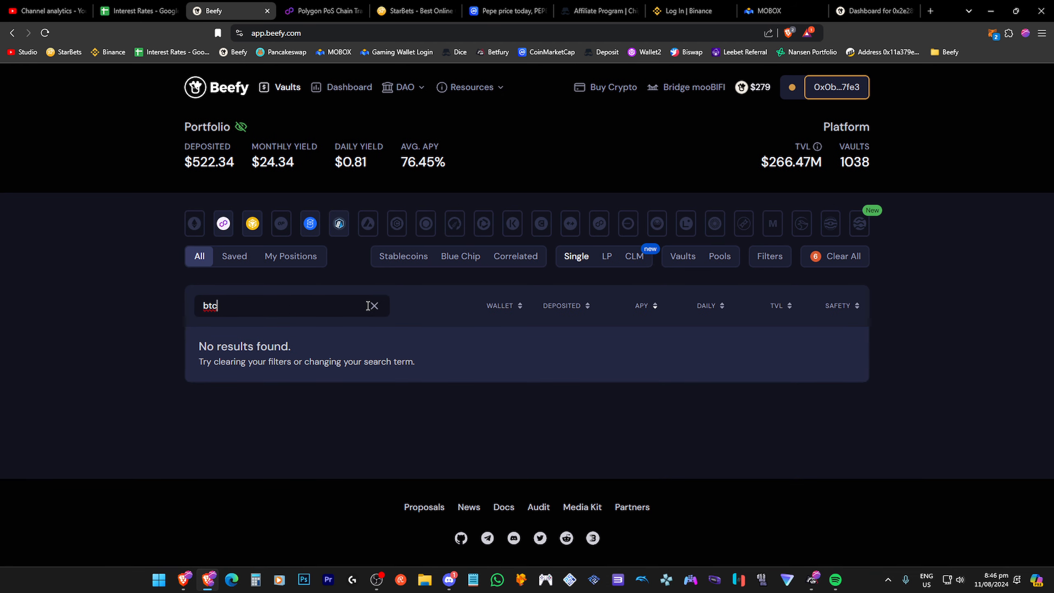
{"action": "type", "text": "usdt"}
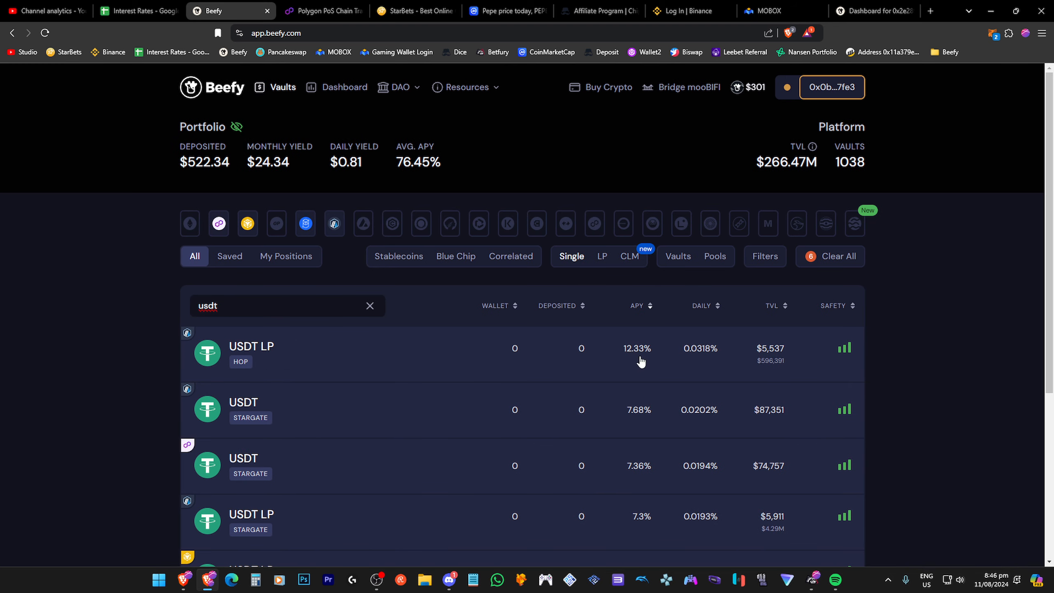
{"action": "mouse_move", "coordinate": [643, 320]}
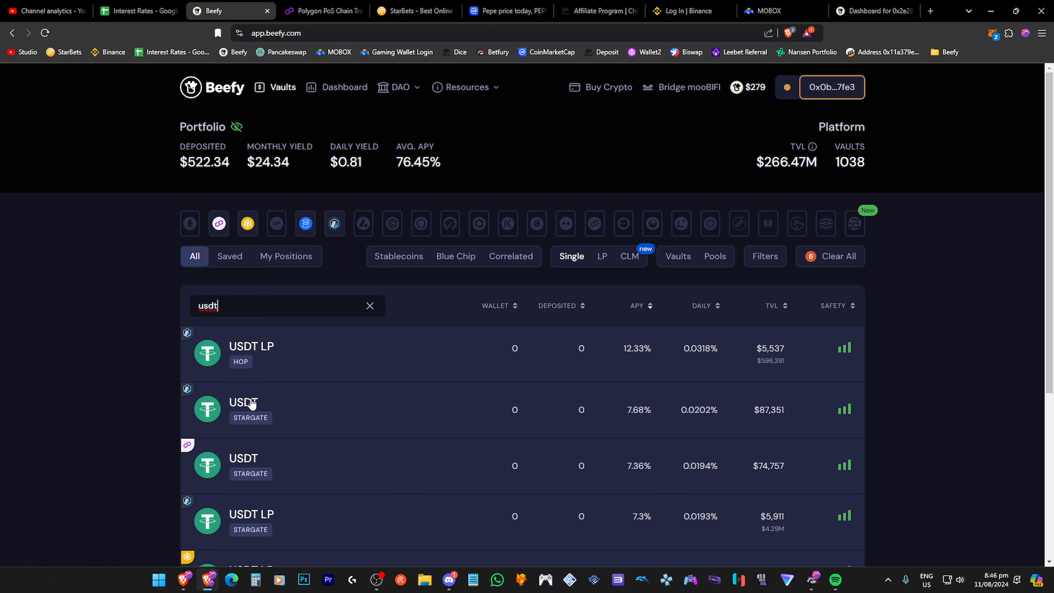
{"action": "mouse_move", "coordinate": [524, 230]}
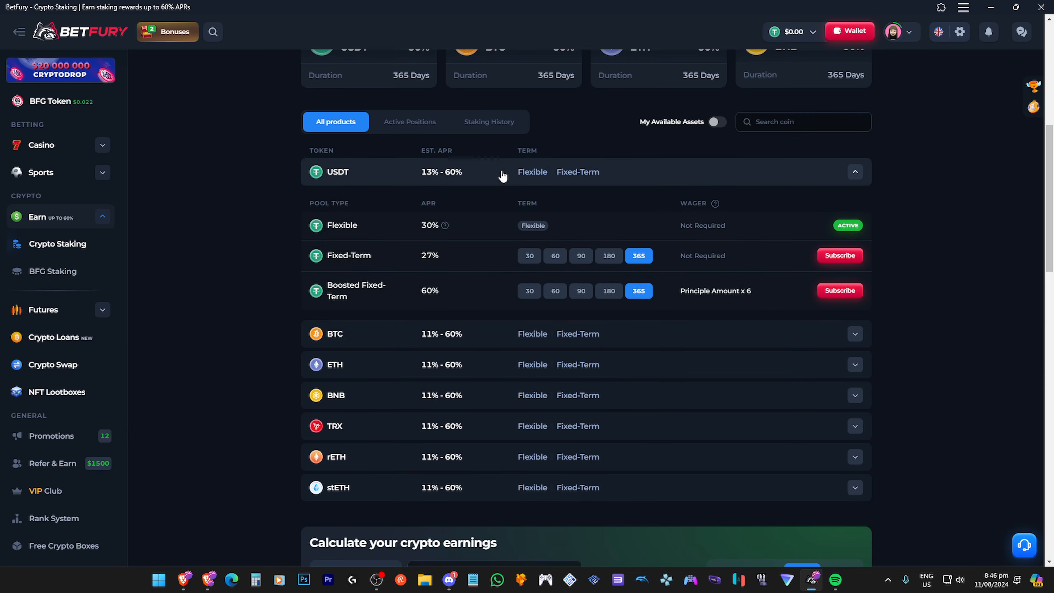
{"action": "mouse_move", "coordinate": [489, 232]}
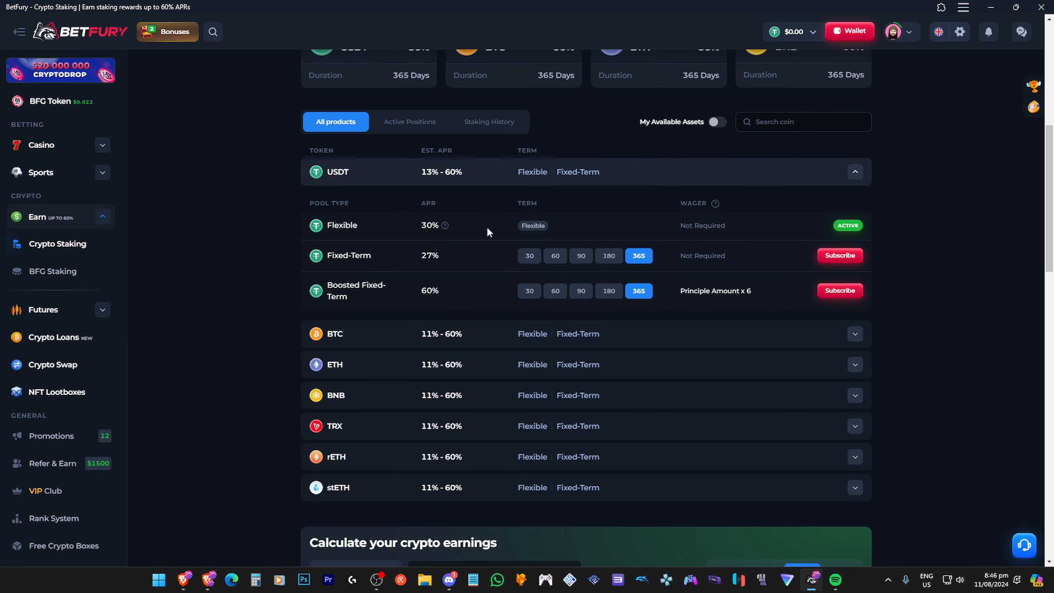
Step: Show USDT staking terms for a 30-day fixed term: 13% APR, 10 USDT minimum
{"action": "left_click", "coordinate": [839, 255]}
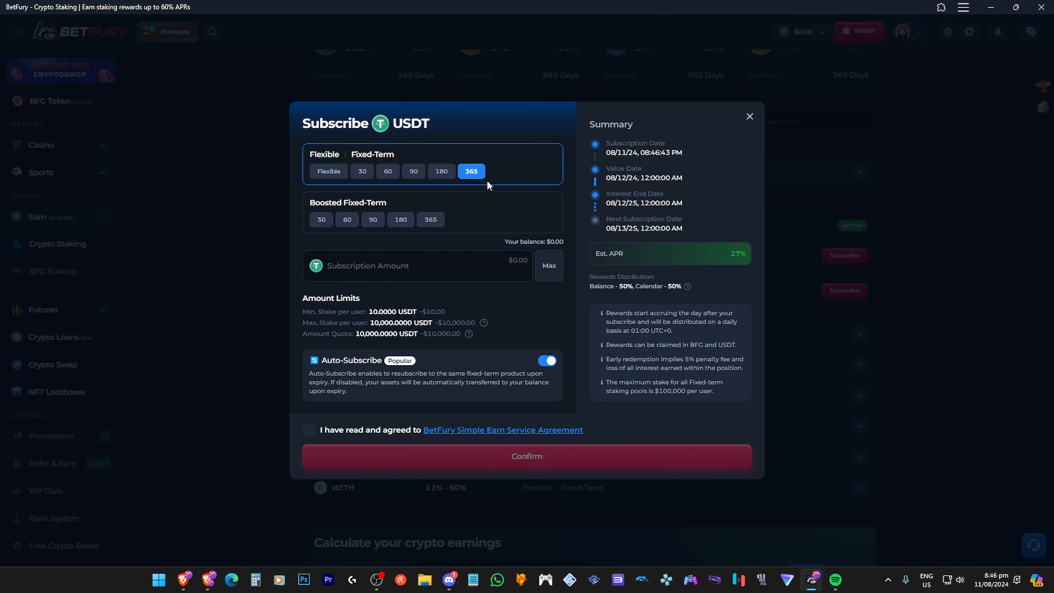
{"action": "left_click", "coordinate": [329, 171]}
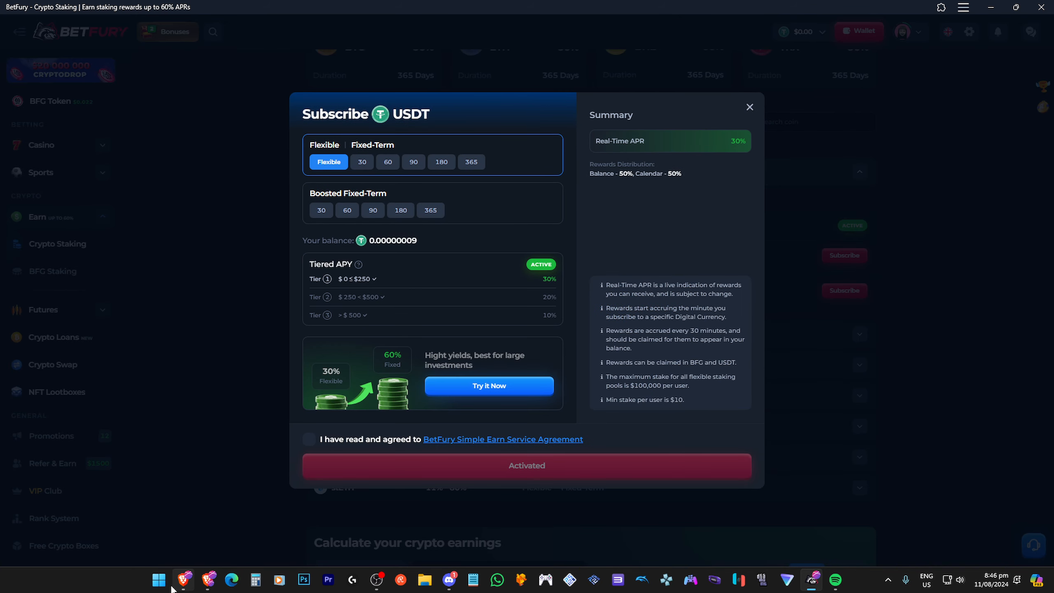
{"action": "mouse_move", "coordinate": [205, 579]}
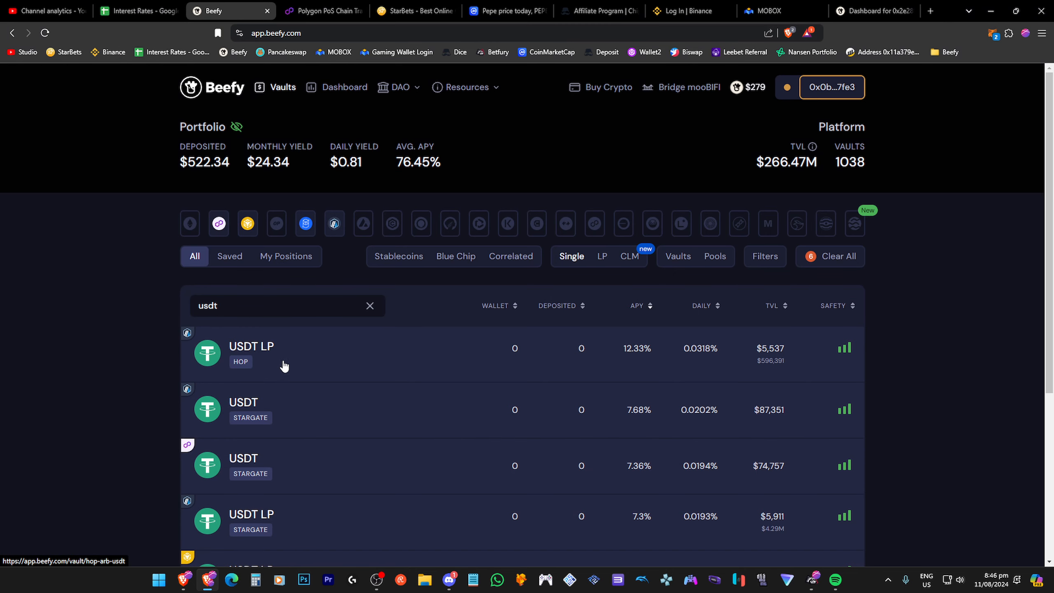
{"action": "mouse_move", "coordinate": [481, 444]}
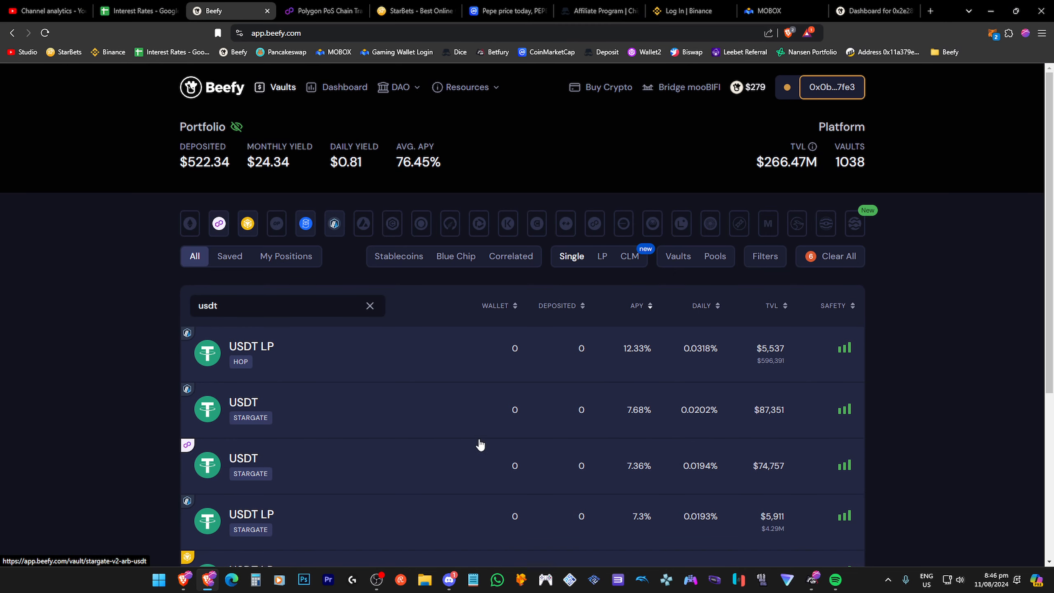
{"action": "mouse_move", "coordinate": [250, 390]}
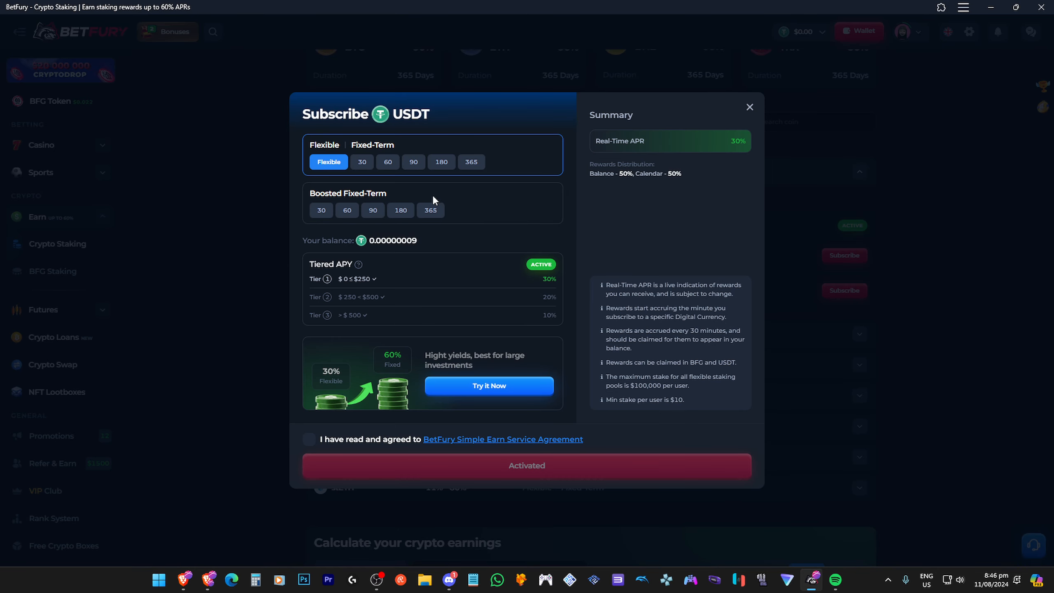
{"action": "mouse_move", "coordinate": [332, 307]}
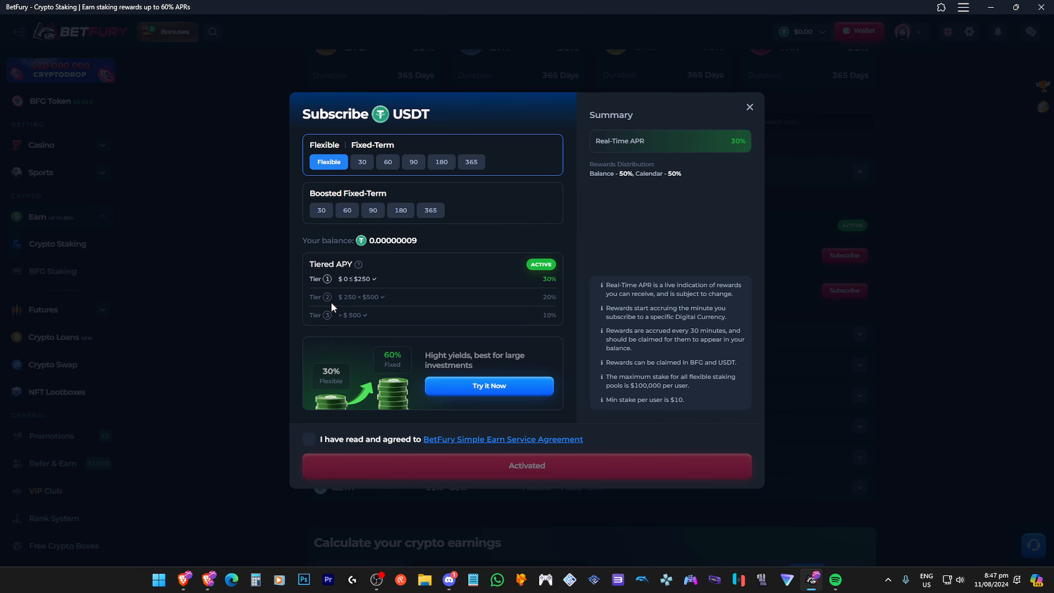
{"action": "mouse_move", "coordinate": [455, 292]}
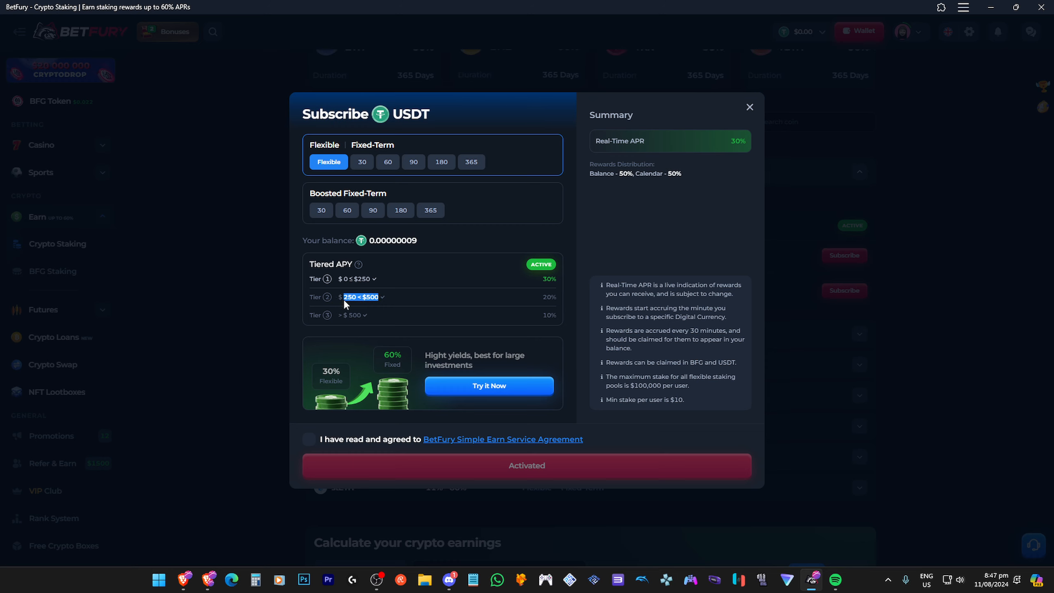
{"action": "mouse_move", "coordinate": [411, 151]}
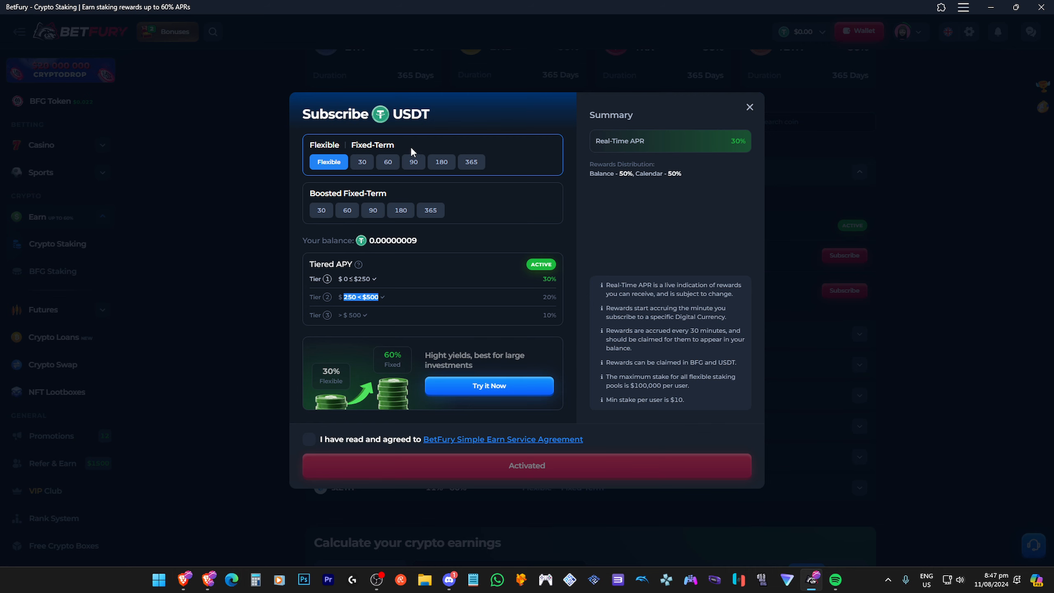
{"action": "left_click", "coordinate": [362, 162]}
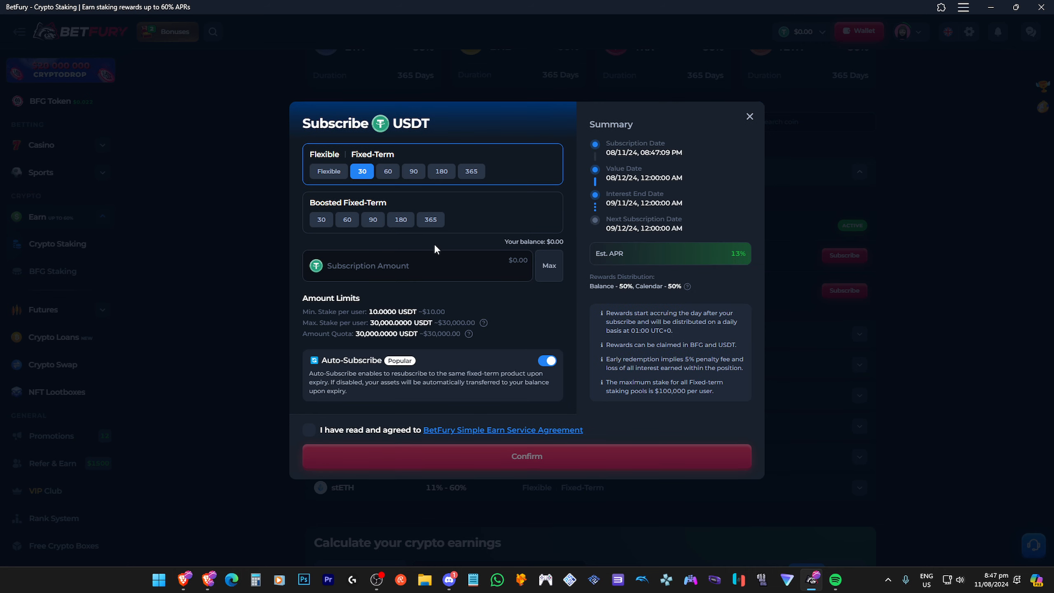
{"action": "mouse_move", "coordinate": [419, 366]}
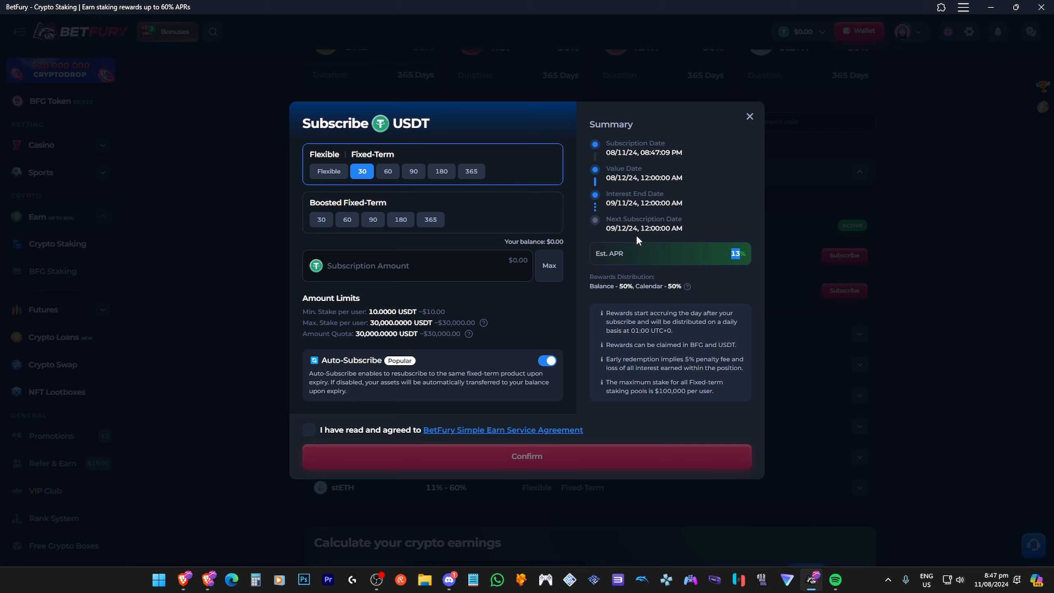
Step: Check BetFury's 60, 90, 180 and 365-day USDT fixed-term APRs, then return to Beefy
{"action": "left_click", "coordinate": [387, 171]}
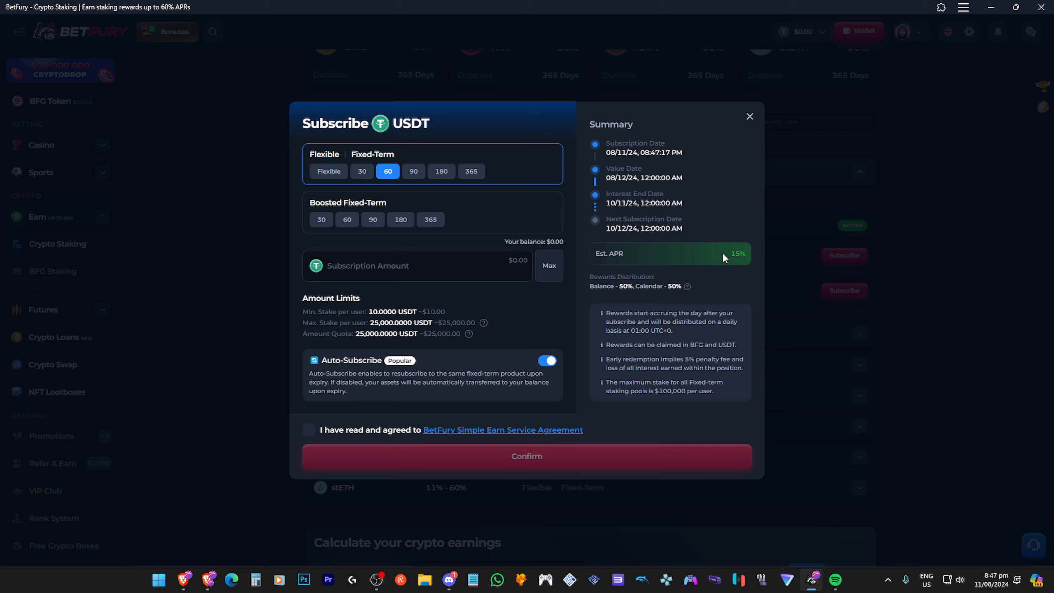
{"action": "mouse_move", "coordinate": [417, 186]}
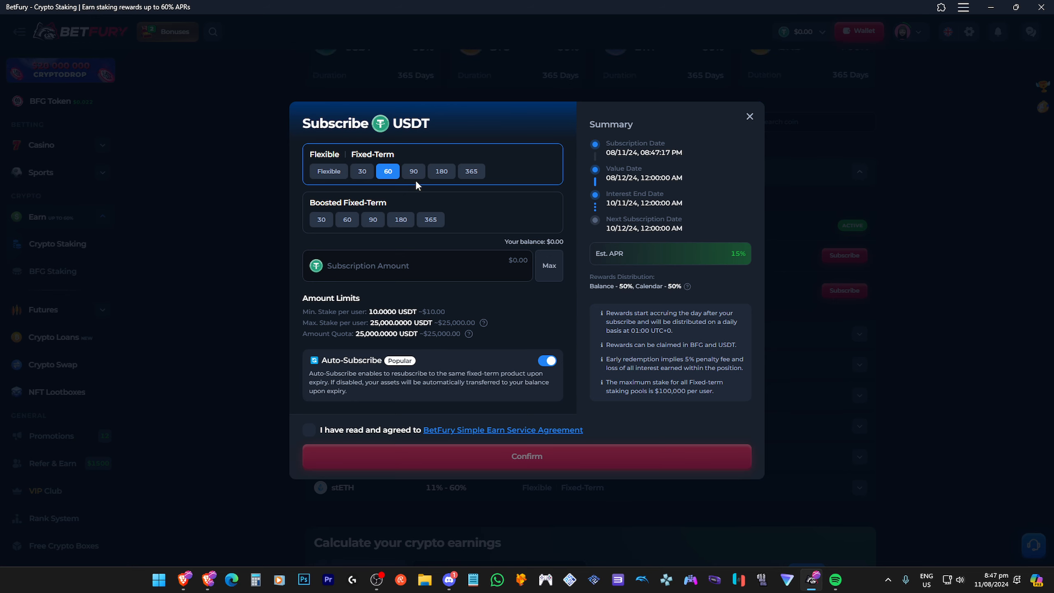
{"action": "left_click", "coordinate": [414, 171]}
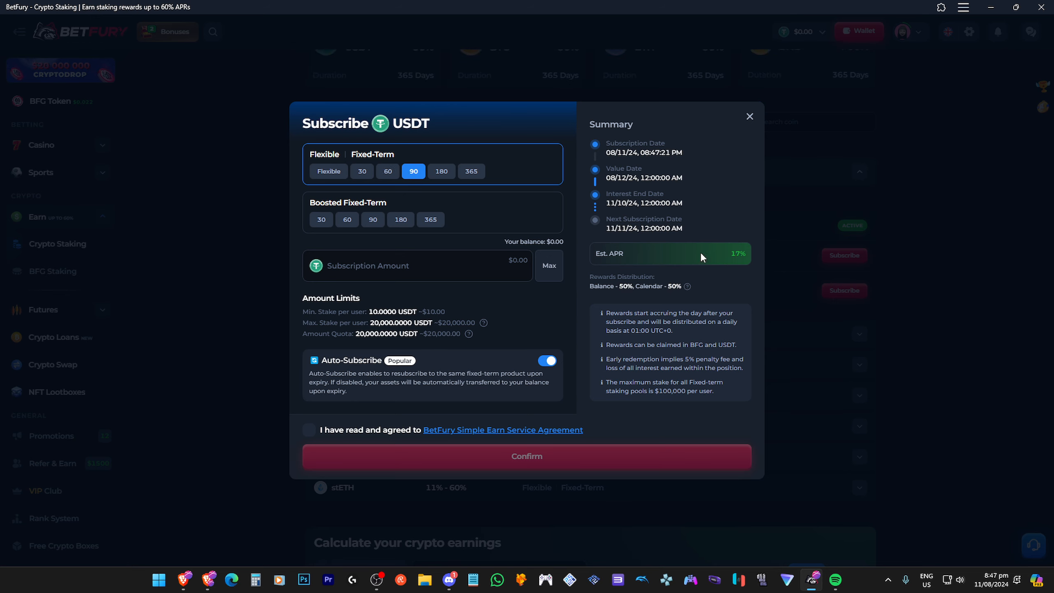
{"action": "mouse_move", "coordinate": [443, 339]}
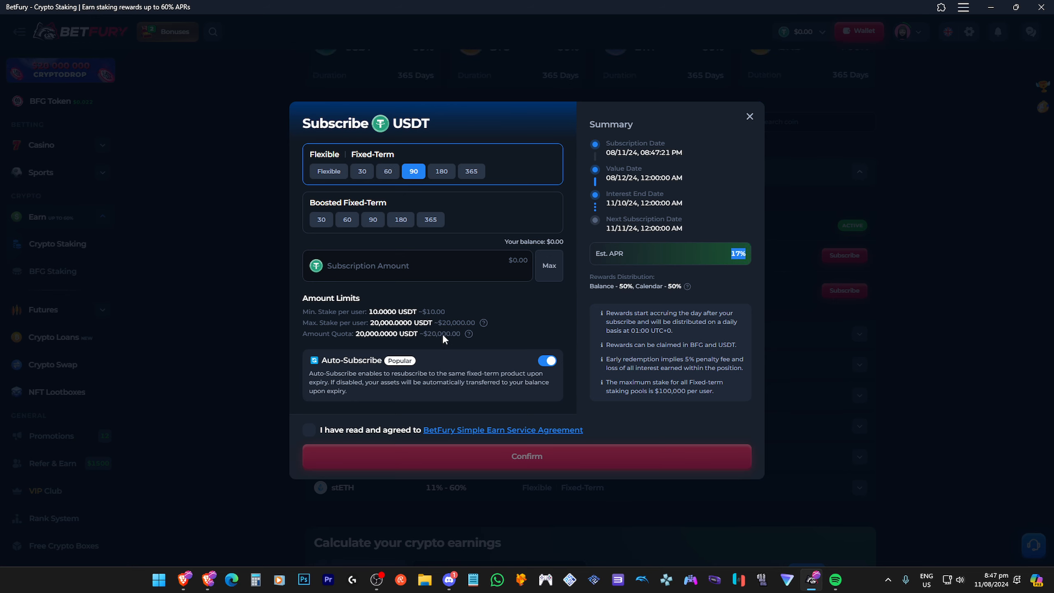
{"action": "left_click", "coordinate": [441, 171]}
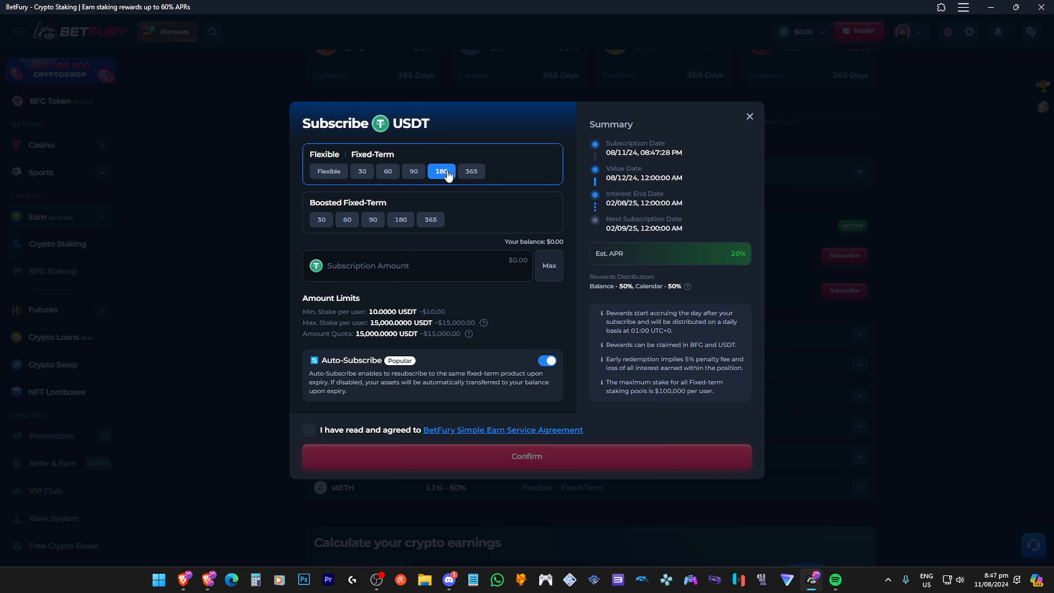
{"action": "left_click", "coordinate": [471, 171]}
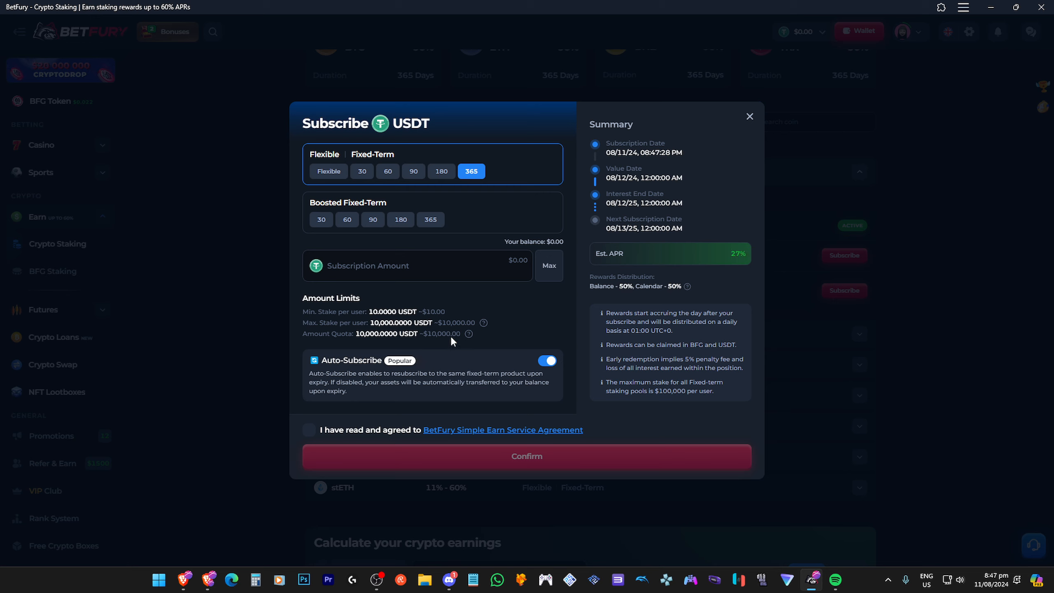
{"action": "mouse_move", "coordinate": [494, 300]}
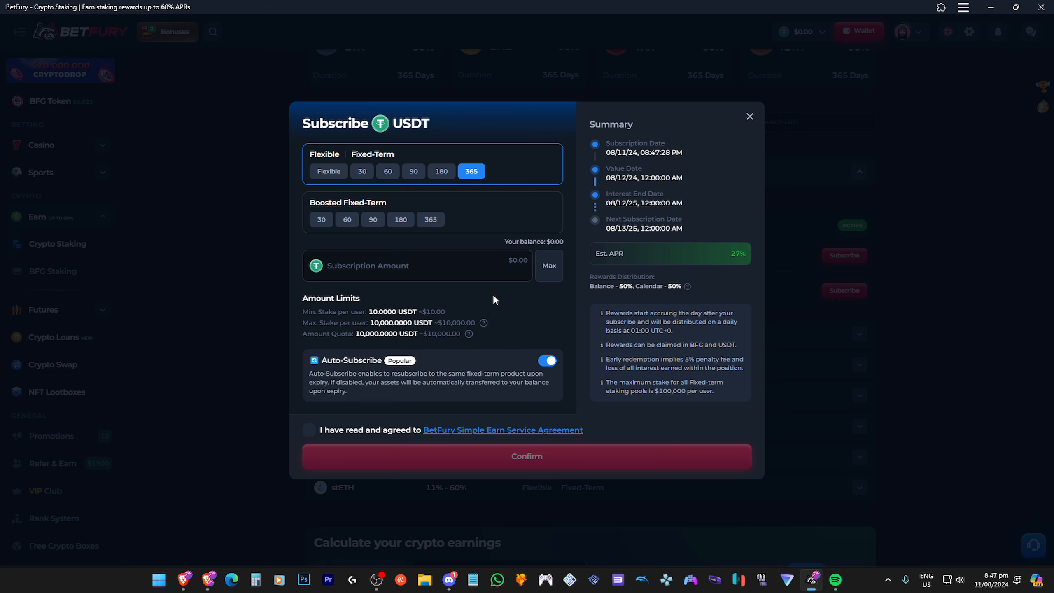
{"action": "left_click", "coordinate": [388, 172]}
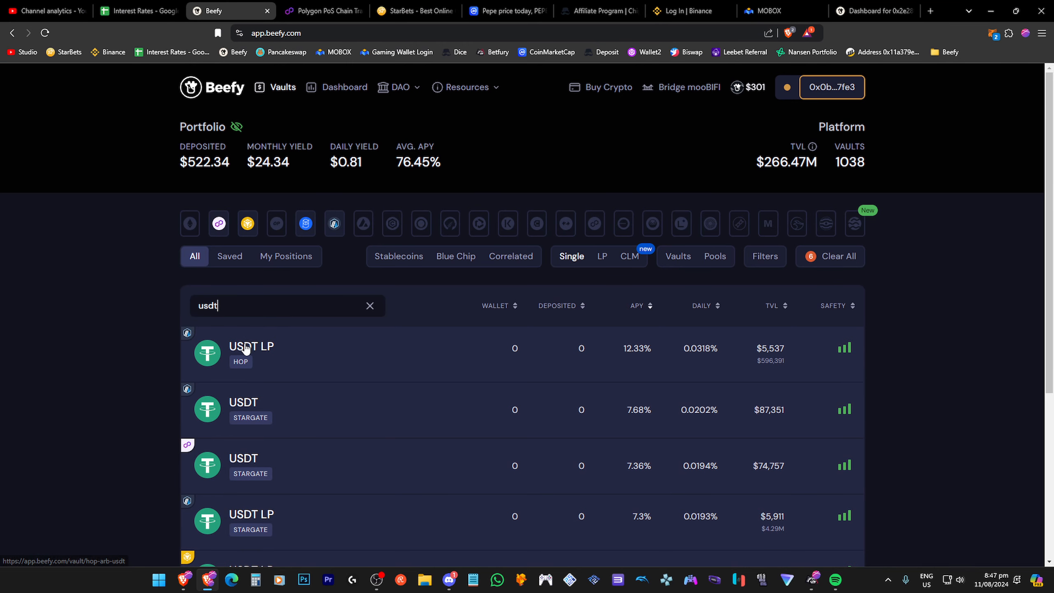
{"action": "mouse_move", "coordinate": [267, 351]}
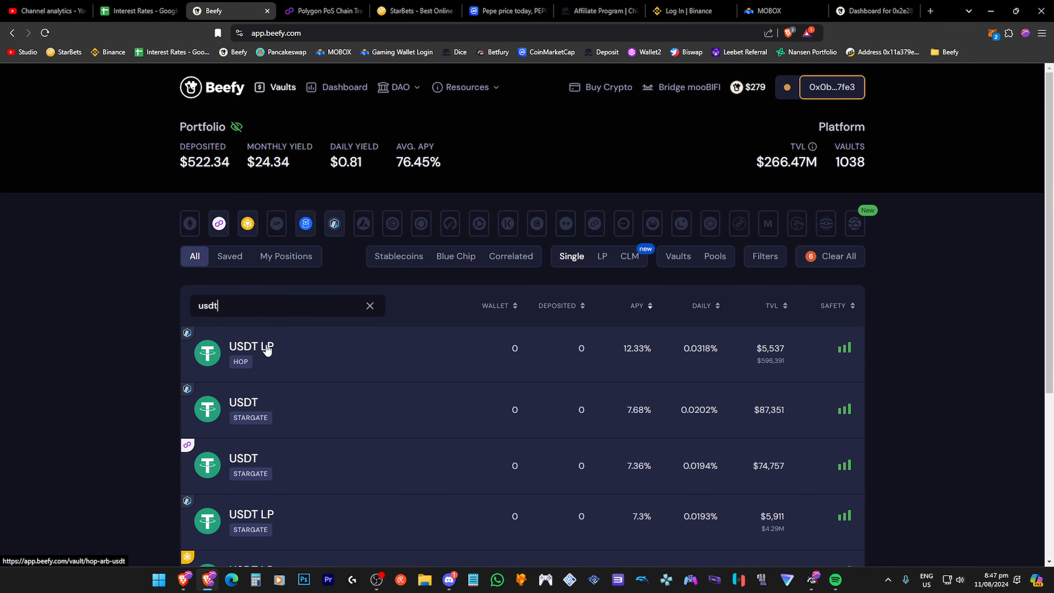
{"action": "mouse_move", "coordinate": [266, 357]}
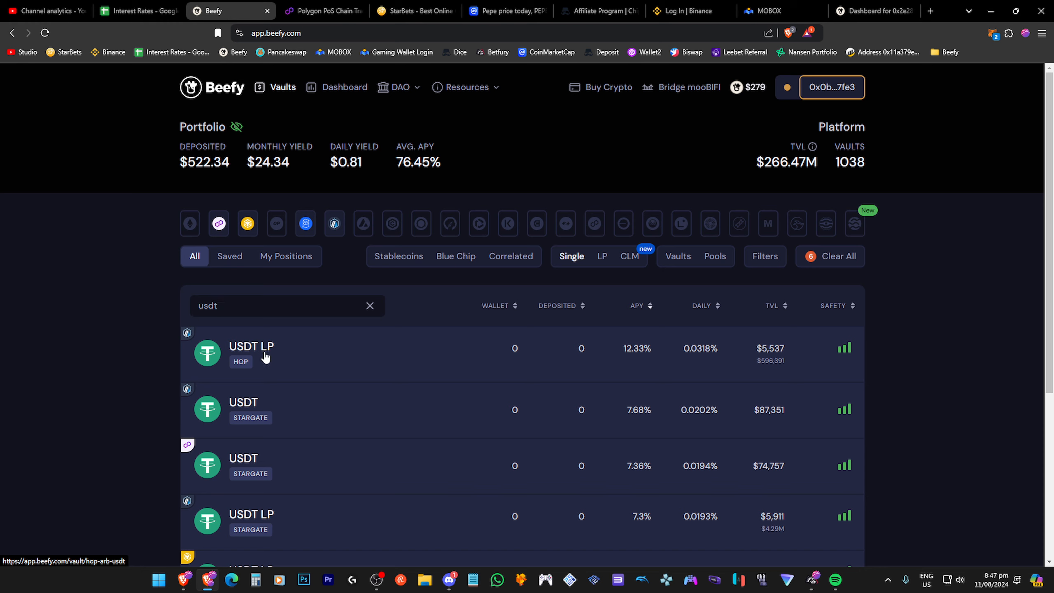
{"action": "mouse_move", "coordinate": [303, 355]}
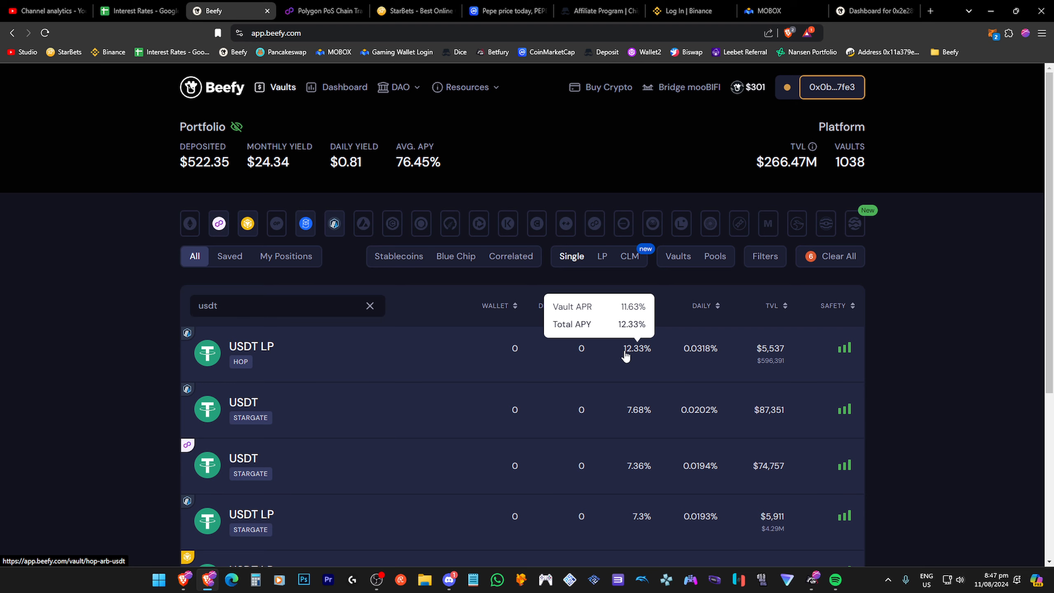
{"action": "left_click", "coordinate": [813, 579]}
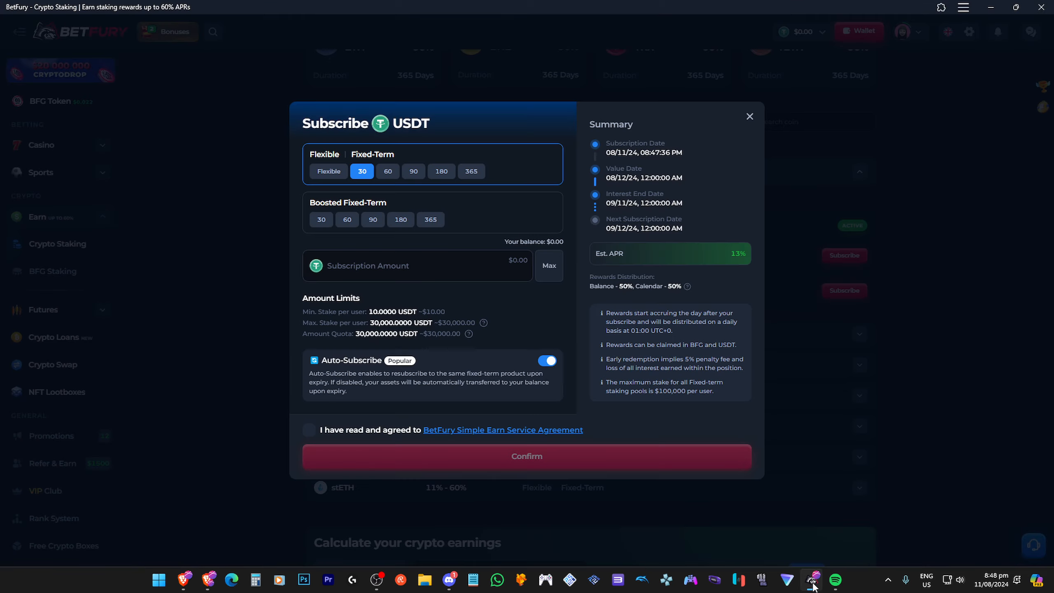
{"action": "mouse_move", "coordinate": [541, 314]}
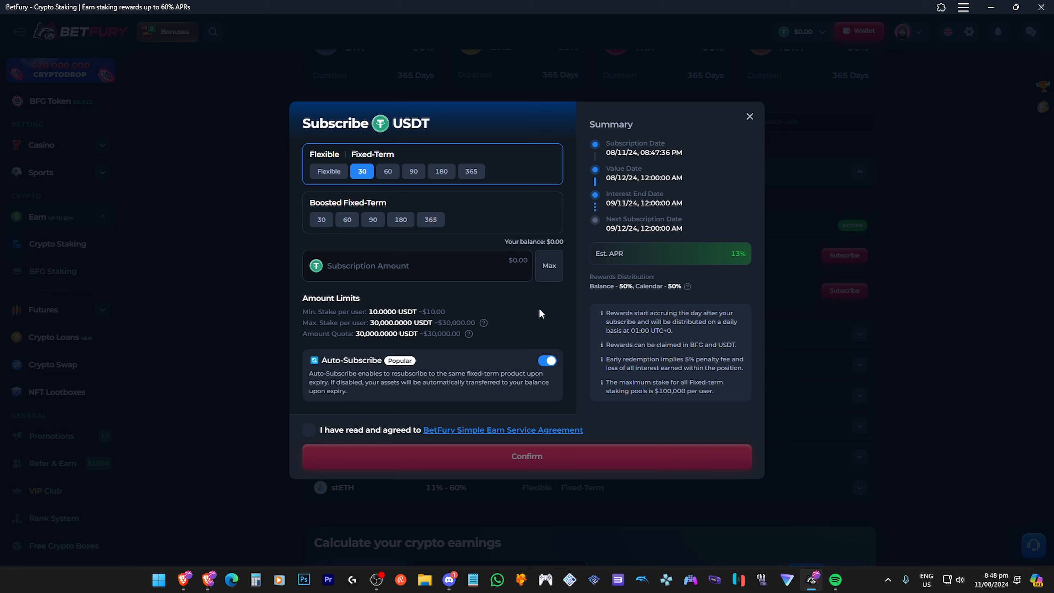
{"action": "mouse_move", "coordinate": [641, 165]}
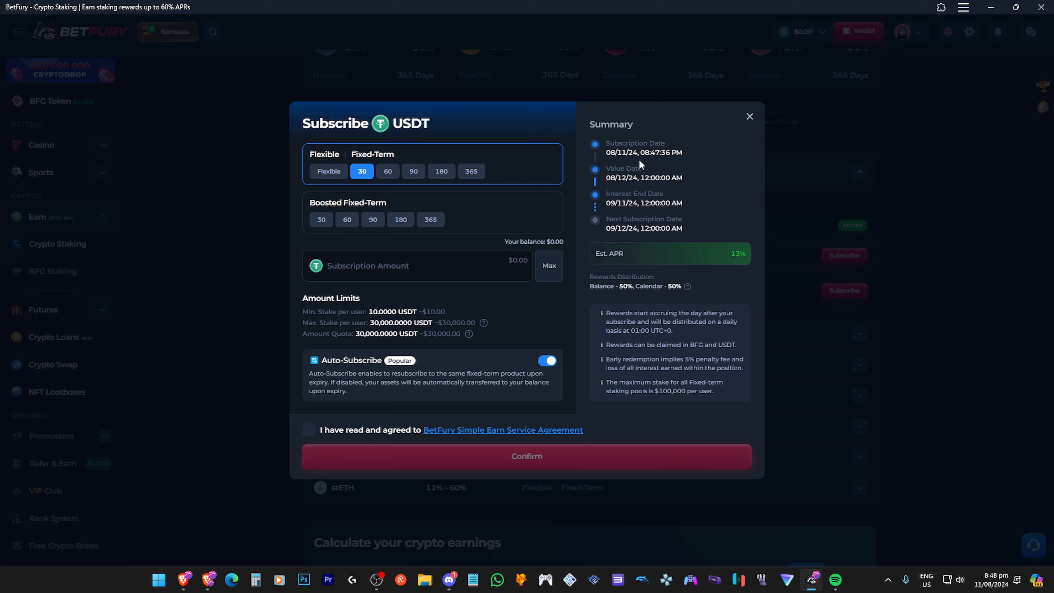
{"action": "mouse_move", "coordinate": [750, 127]}
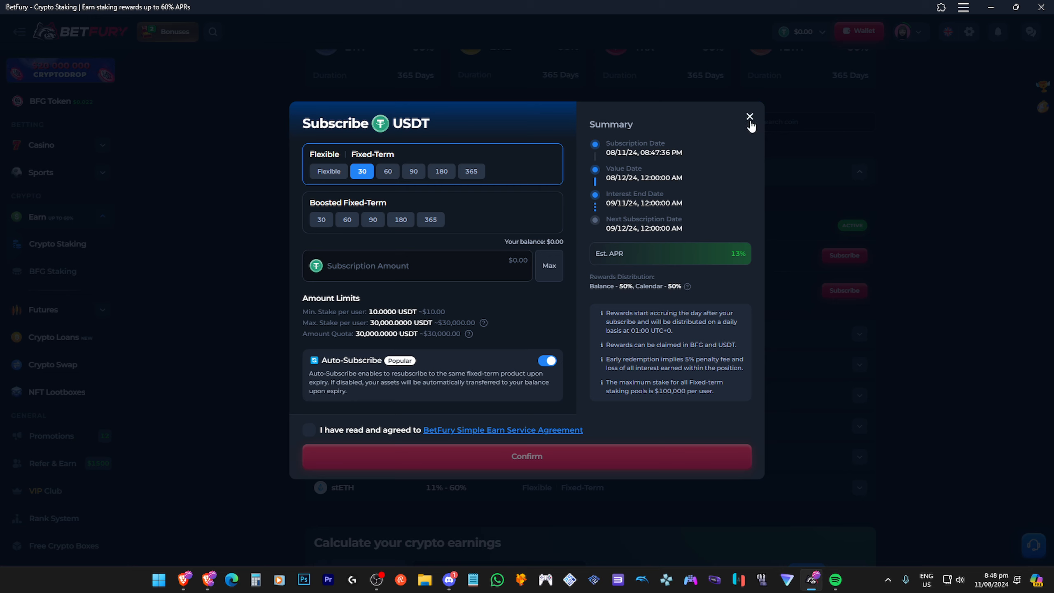
{"action": "mouse_move", "coordinate": [751, 117]}
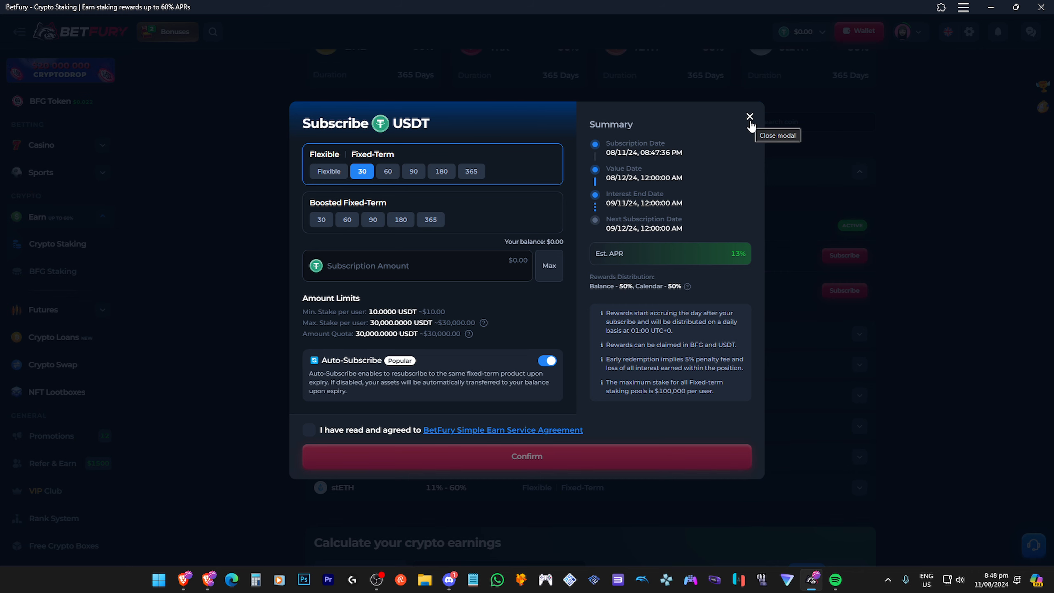
Step: Close BetFury's Subscribe USDT 30-day fixed-term window after reviewing its summary
{"action": "left_click", "coordinate": [750, 116]}
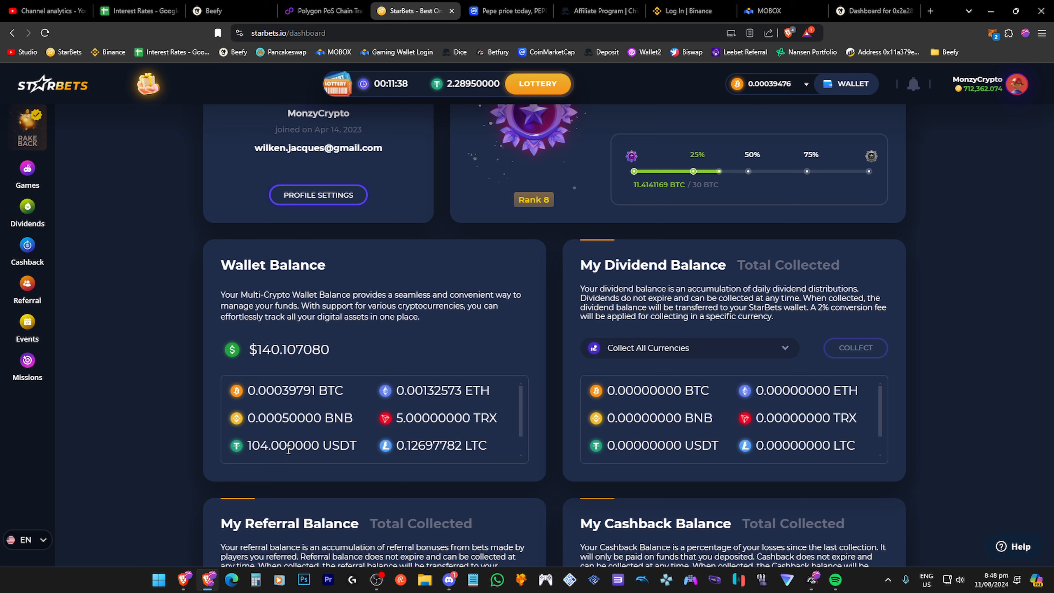
{"action": "double_click", "coordinate": [283, 445]}
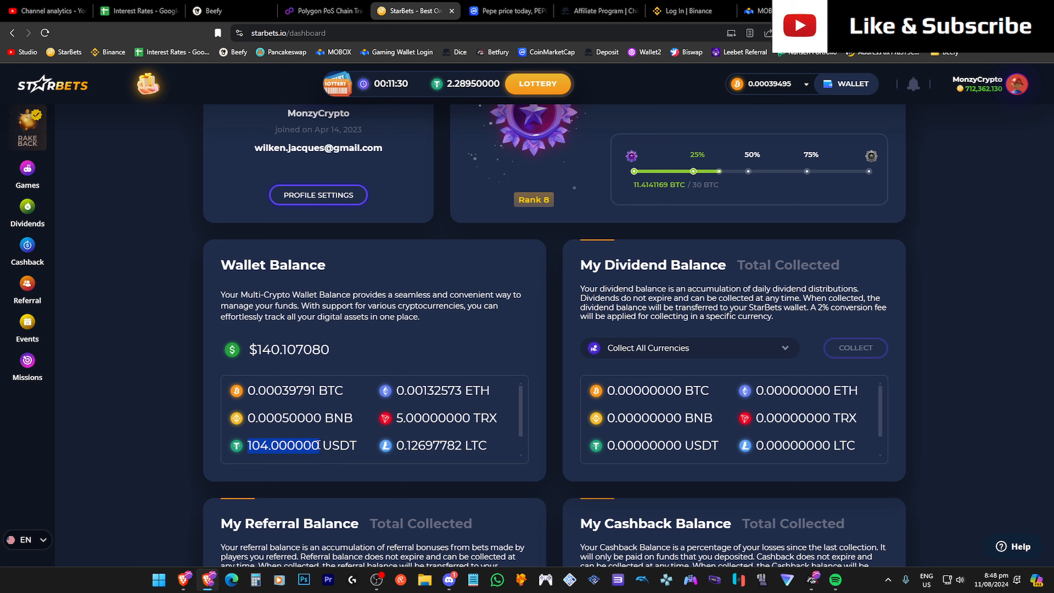
{"action": "mouse_move", "coordinate": [453, 500]}
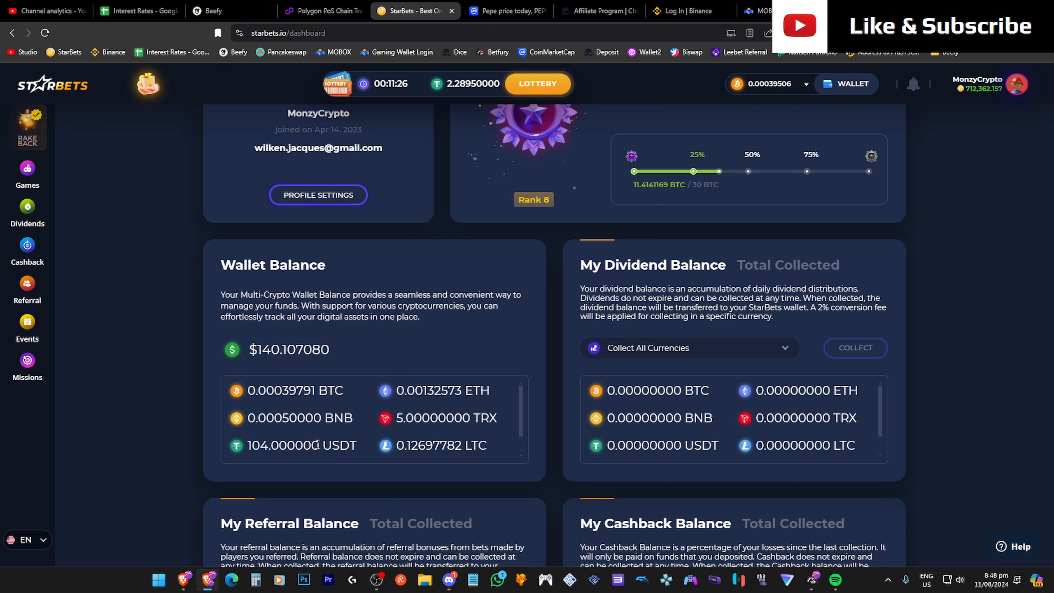
{"action": "double_click", "coordinate": [283, 445]}
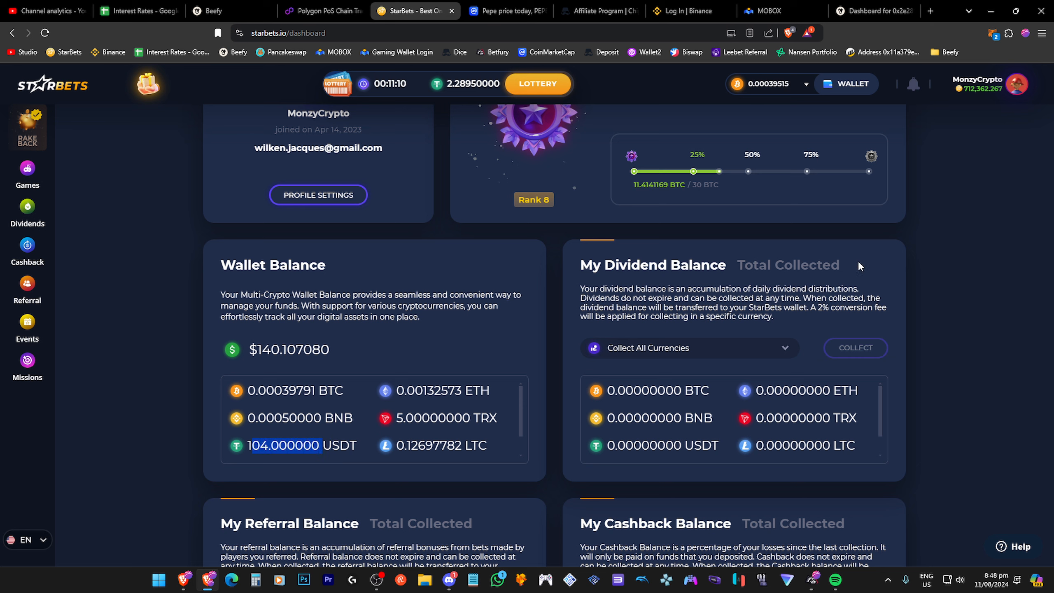
{"action": "mouse_move", "coordinate": [378, 291]}
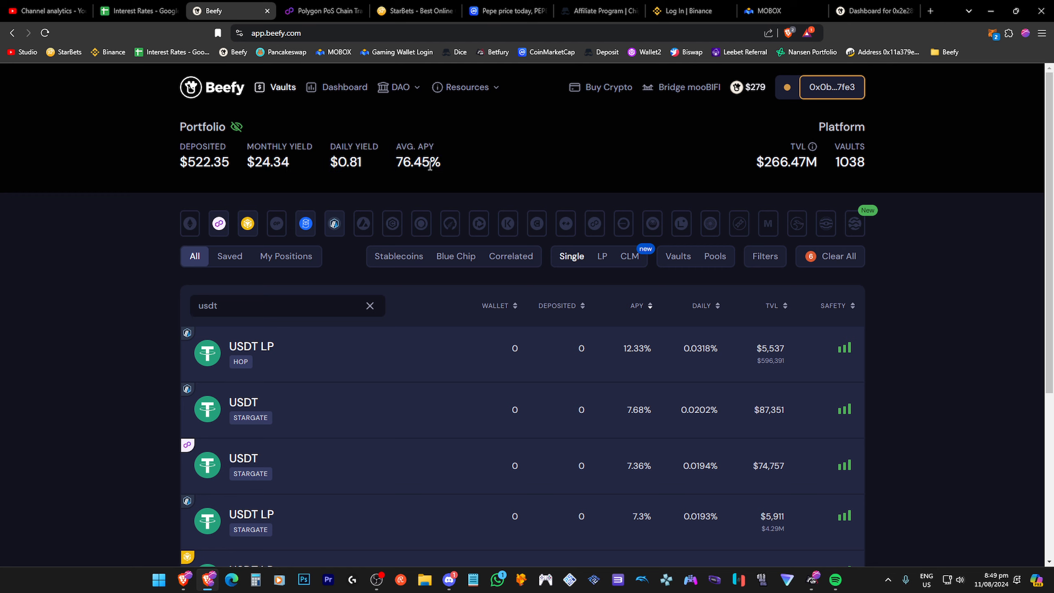
{"action": "mouse_move", "coordinate": [494, 189]}
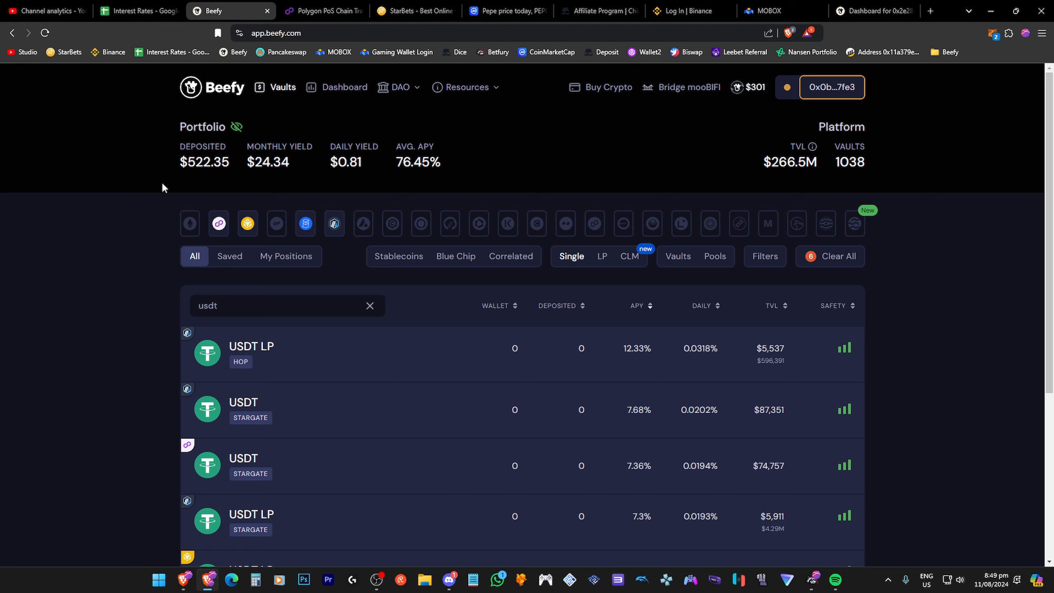
{"action": "mouse_move", "coordinate": [318, 206]}
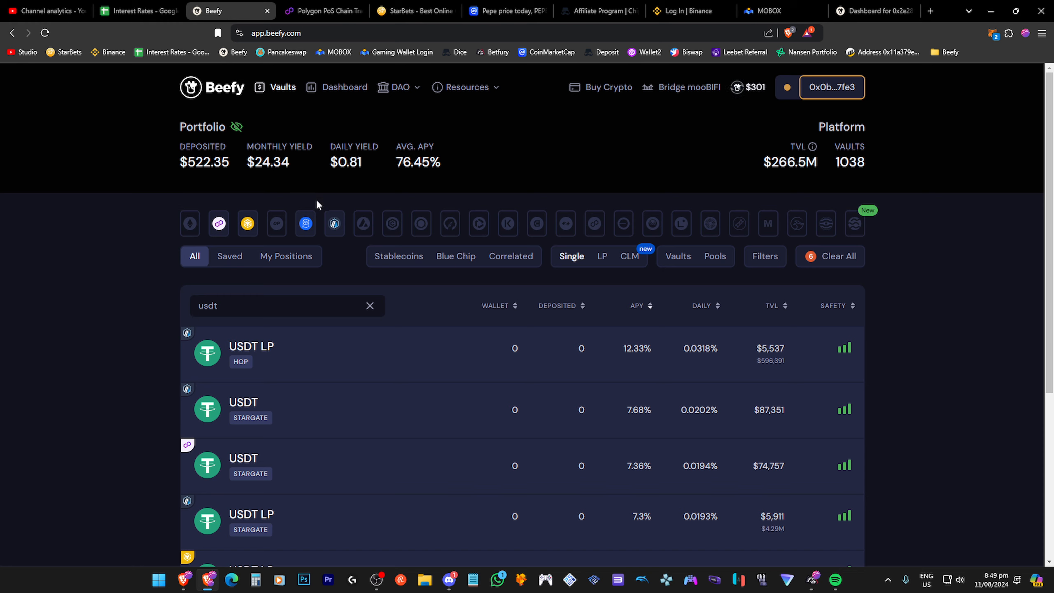
{"action": "mouse_move", "coordinate": [644, 272]}
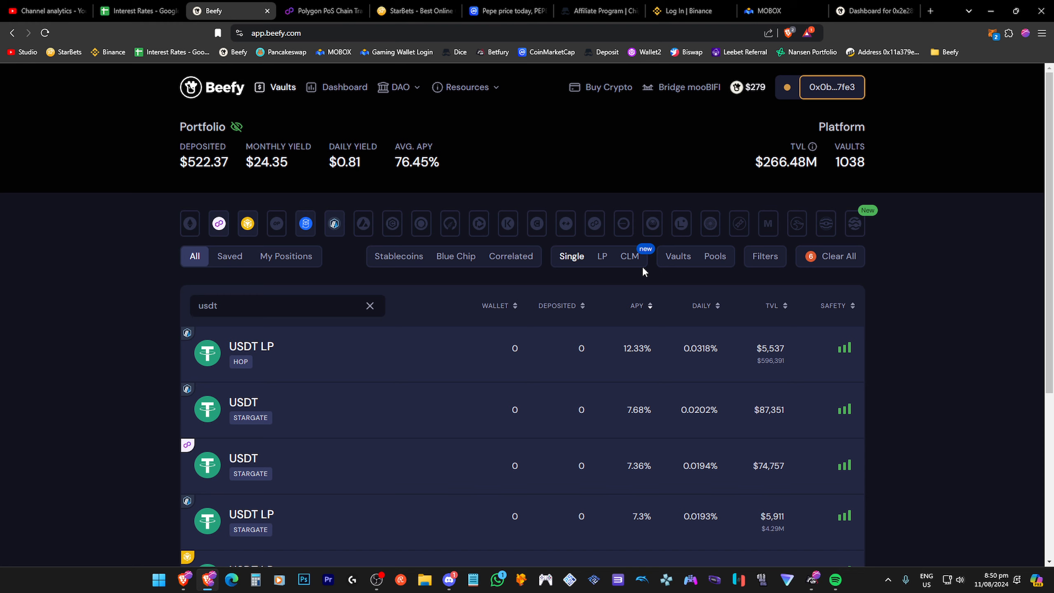
{"action": "mouse_move", "coordinate": [529, 153]}
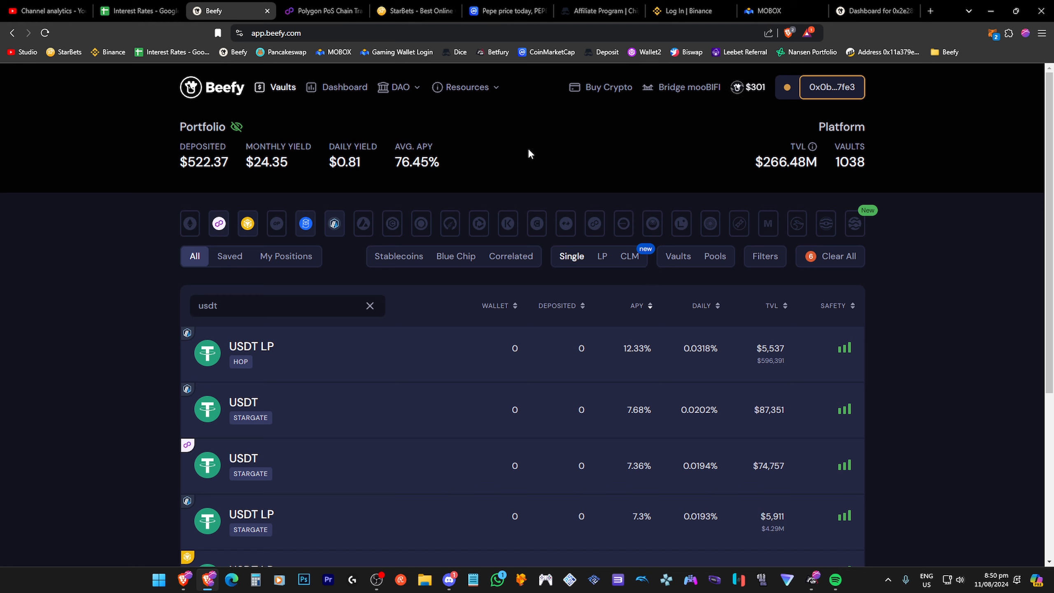
{"action": "mouse_move", "coordinate": [462, 161]}
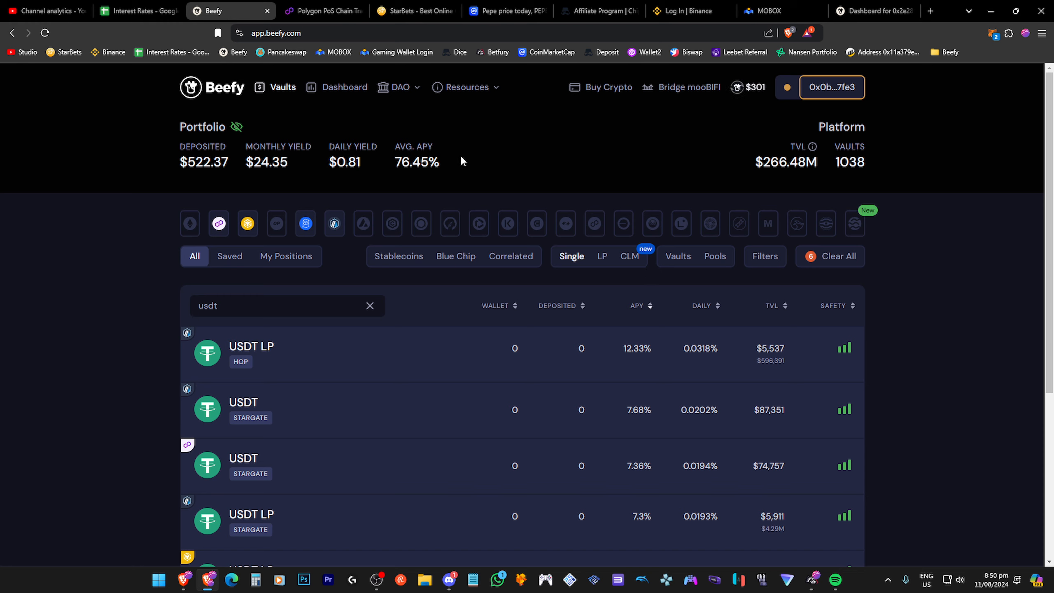
{"action": "mouse_move", "coordinate": [443, 162]}
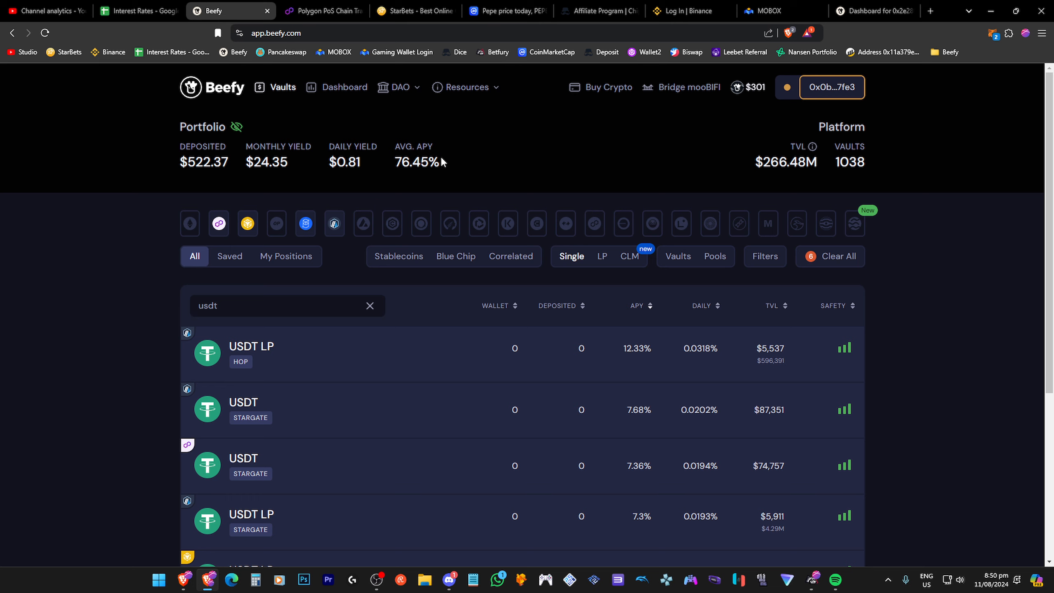
{"action": "left_click_drag", "start_coordinate": [179, 162], "coordinate": [444, 162]}
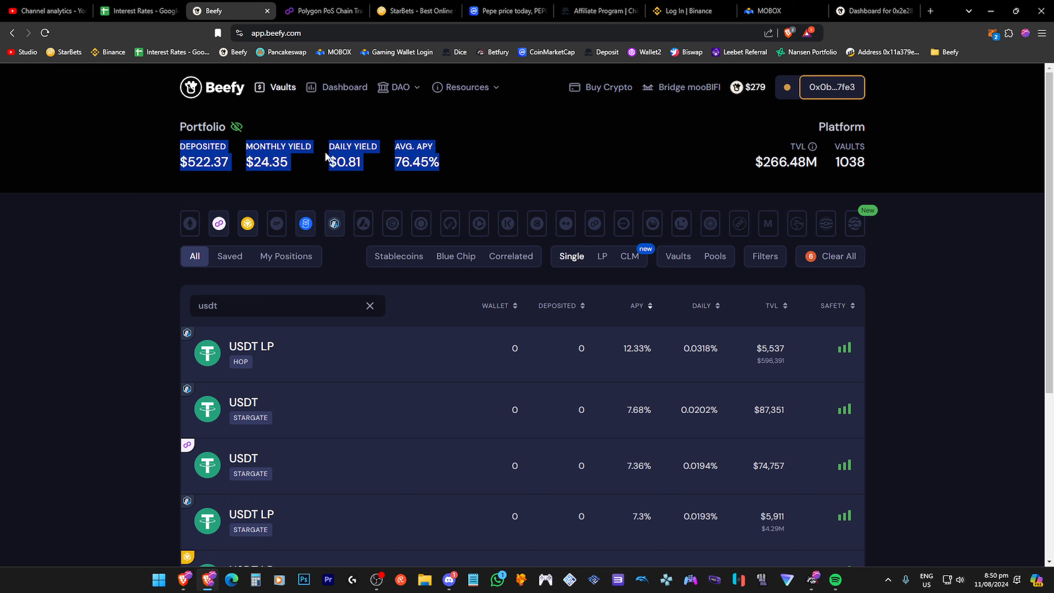
{"action": "mouse_move", "coordinate": [336, 126]}
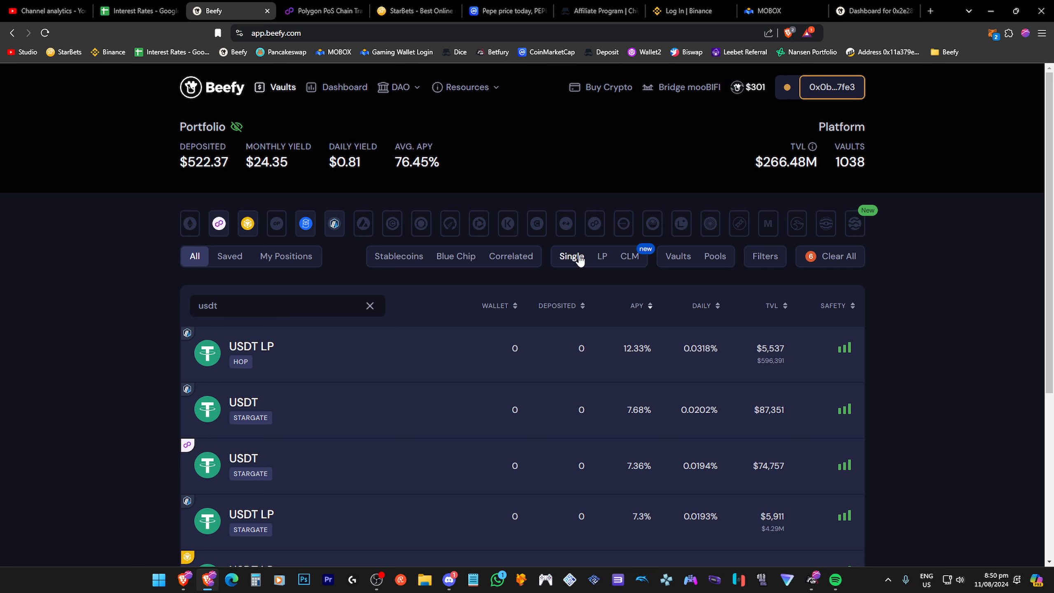
Step: Deselect Beefy's 'Single' filter so LP vaults like Thena's ETH-USDT LP Narrow appear
{"action": "left_click", "coordinate": [571, 257]}
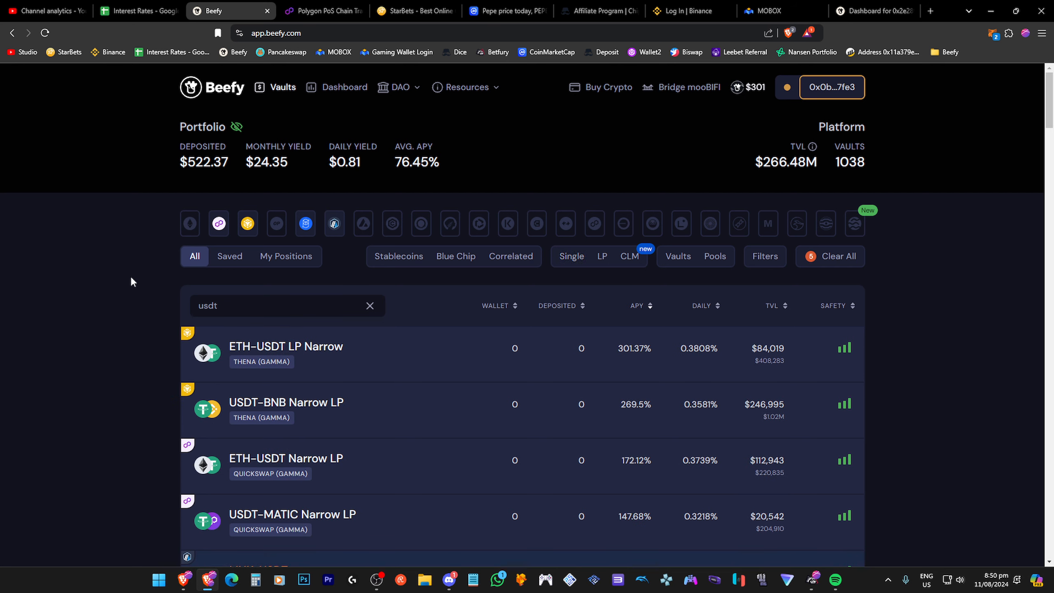
{"action": "mouse_move", "coordinate": [125, 289]}
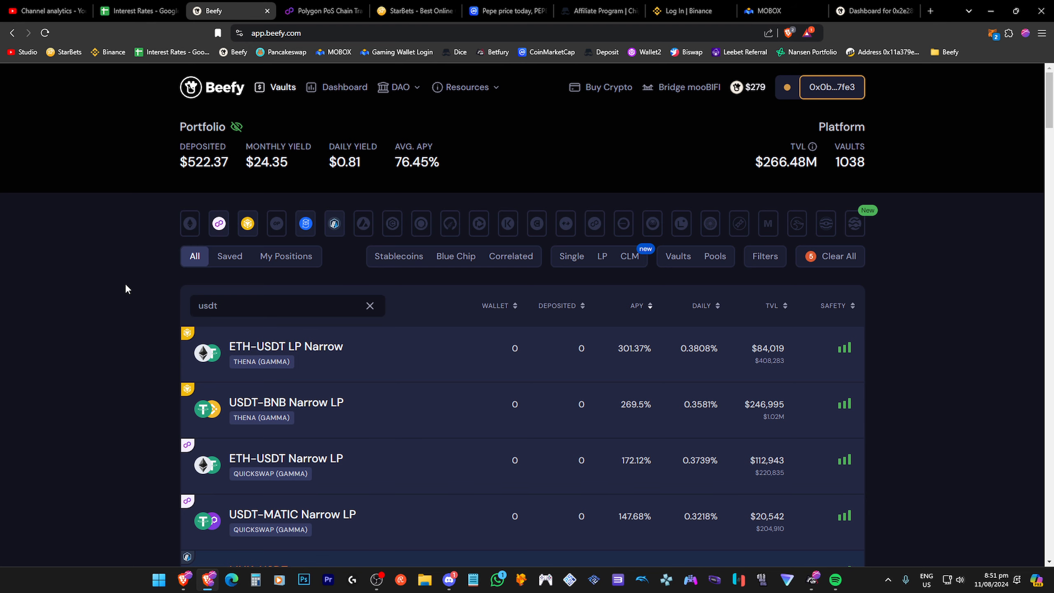
{"action": "mouse_move", "coordinate": [800, 572]}
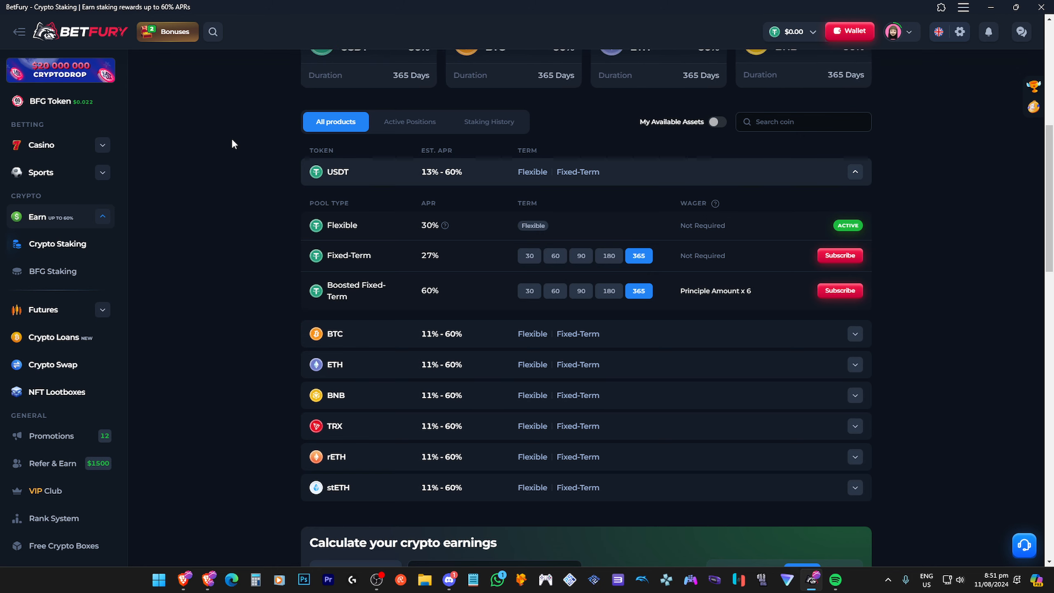
{"action": "mouse_move", "coordinate": [241, 155]}
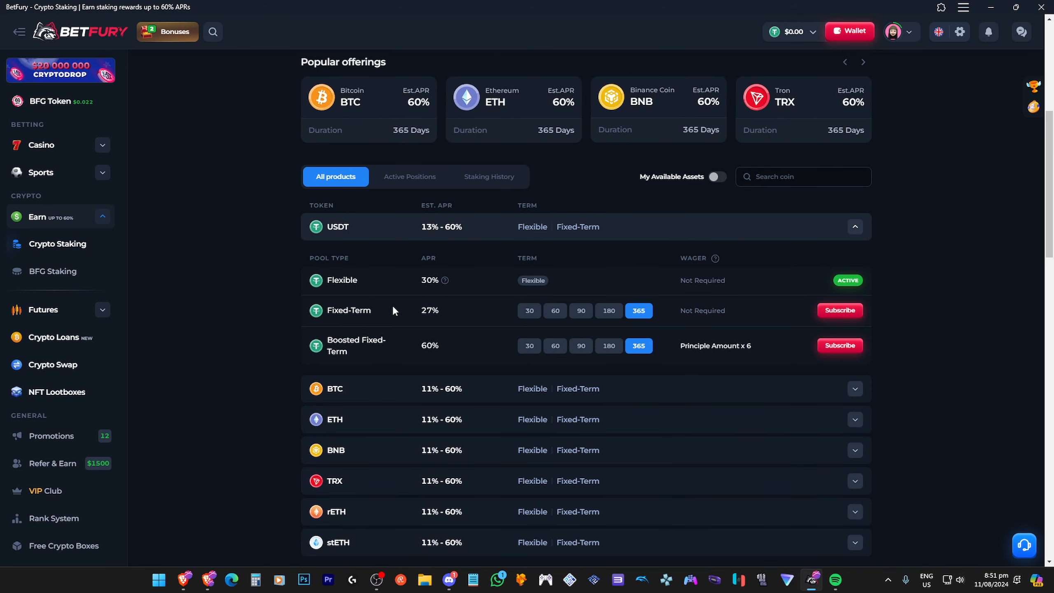
{"action": "mouse_move", "coordinate": [229, 303]}
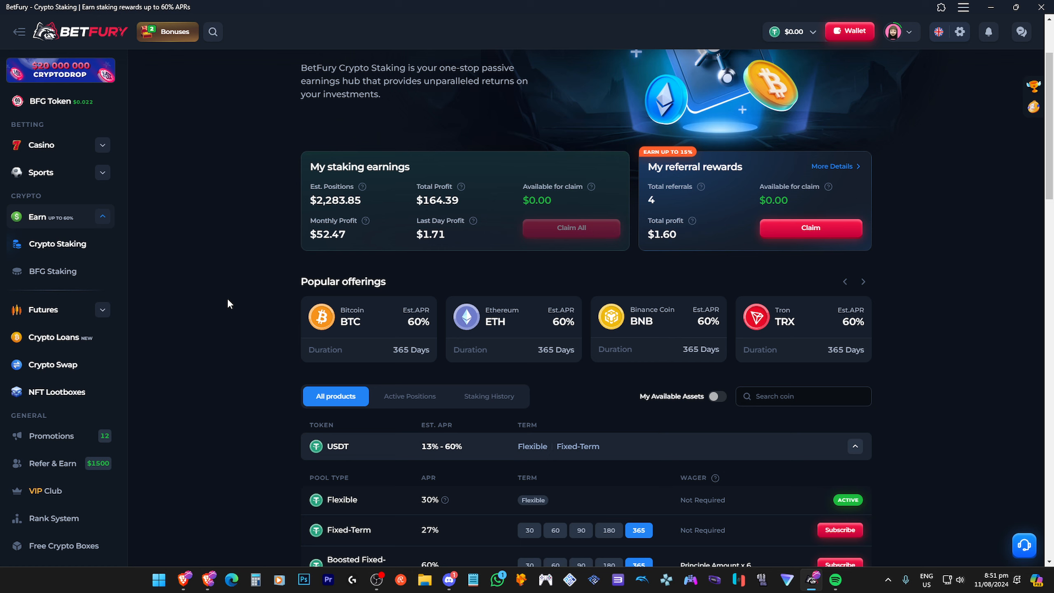
Step: Advance BetFury's Popular offerings carousel to reveal Rocket Pool ETH
{"action": "left_click", "coordinate": [863, 281]}
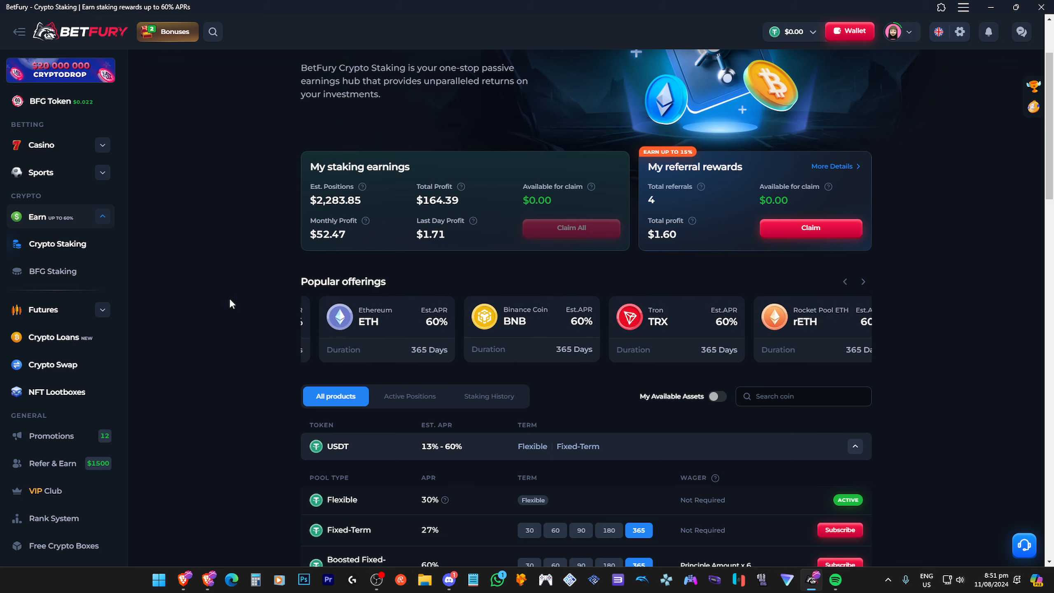